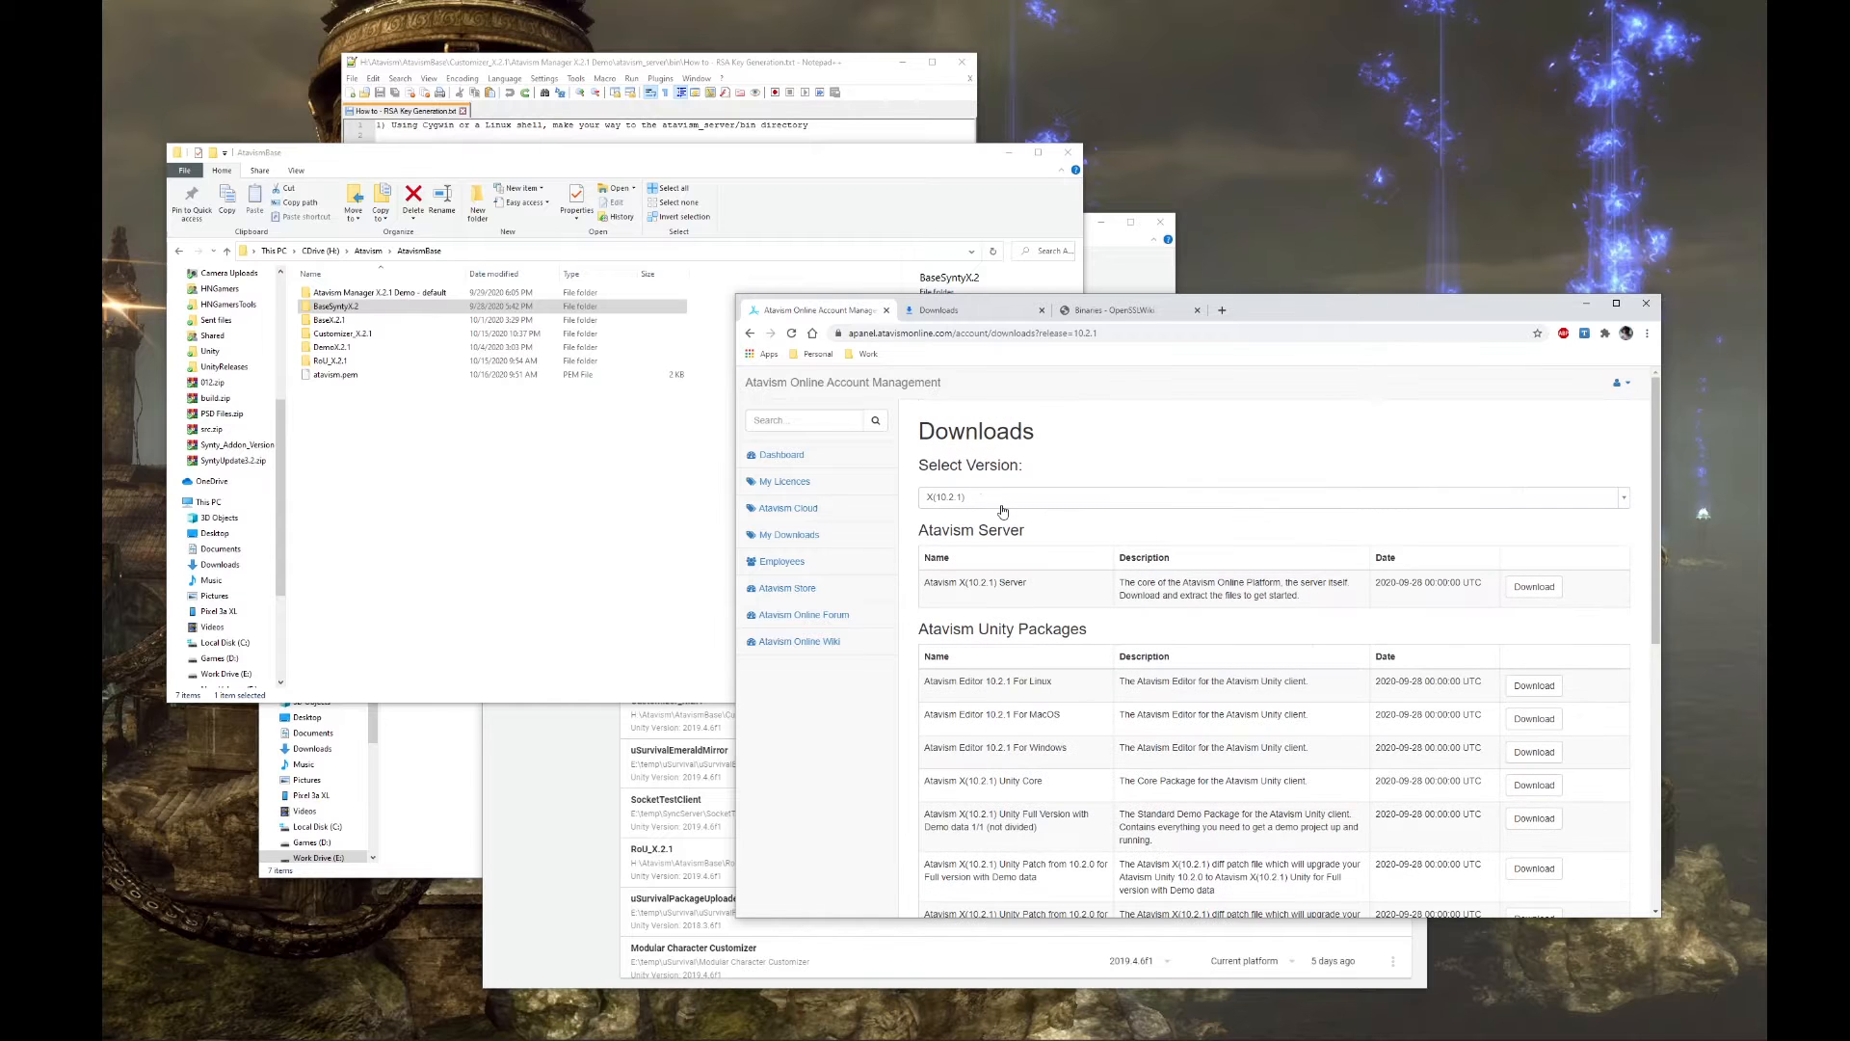
Step: Show downloads for all versions and download the Atavism Manager installer
scroll(down, 3)
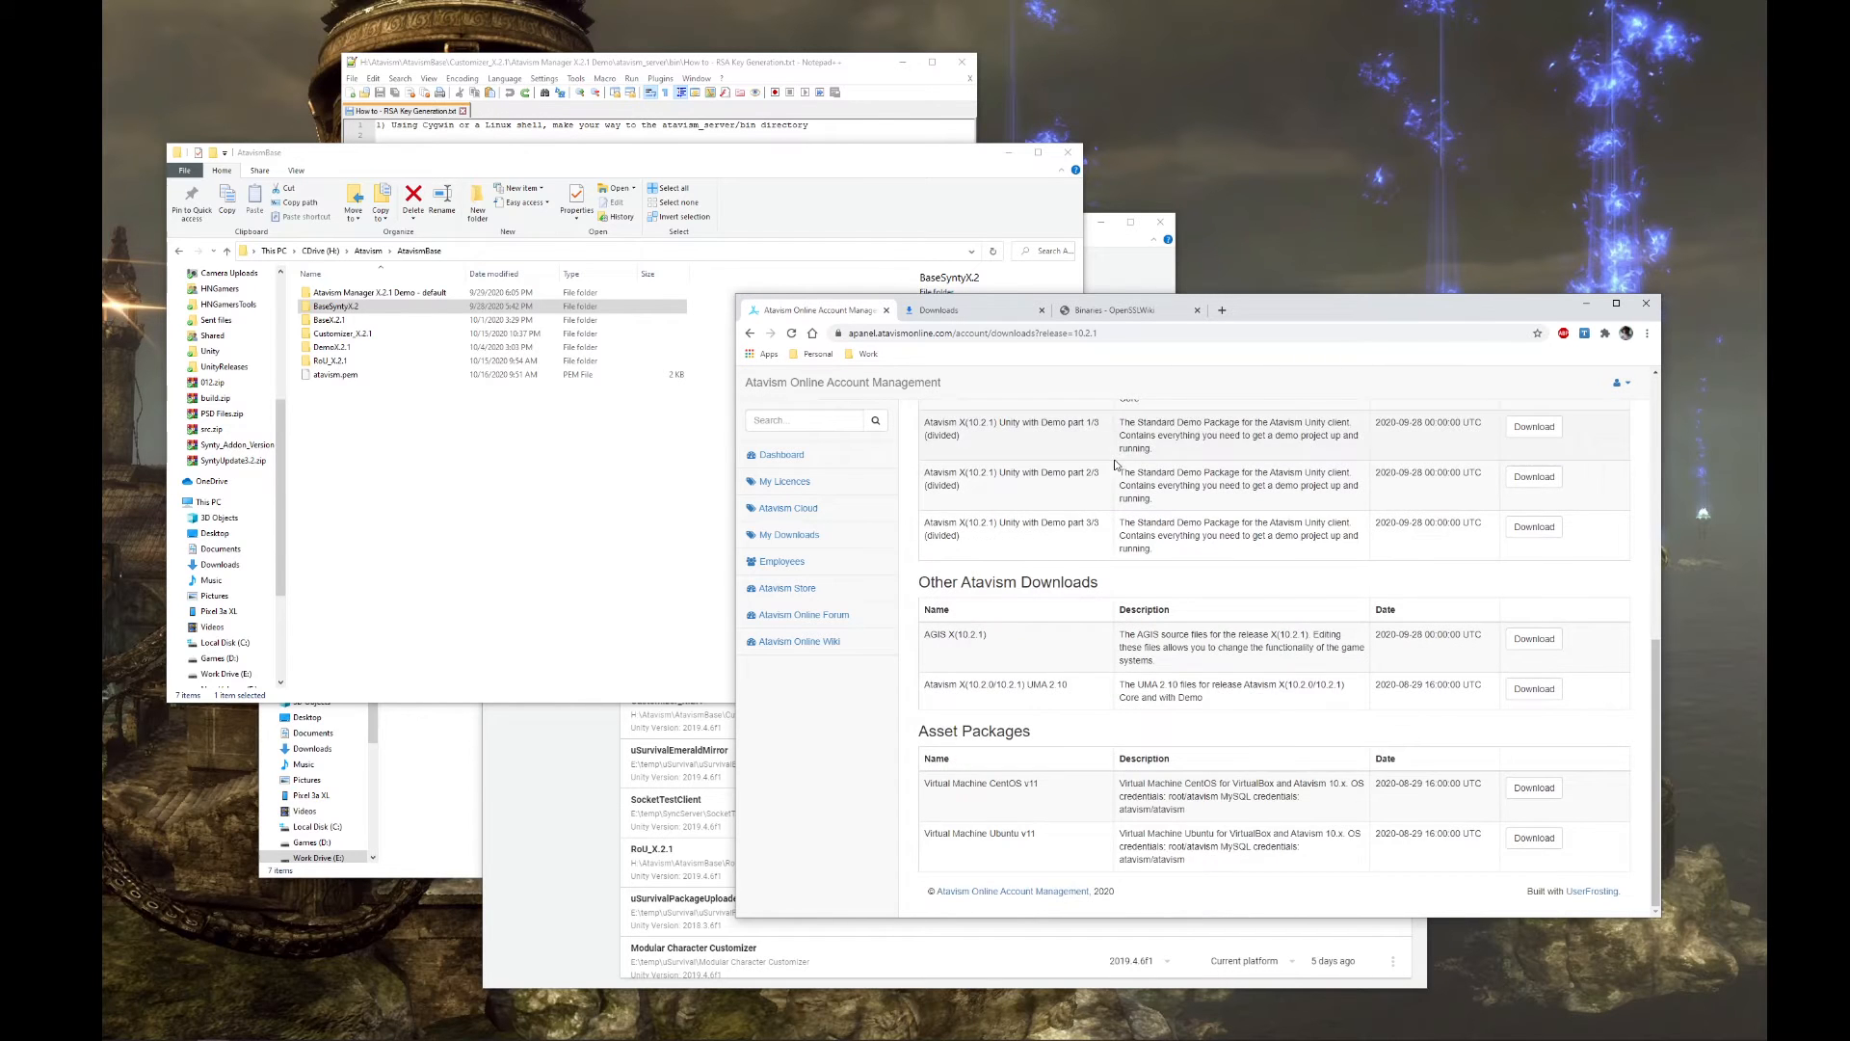
click(1272, 498)
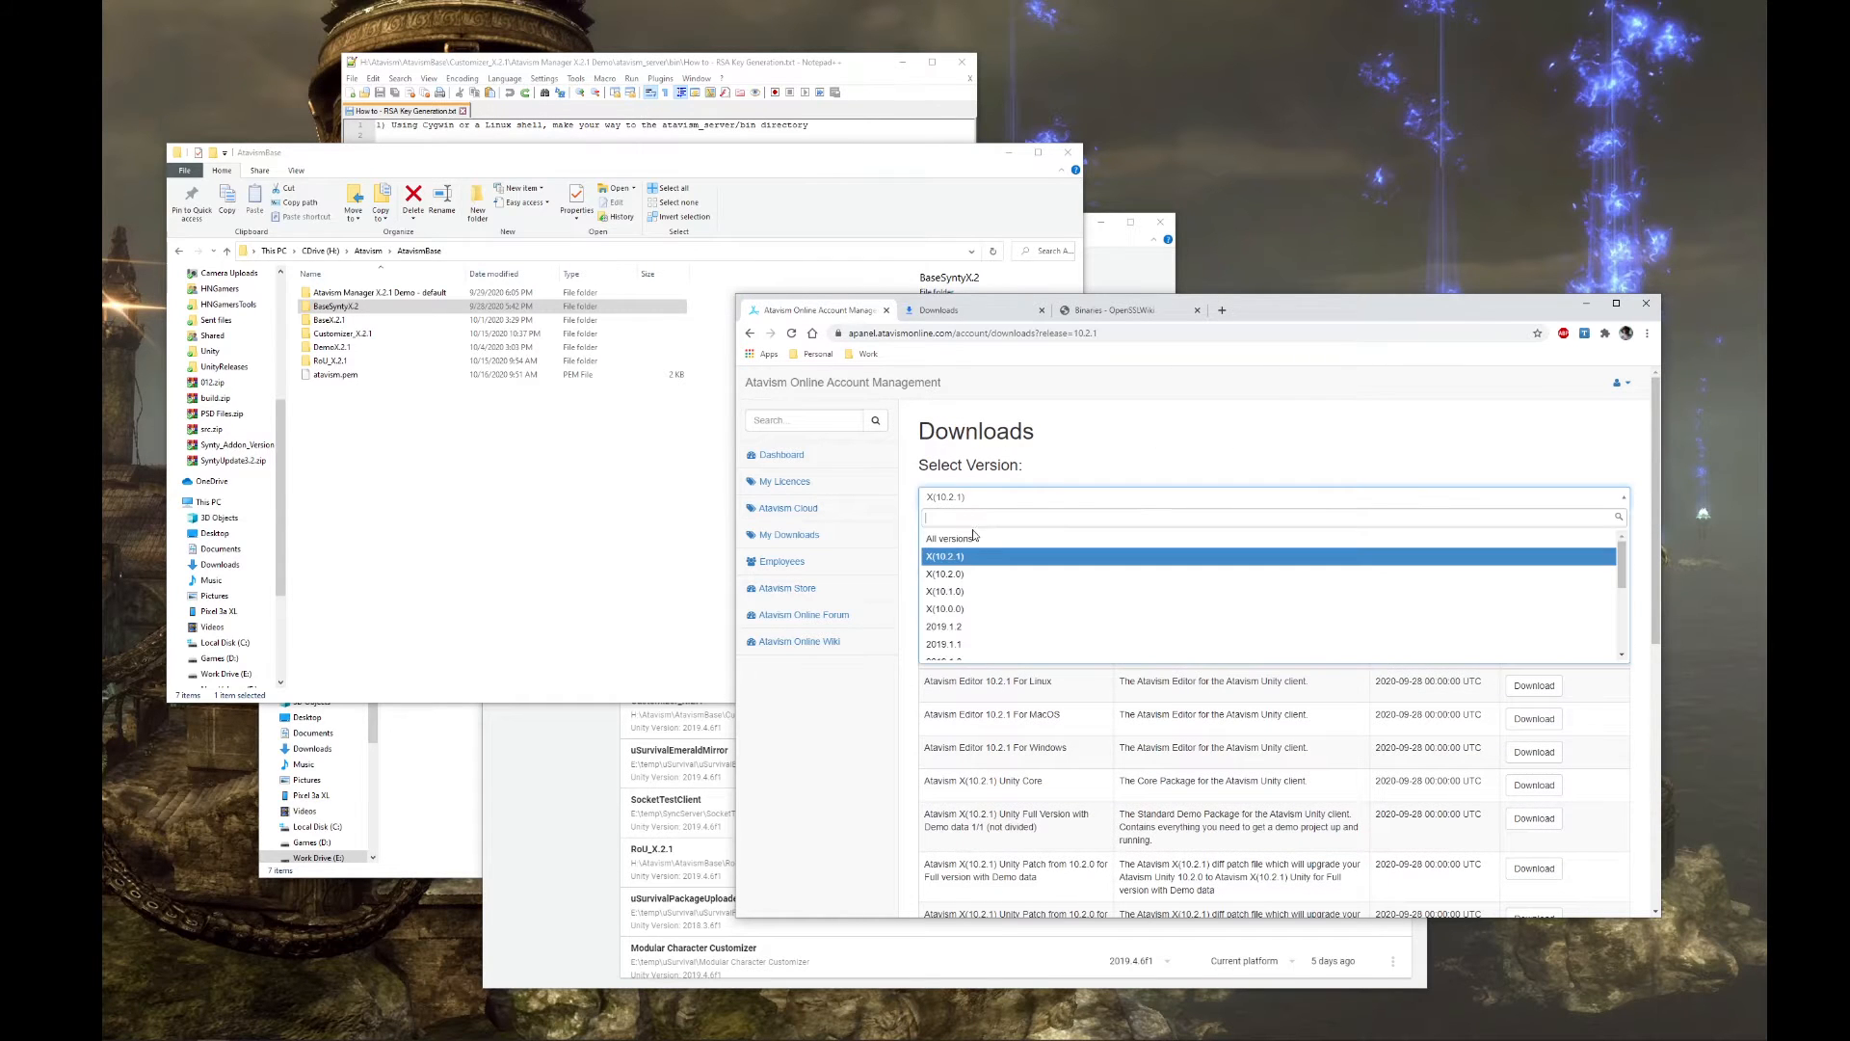
click(951, 537)
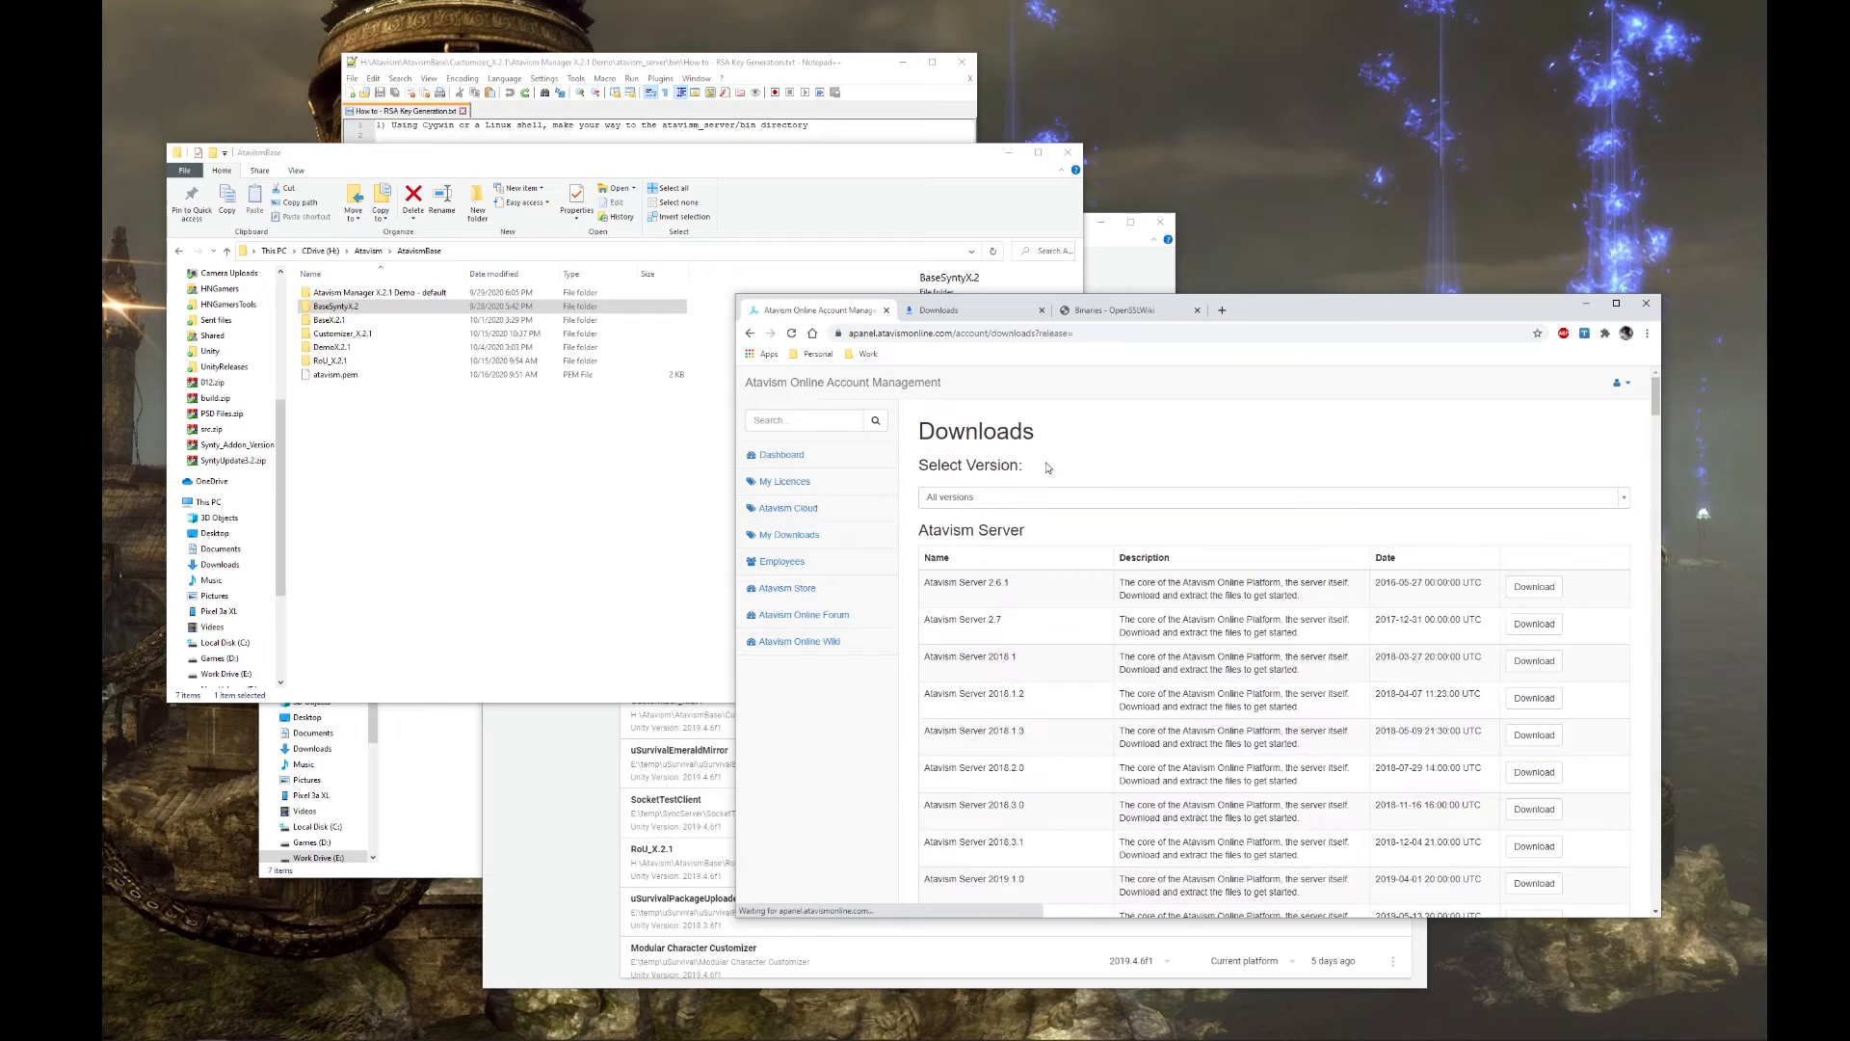
scroll(down, 3)
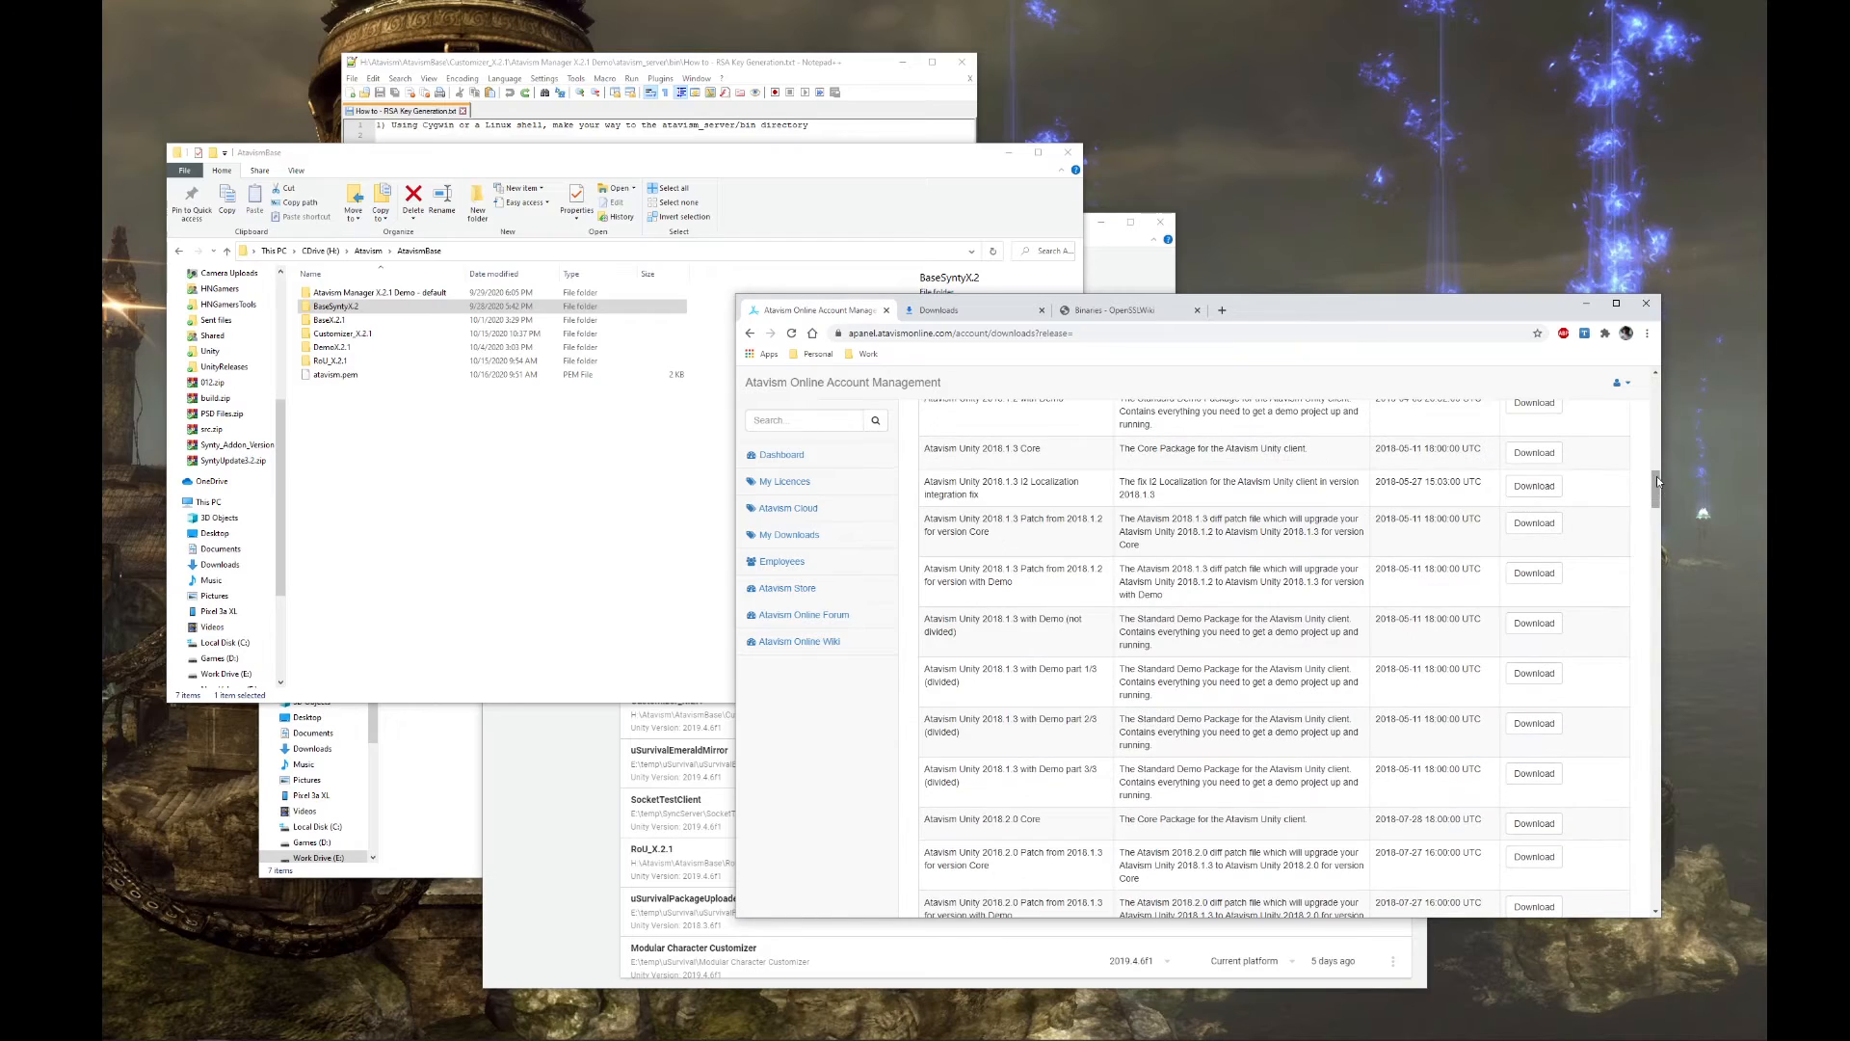
scroll(down, 3)
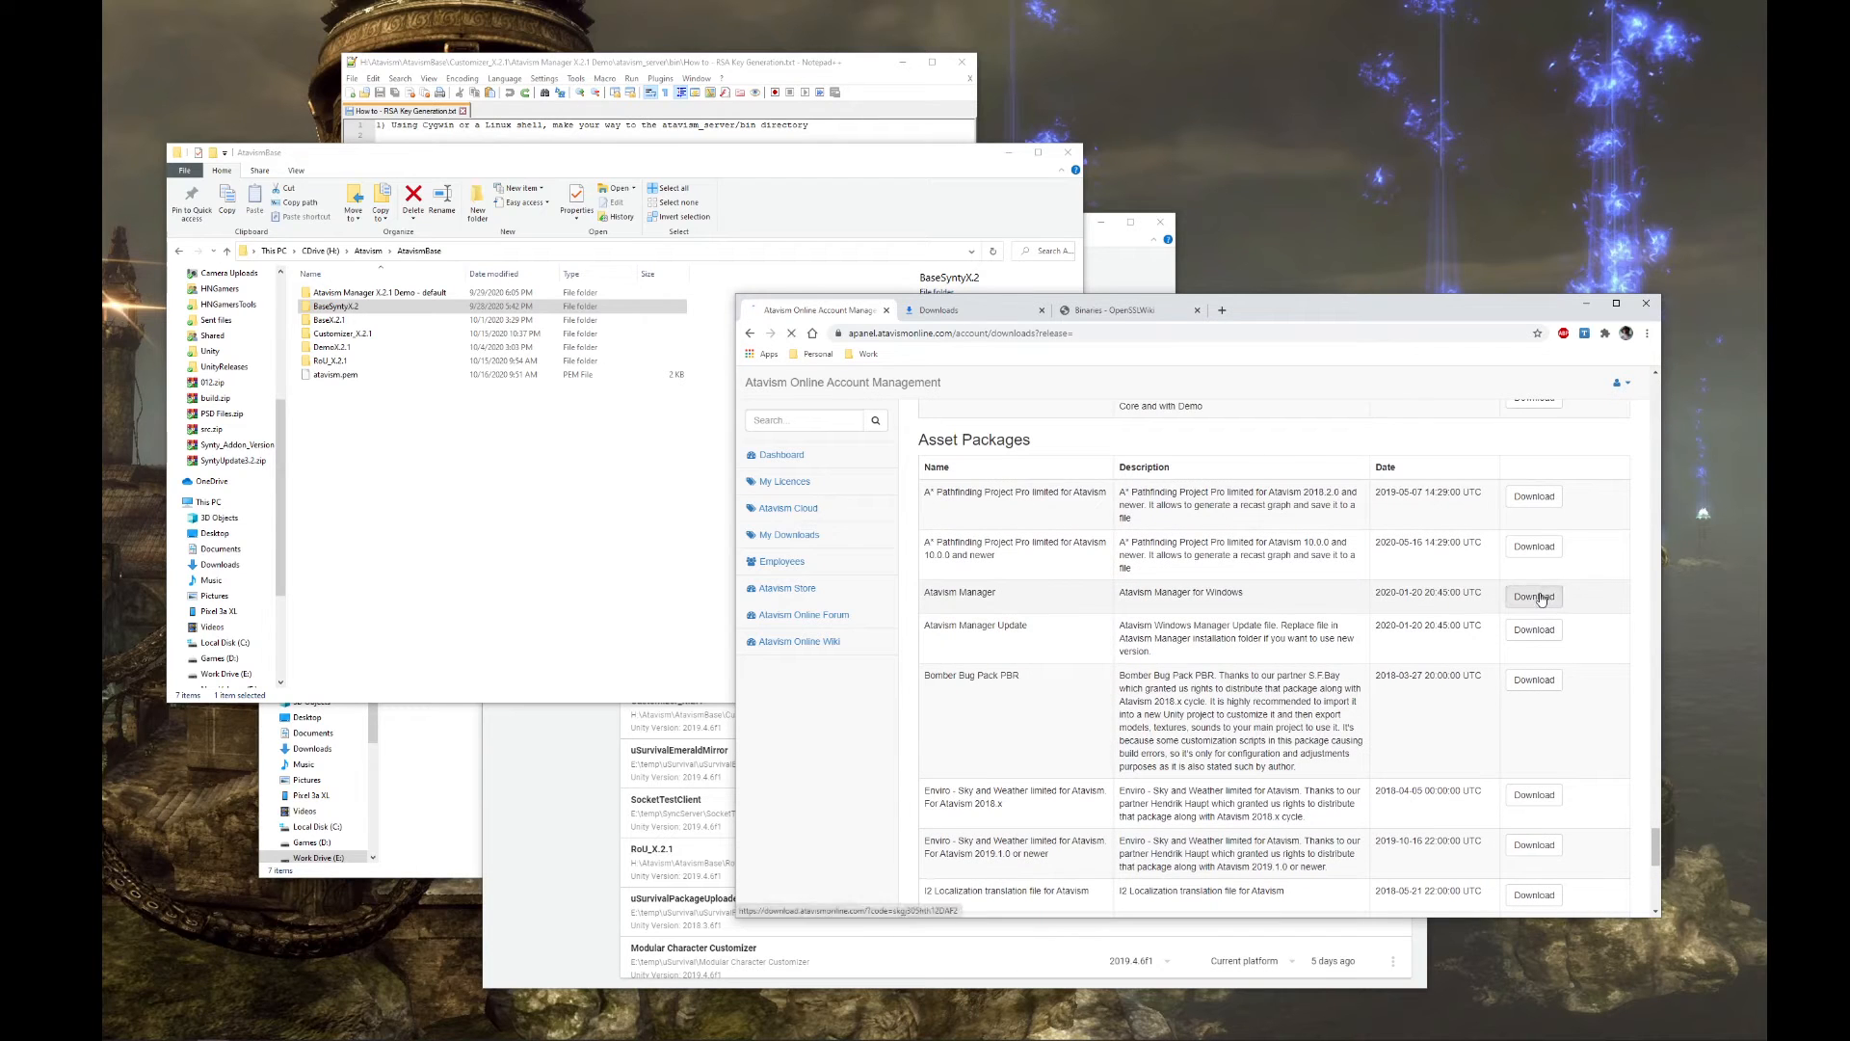
click(1534, 596)
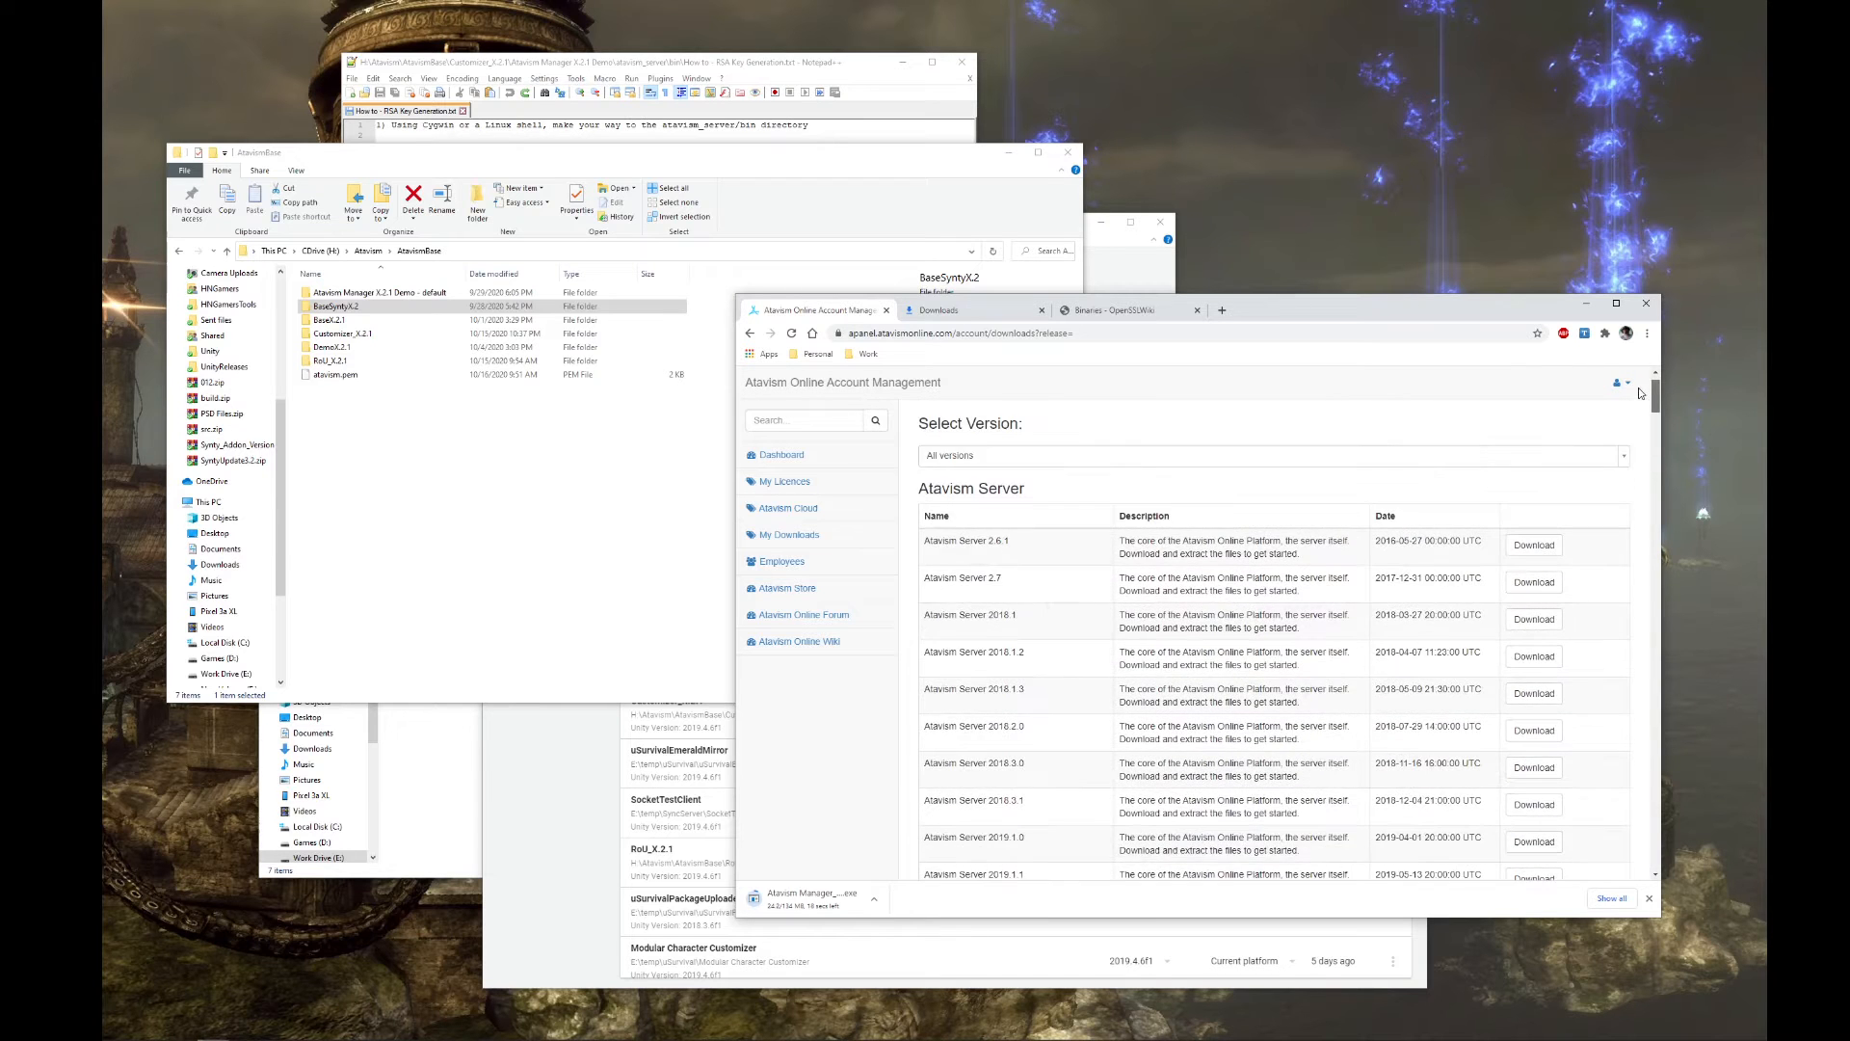
Step: Switch back to the X(10.2.1) release and review its download packages
click(1272, 495)
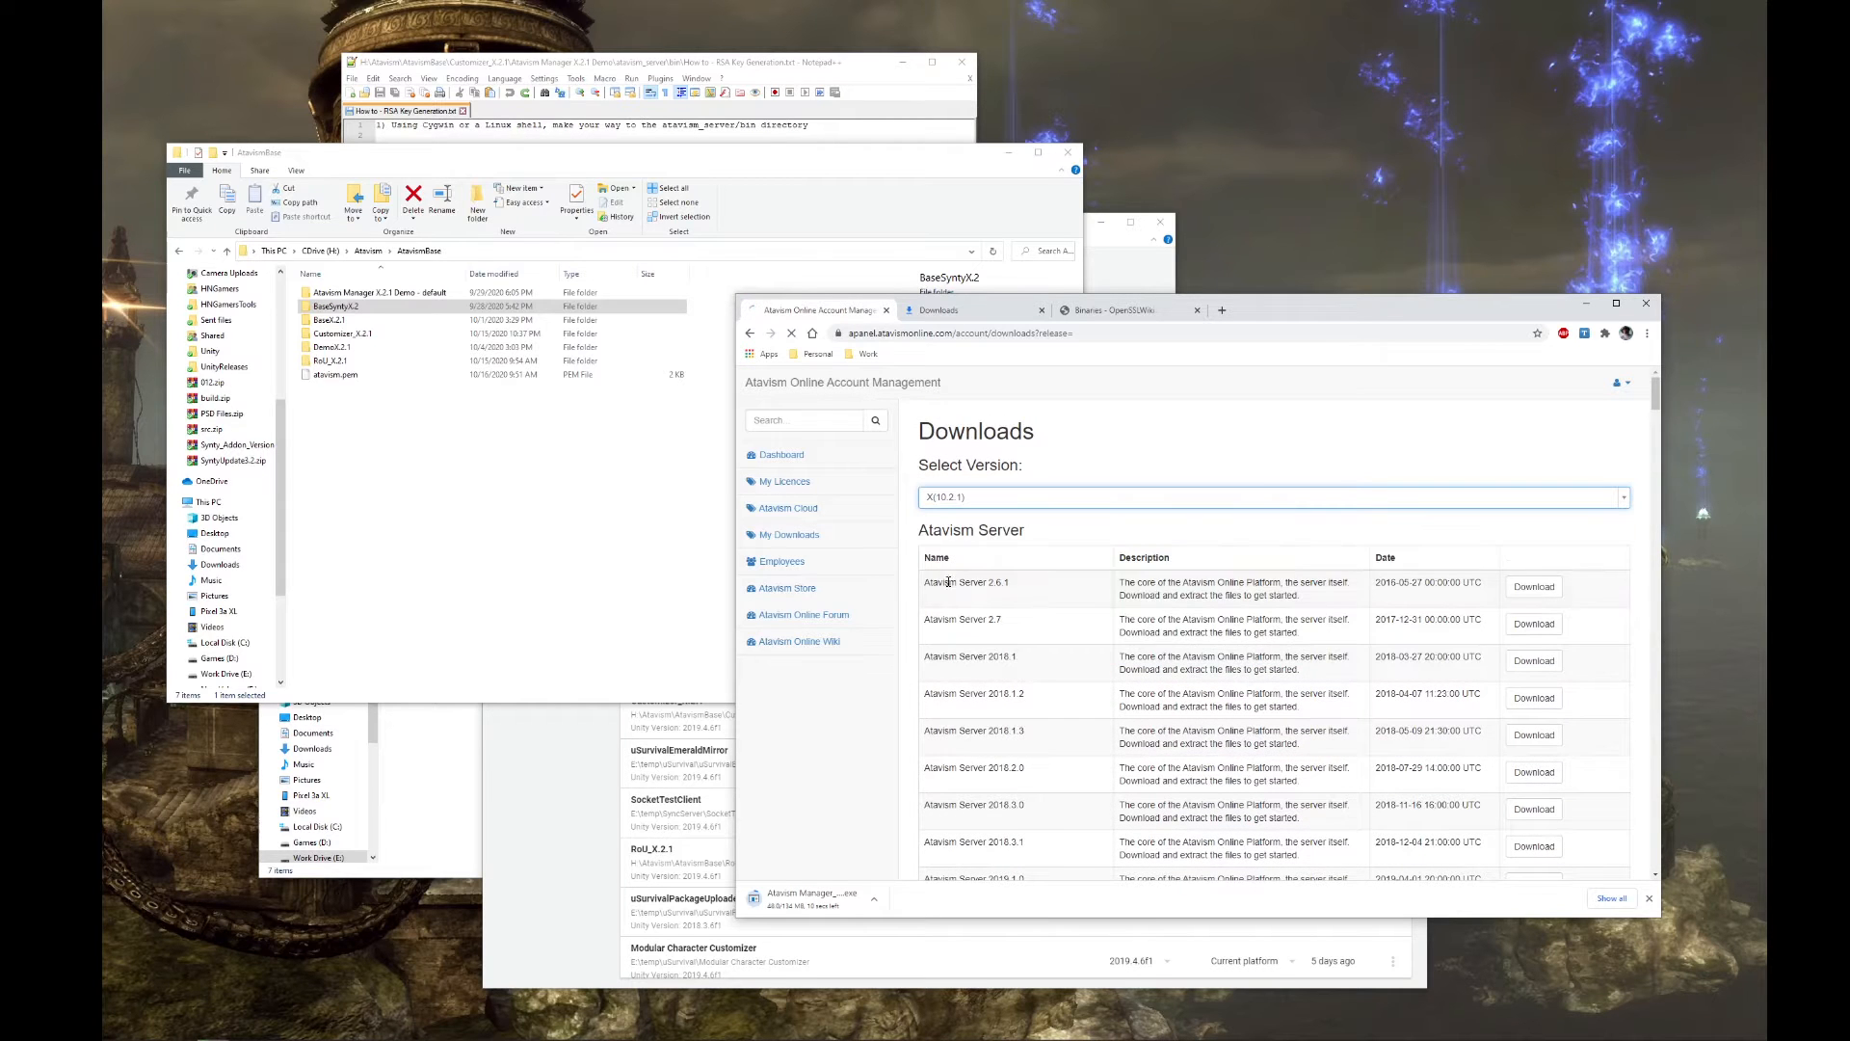
click(1268, 497)
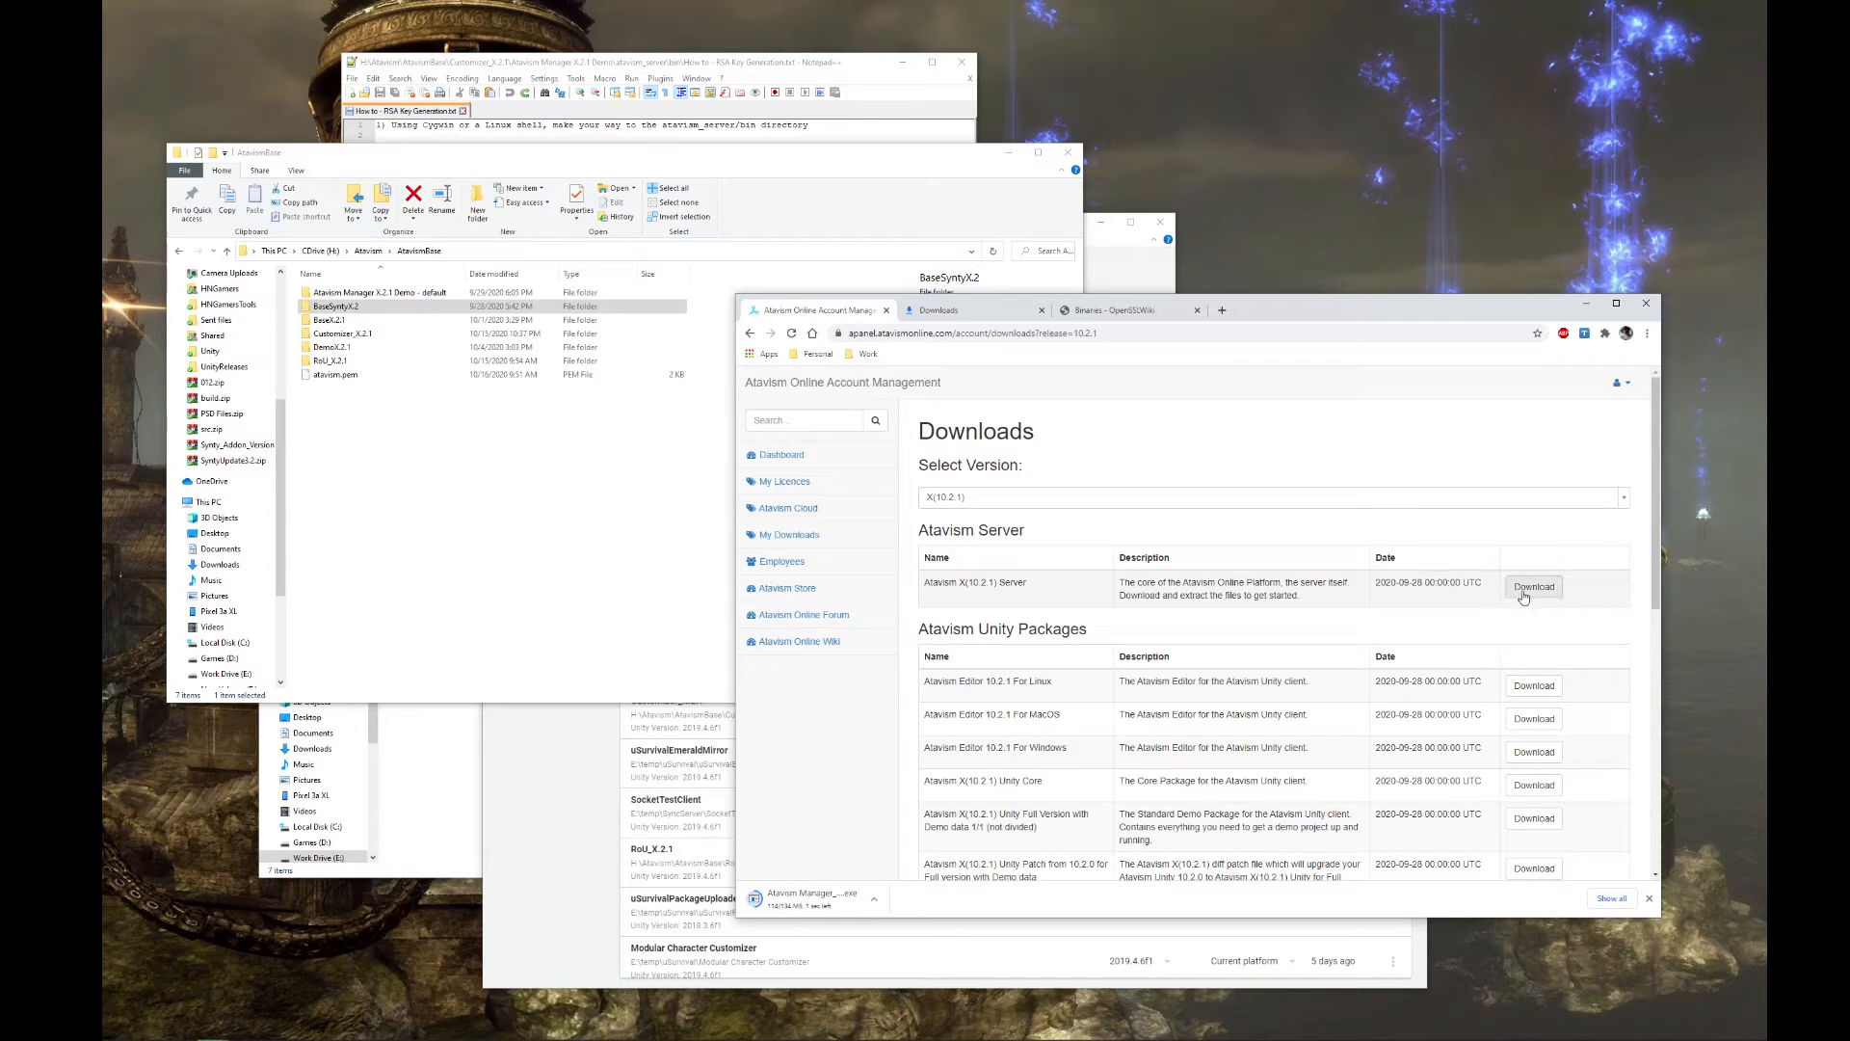
scroll(down, 3)
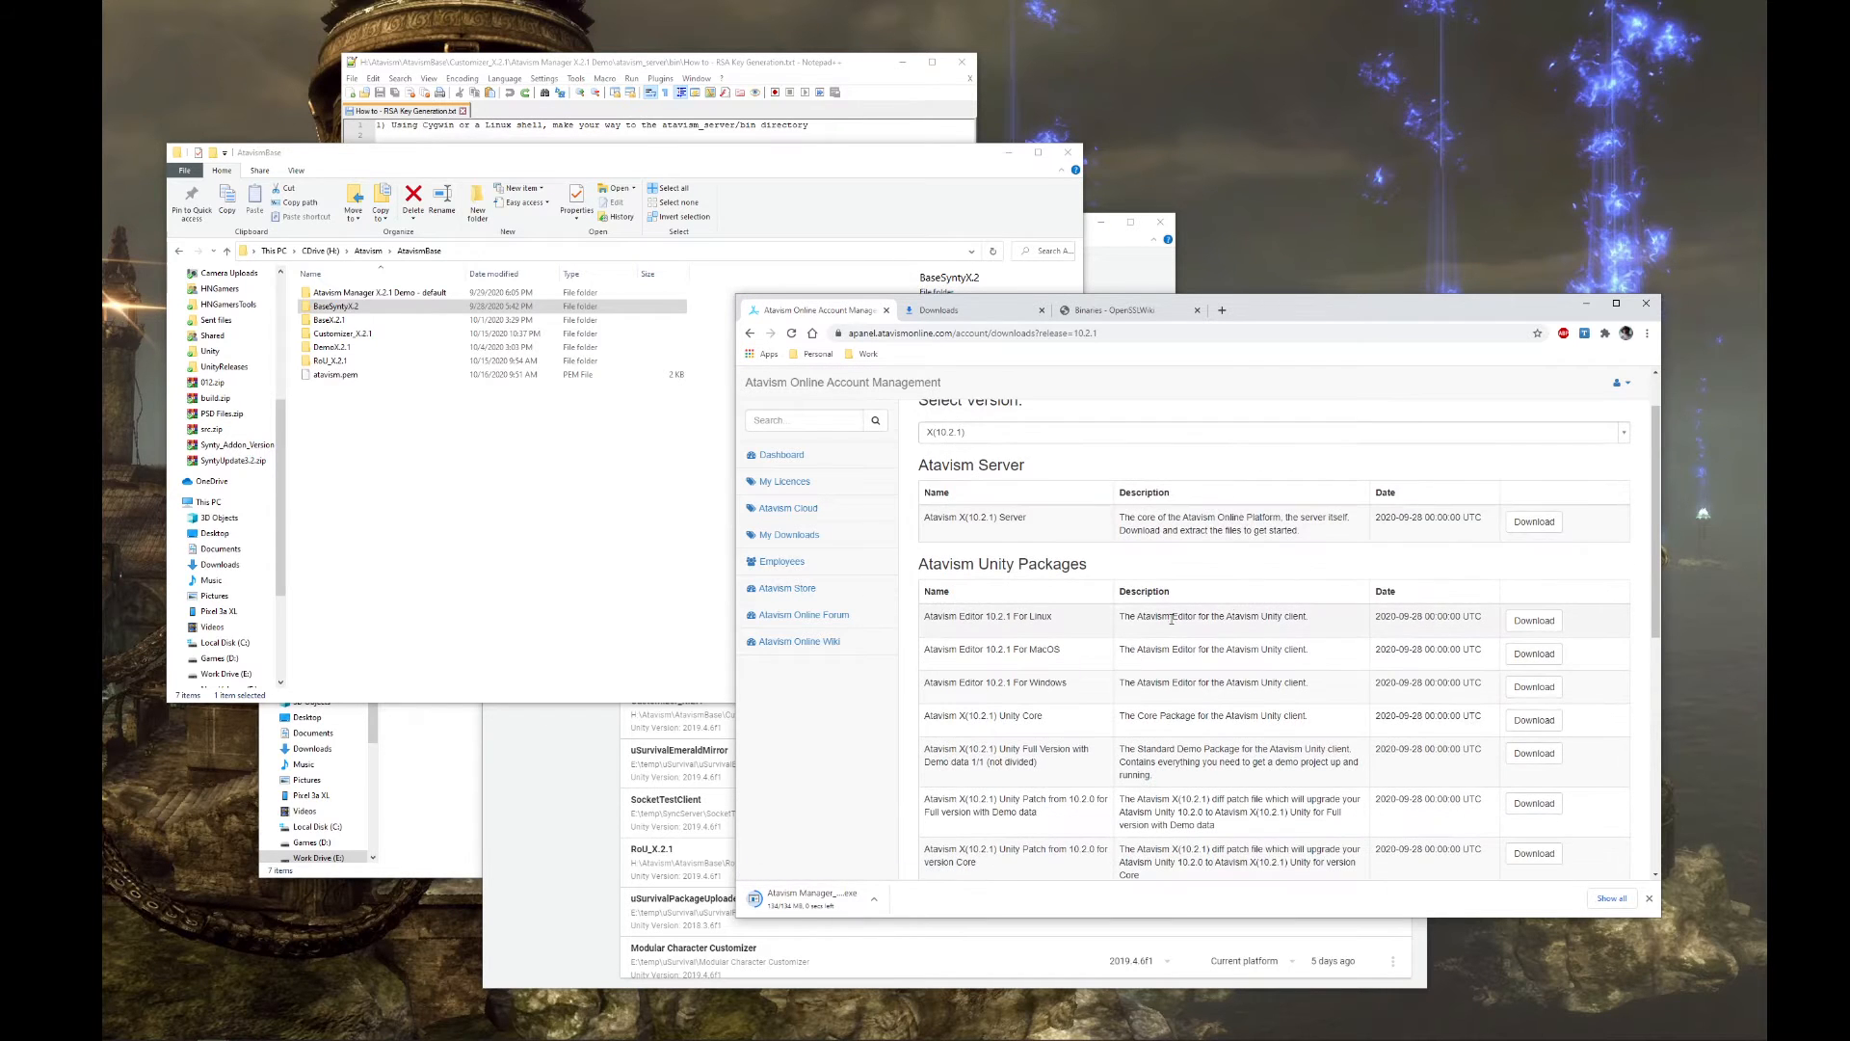
scroll(down, 3)
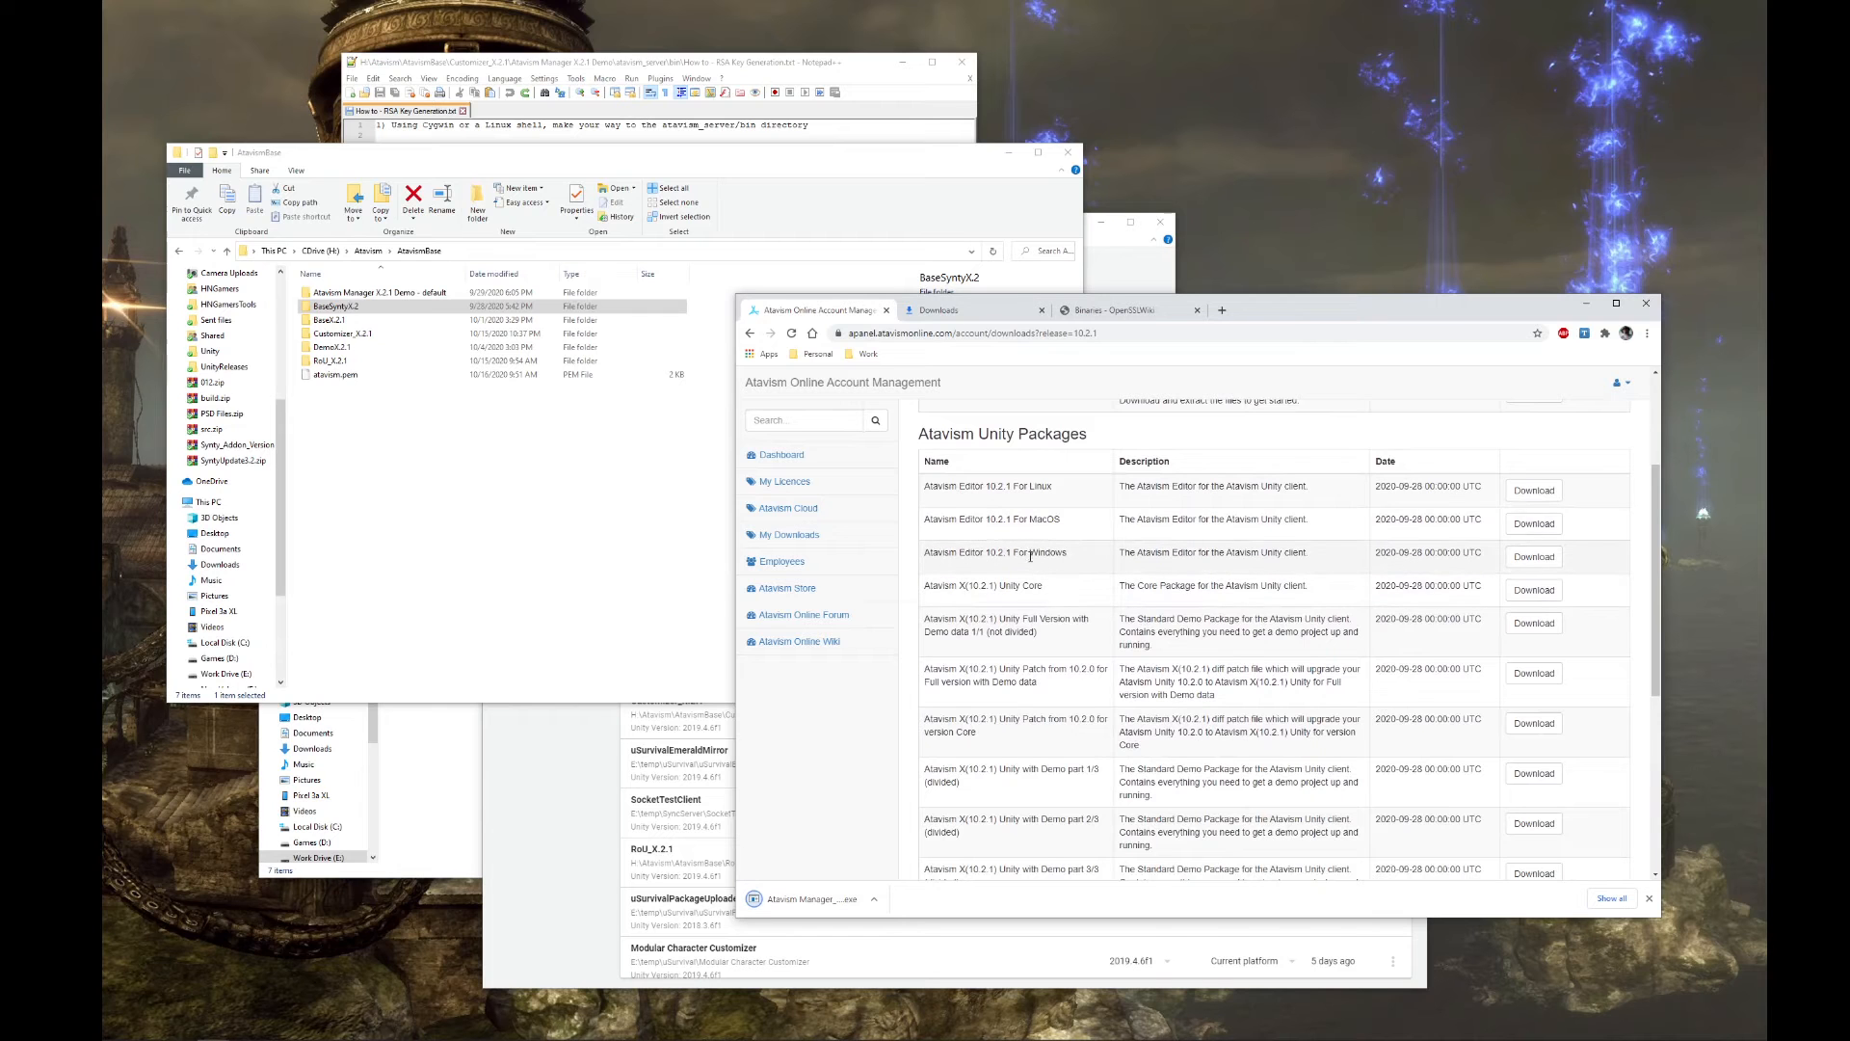
scroll(down, 3)
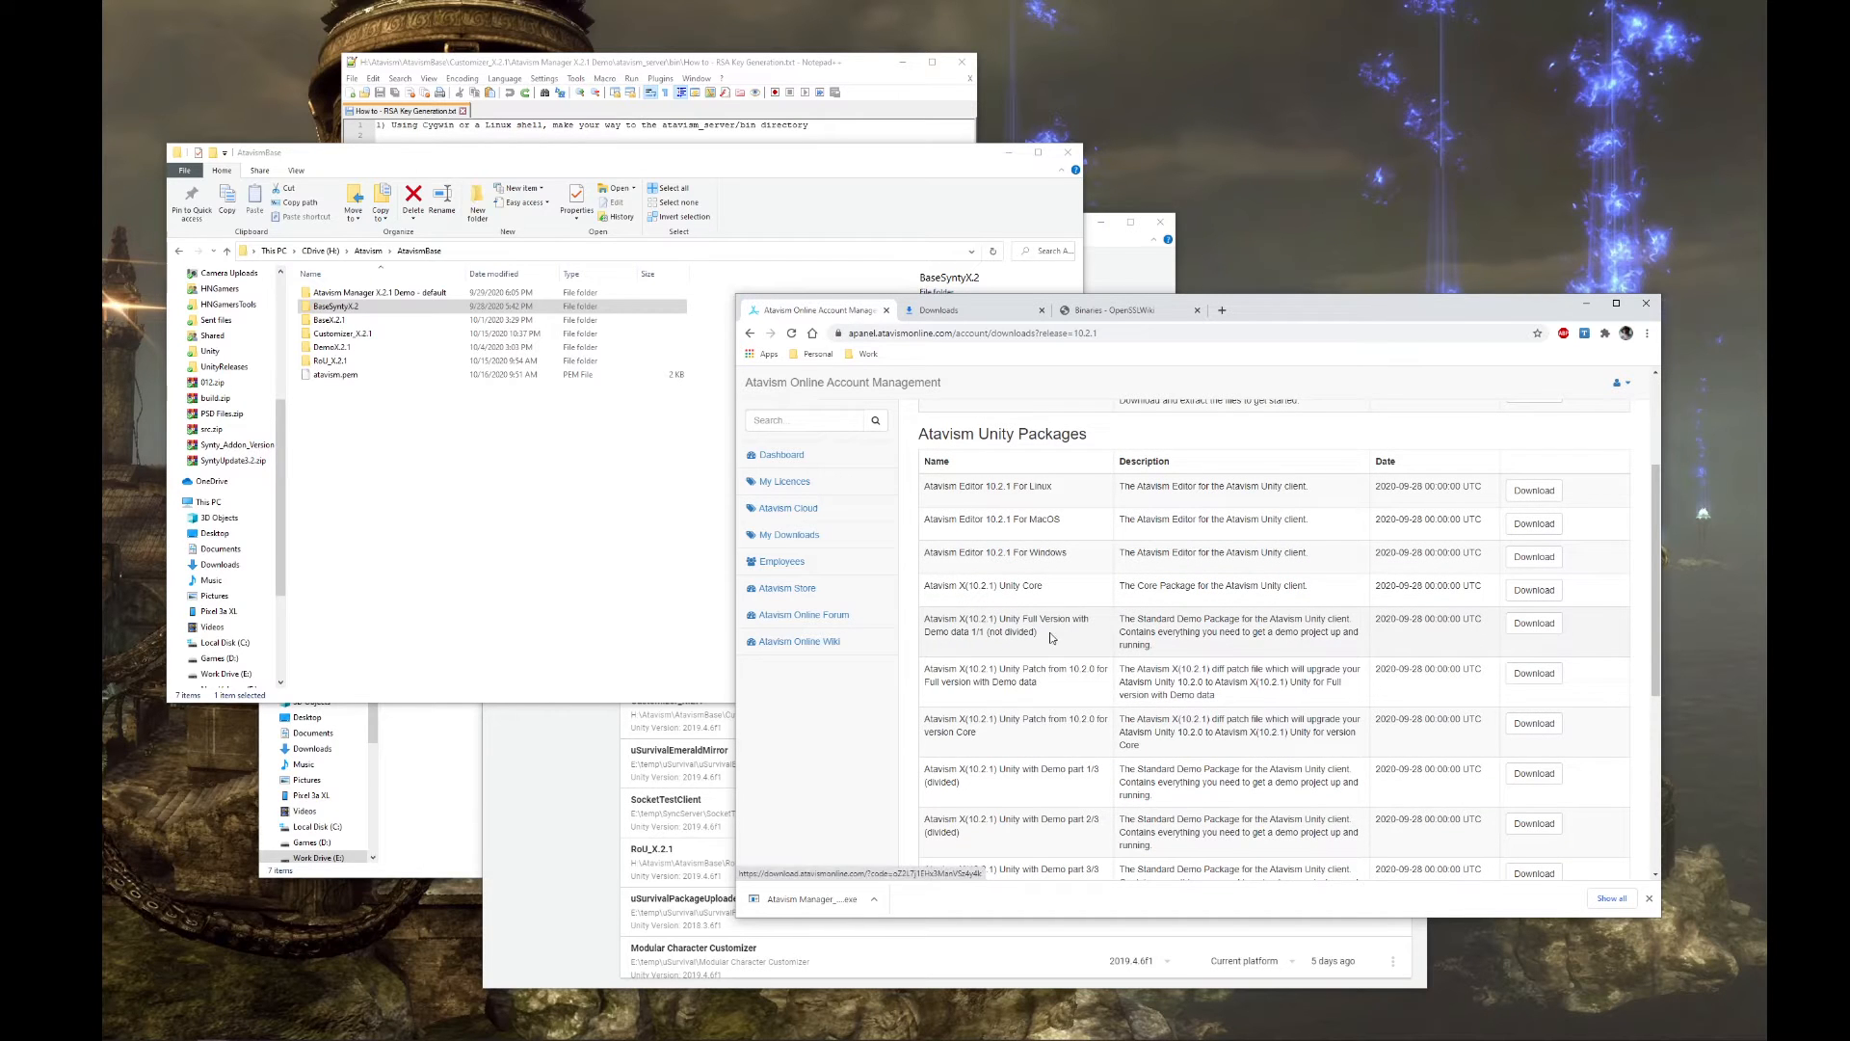
scroll(down, 3)
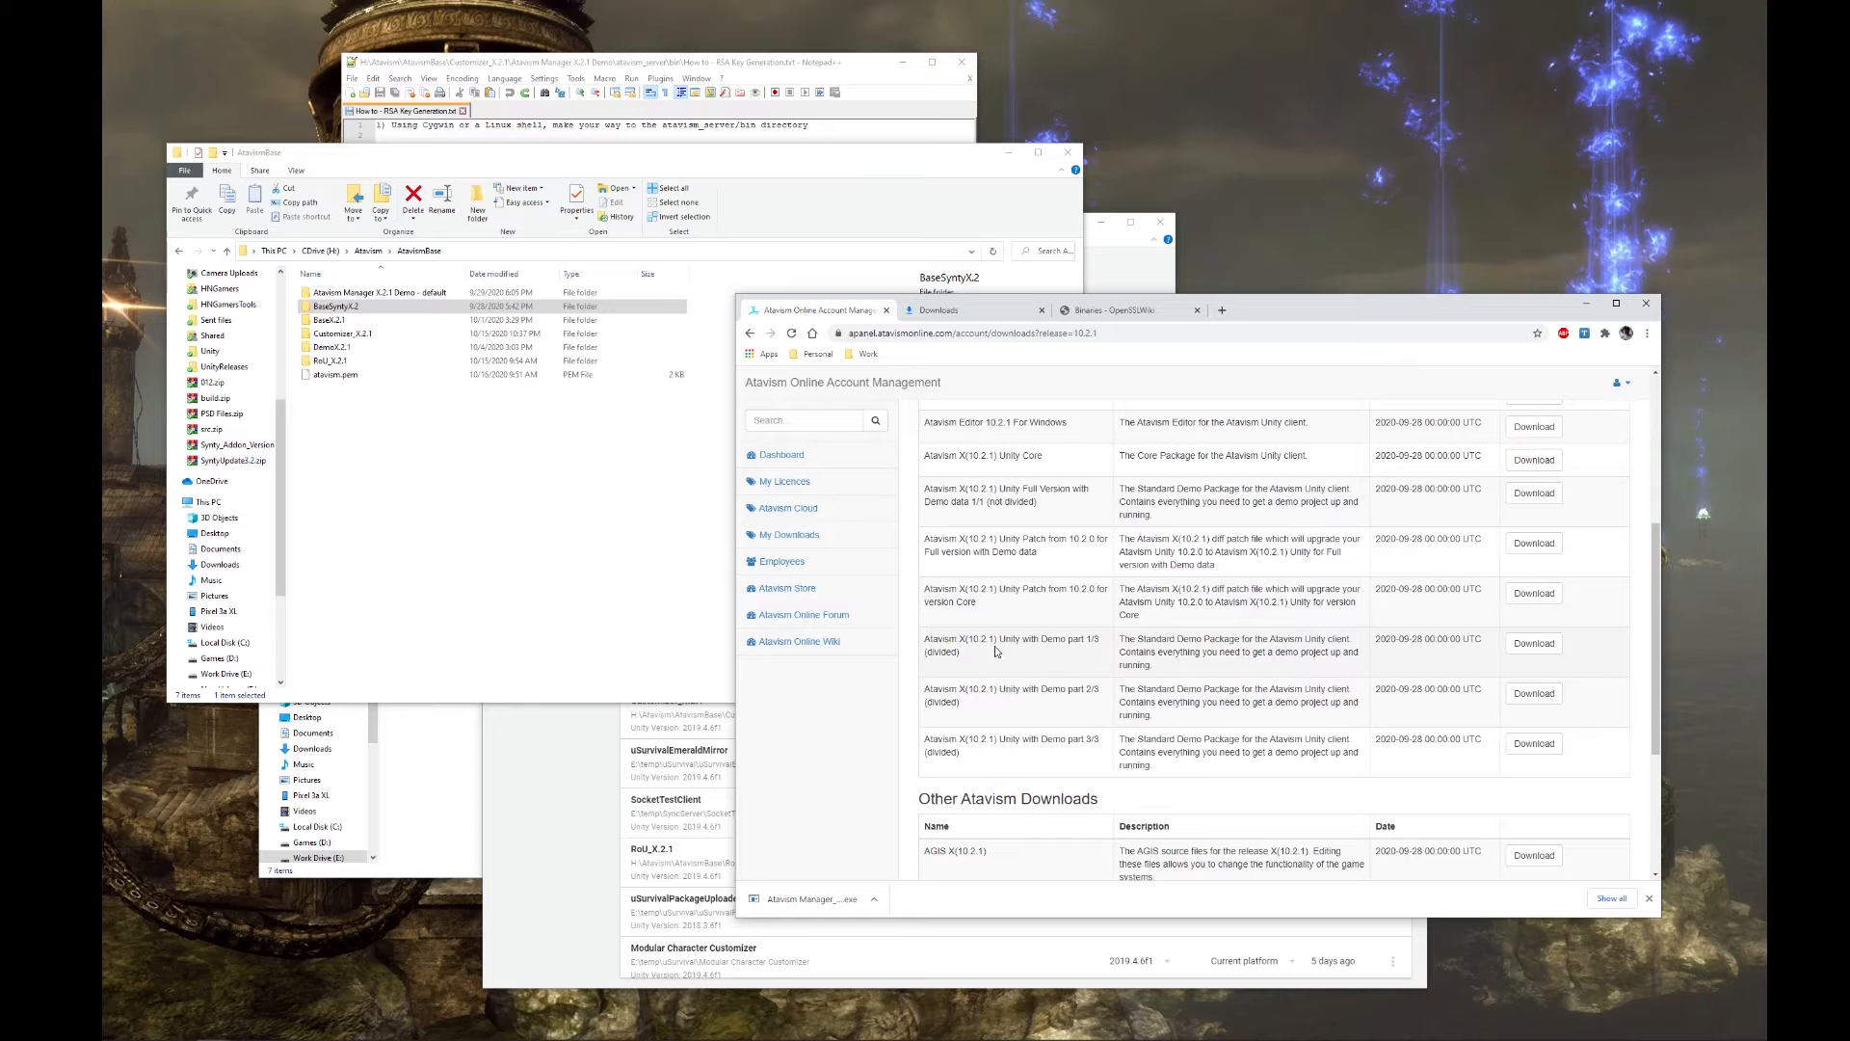
double_click(1047, 638)
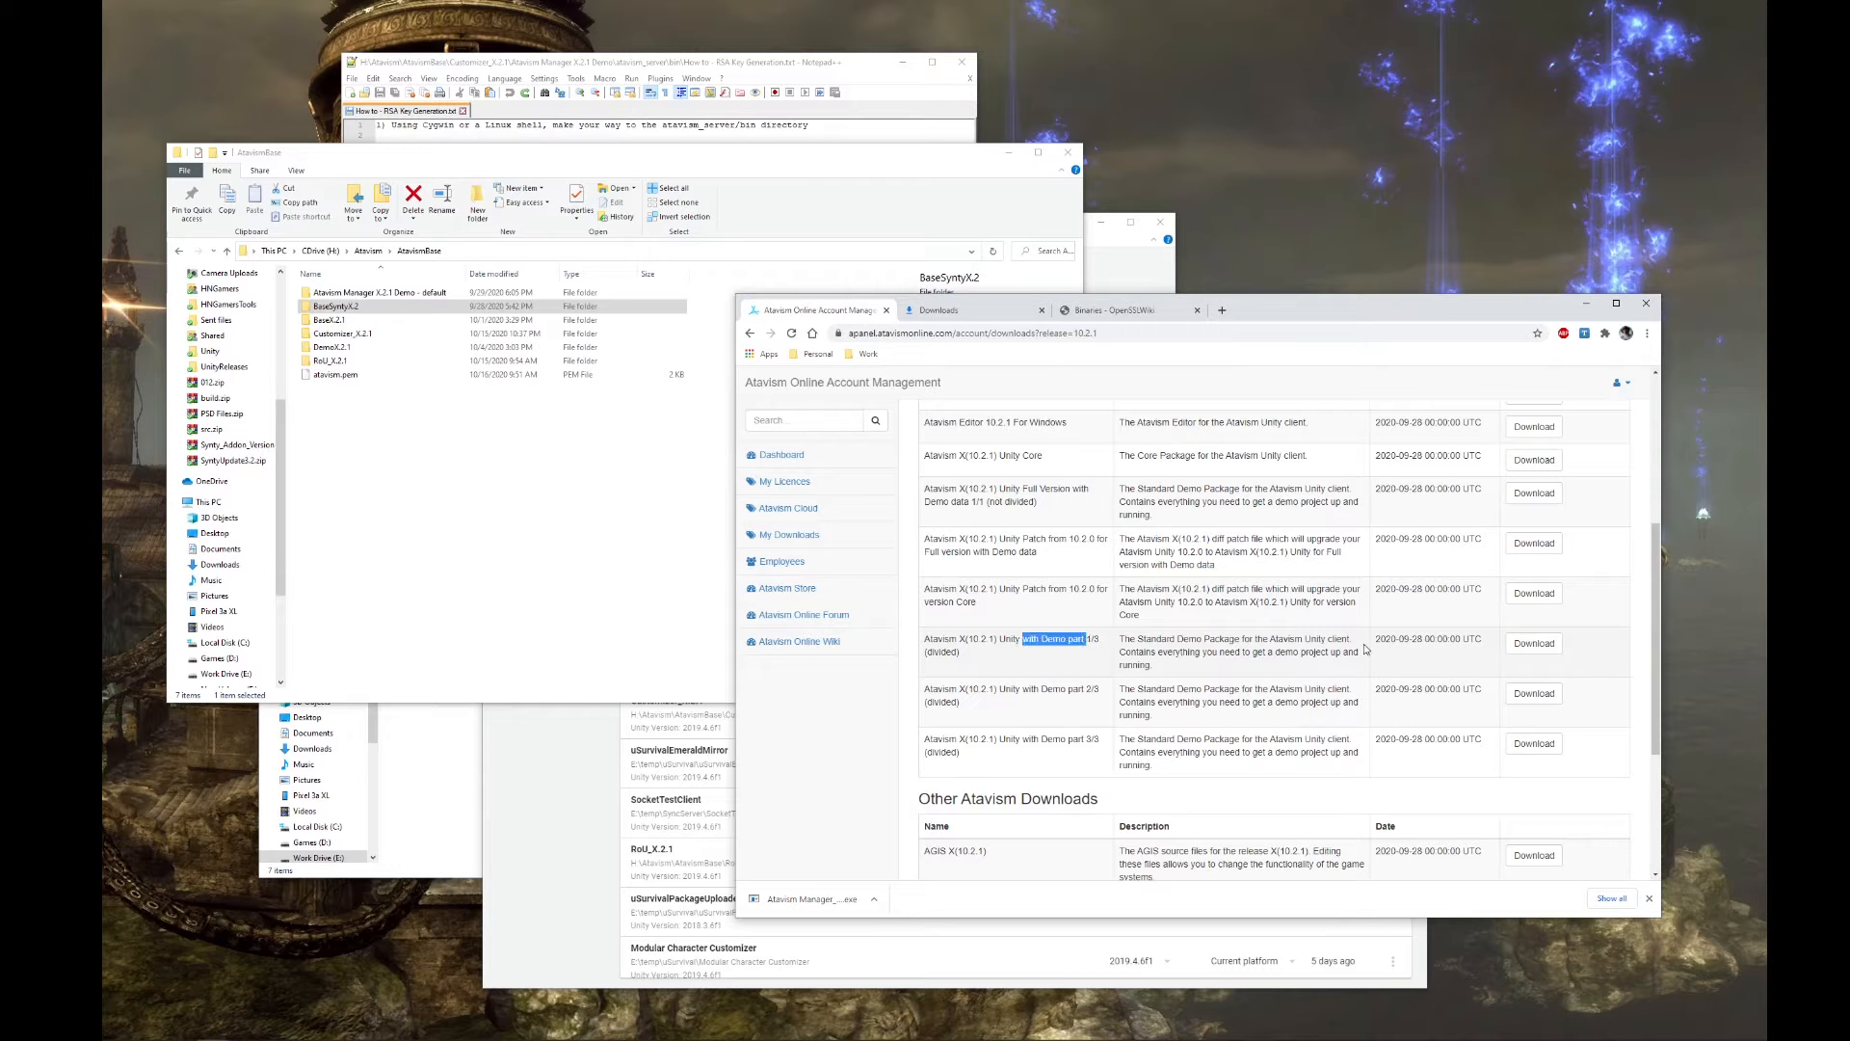
scroll(down, 3)
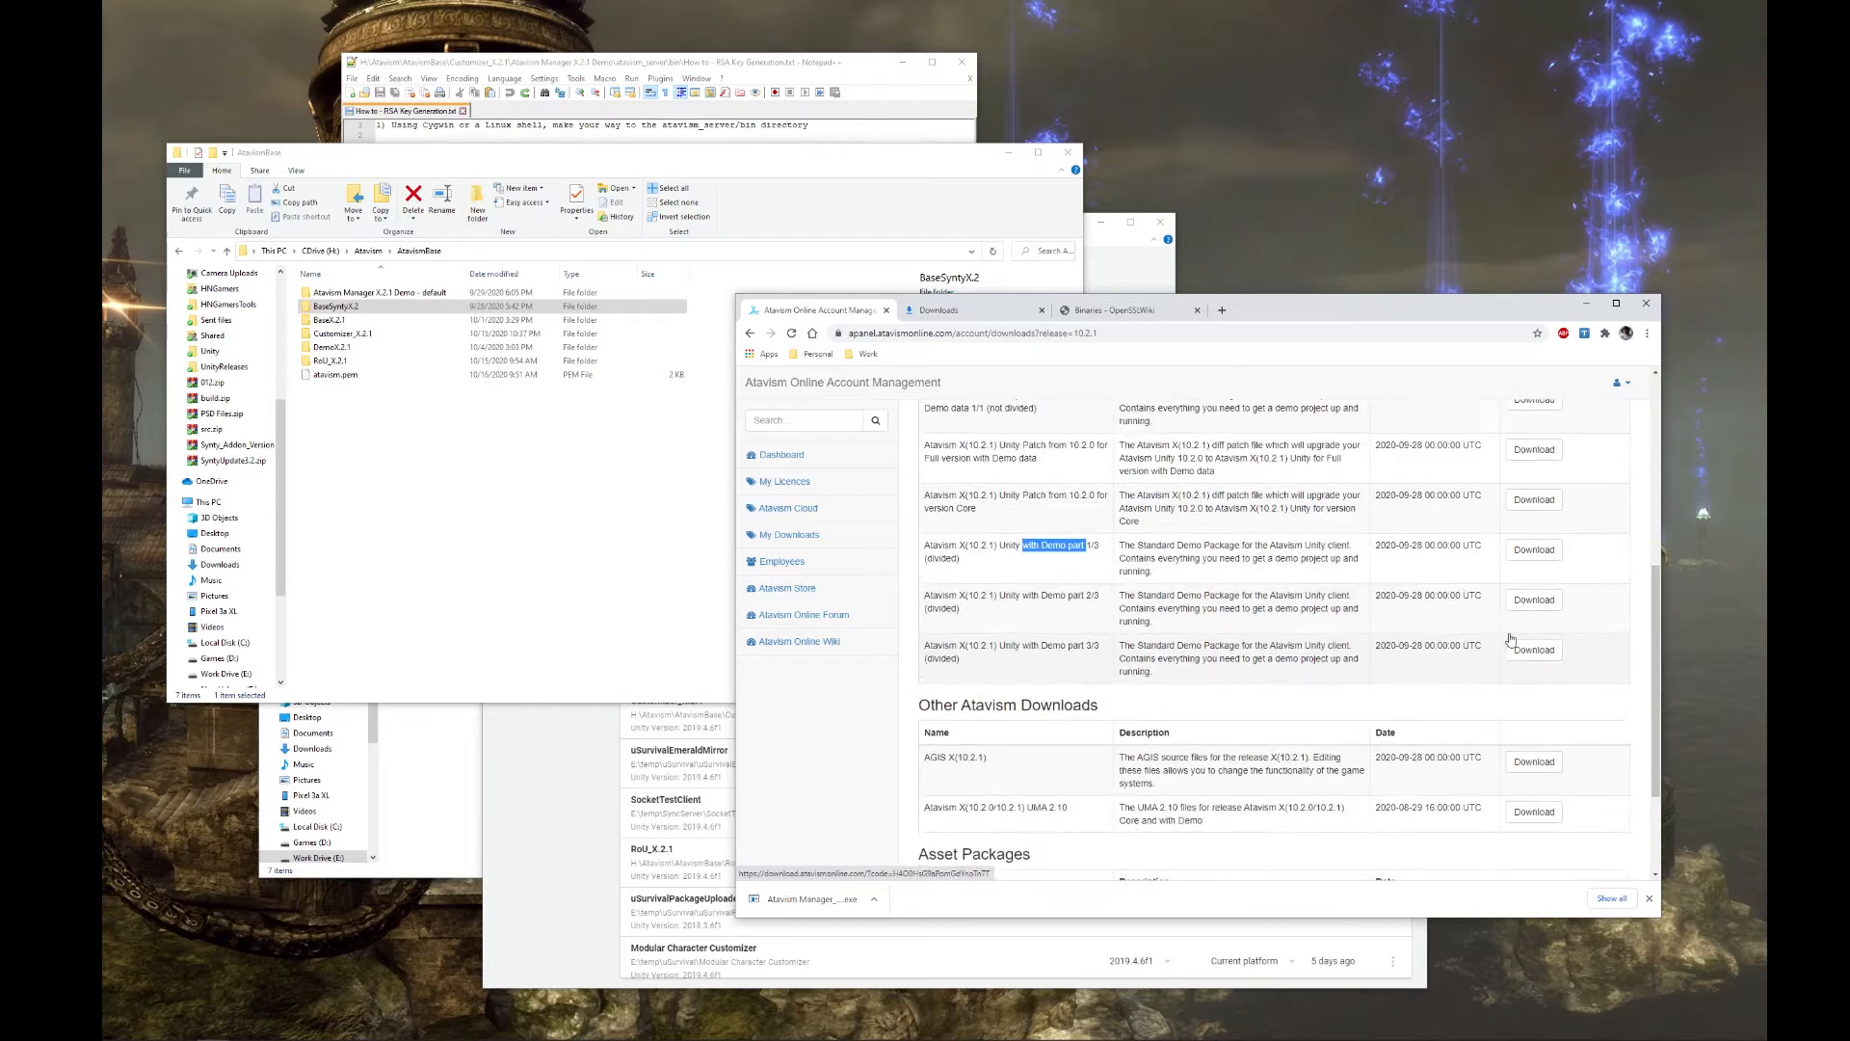
scroll(down, 3)
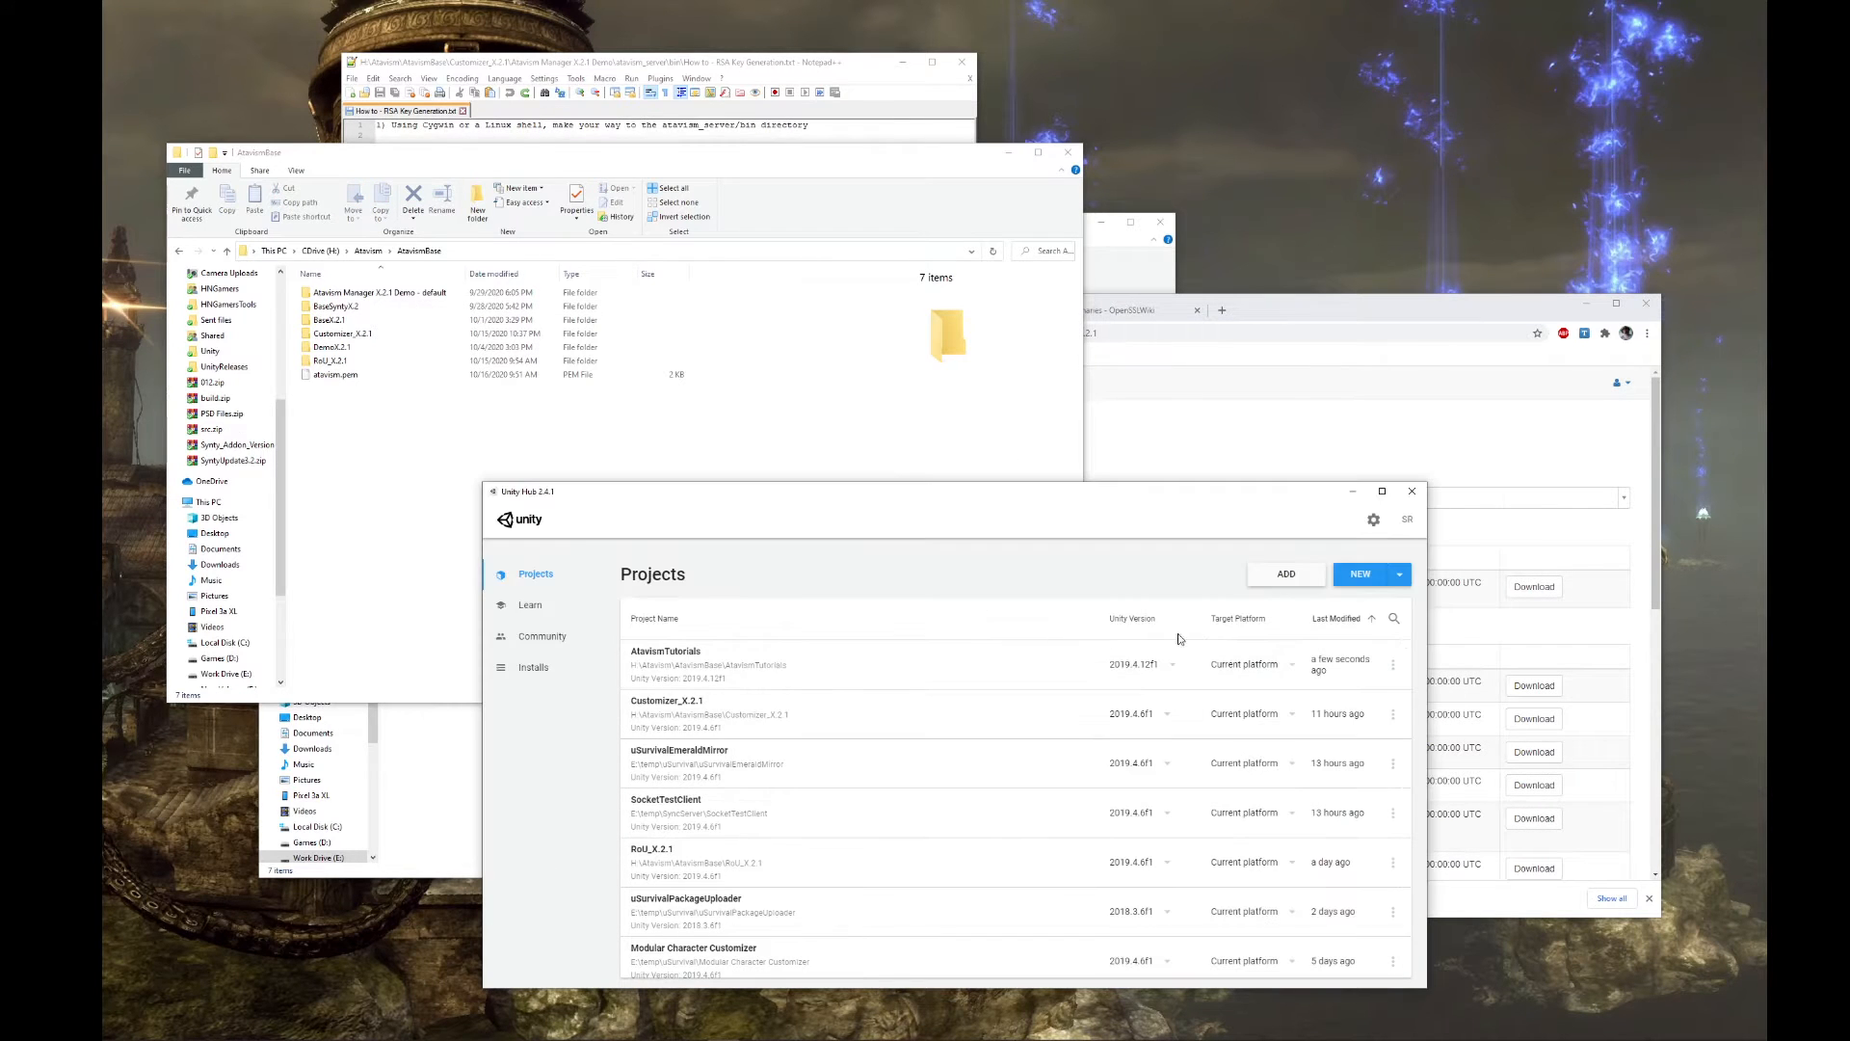
mouse_move(830, 484)
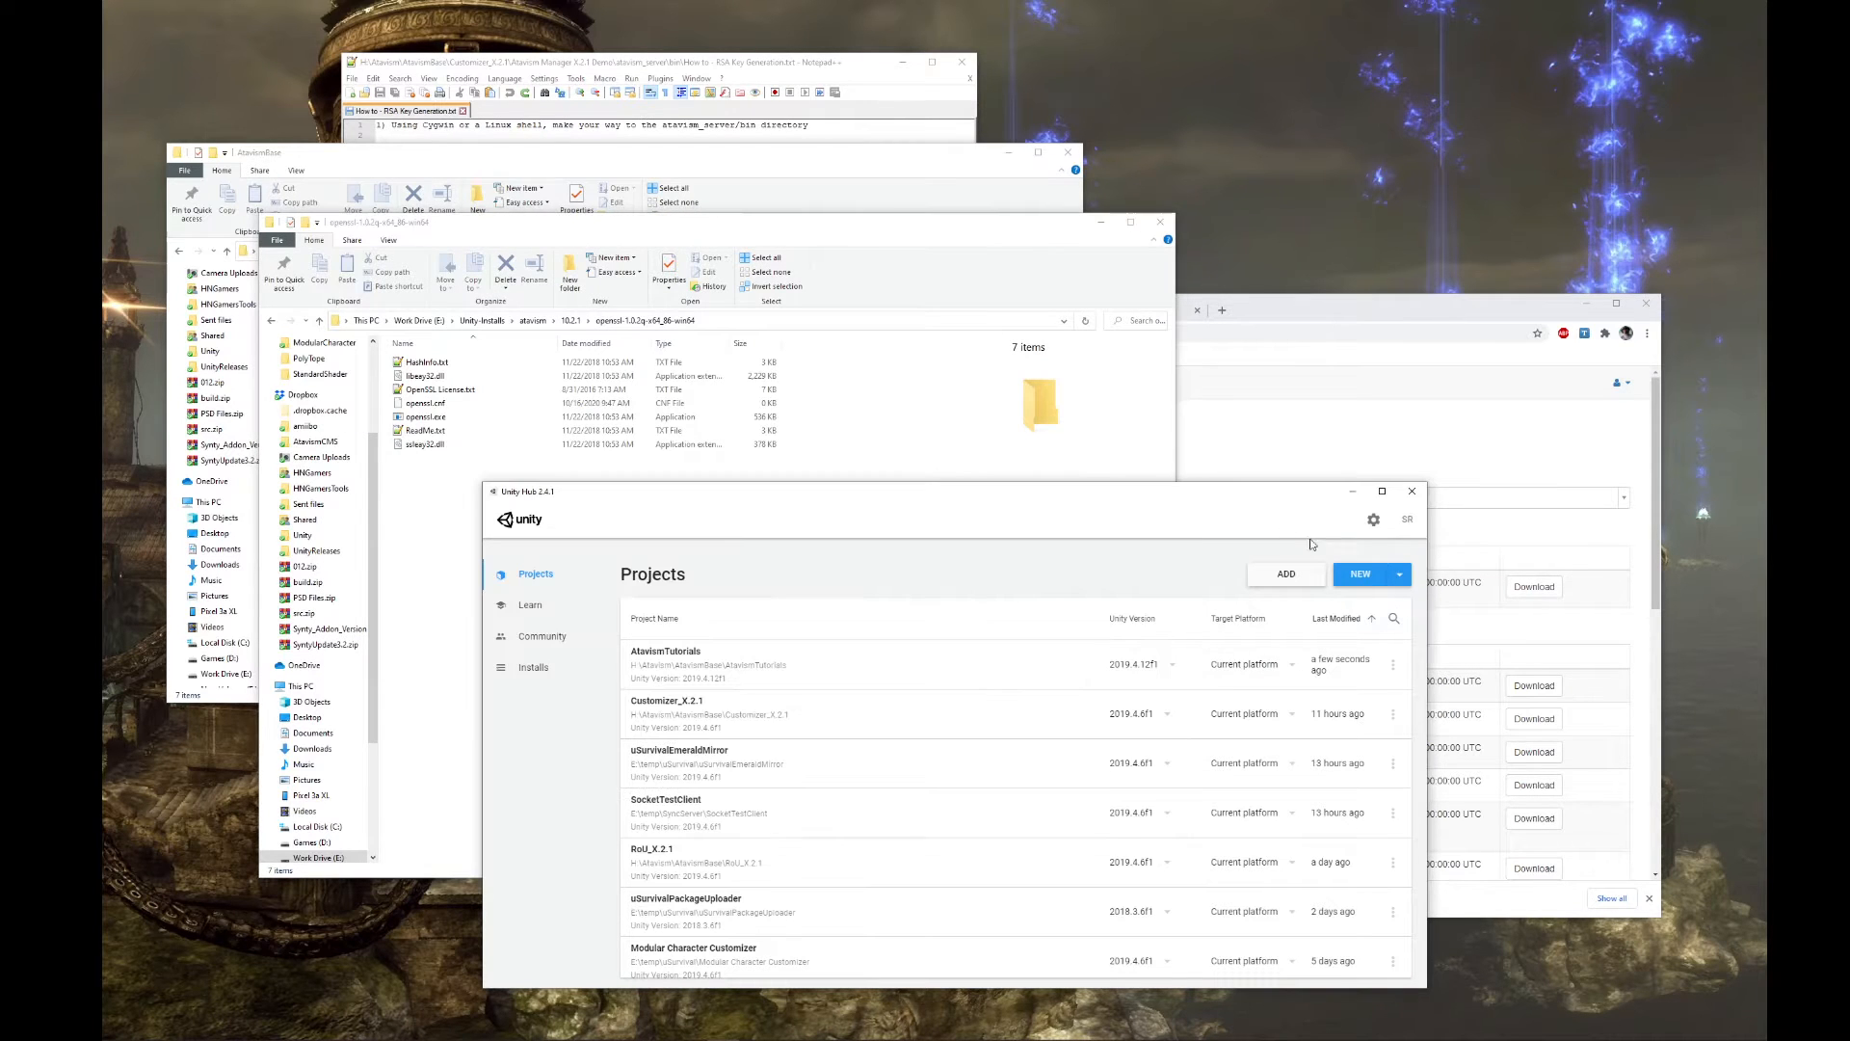
Step: Create a 3D project named AtavismTutorials with Unity 2019.4.12f1
click(1400, 574)
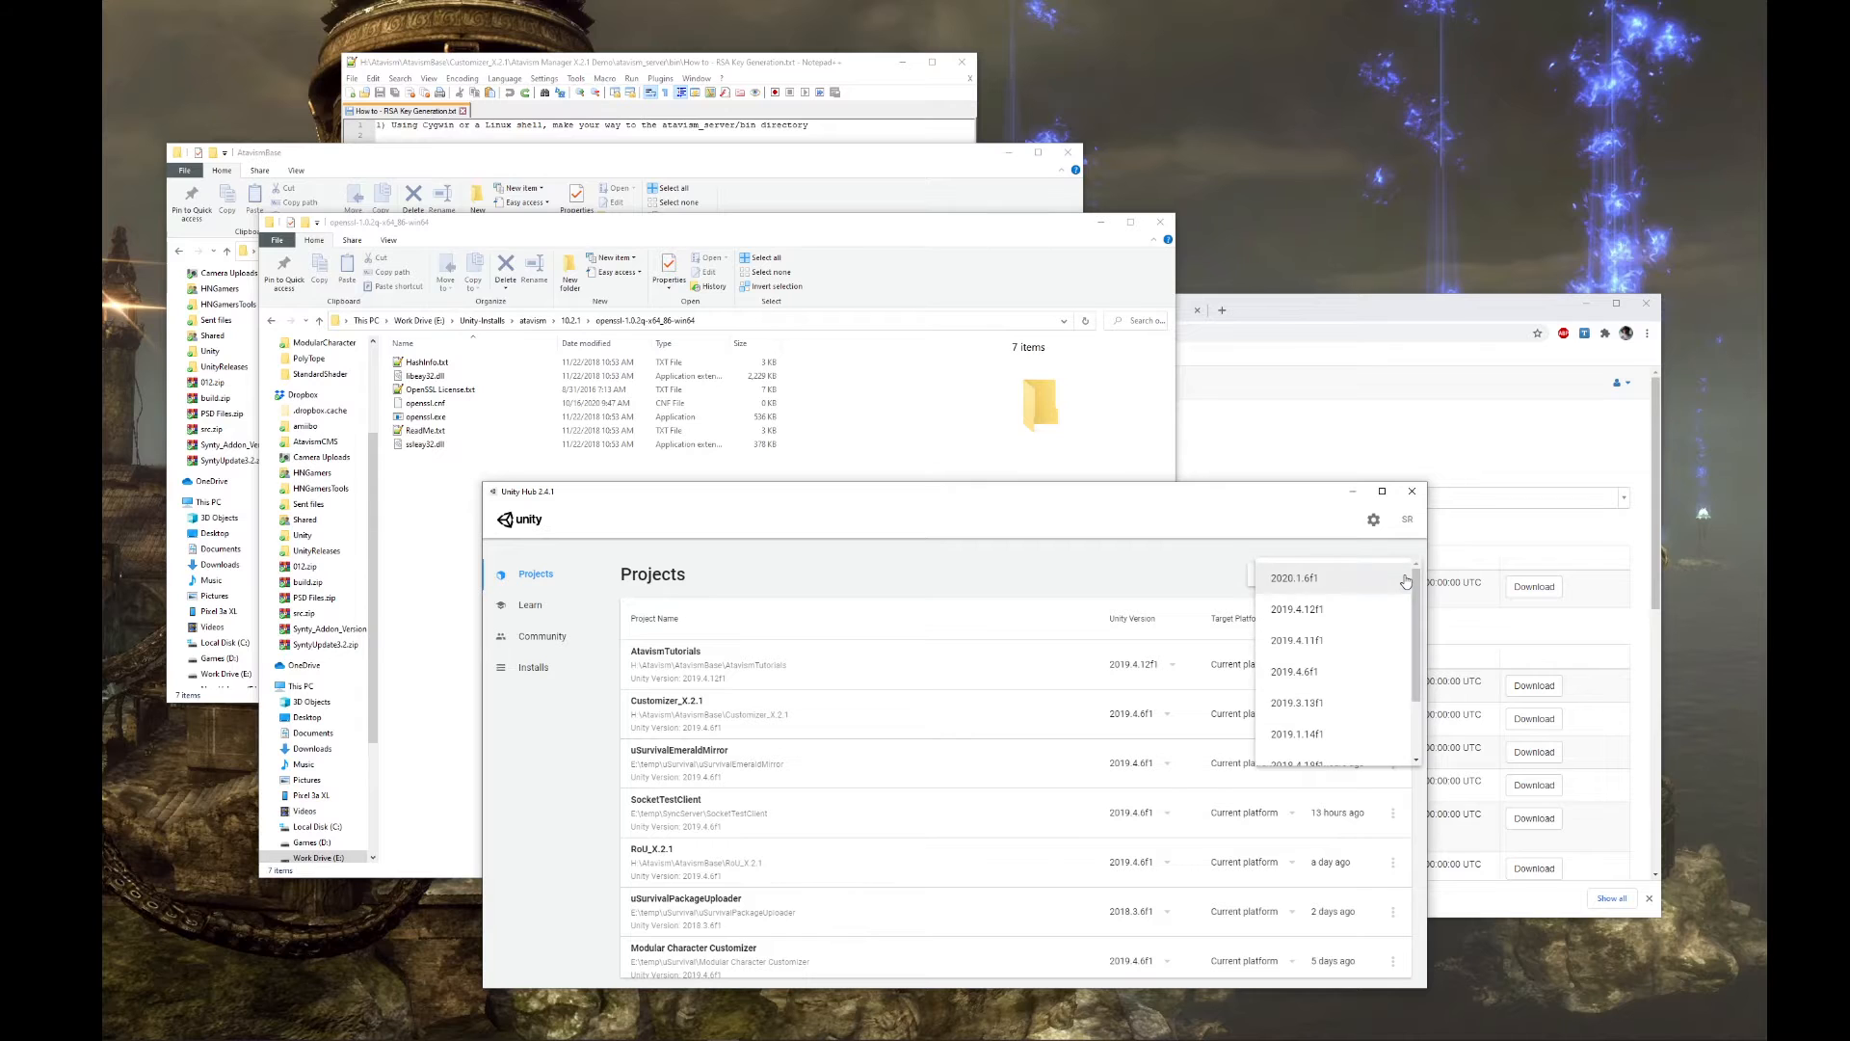
mouse_move(1299, 609)
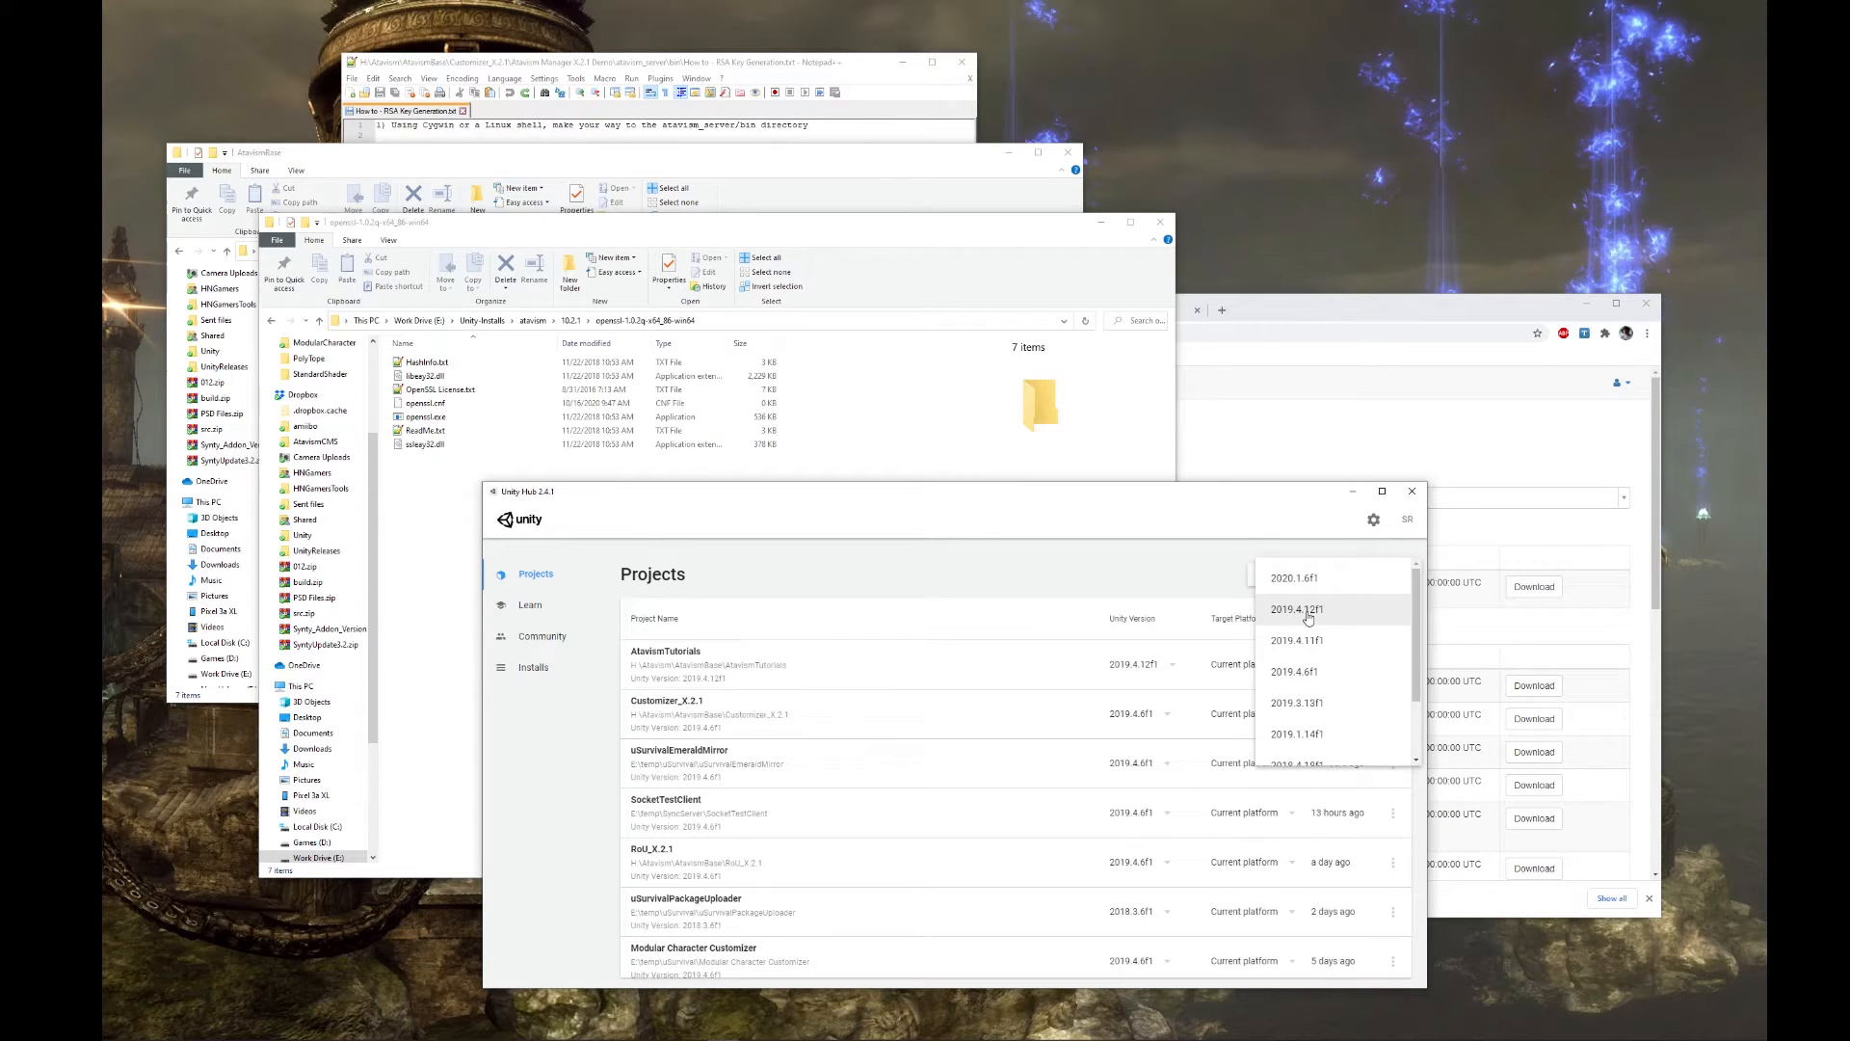
click(1296, 608)
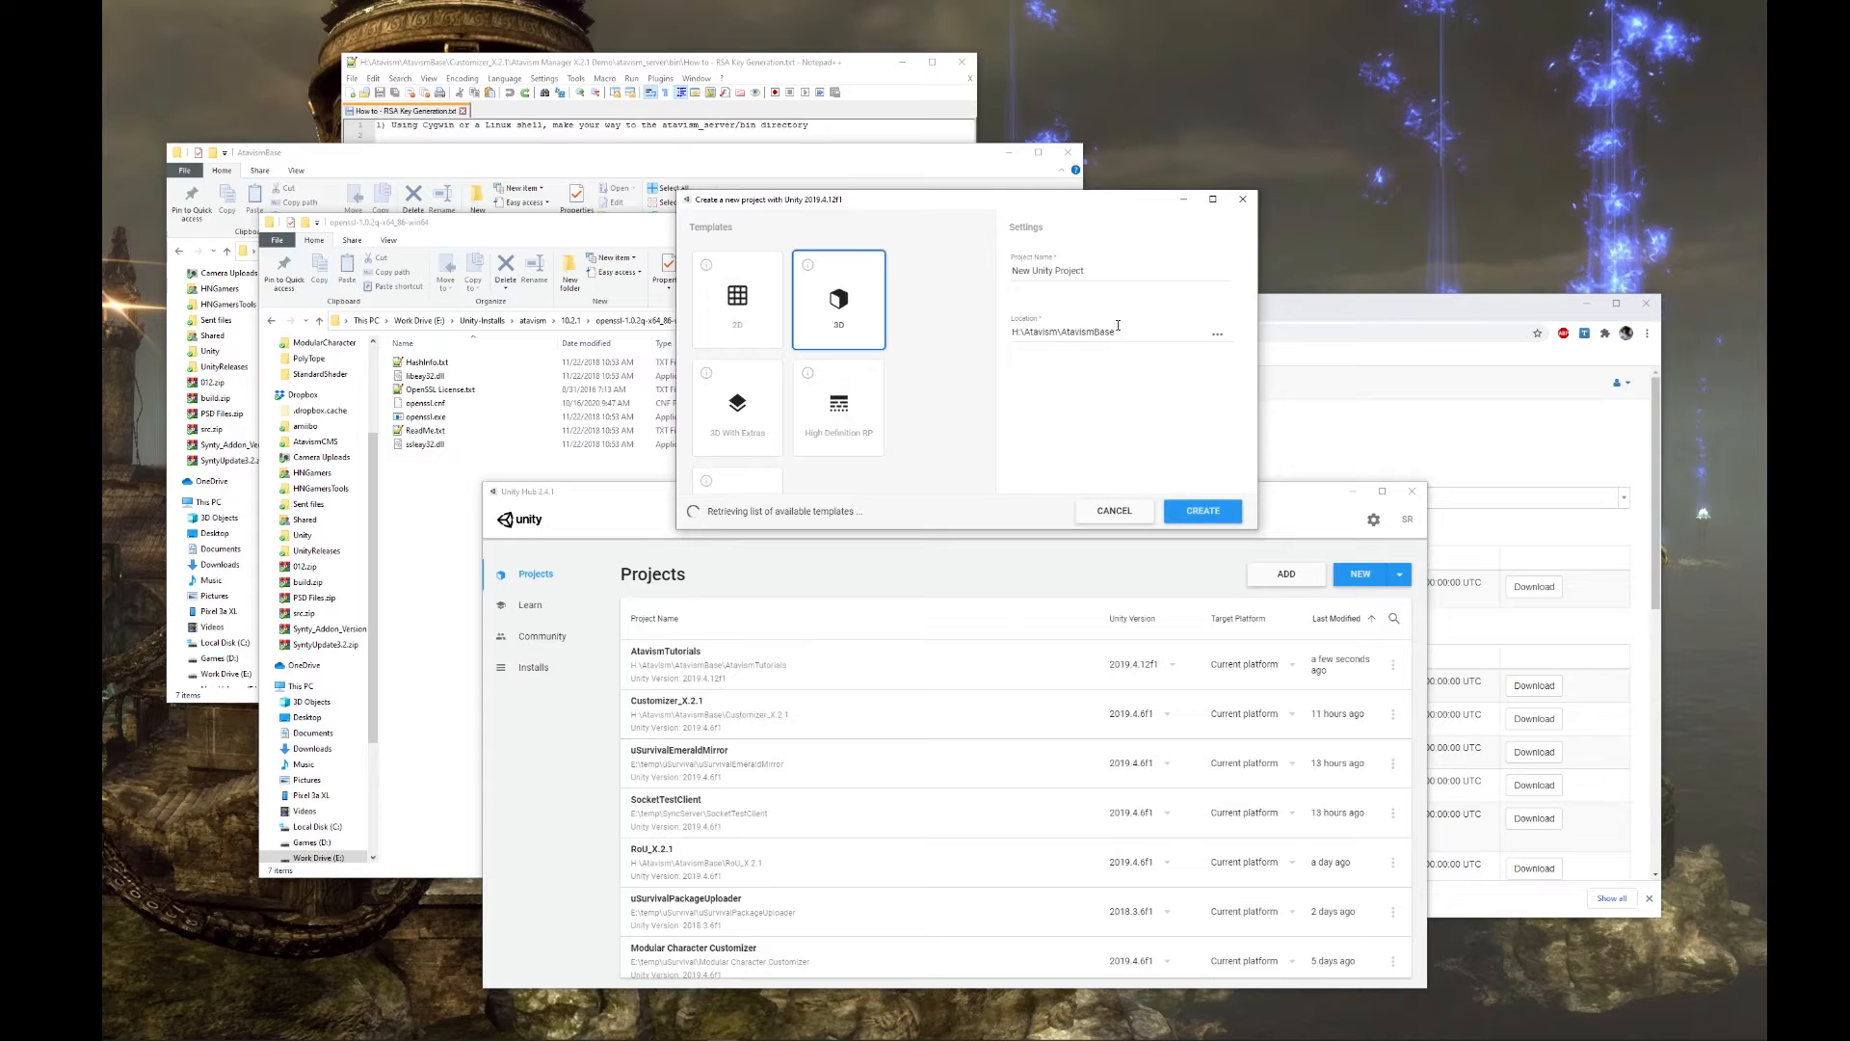
triple_click(1086, 270)
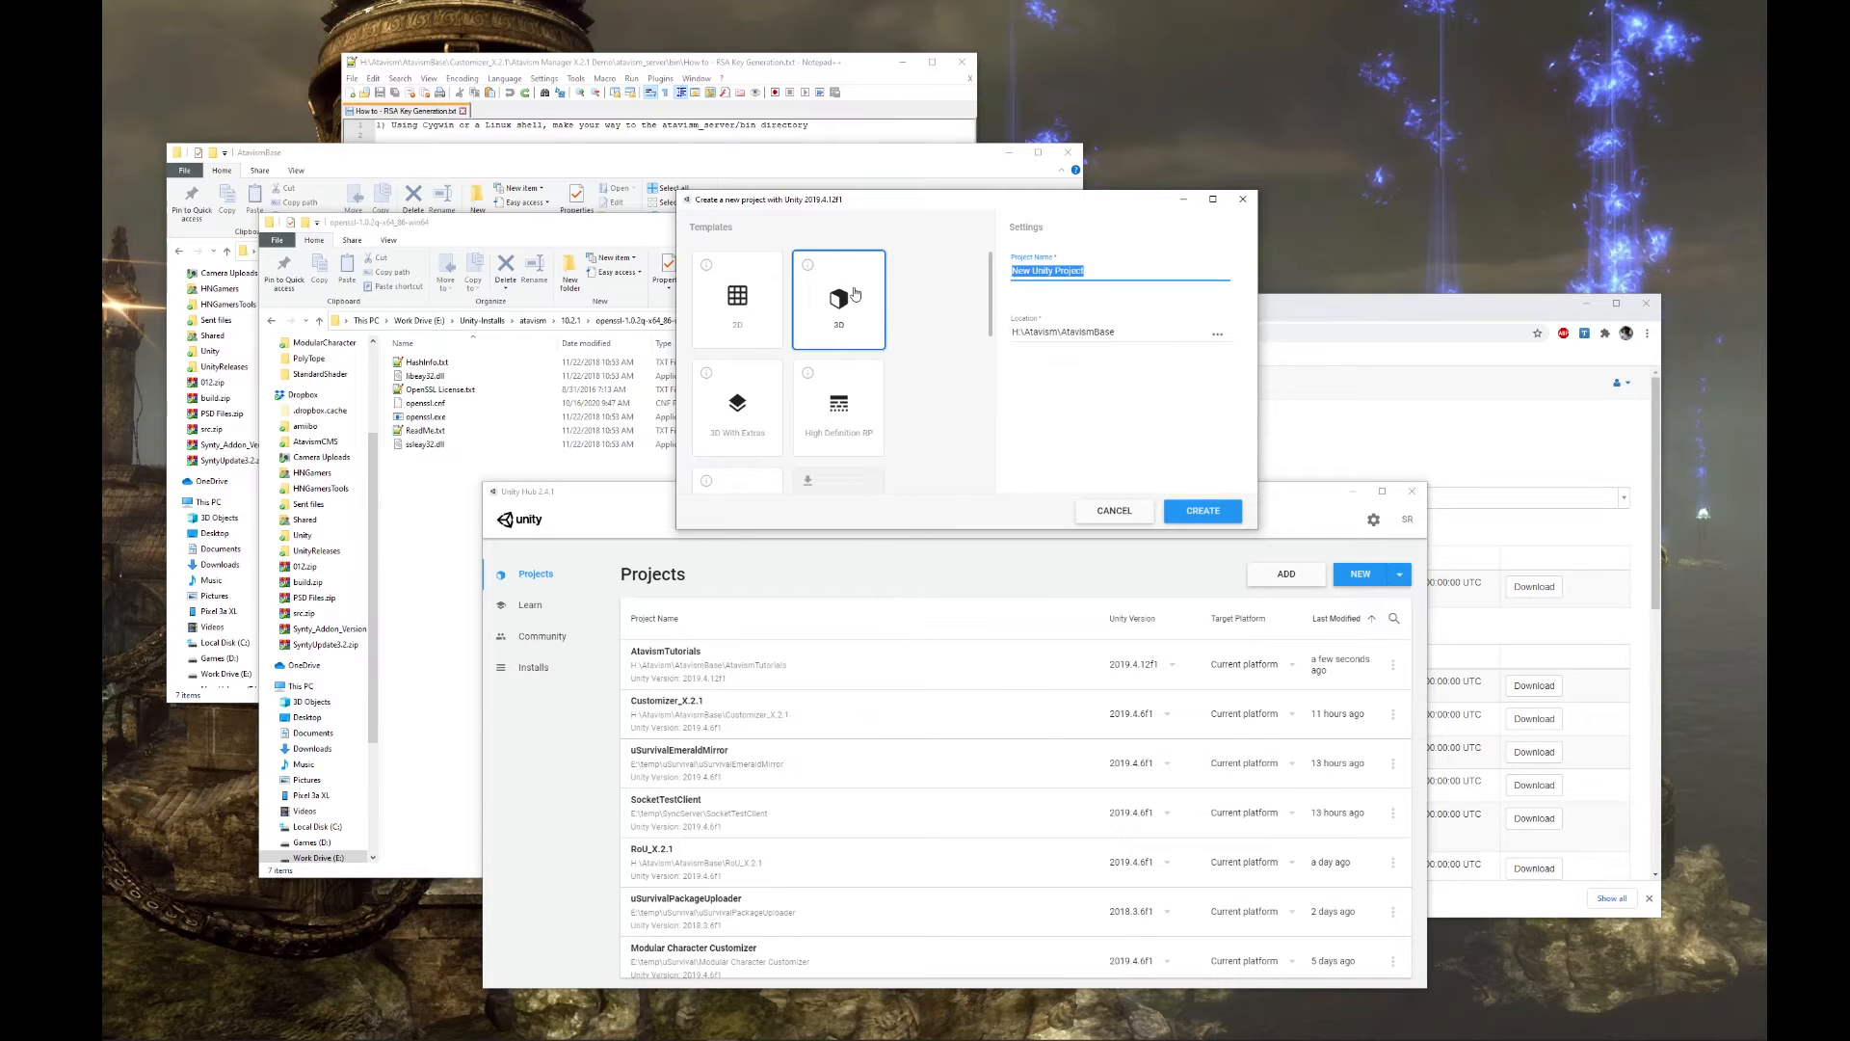
text(AtavismTutorials)
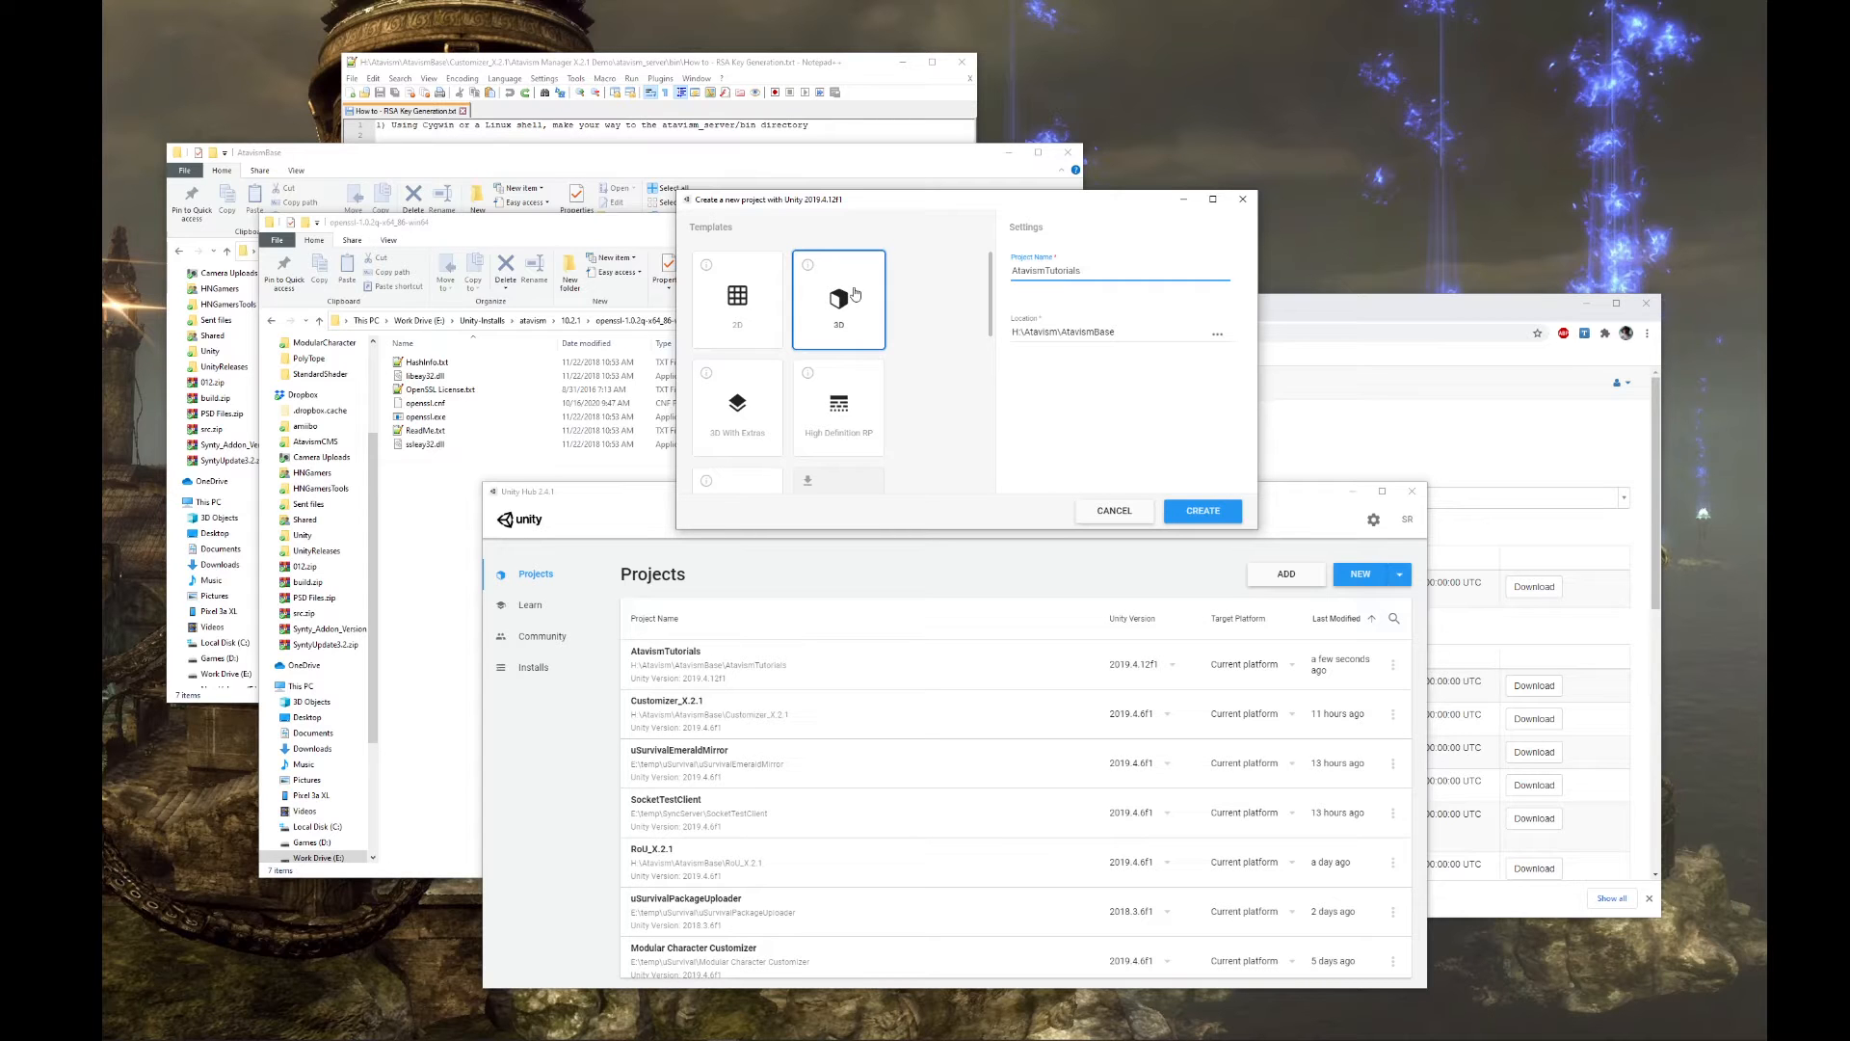
click(1202, 510)
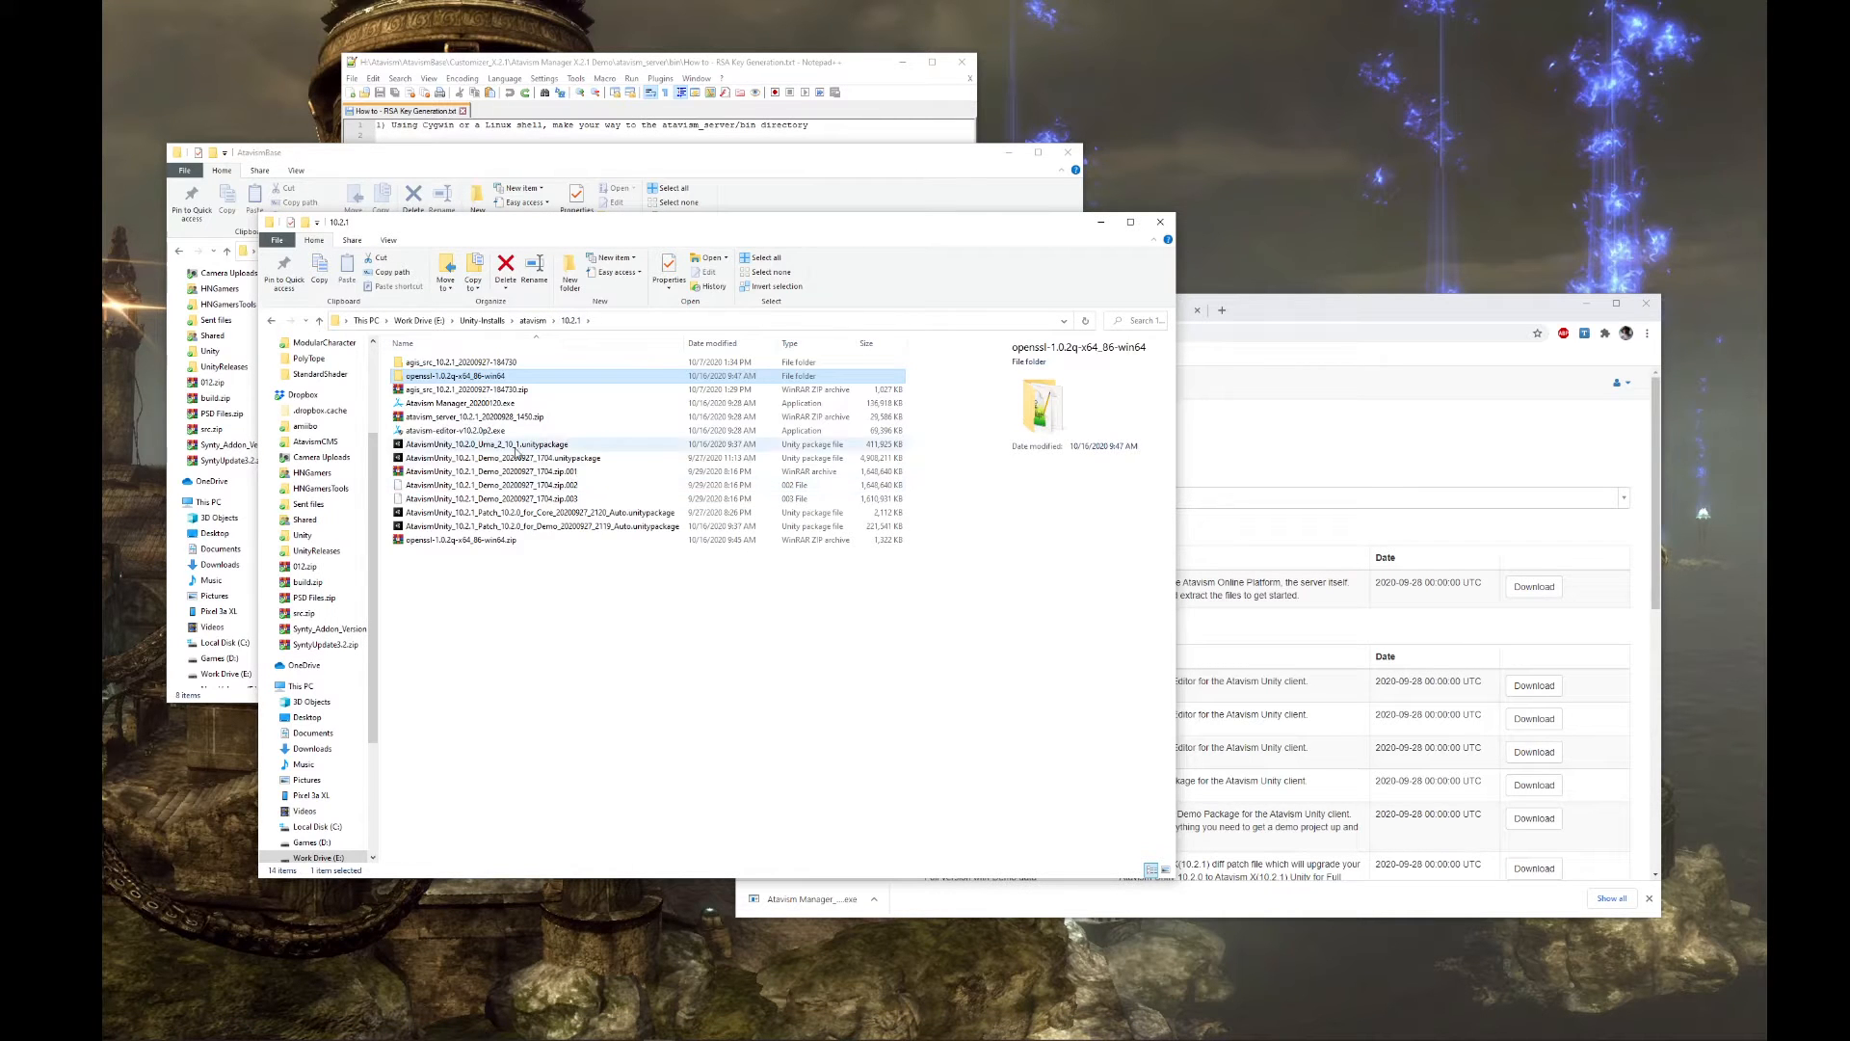
Step: Run the Atavism Manager installer and install it to the default folder
click(495, 444)
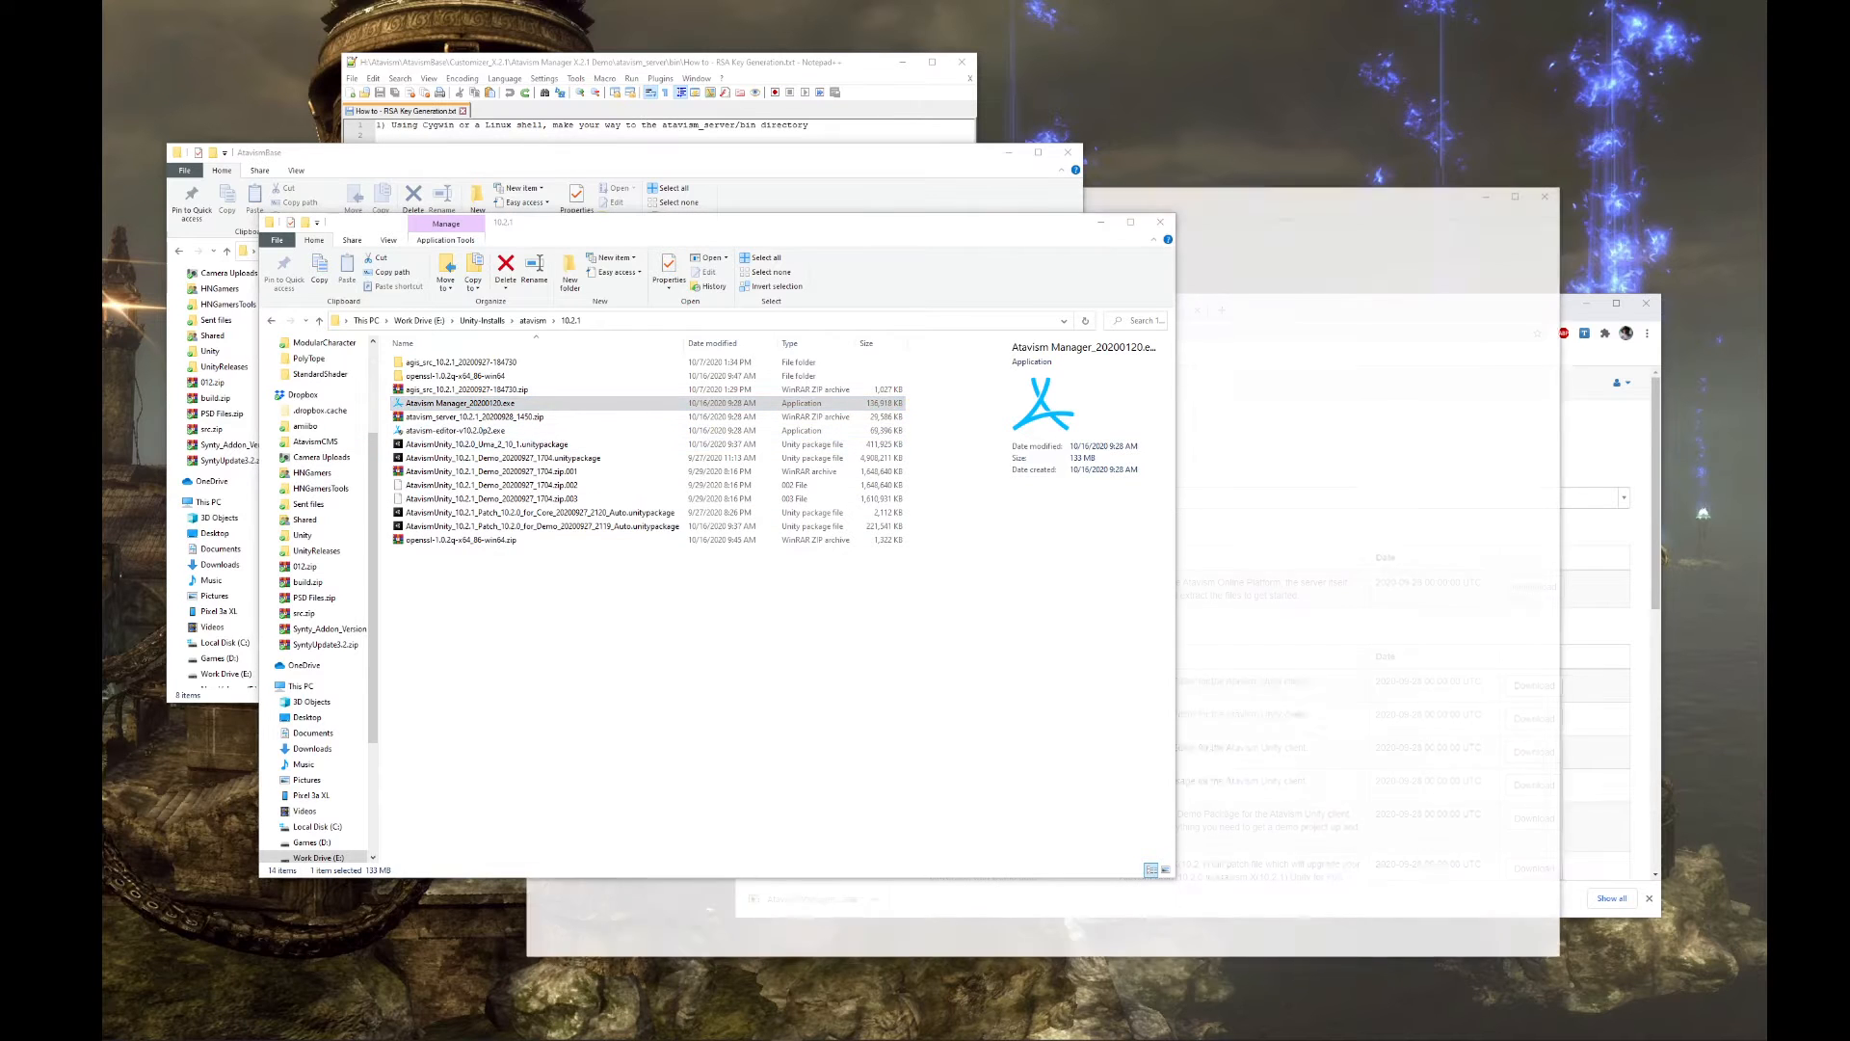
double_click(461, 402)
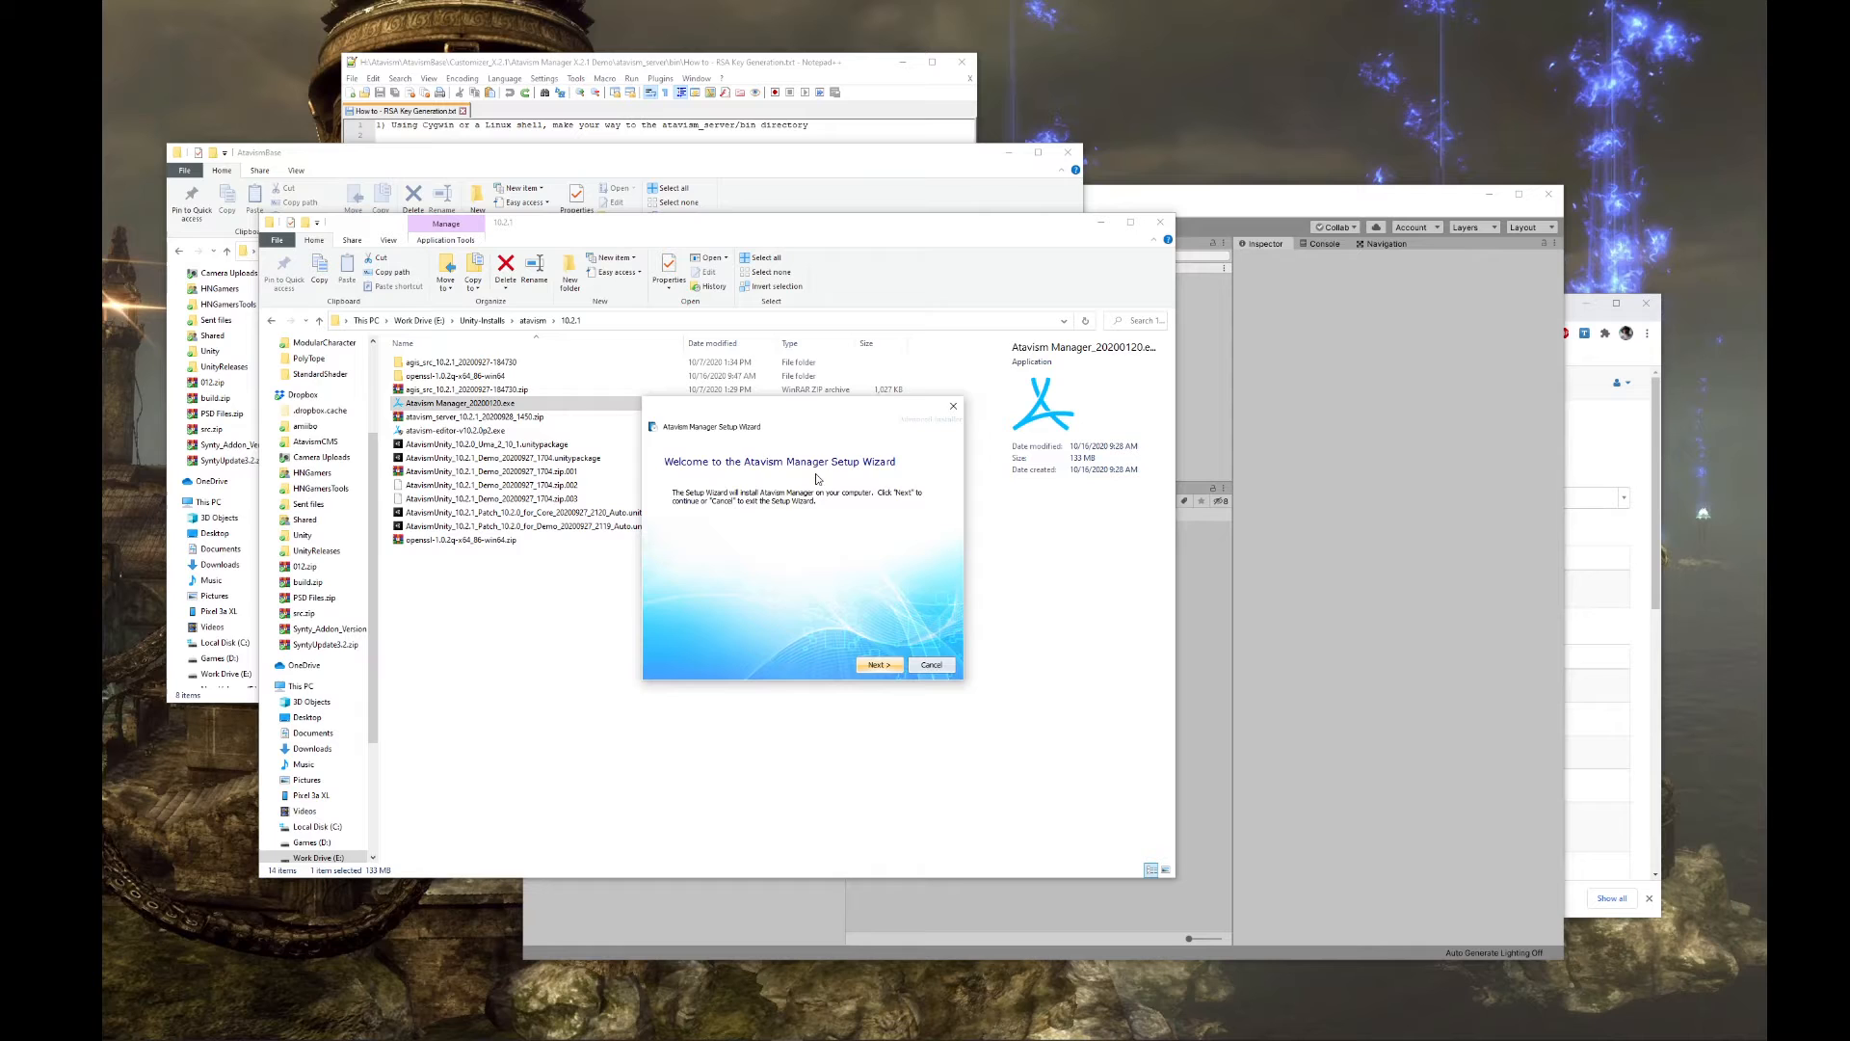
click(878, 663)
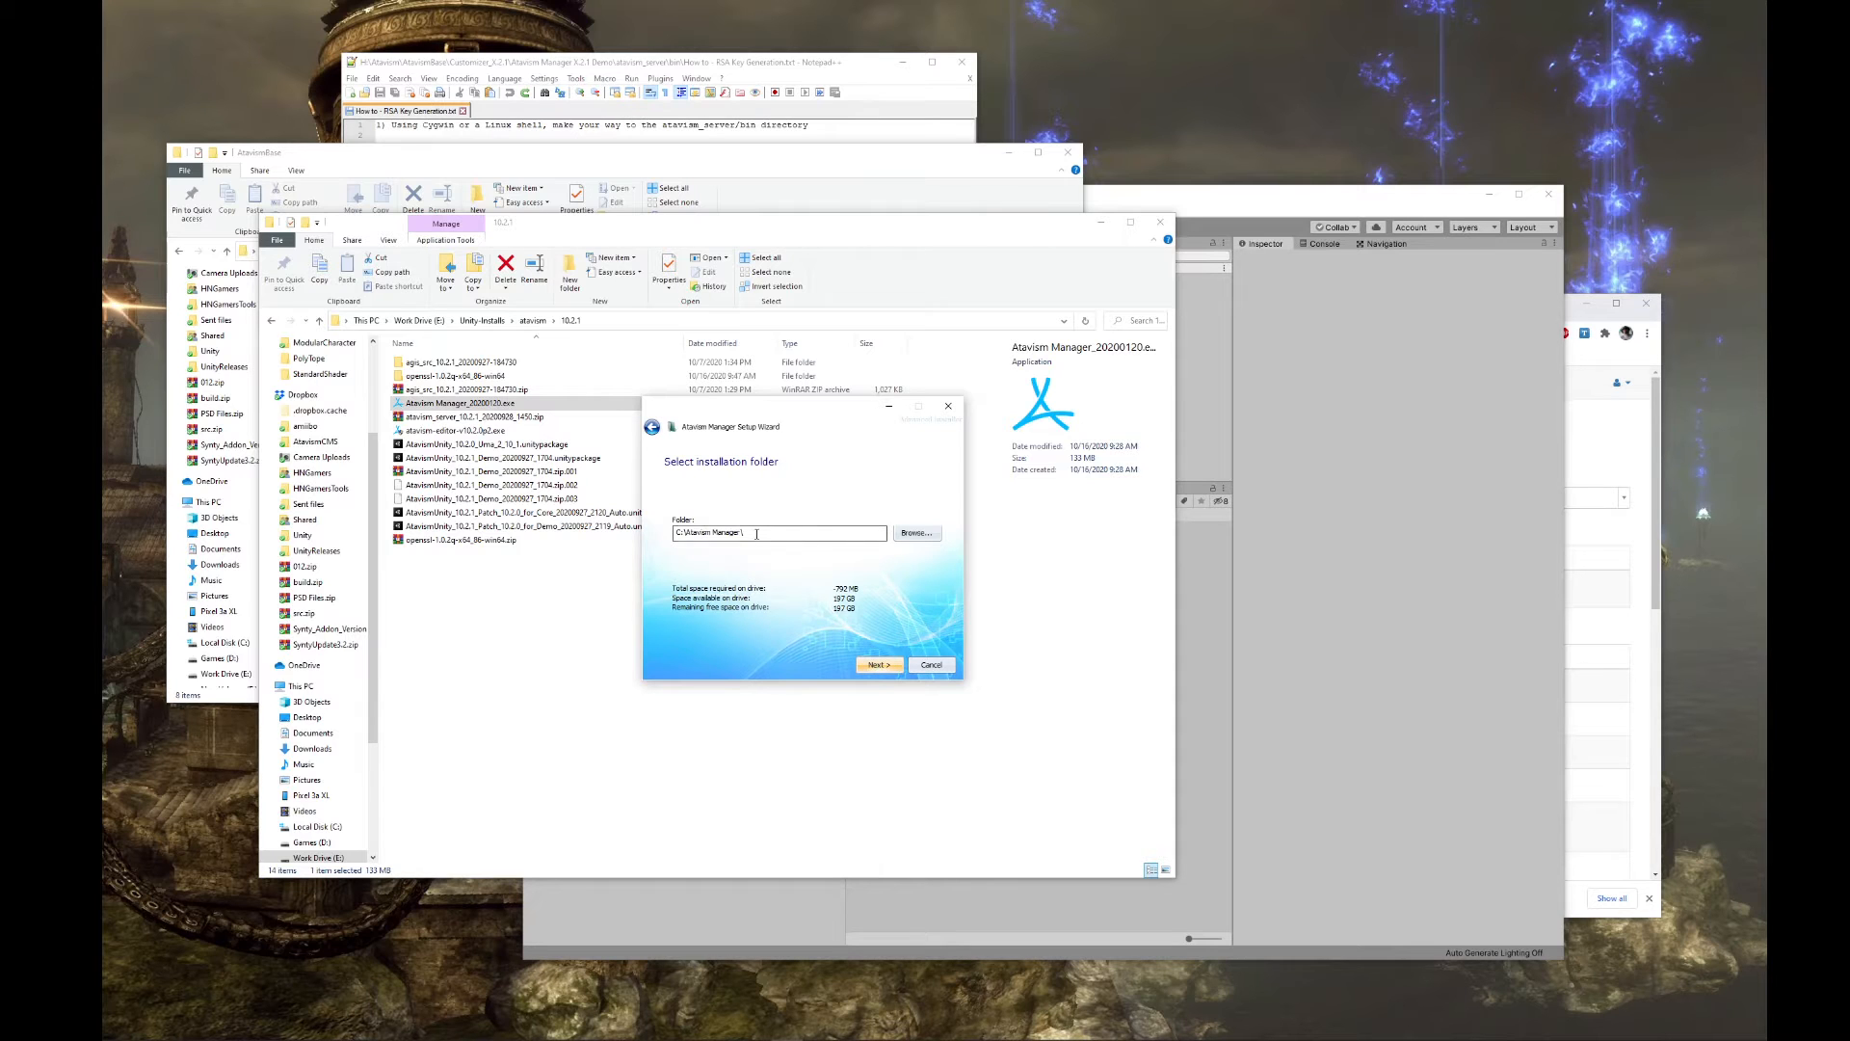
click(878, 664)
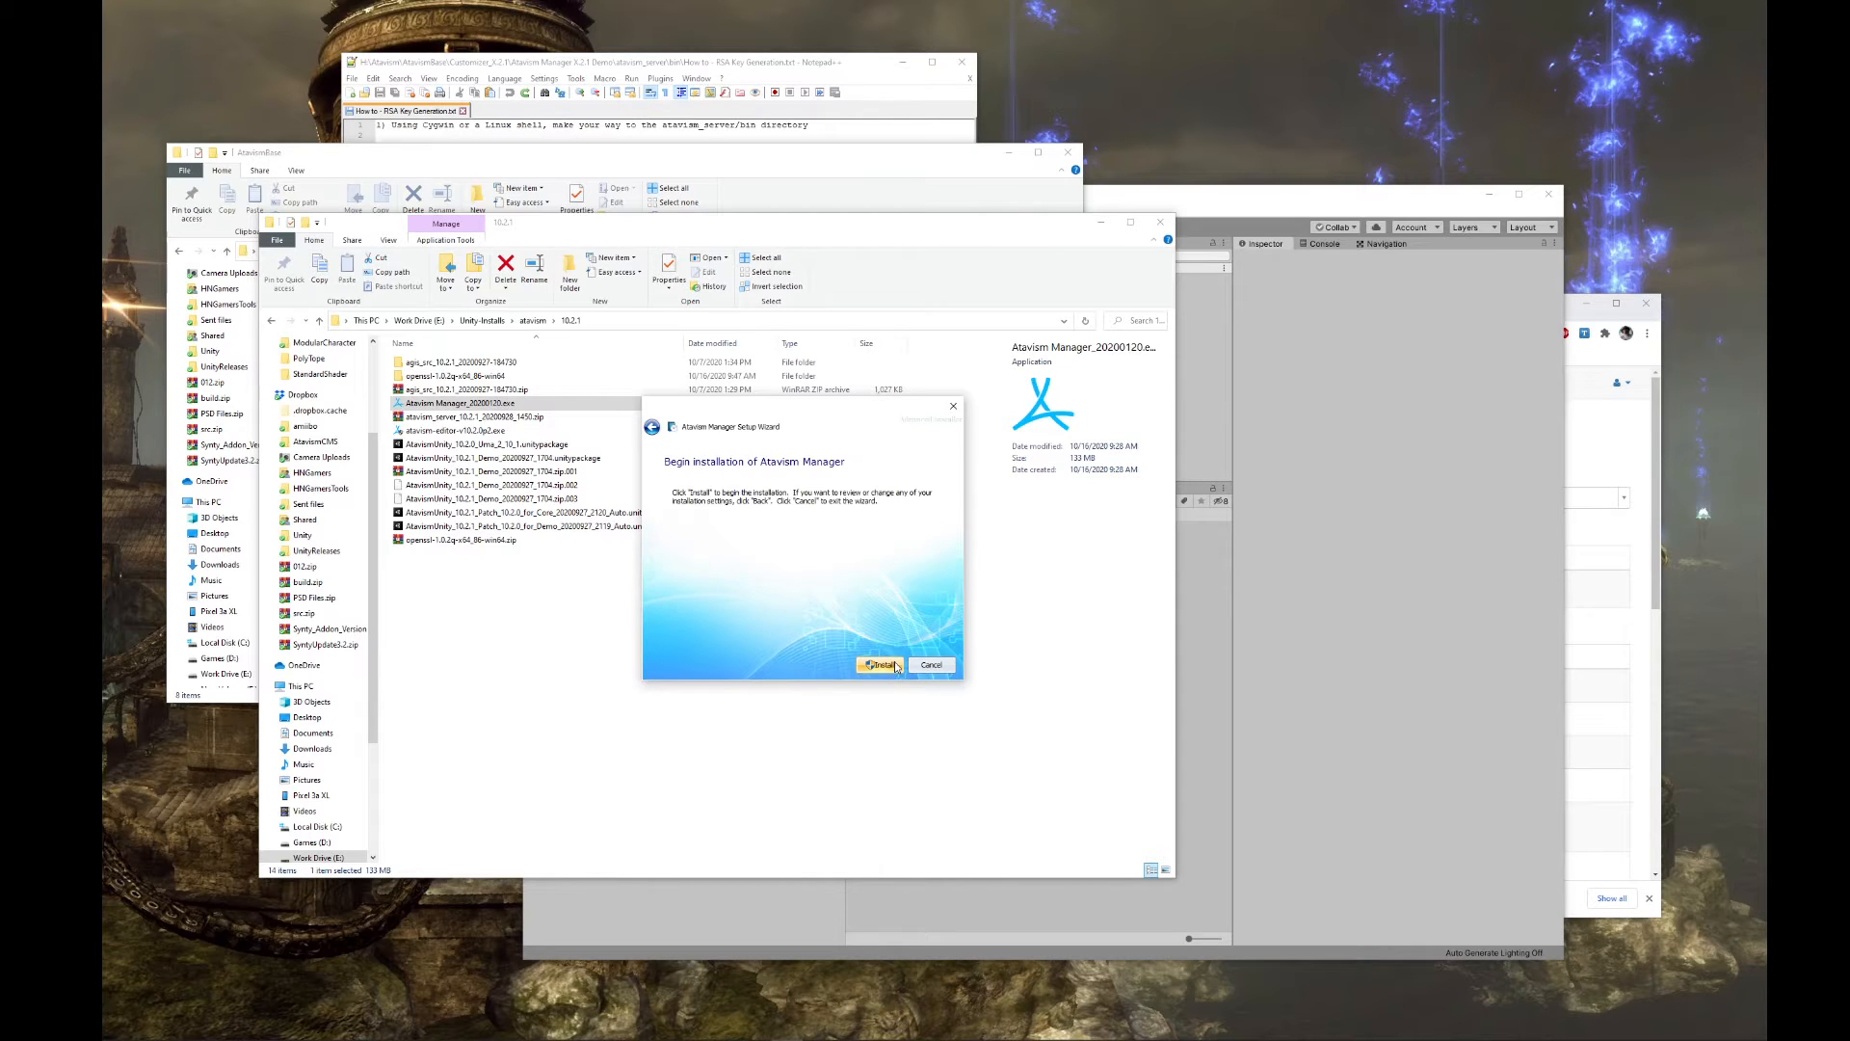
click(879, 664)
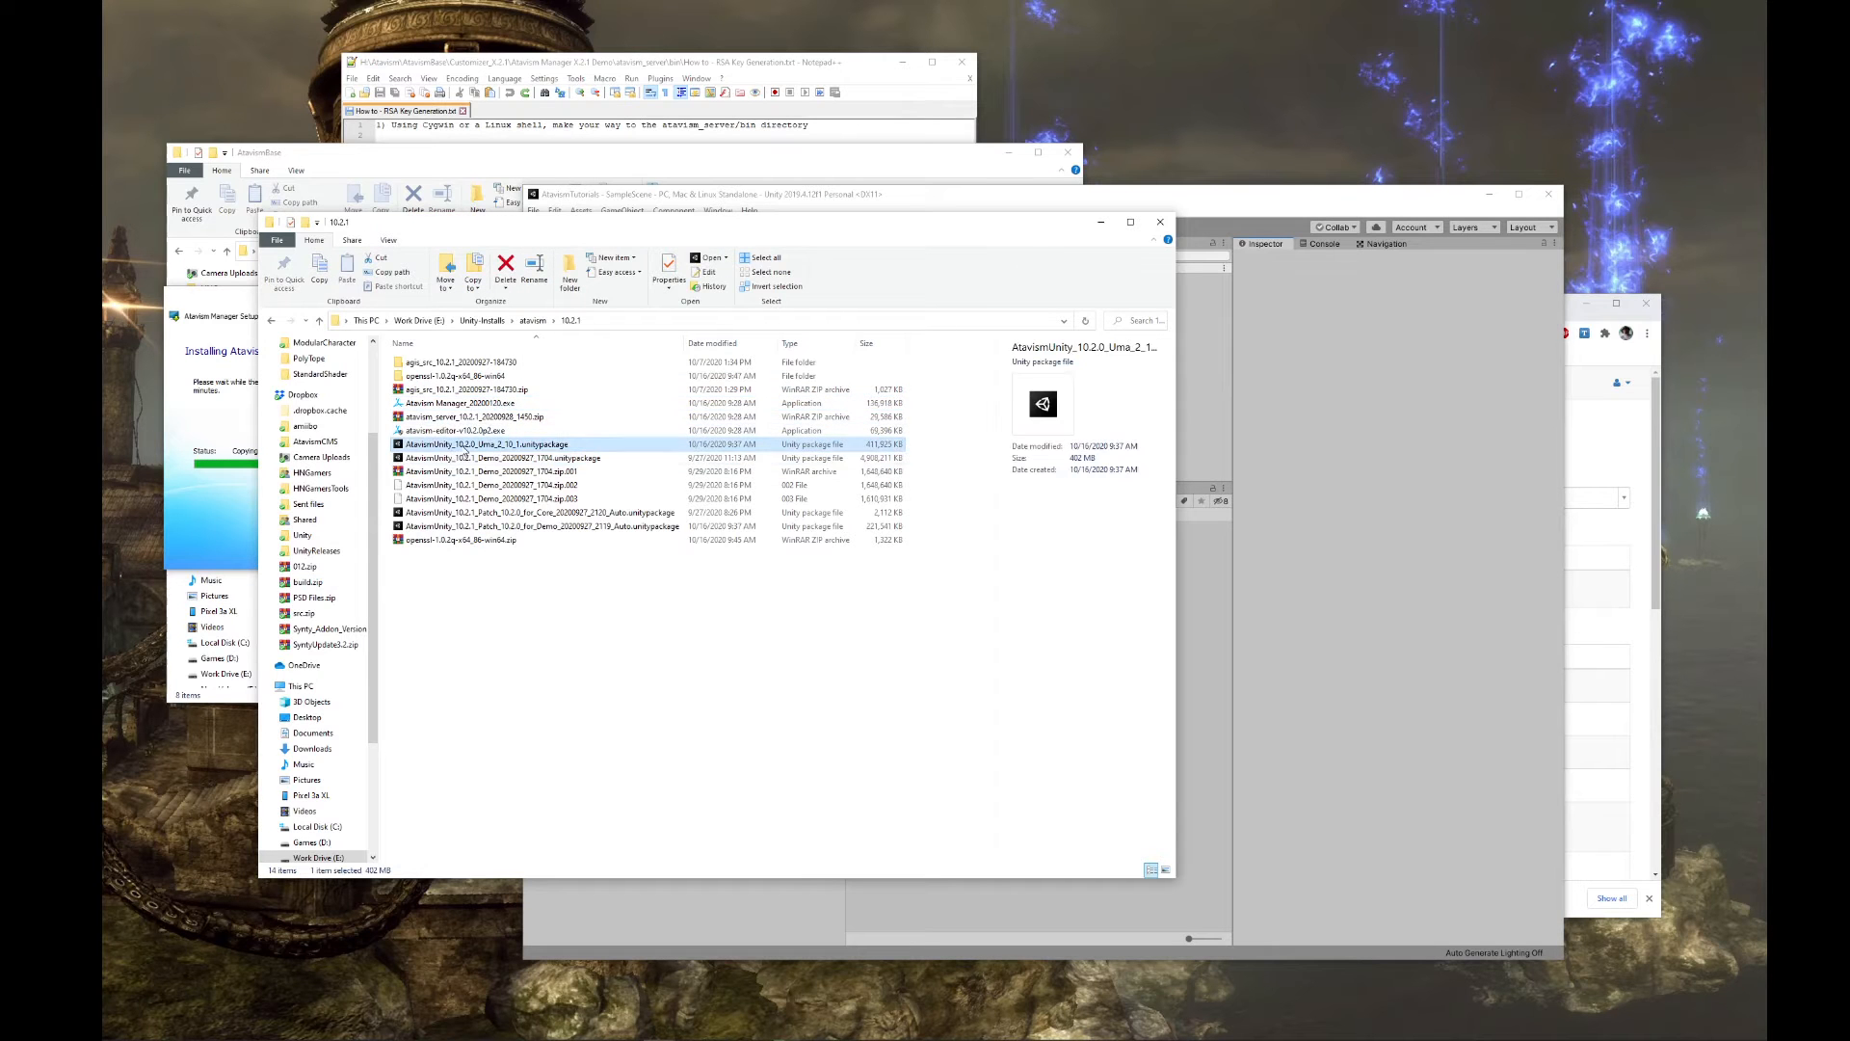
Step: Open the AtavismUnity 10.2.1 Demo unitypackage for import into Unity
click(508, 458)
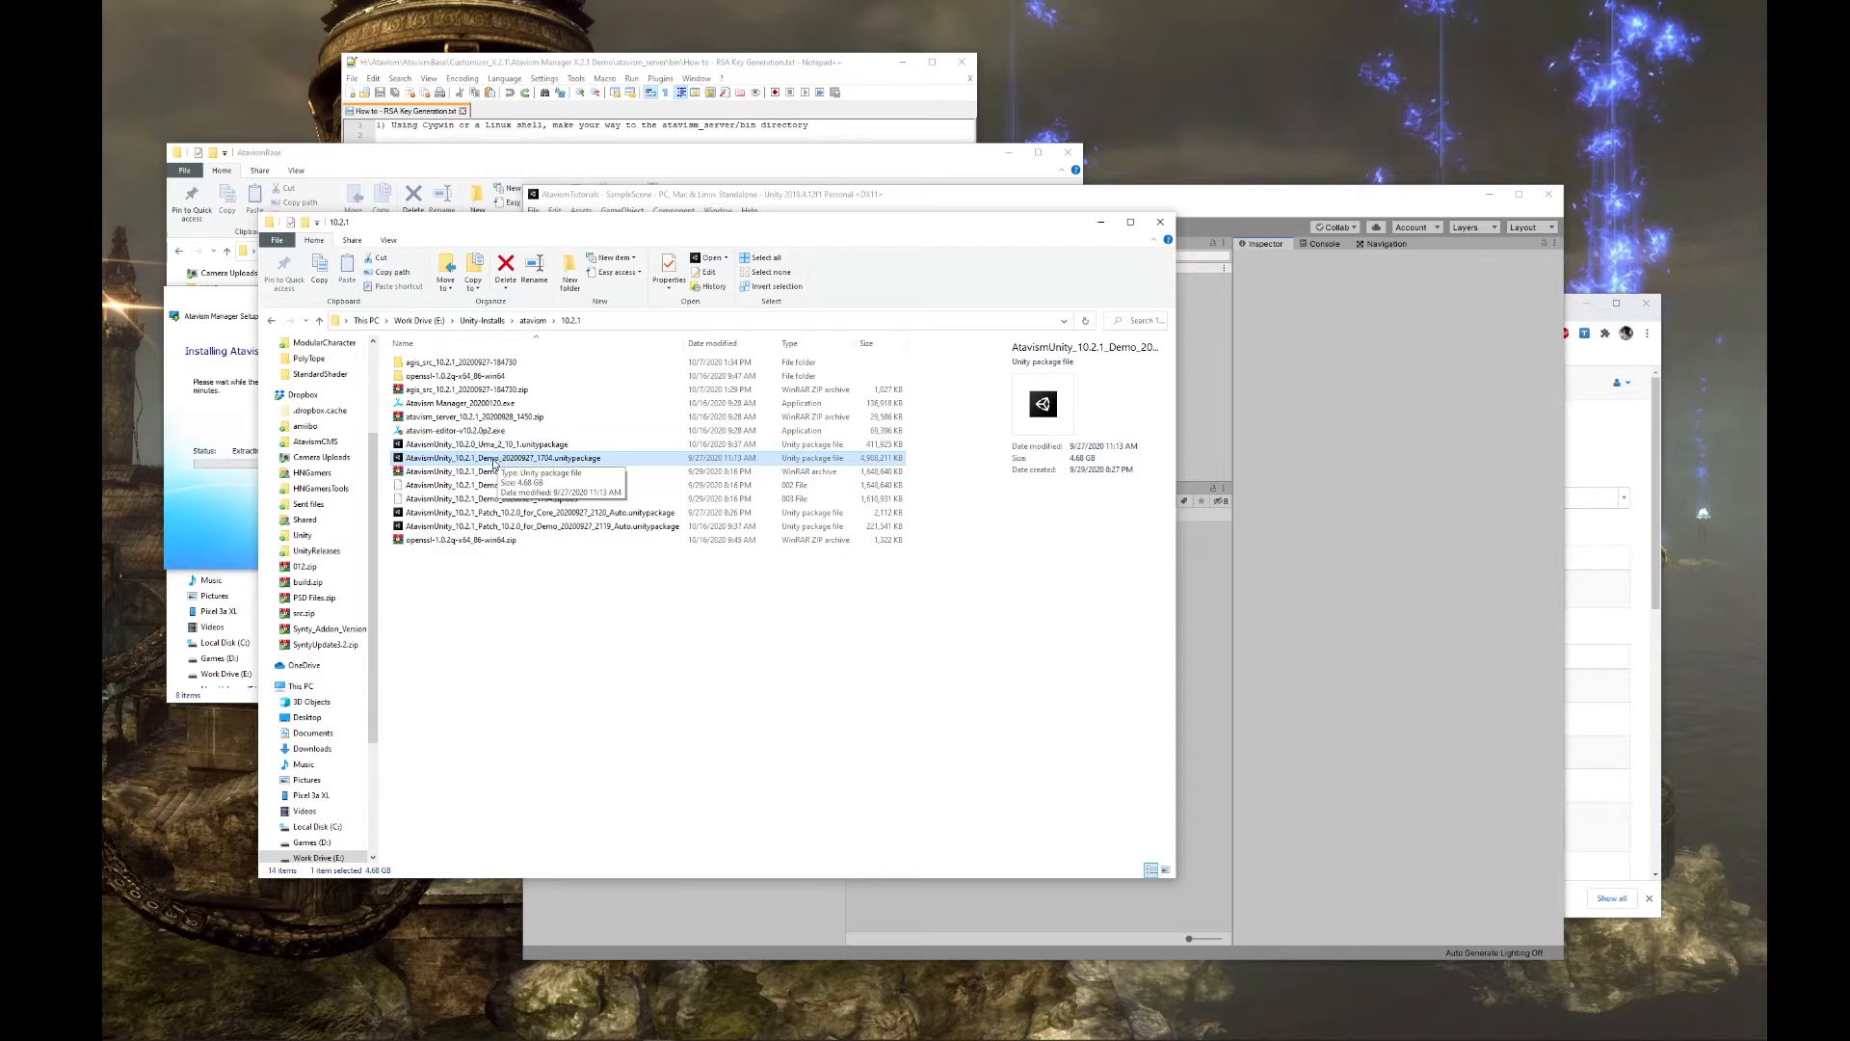
double_click(484, 457)
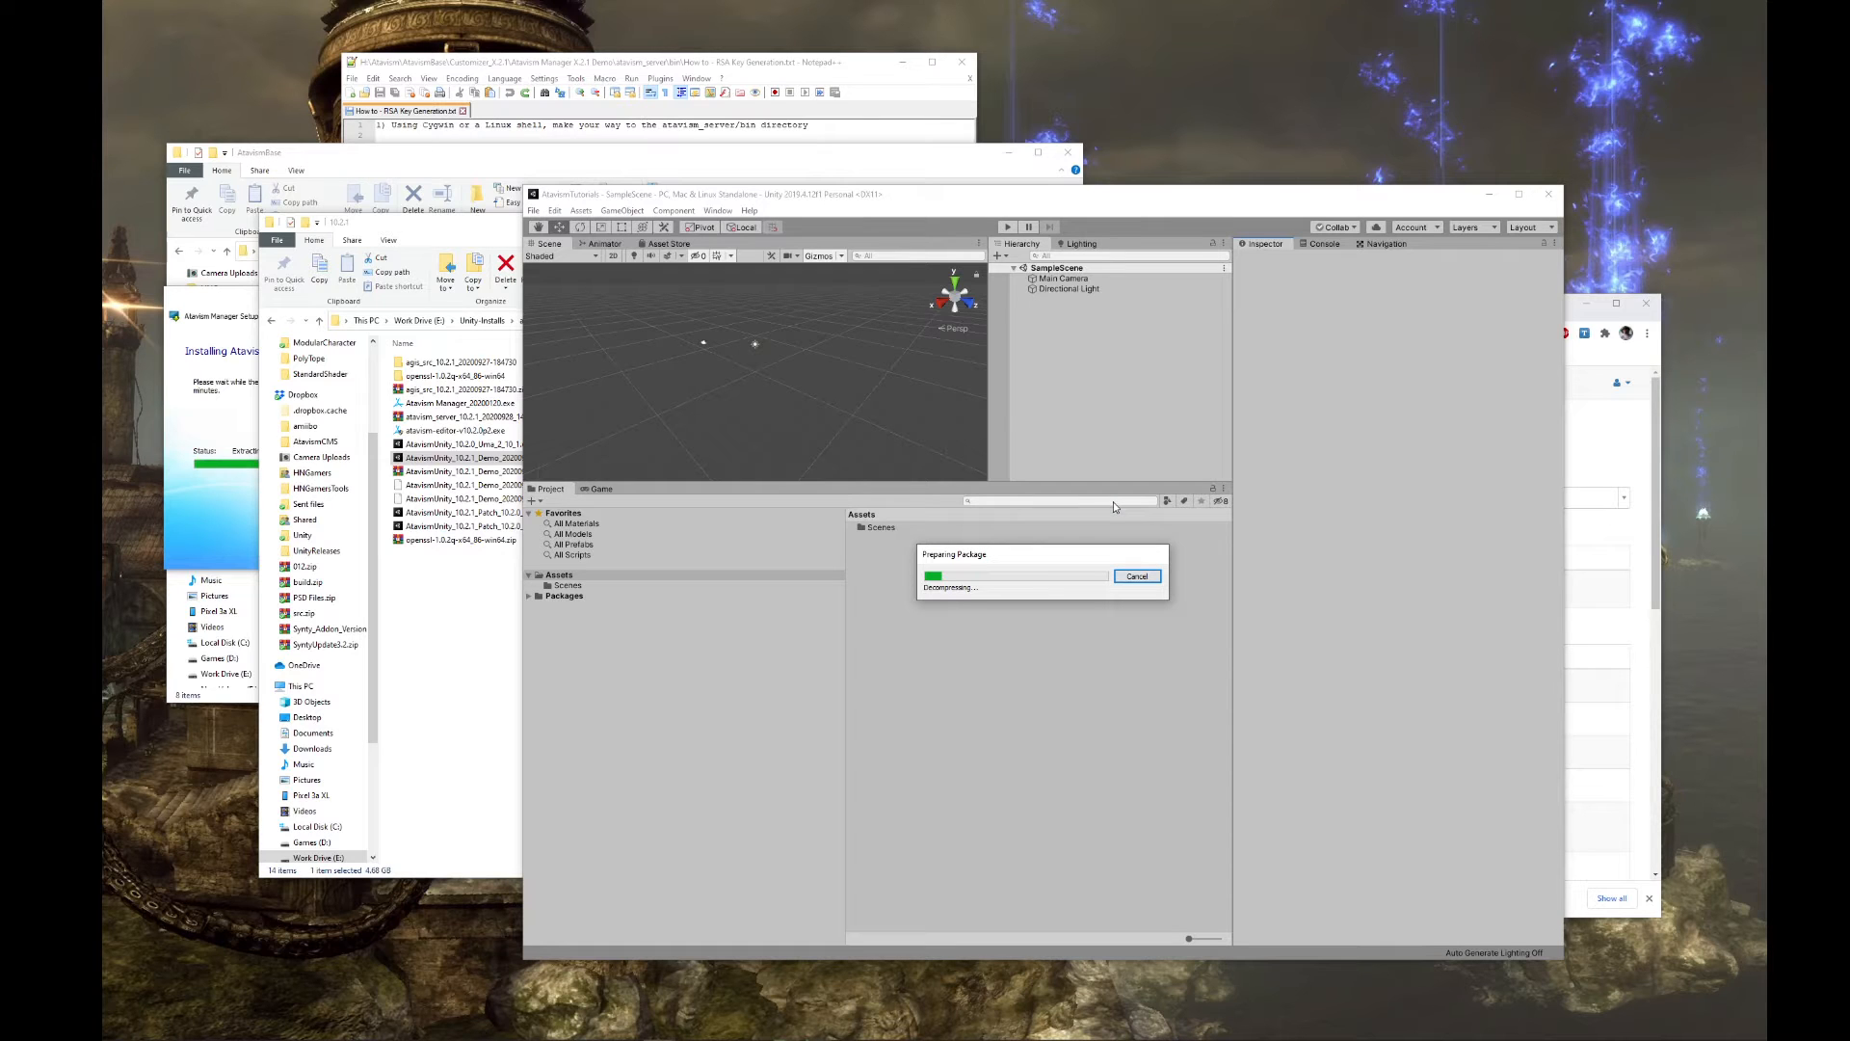
mouse_move(622, 587)
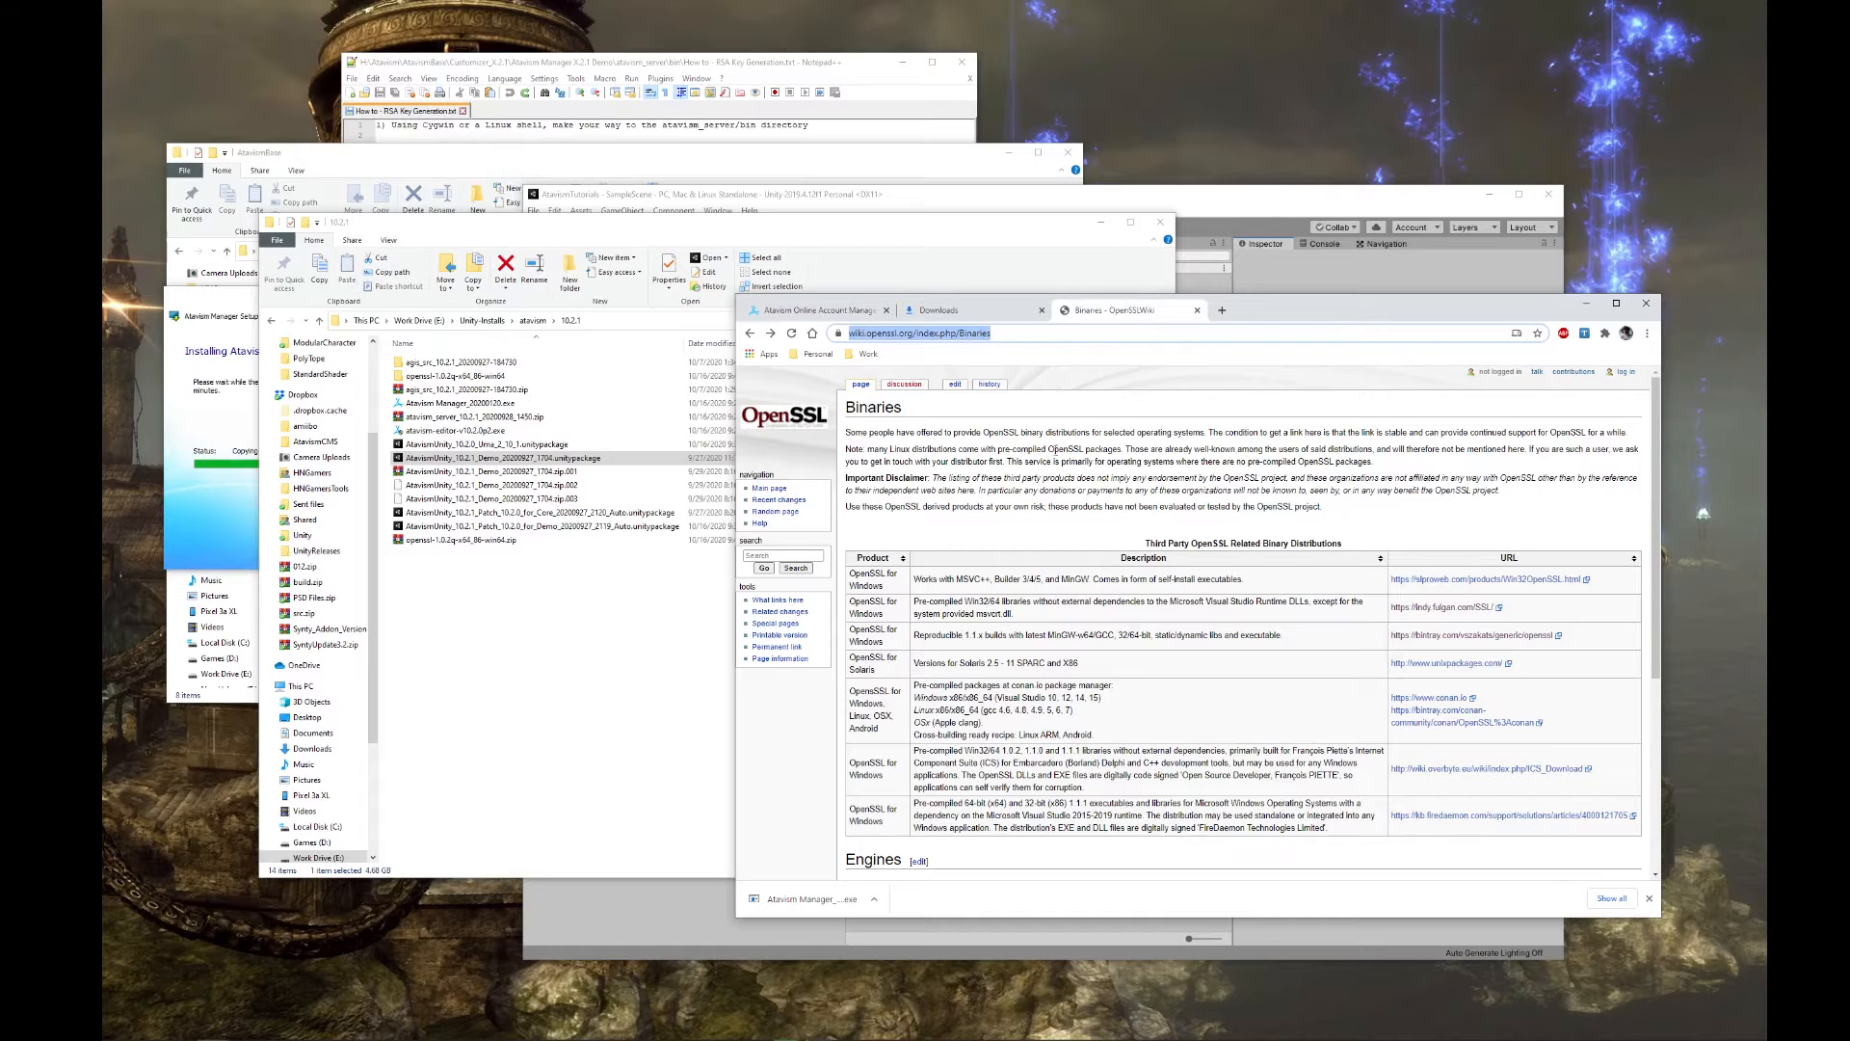
Step: View the OpenSSL Wiki Binaries page of Windows distributions
click(920, 331)
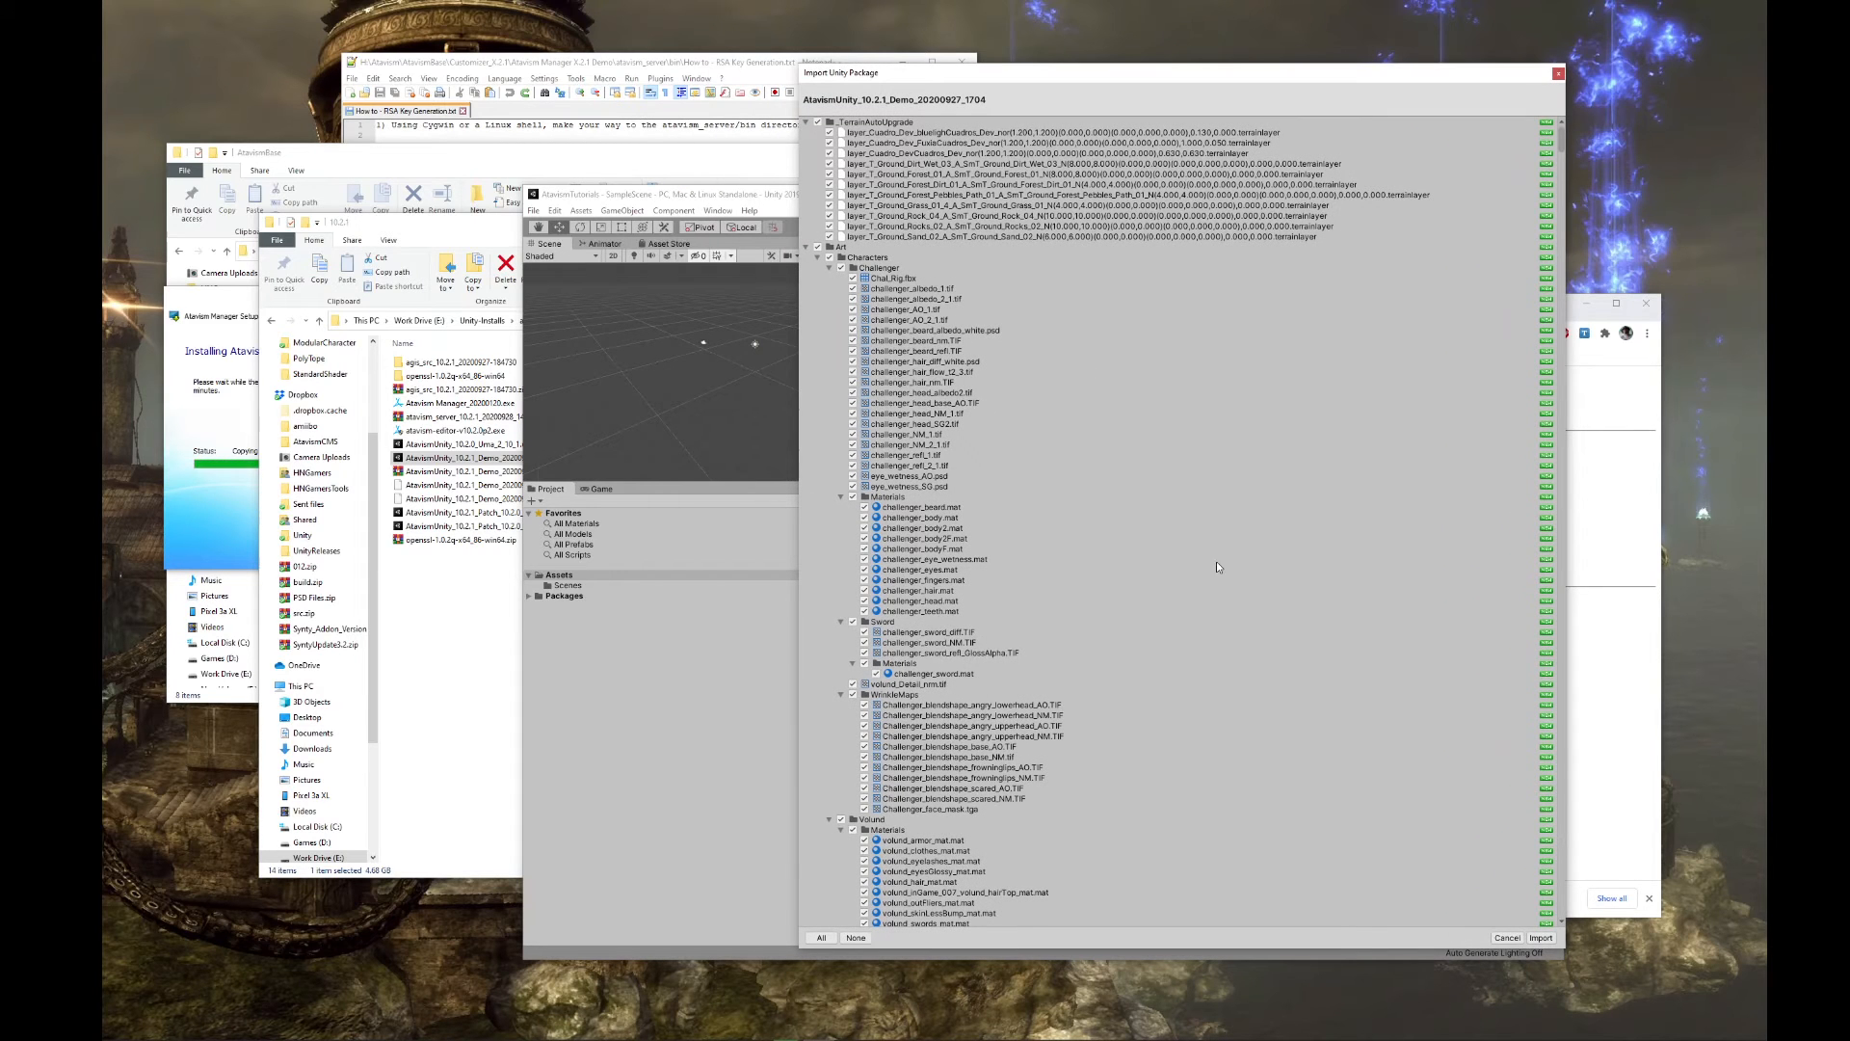
Step: Import every asset of the 10.2.1 demo package, leaving all items checked
click(1508, 937)
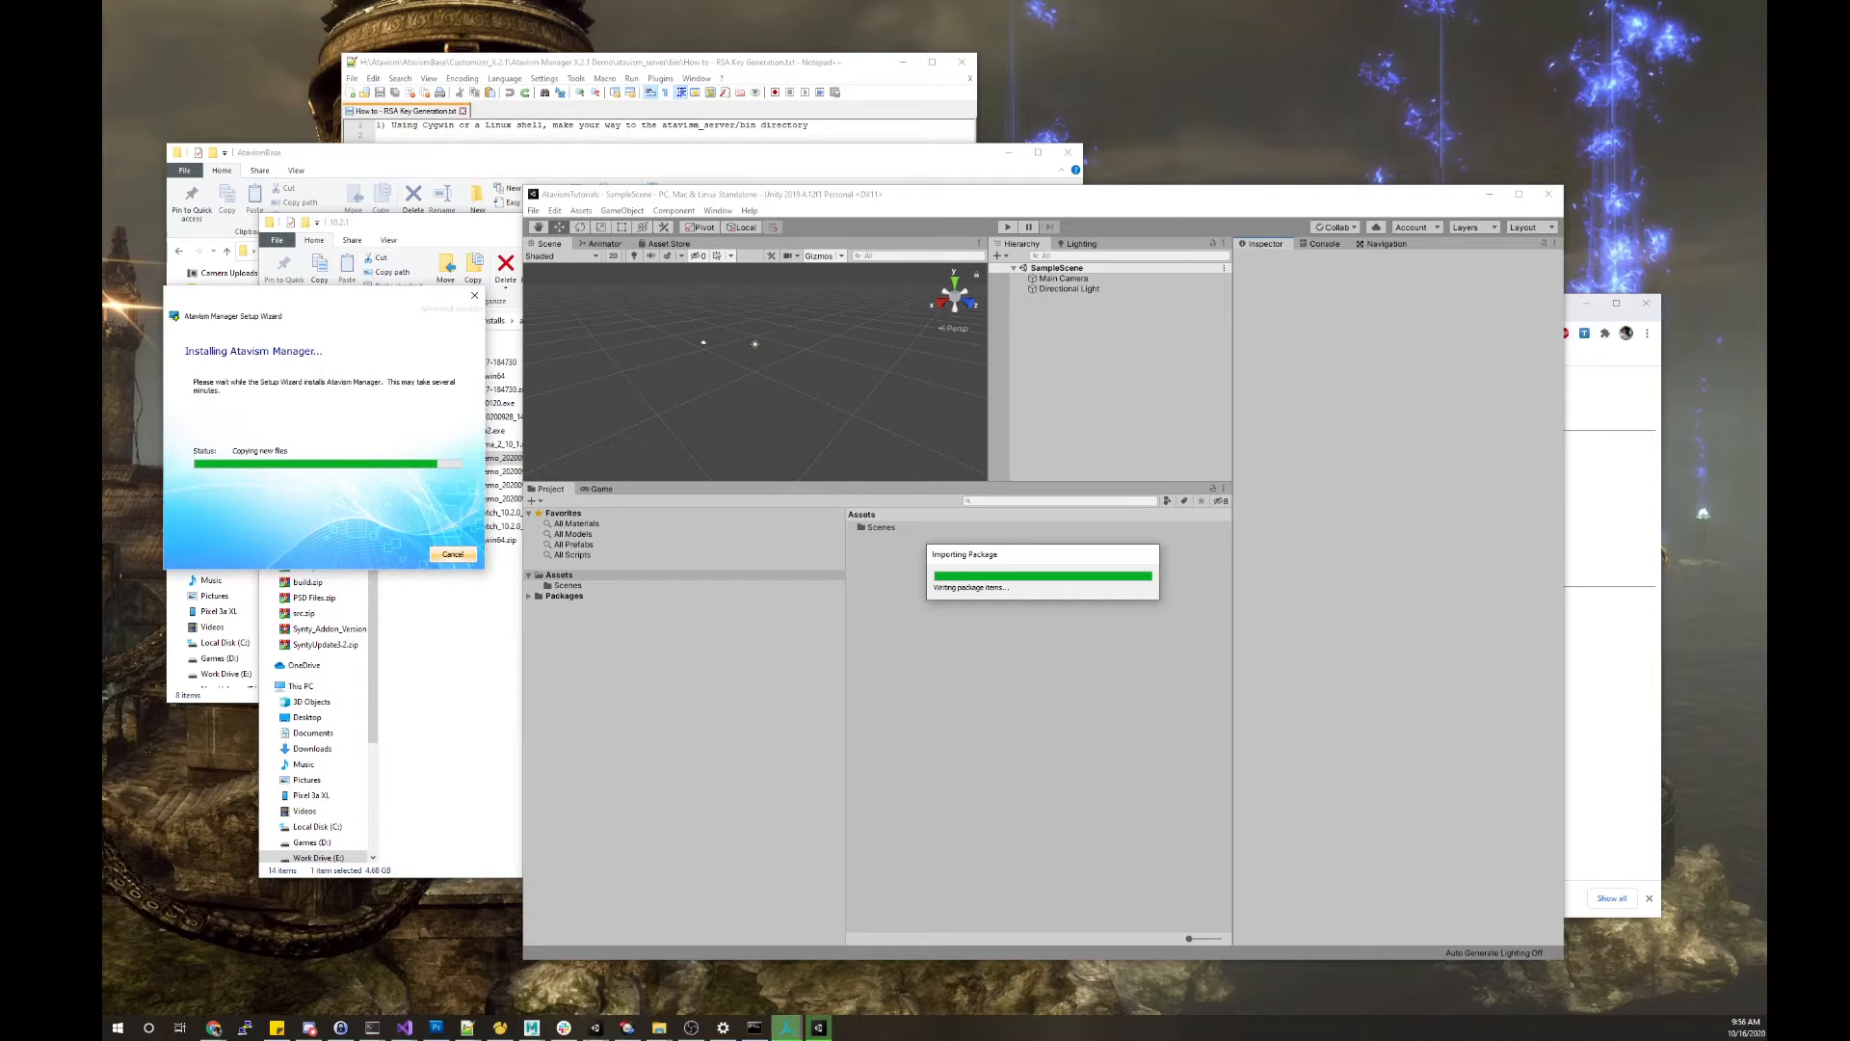
mouse_move(785, 1027)
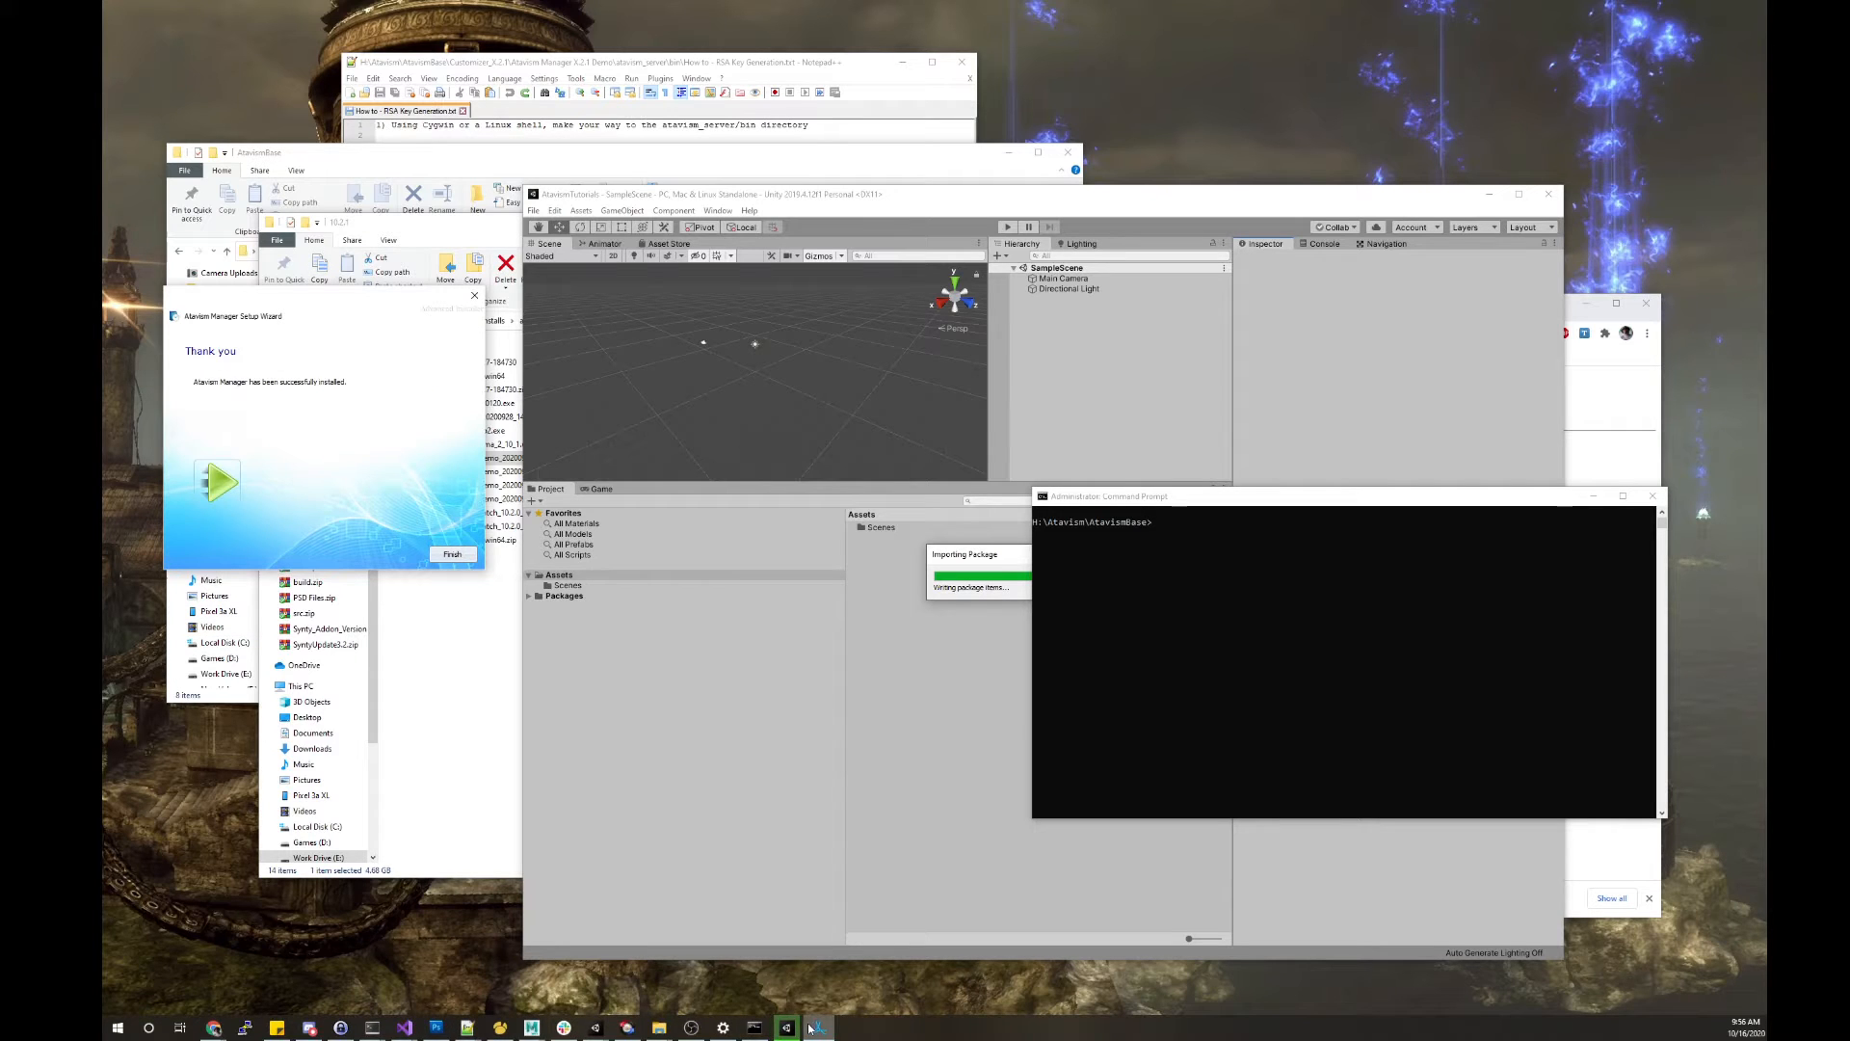
Step: Launch an administrator Command Prompt, then show This PC in File Explorer
right_click(753, 1029)
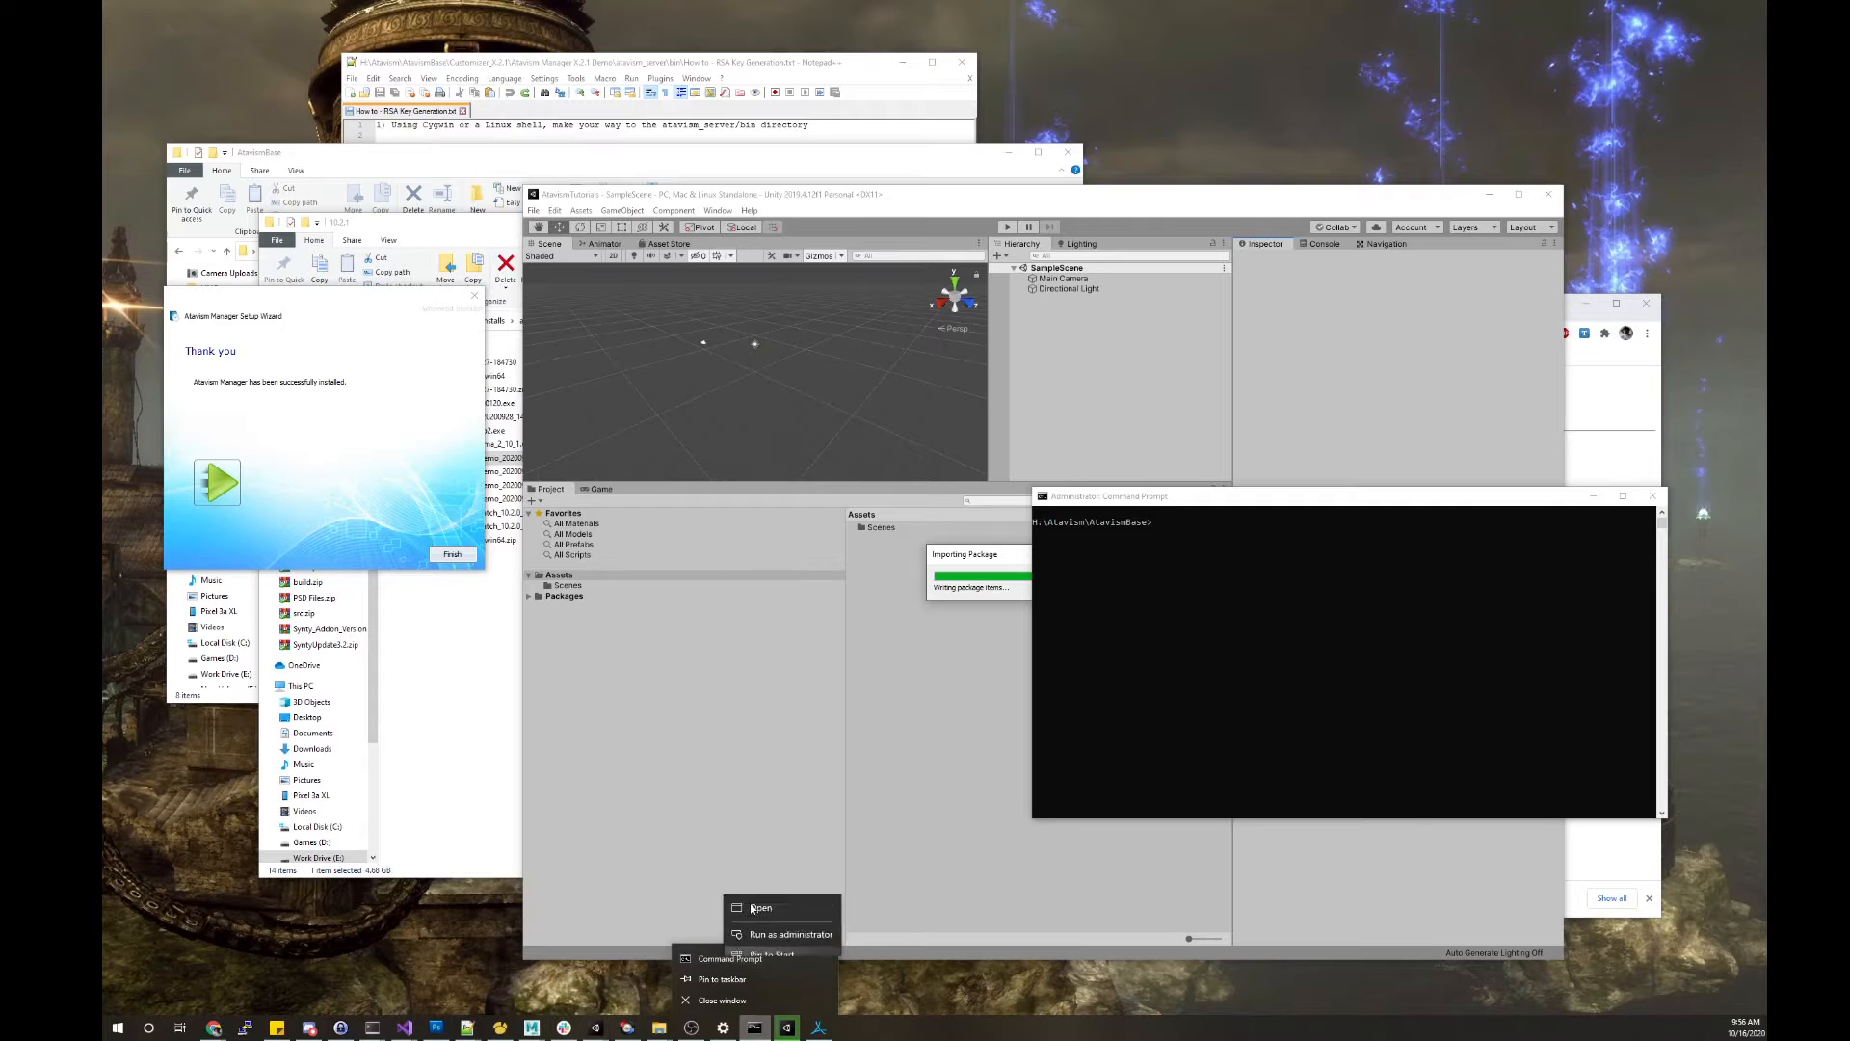
click(790, 934)
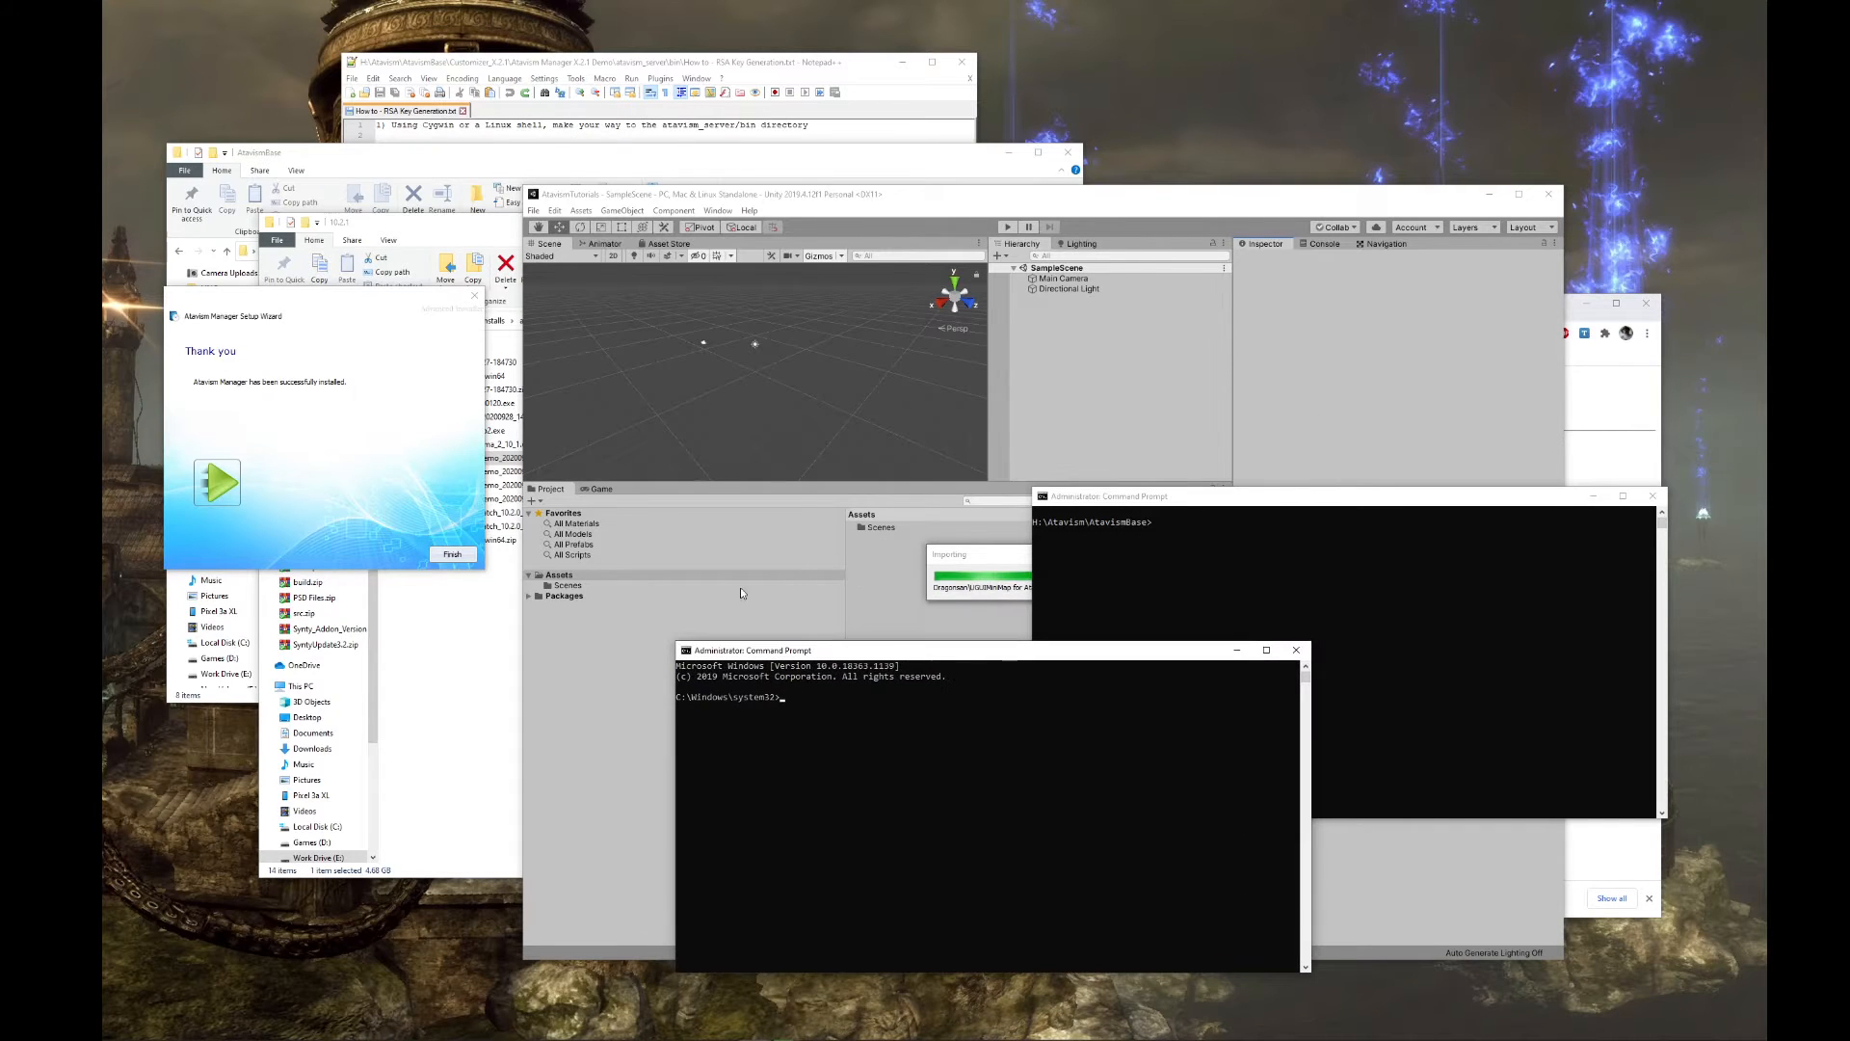
click(453, 555)
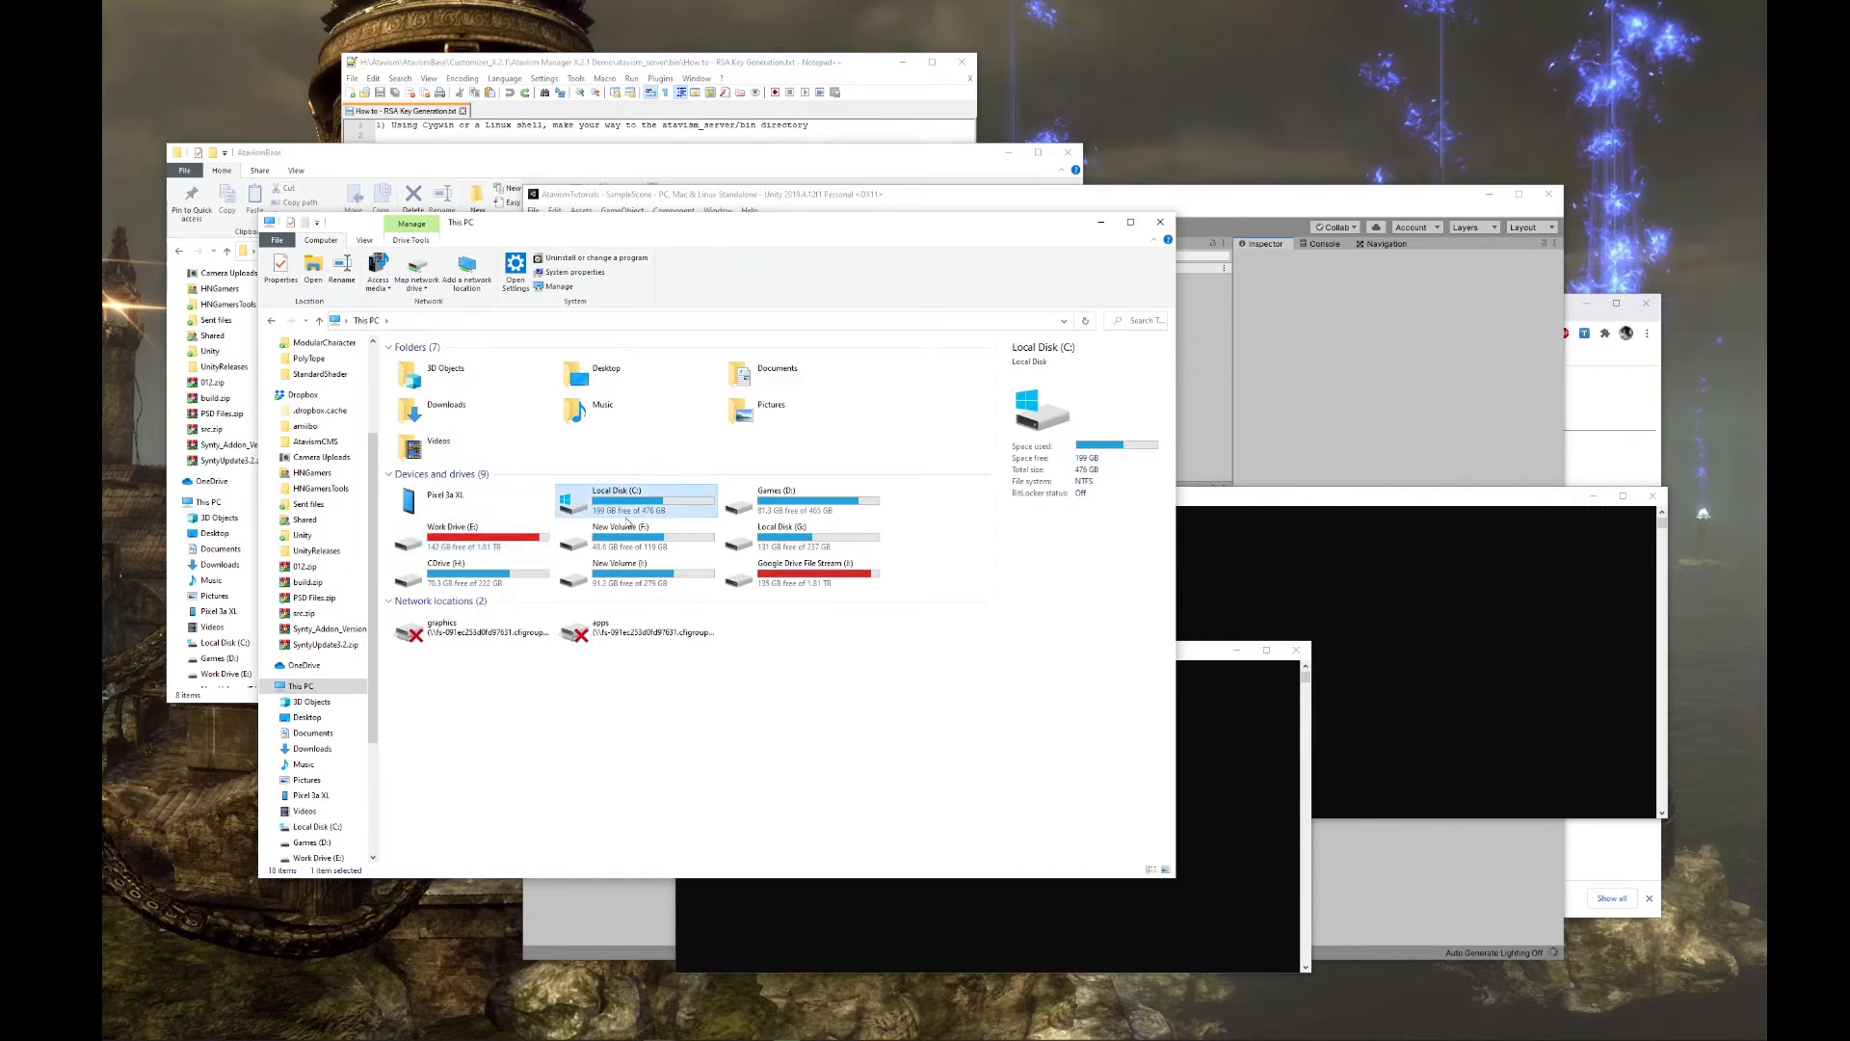
Step: Navigate into Local Disk (C:) and the Atavism Manager folder
double_click(614, 495)
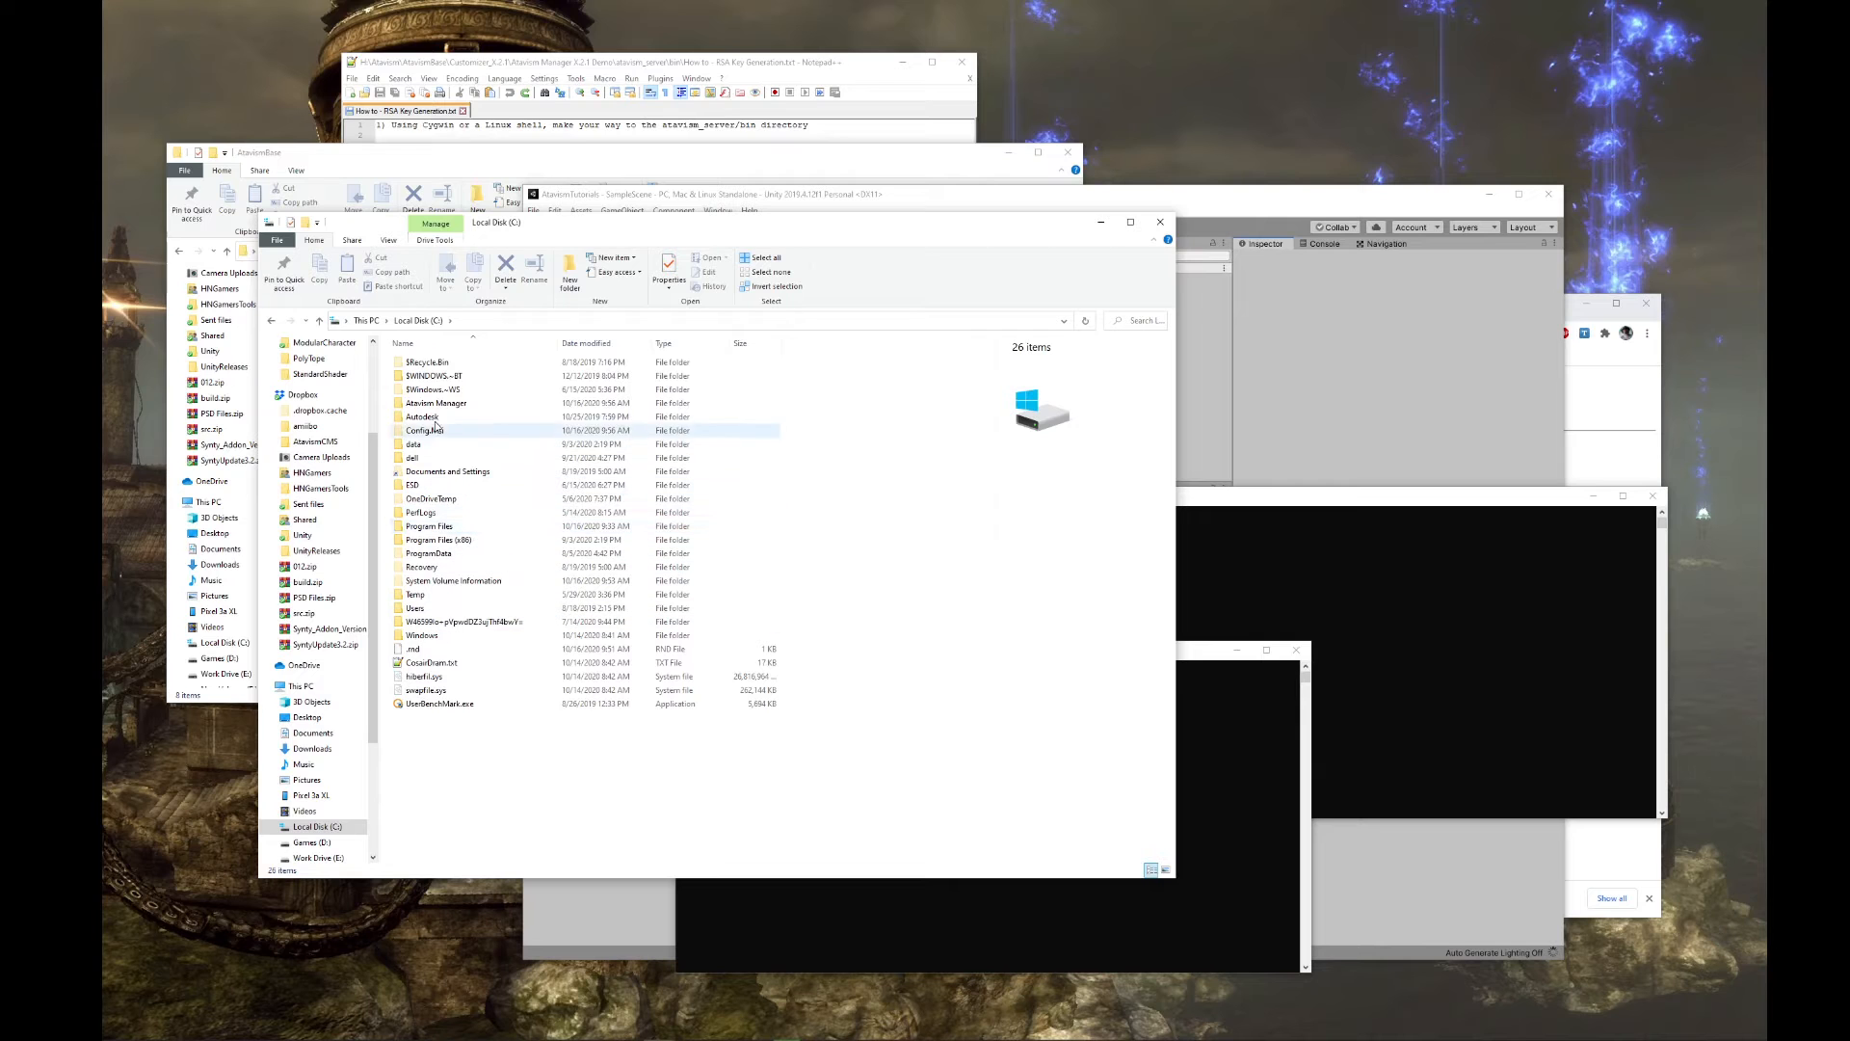
double_click(436, 402)
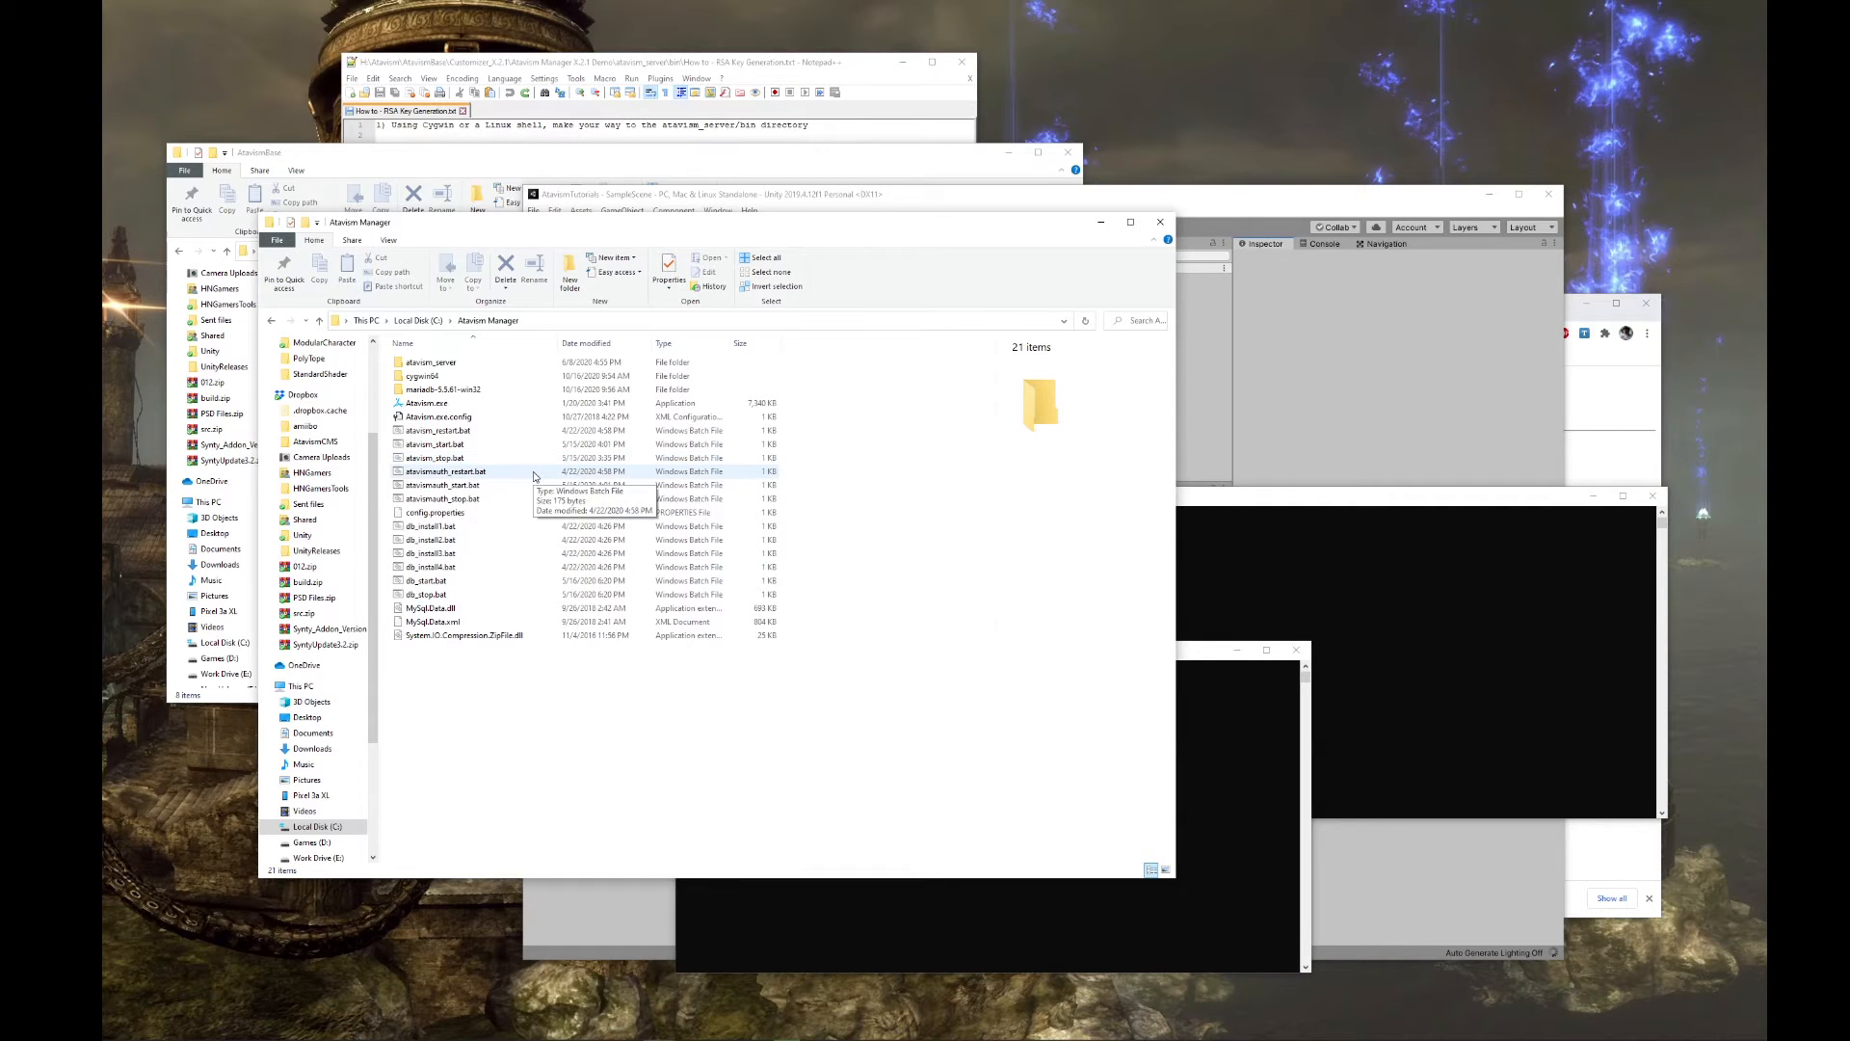
click(427, 403)
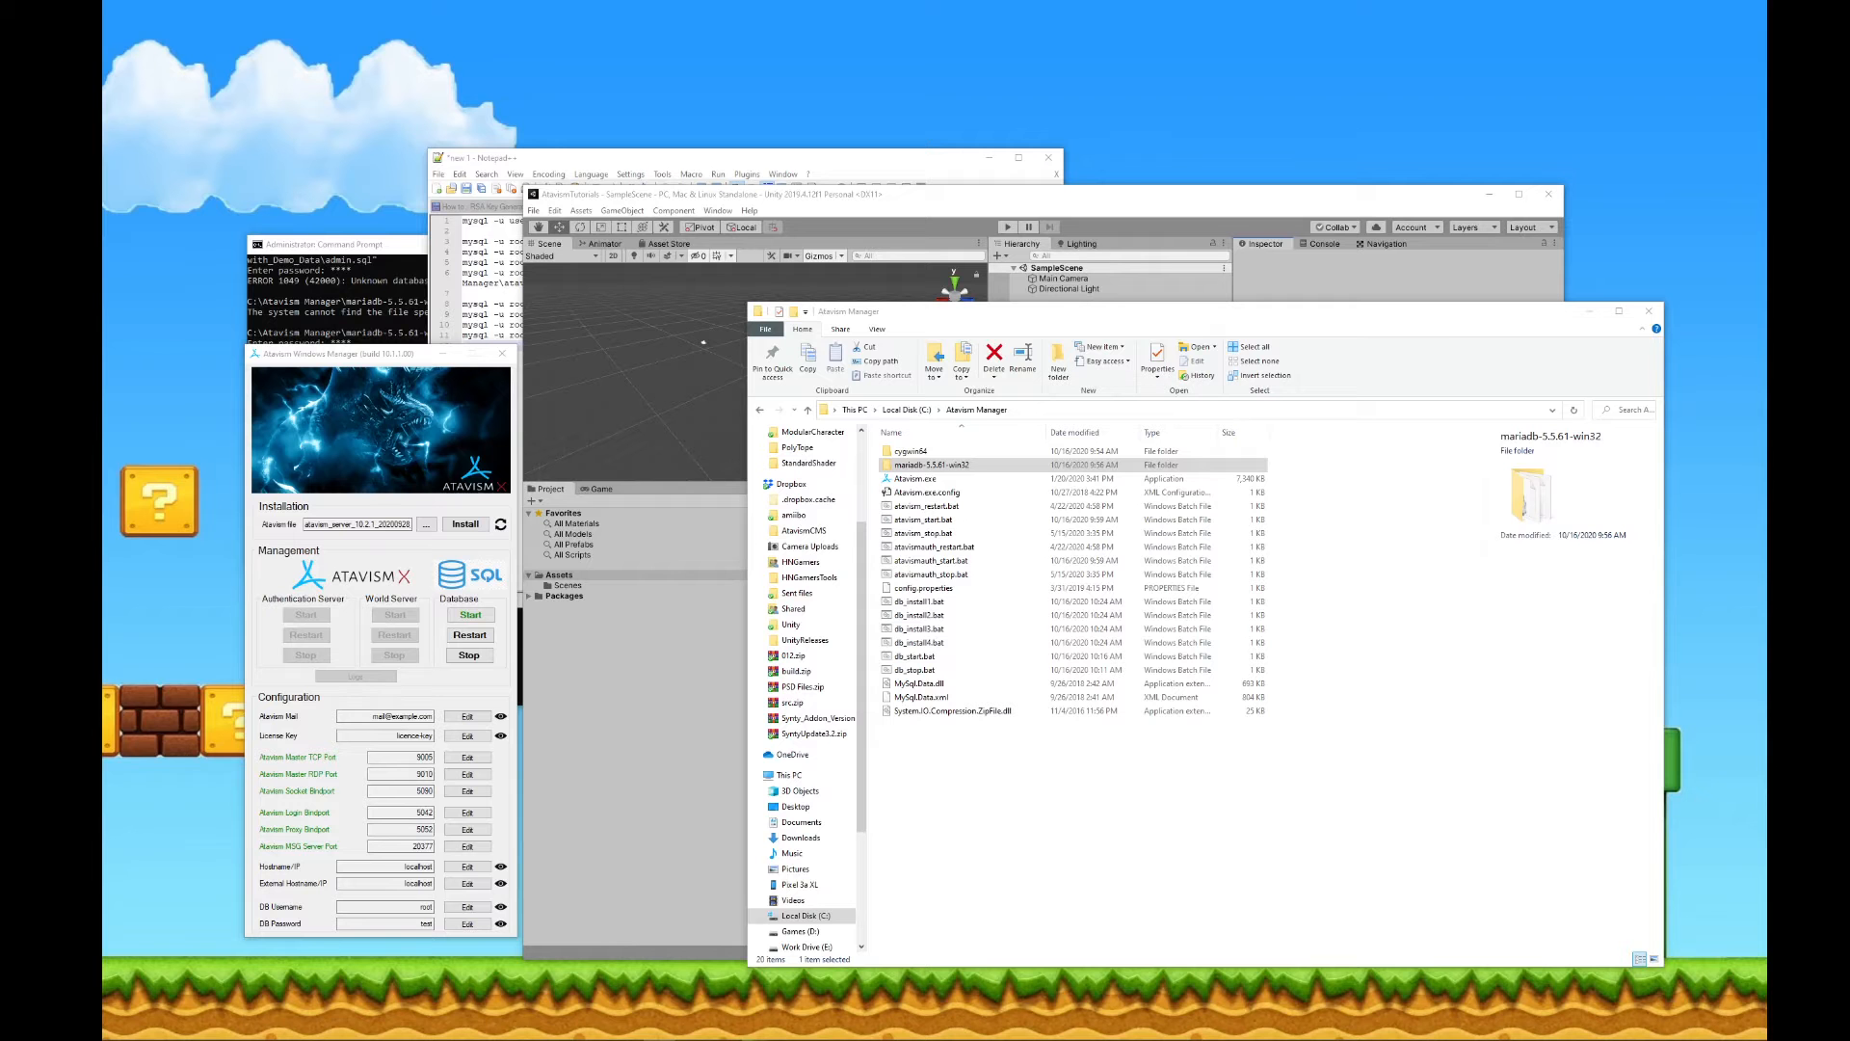
Step: Enable 'Run this program as an administrator' in Atavism.exe's compatibility properties
click(929, 547)
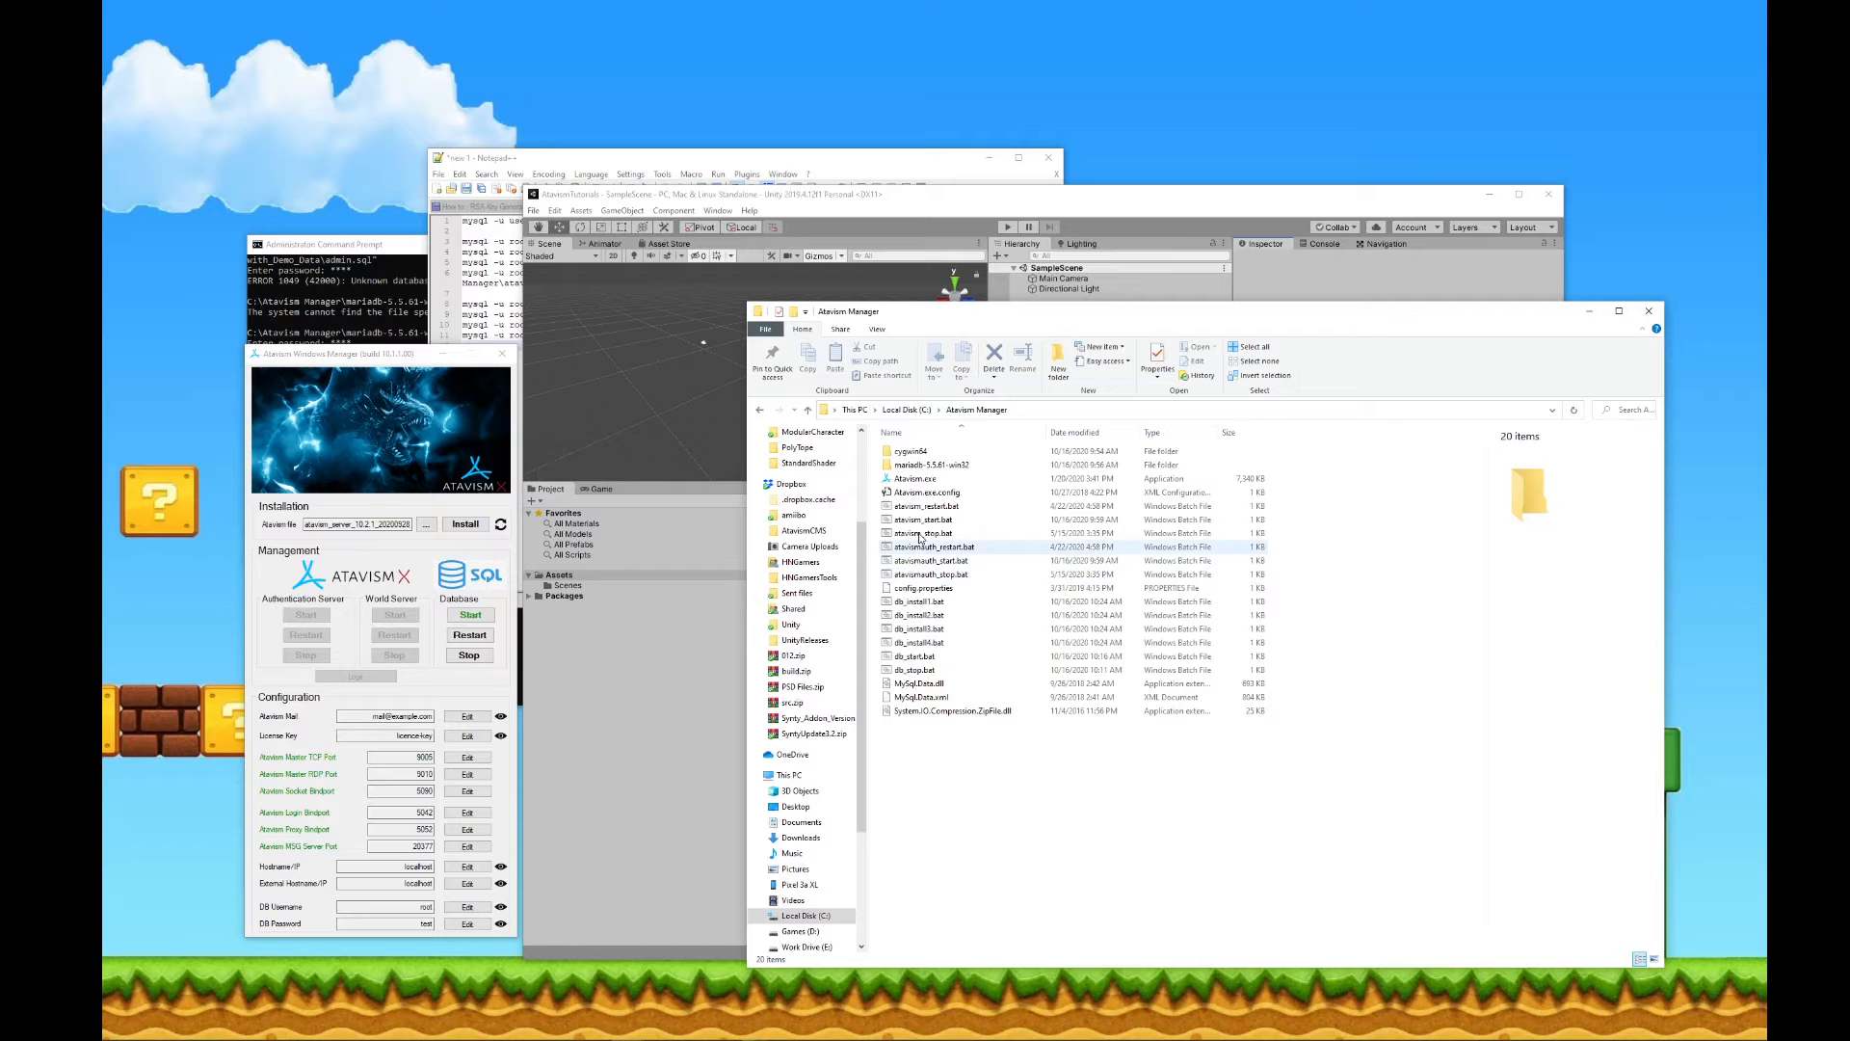
mouse_move(913, 478)
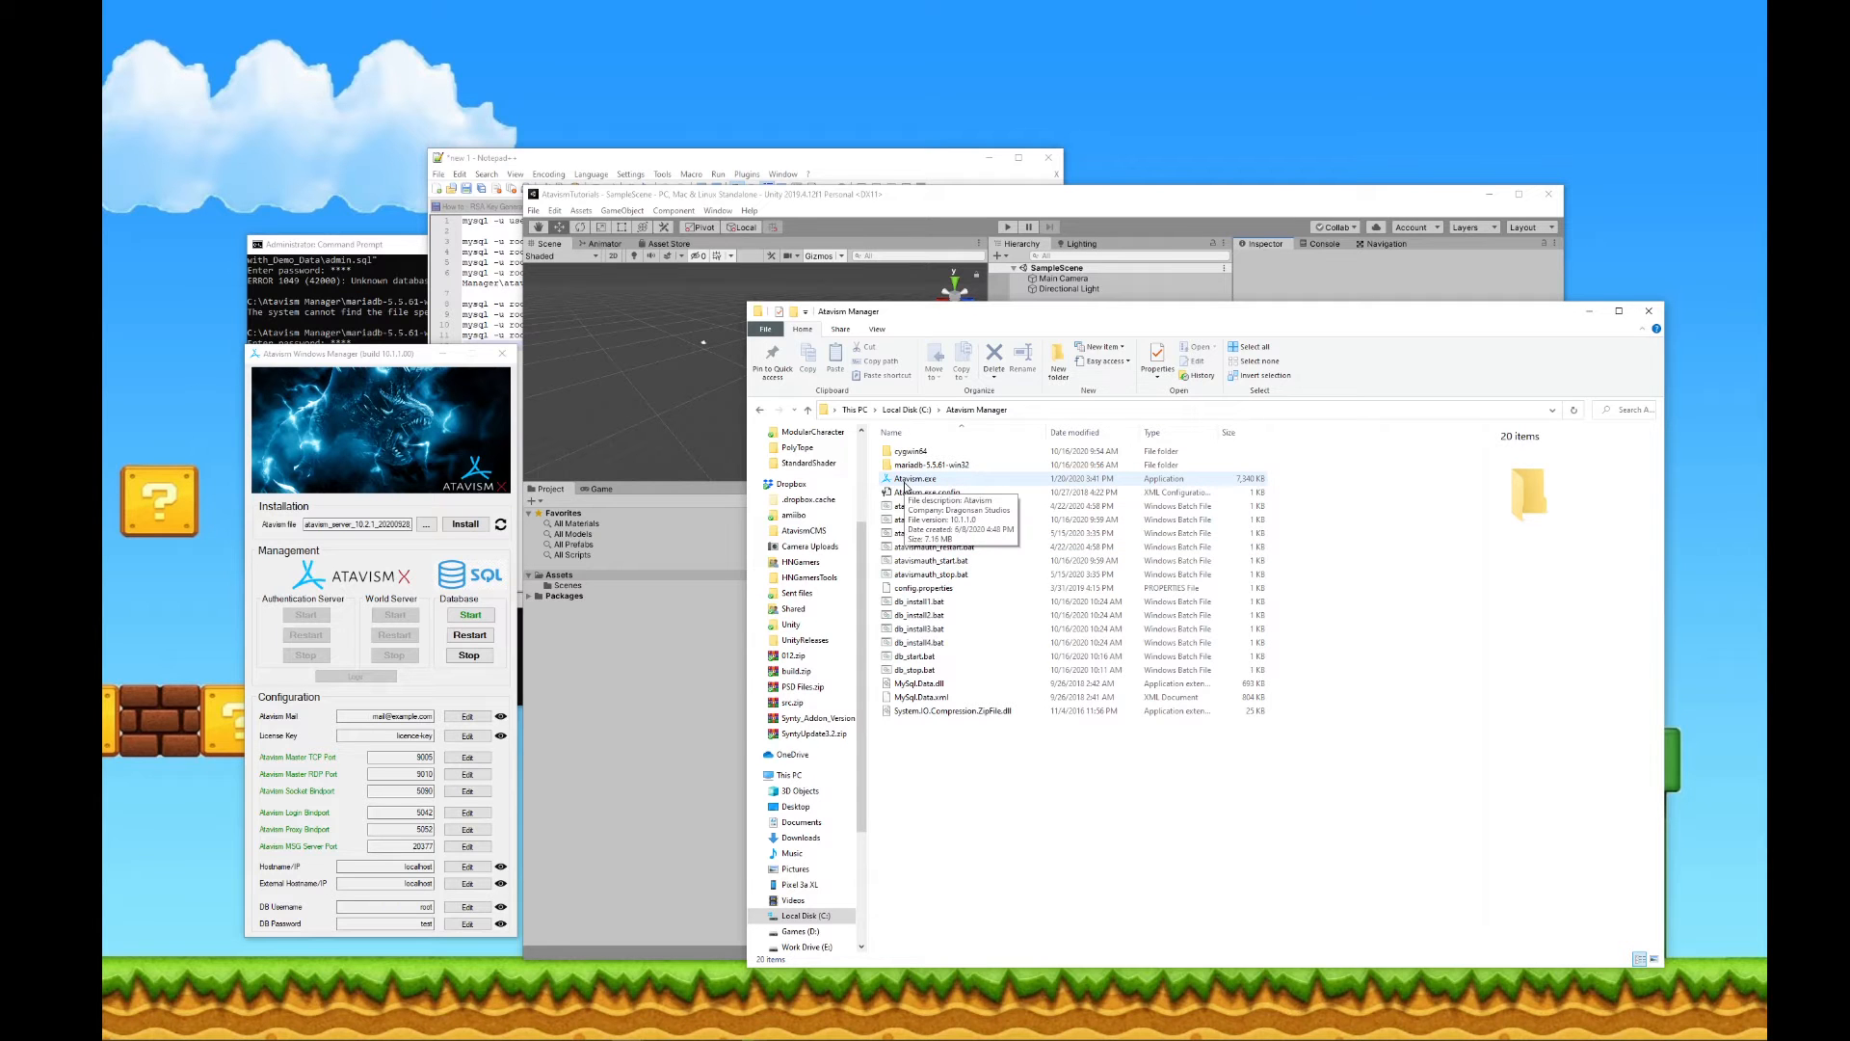
right_click(915, 478)
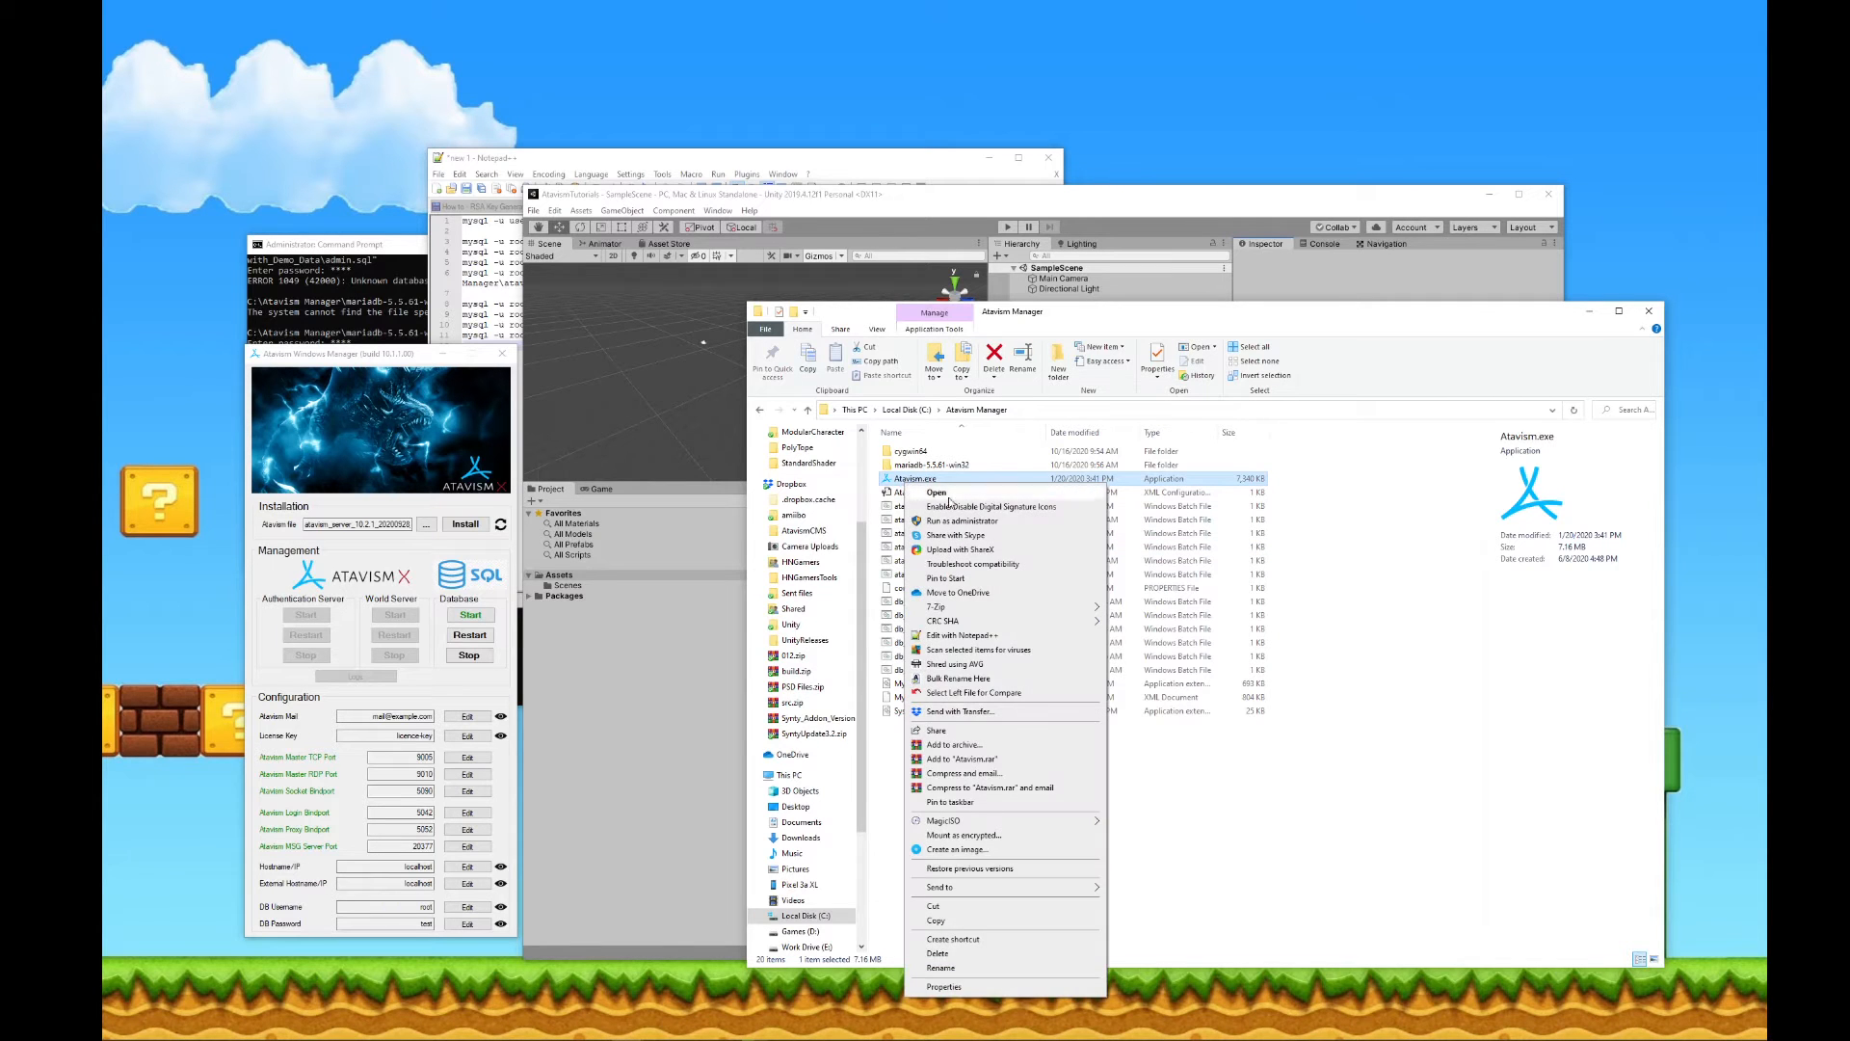
click(944, 985)
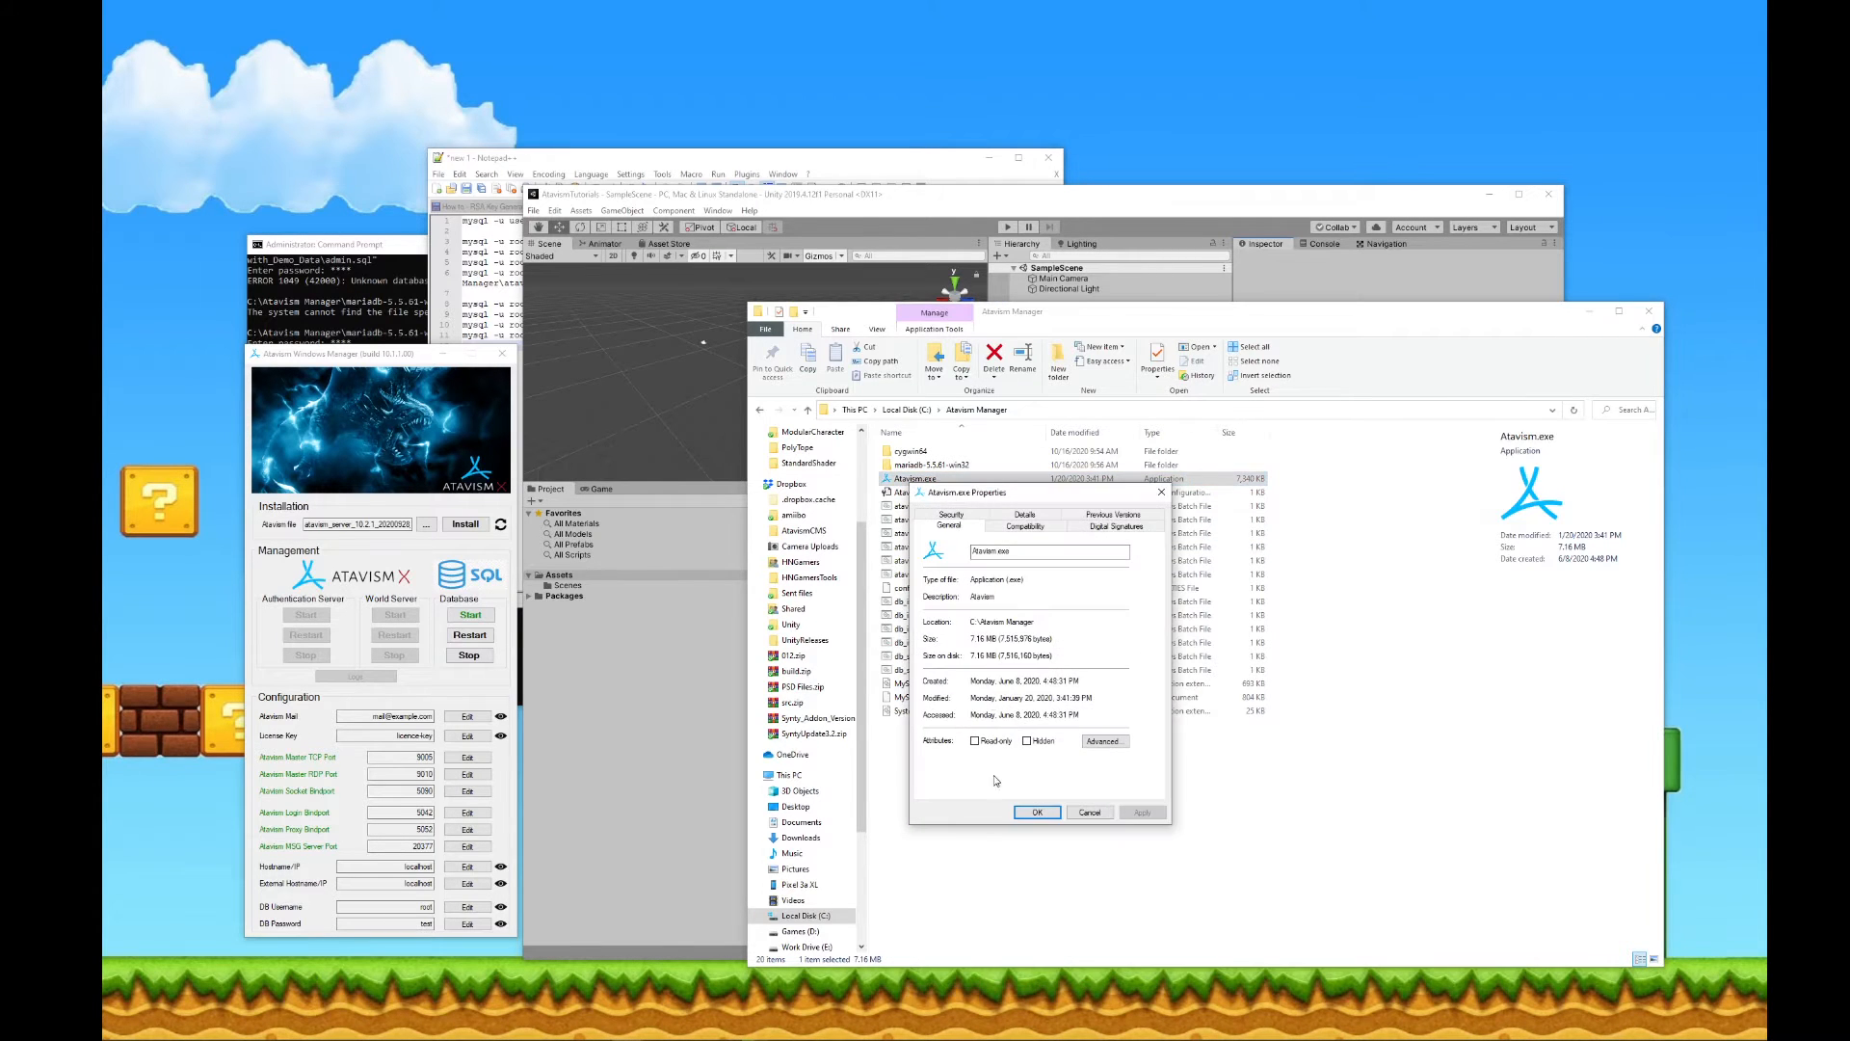
click(1022, 525)
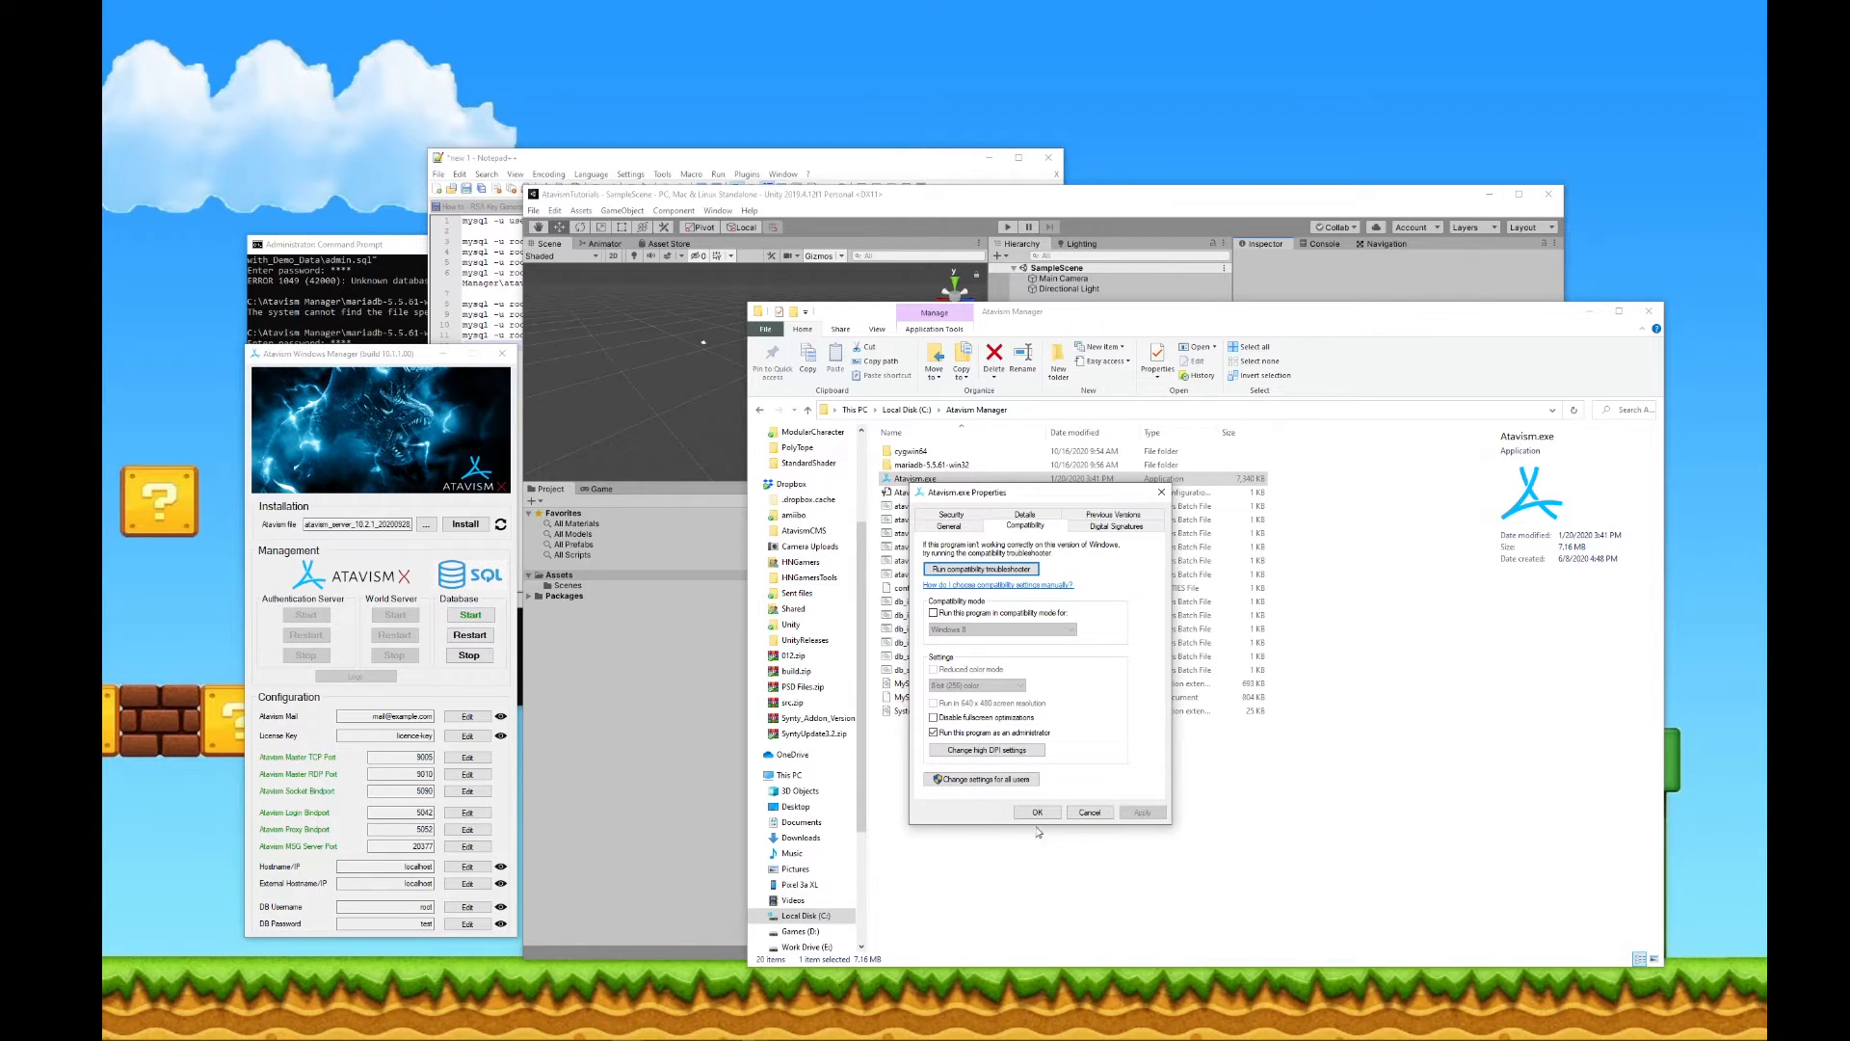
click(1036, 811)
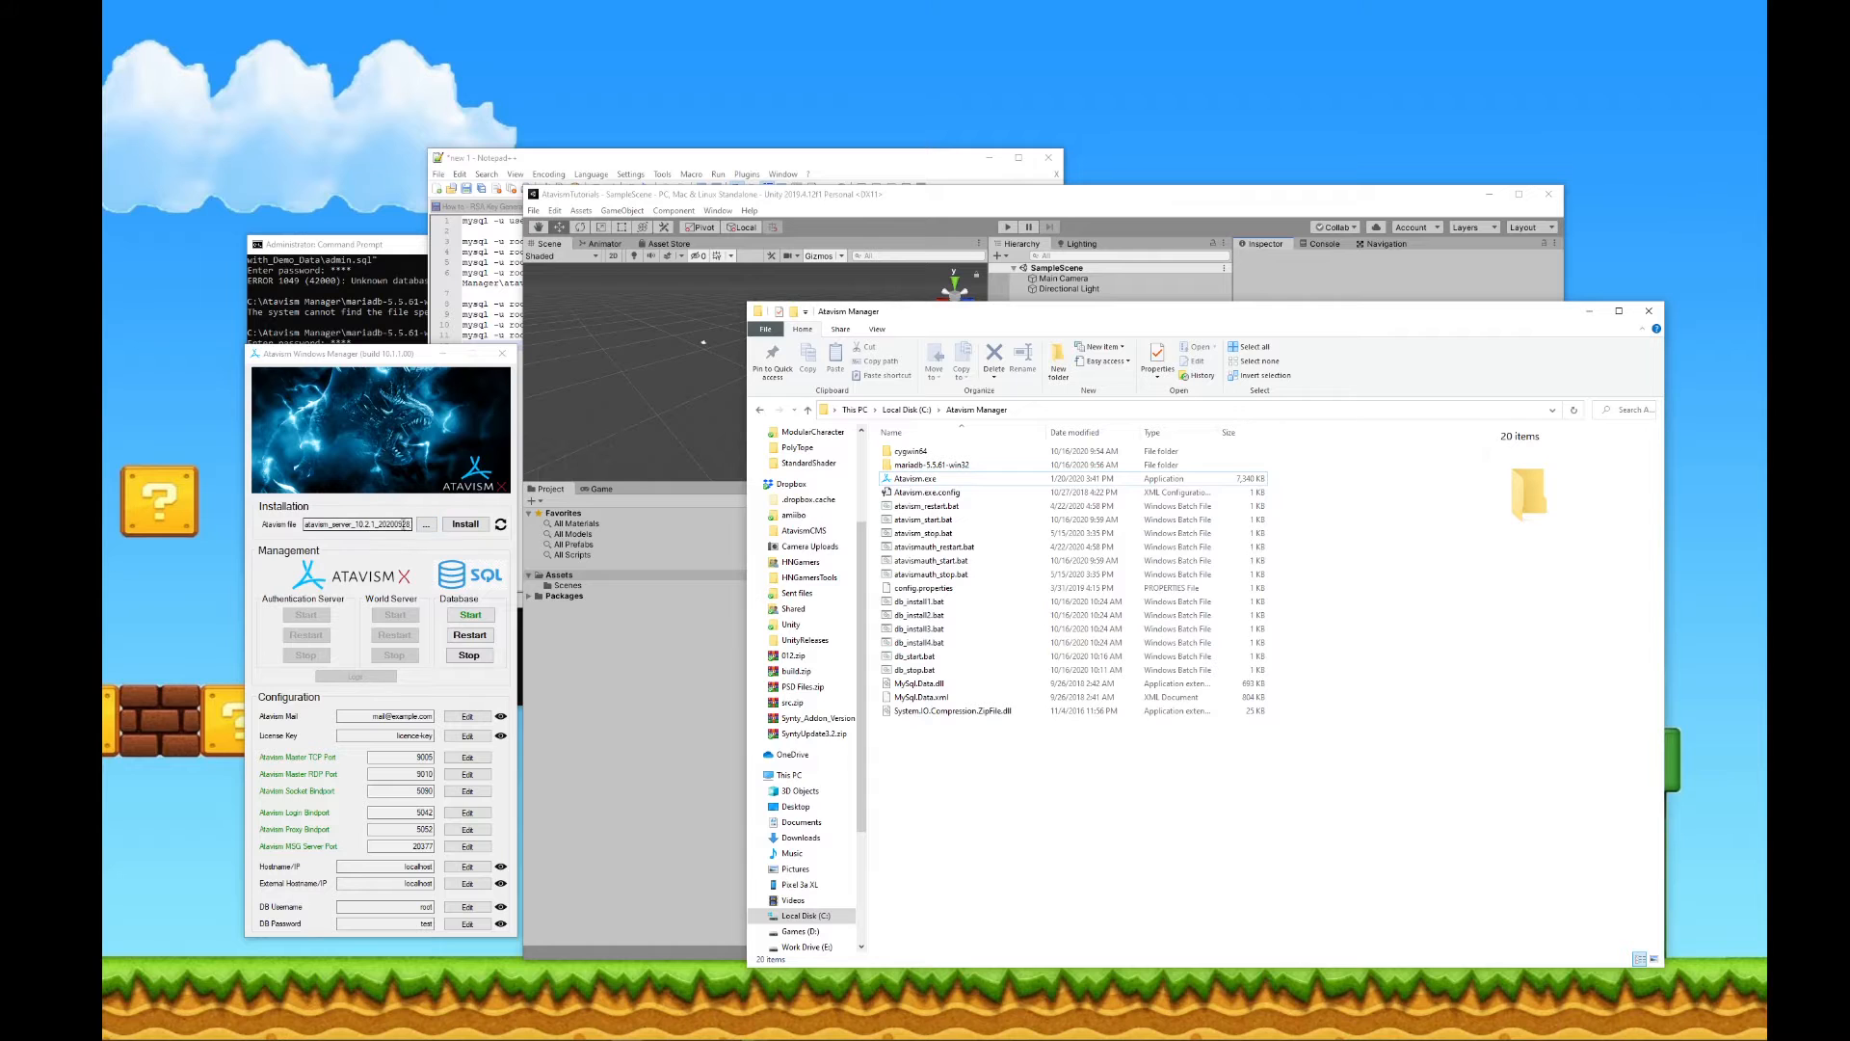
Step: Select atavism_server_10.2.1_20200928_1450.zip and install it
click(426, 525)
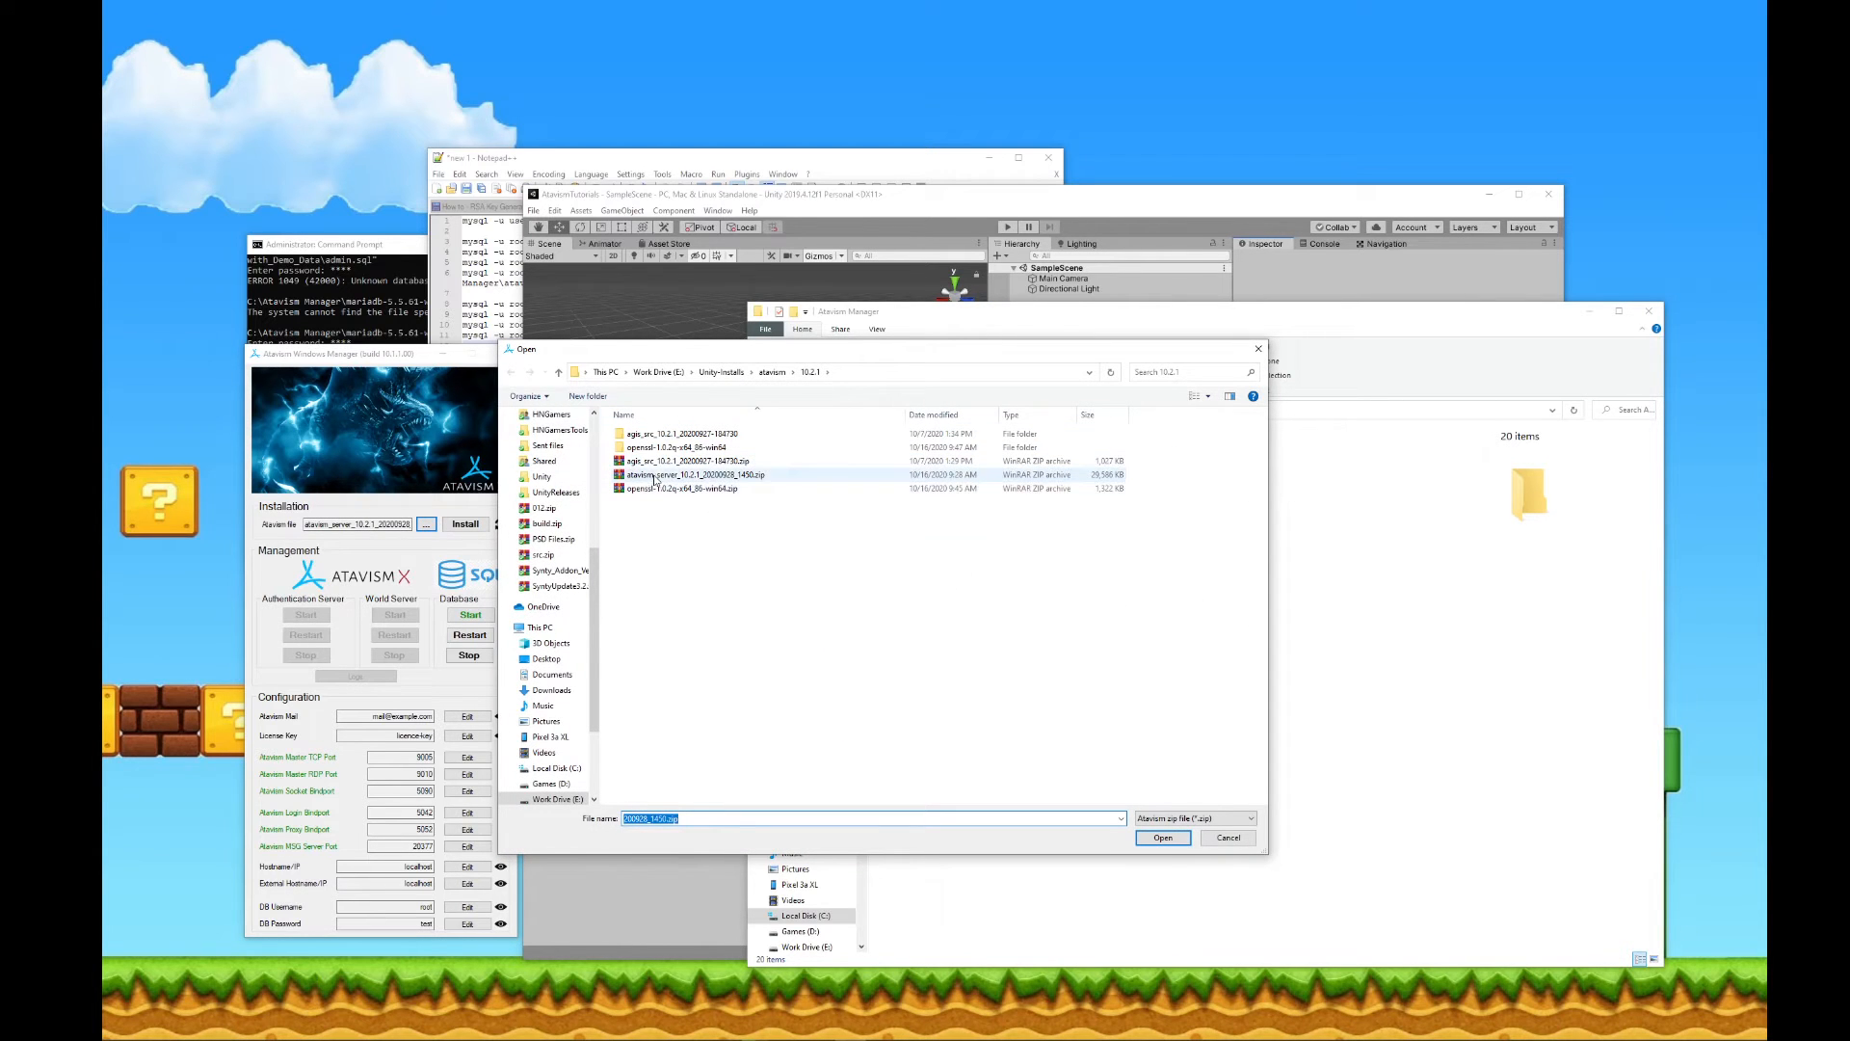
click(693, 473)
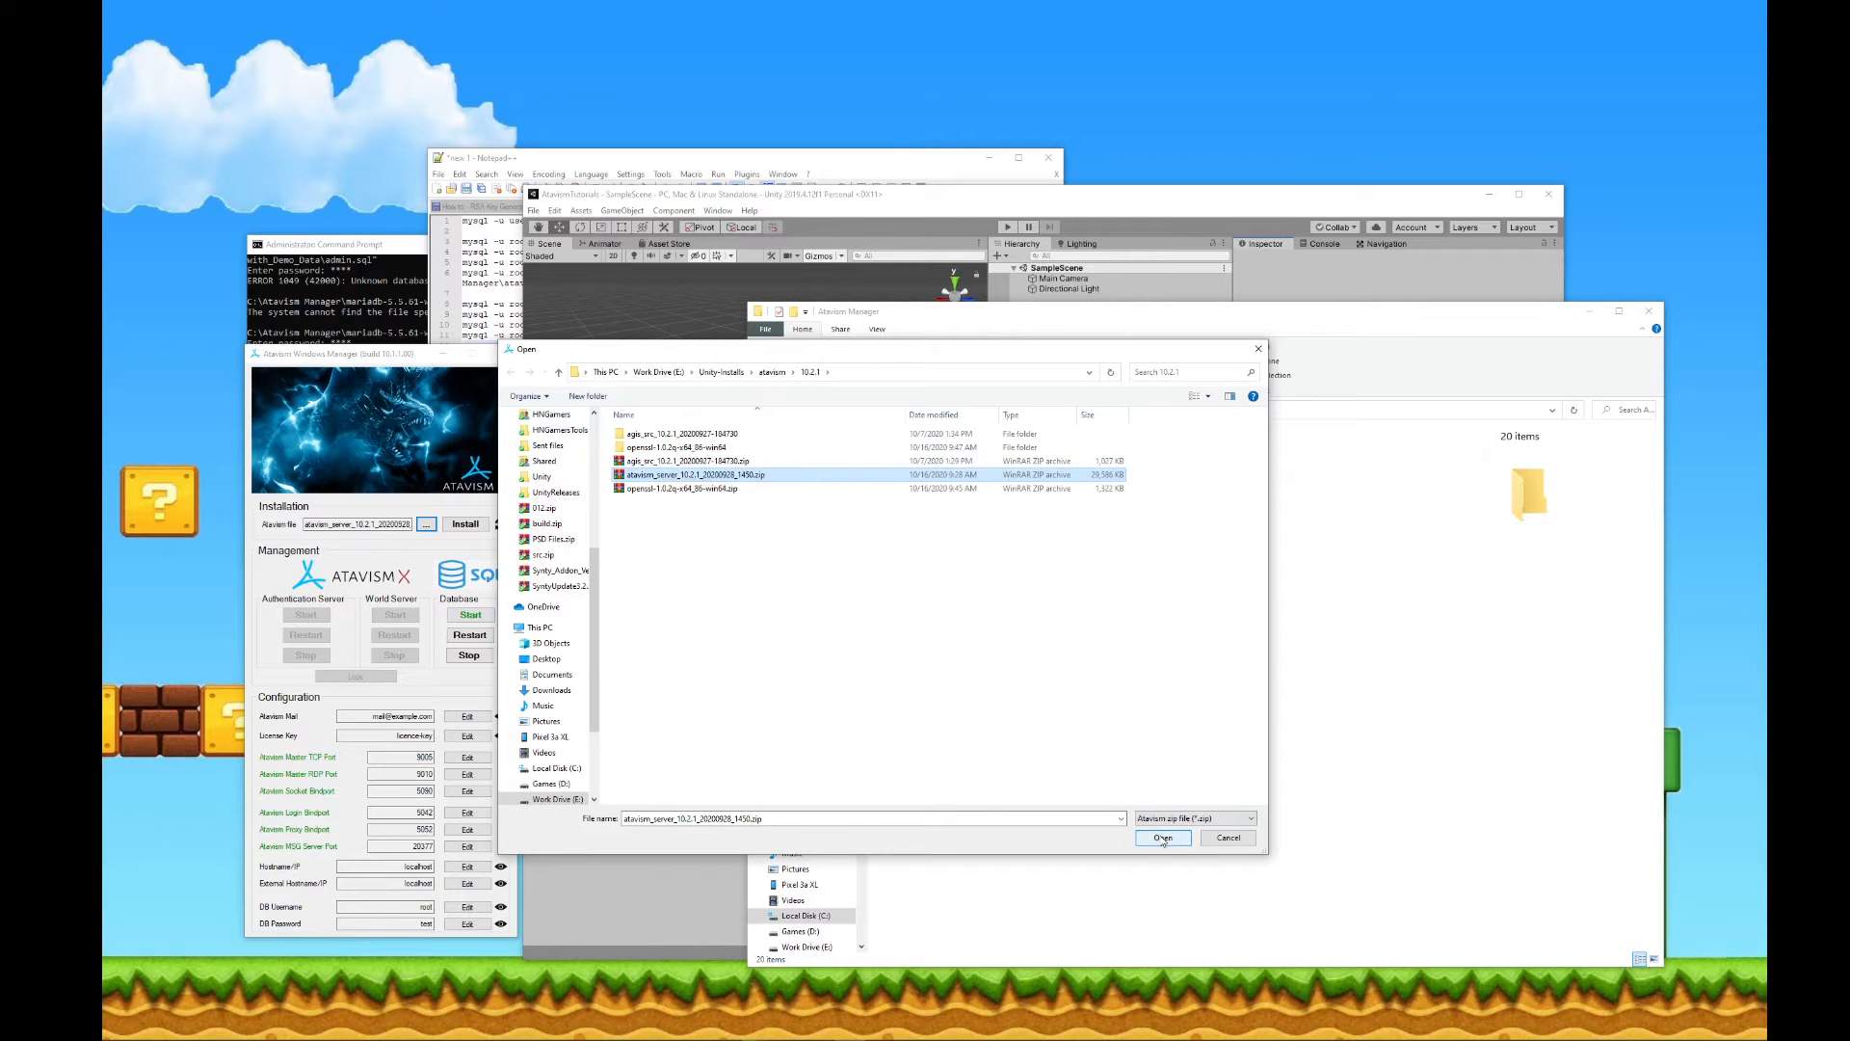
click(1162, 838)
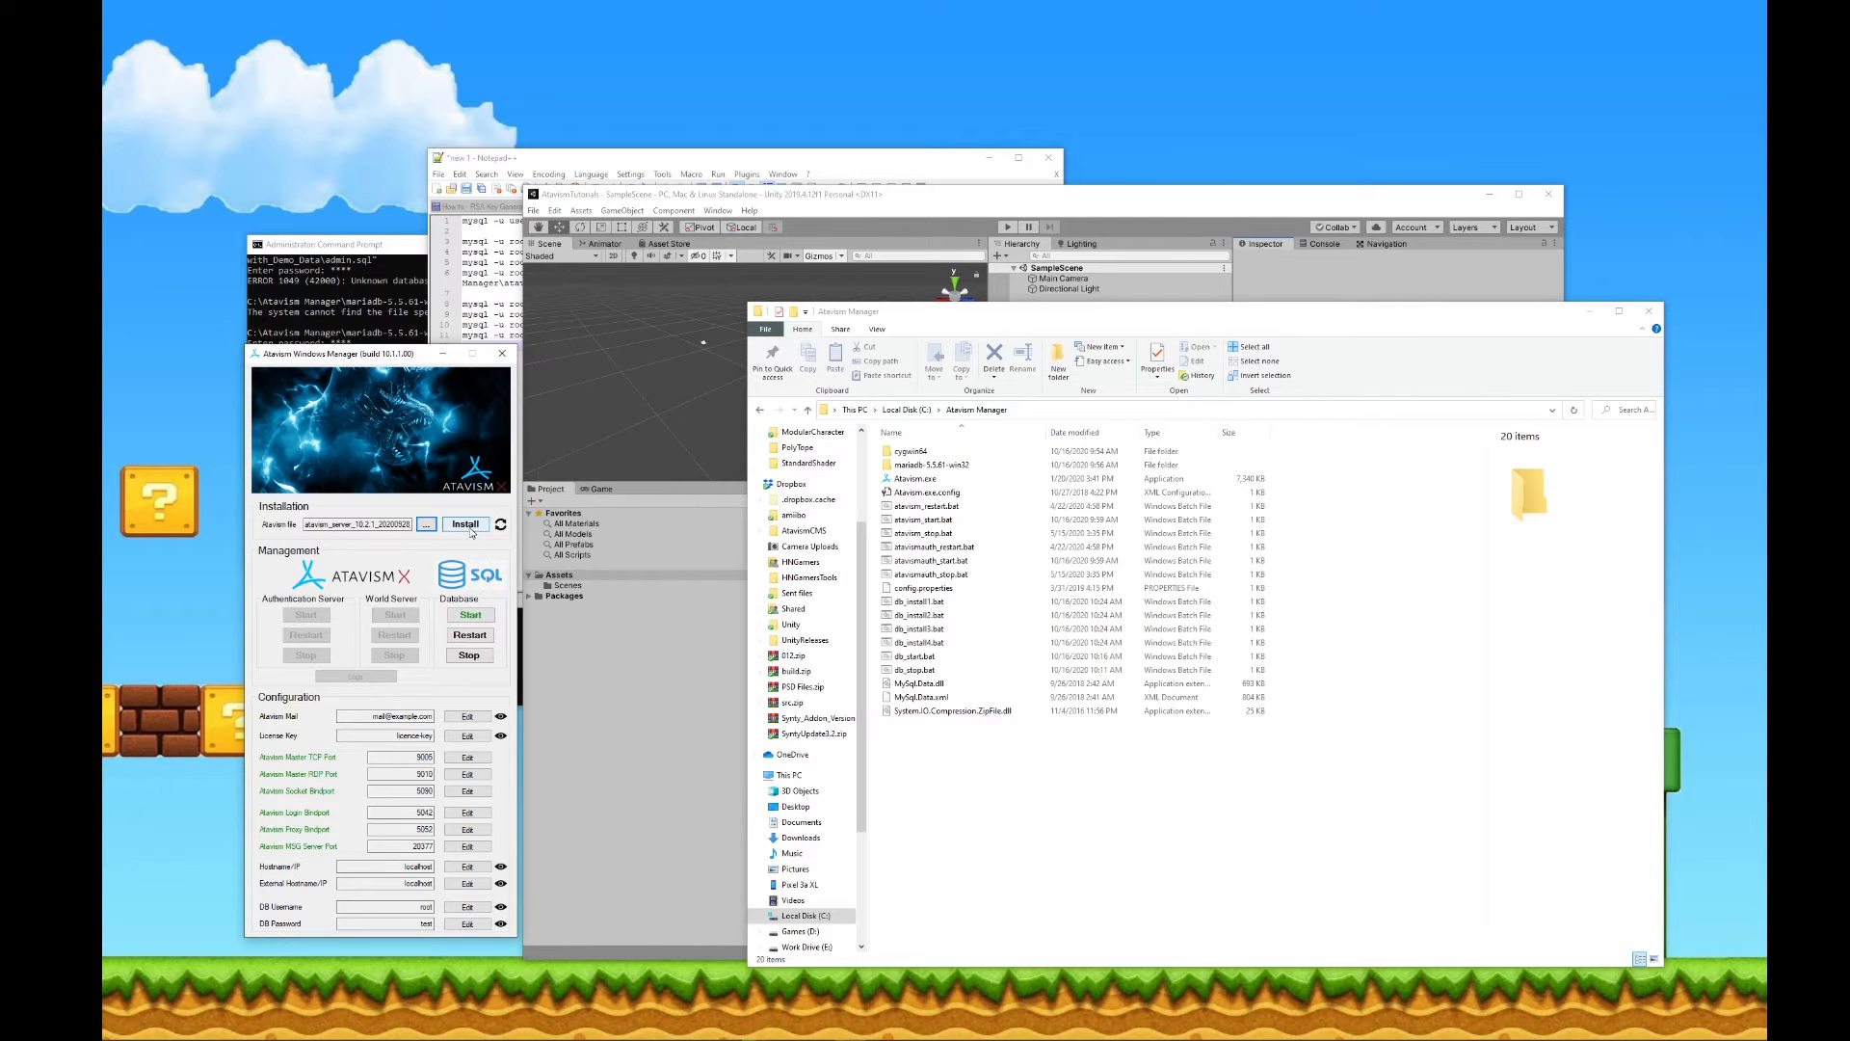
click(464, 525)
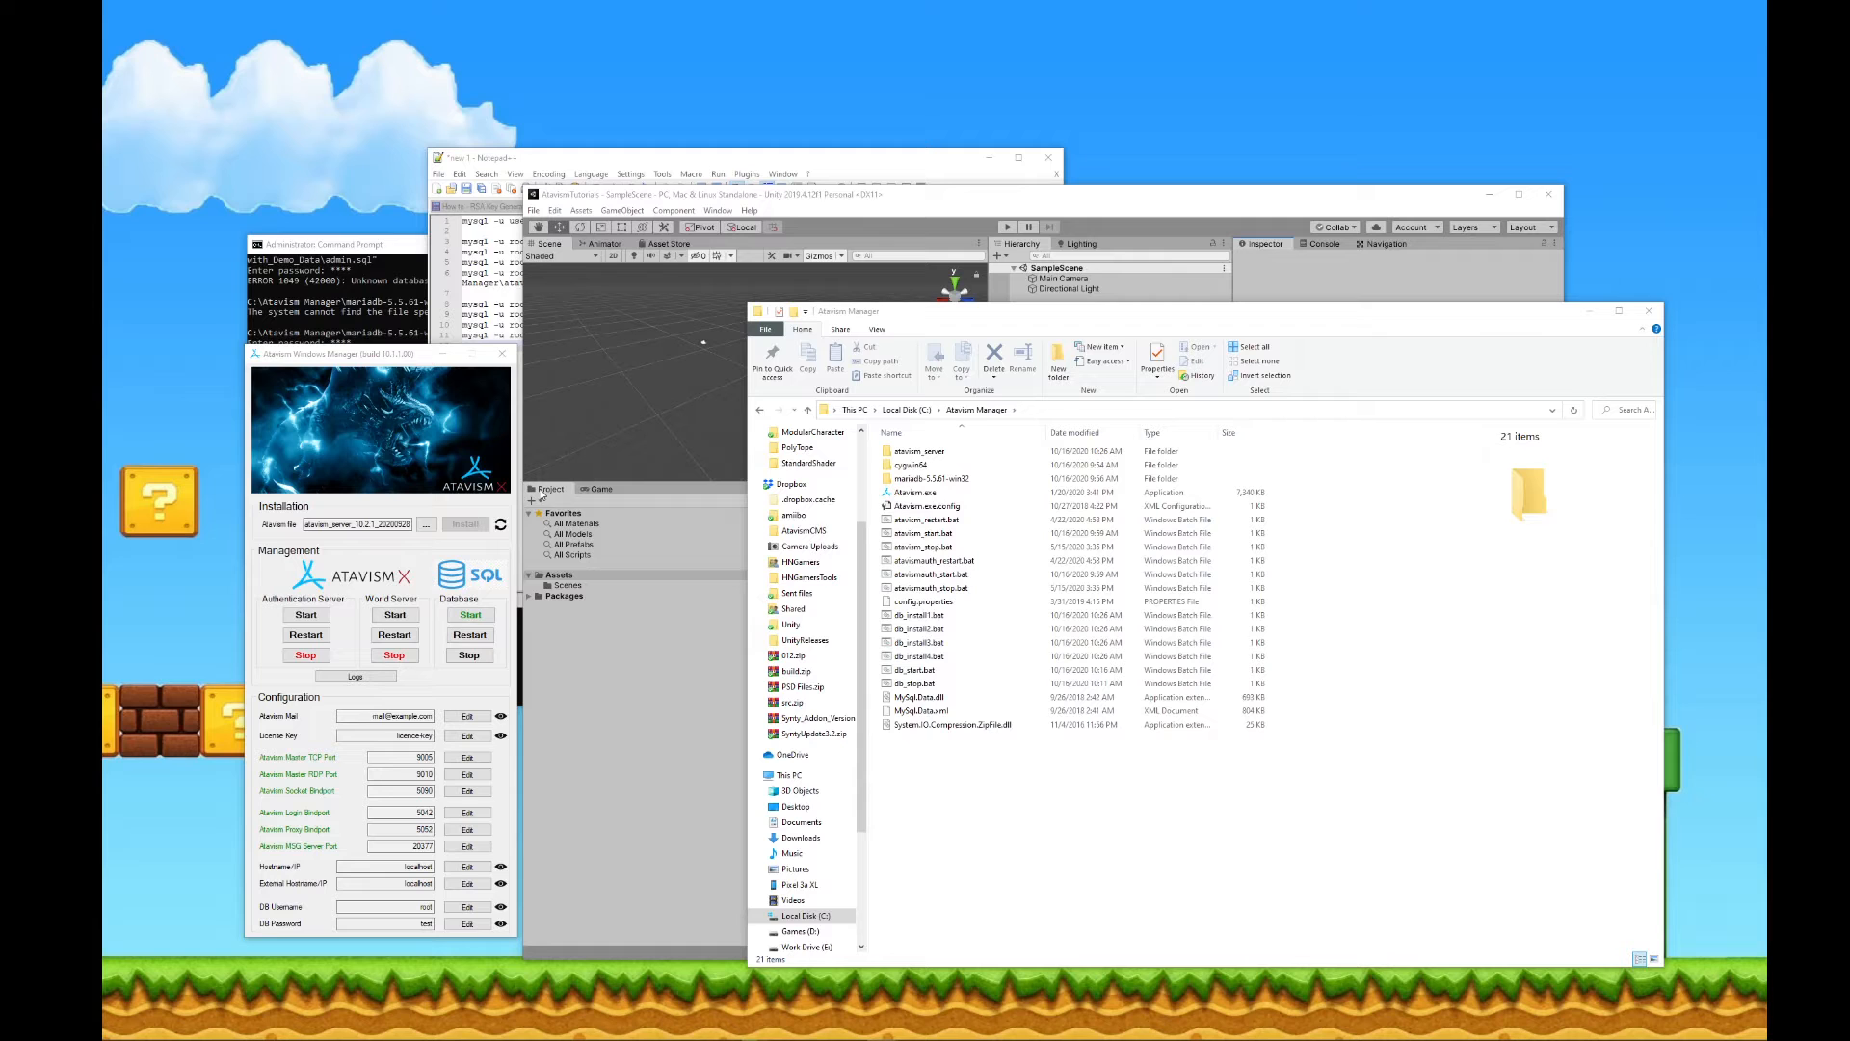
Step: Browse into the mariadb-5.5.61-win32 folder and select its data folder
click(932, 464)
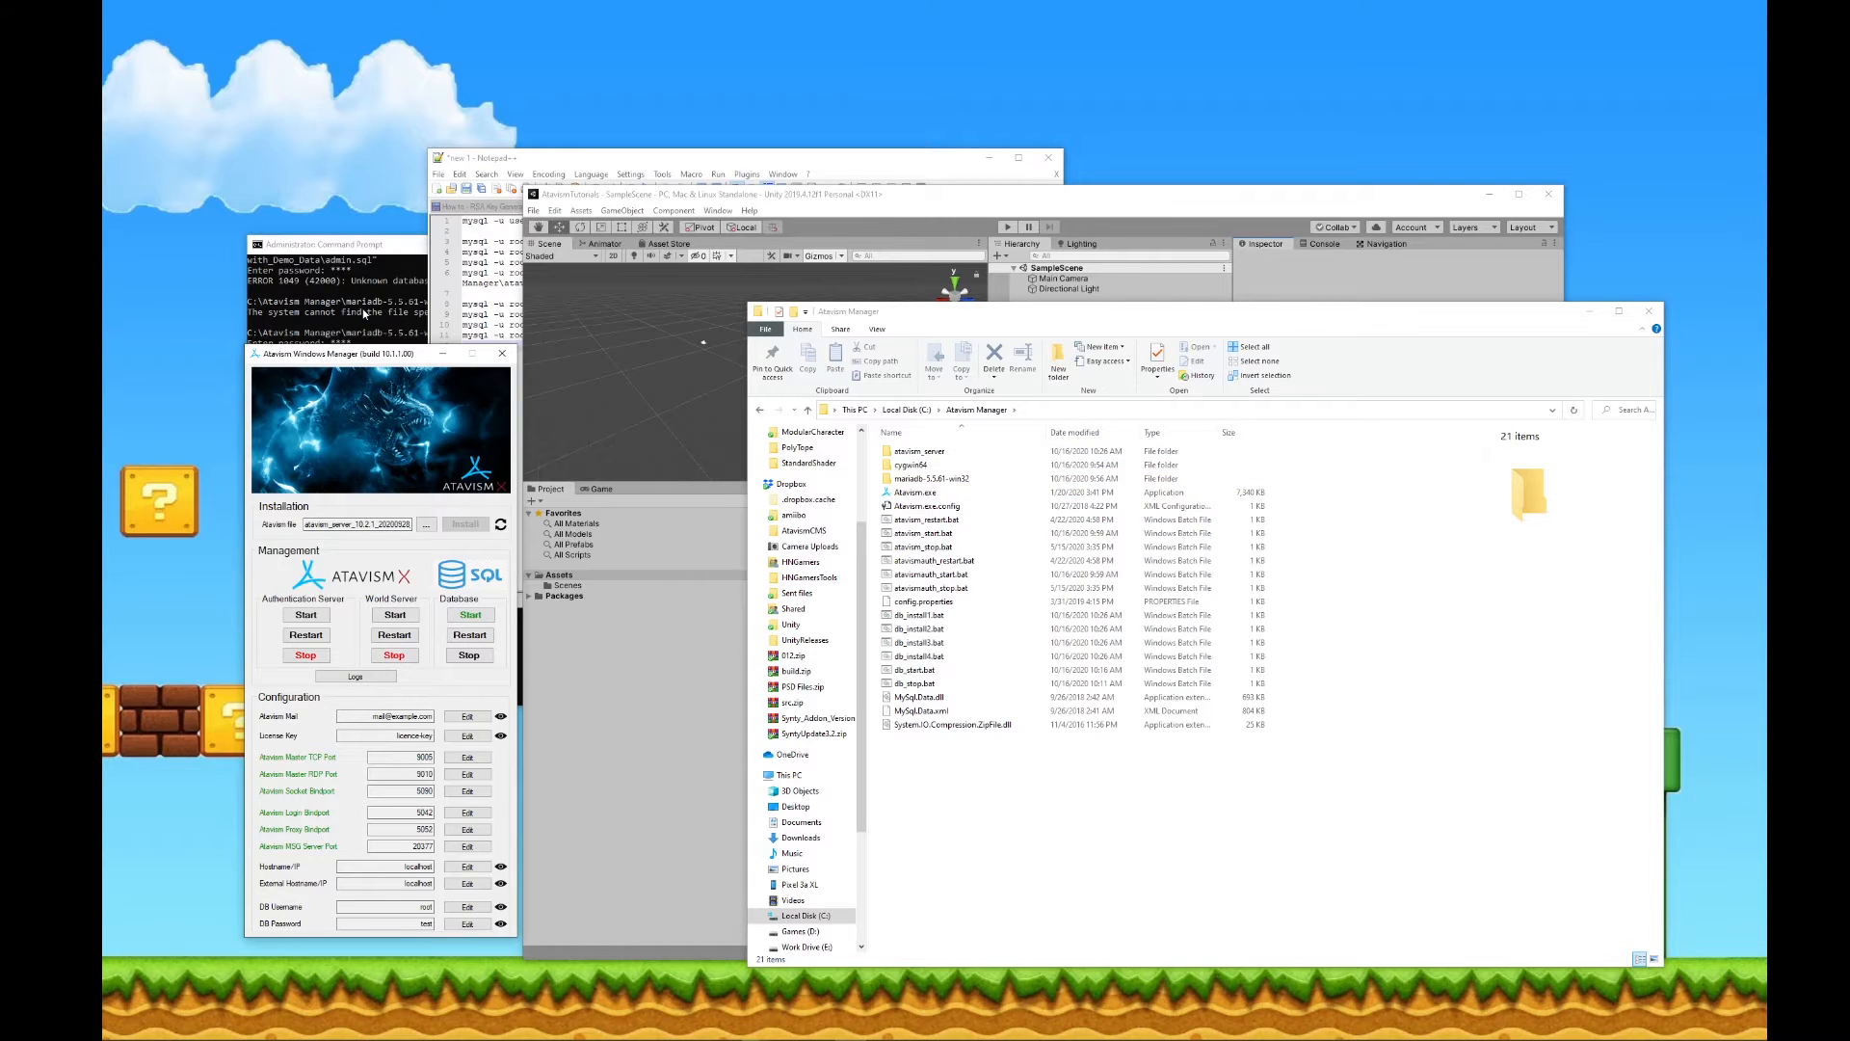
double_click(935, 478)
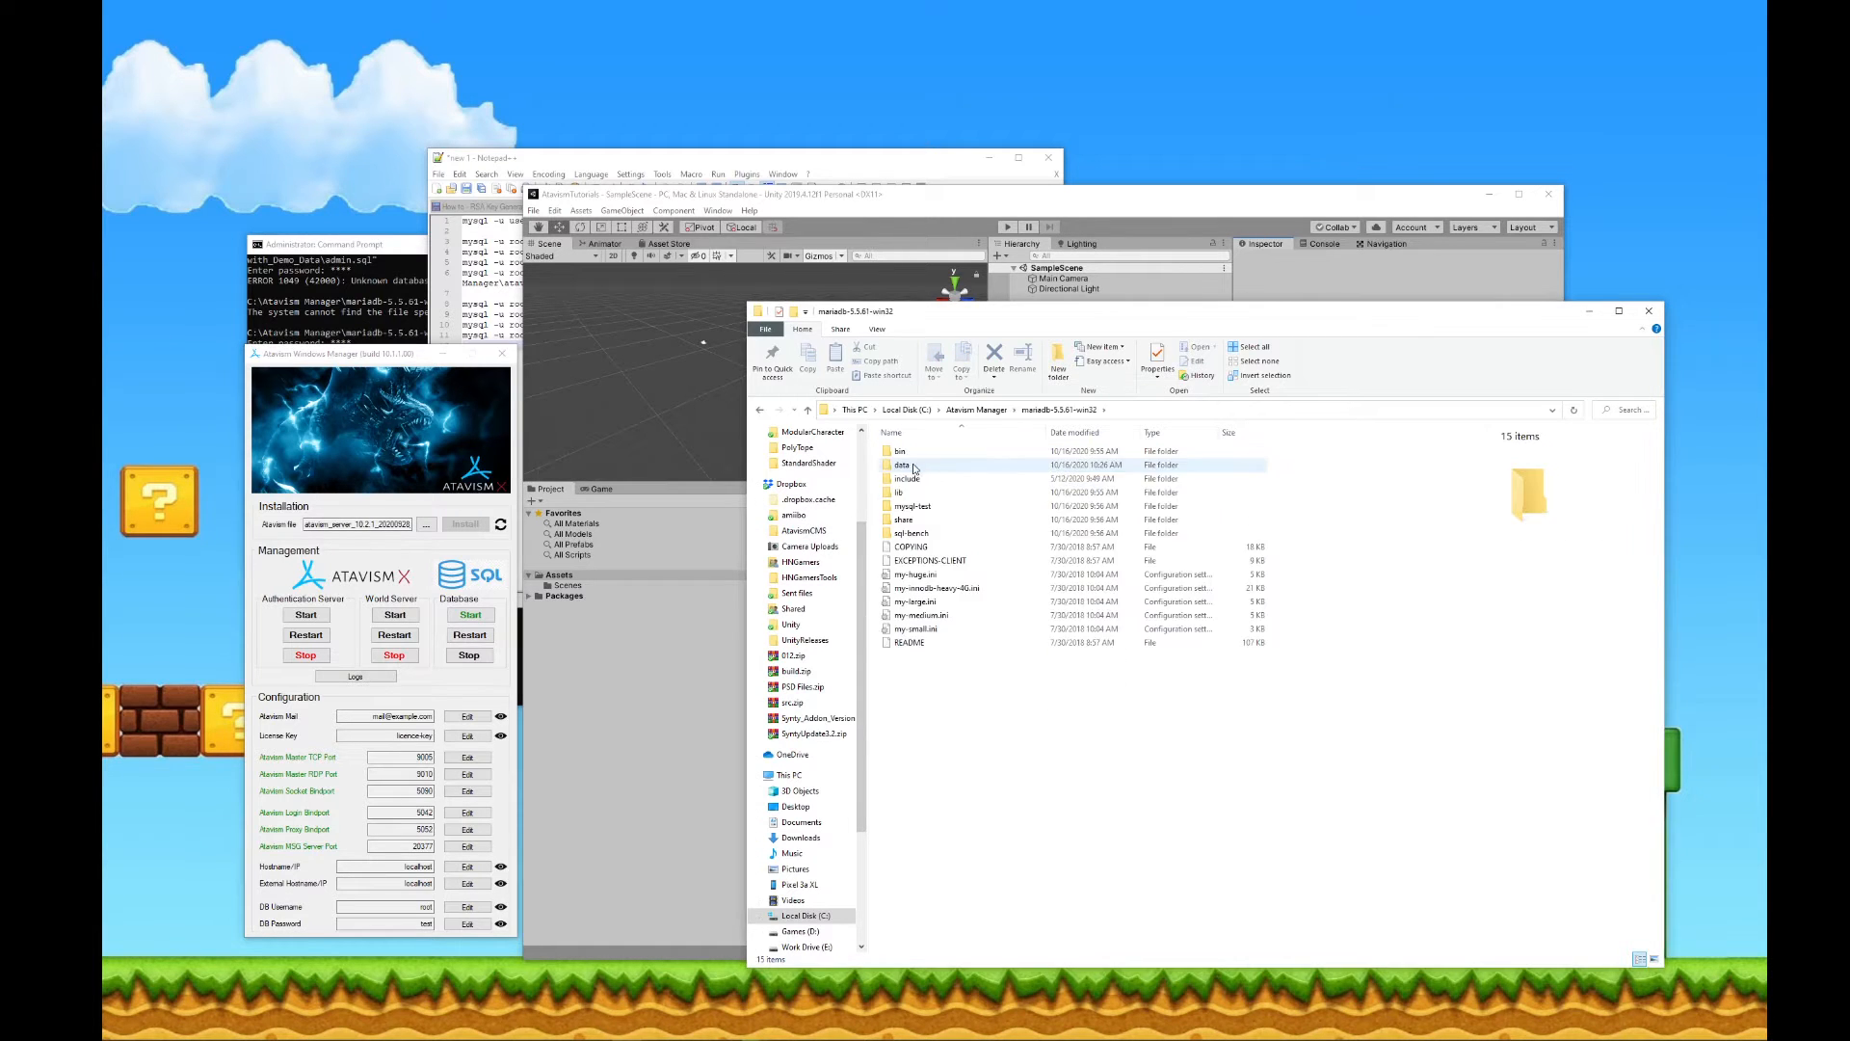
click(903, 463)
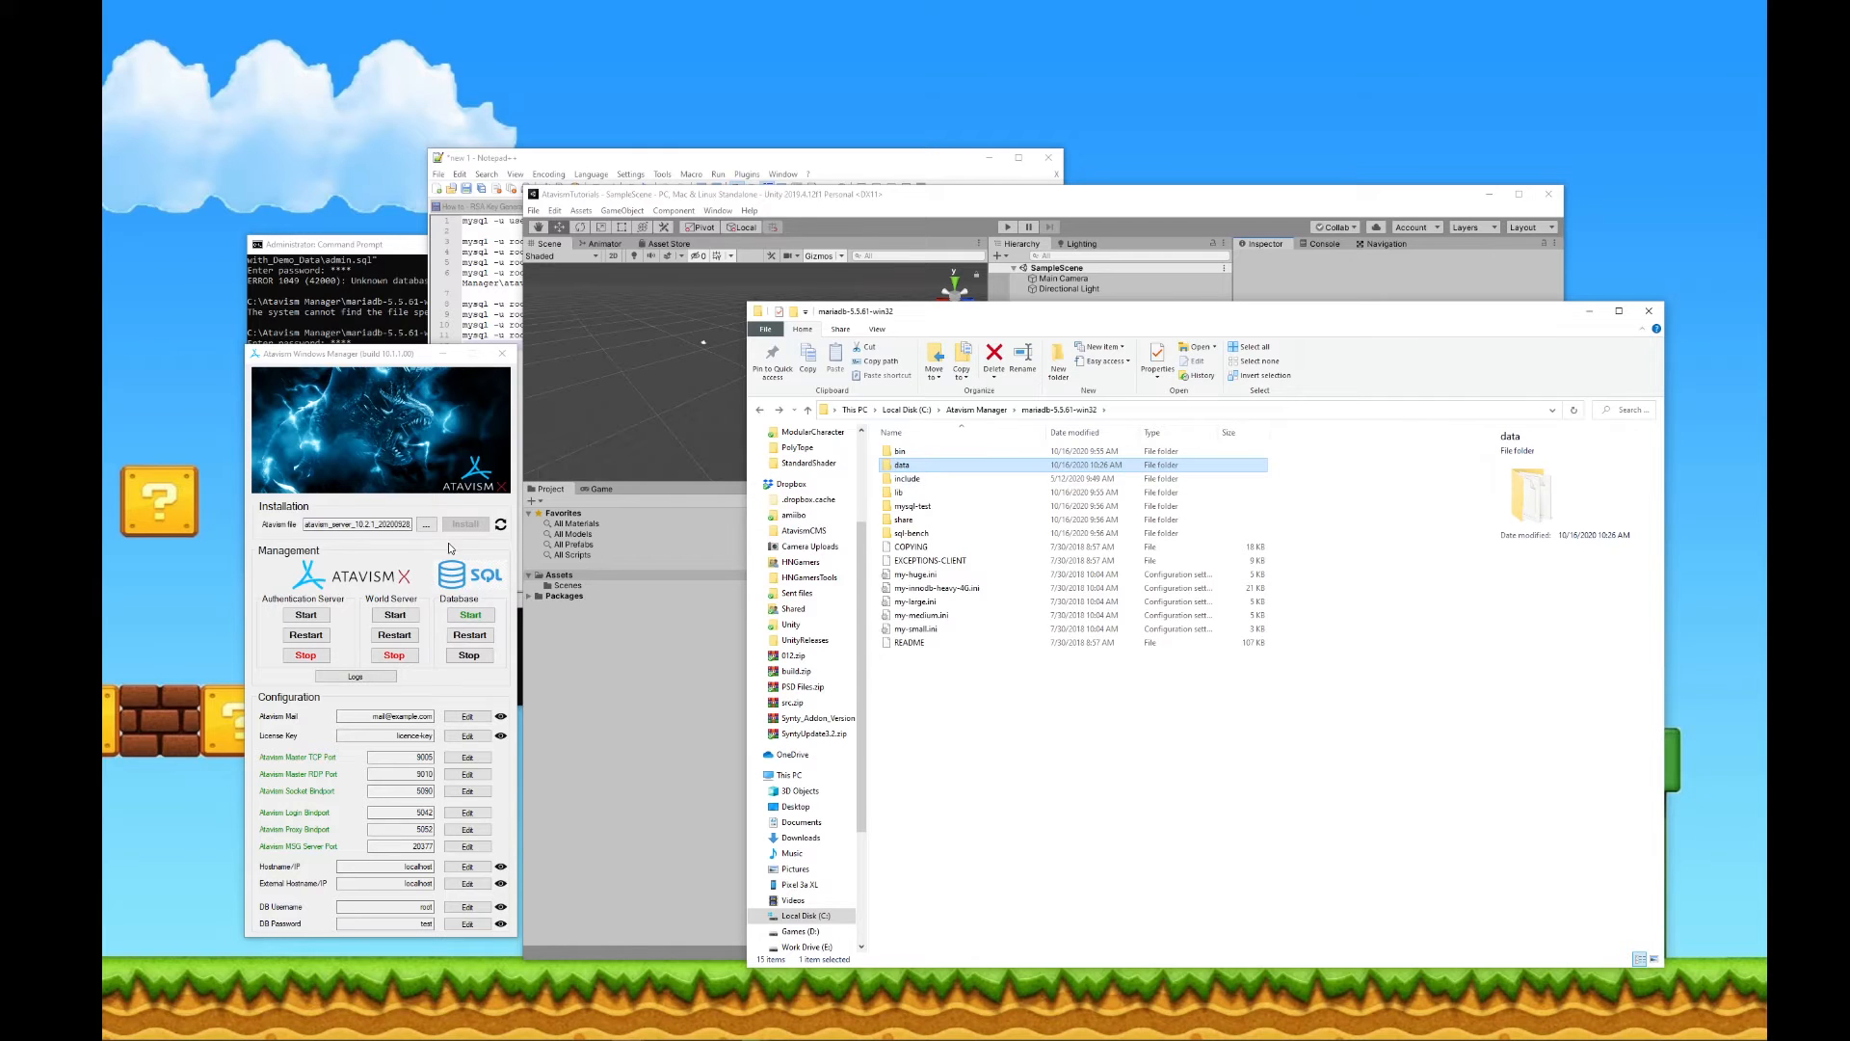
click(305, 614)
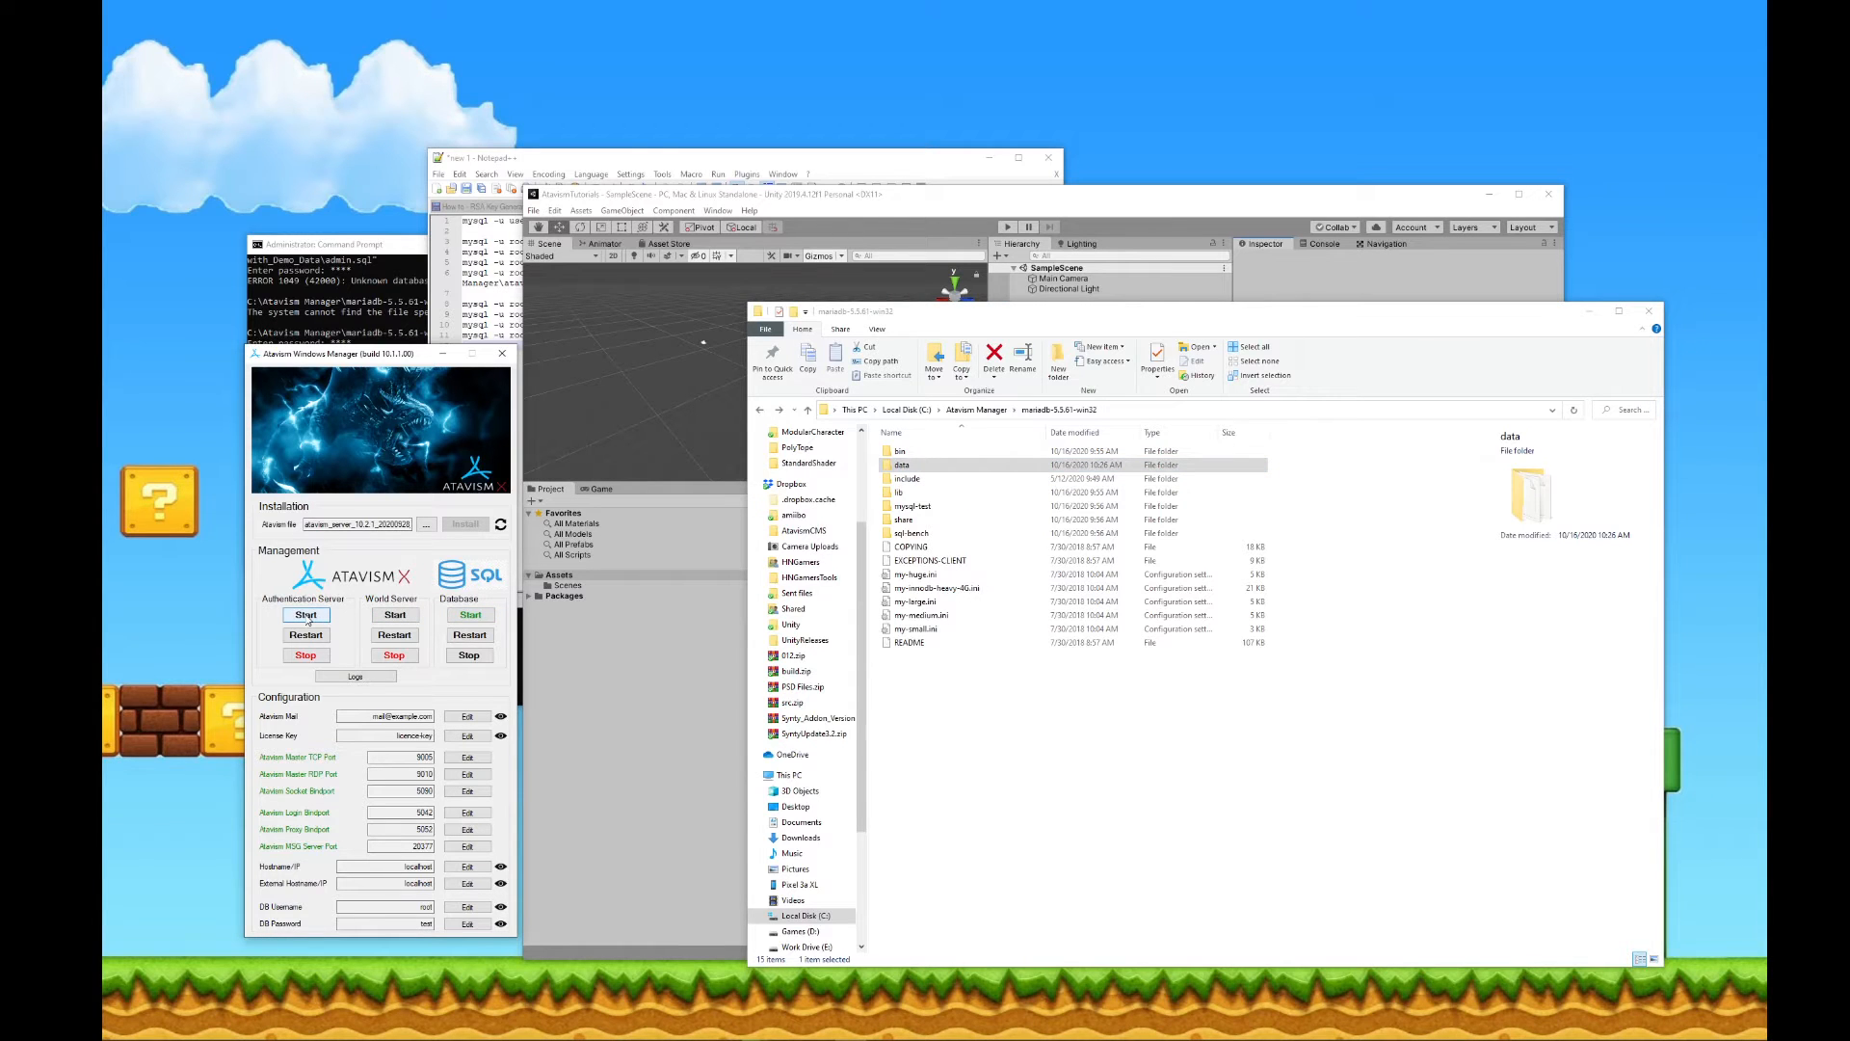
Step: Edit and apply the Atavism Mail setting, then the License Key setting
click(306, 614)
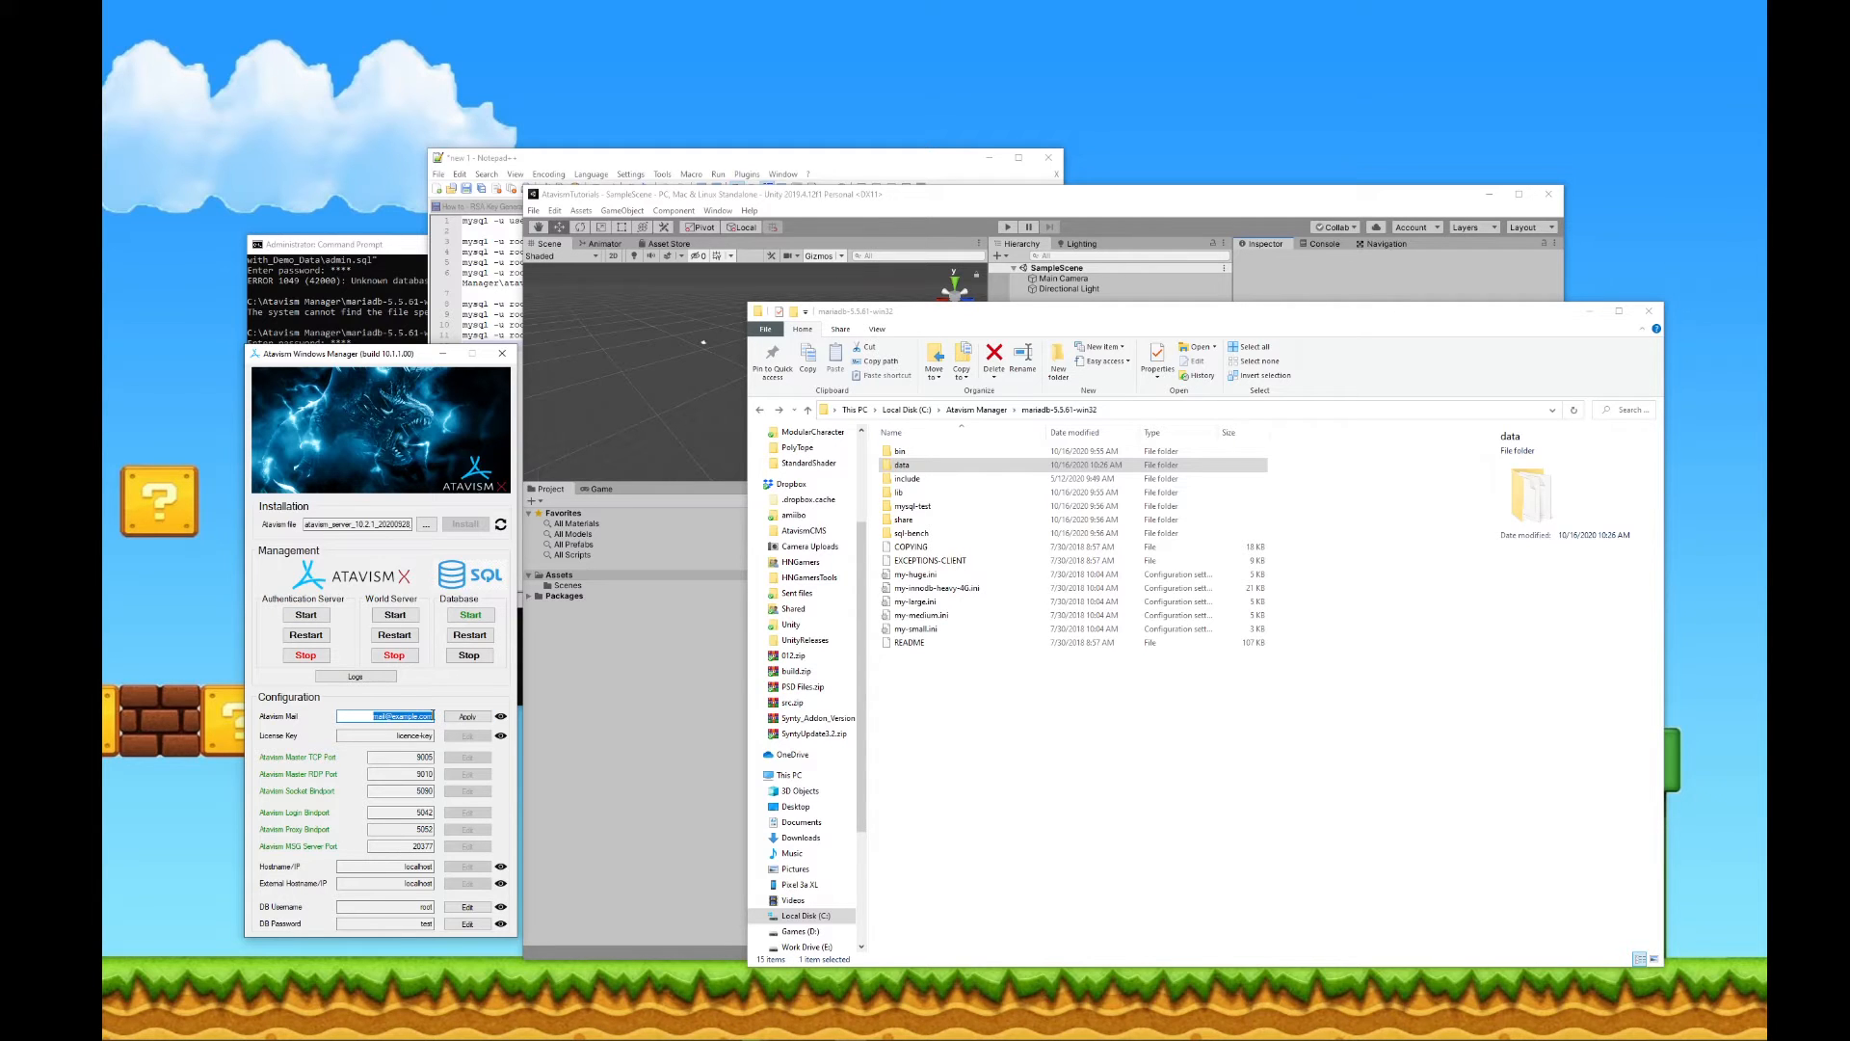
click(467, 716)
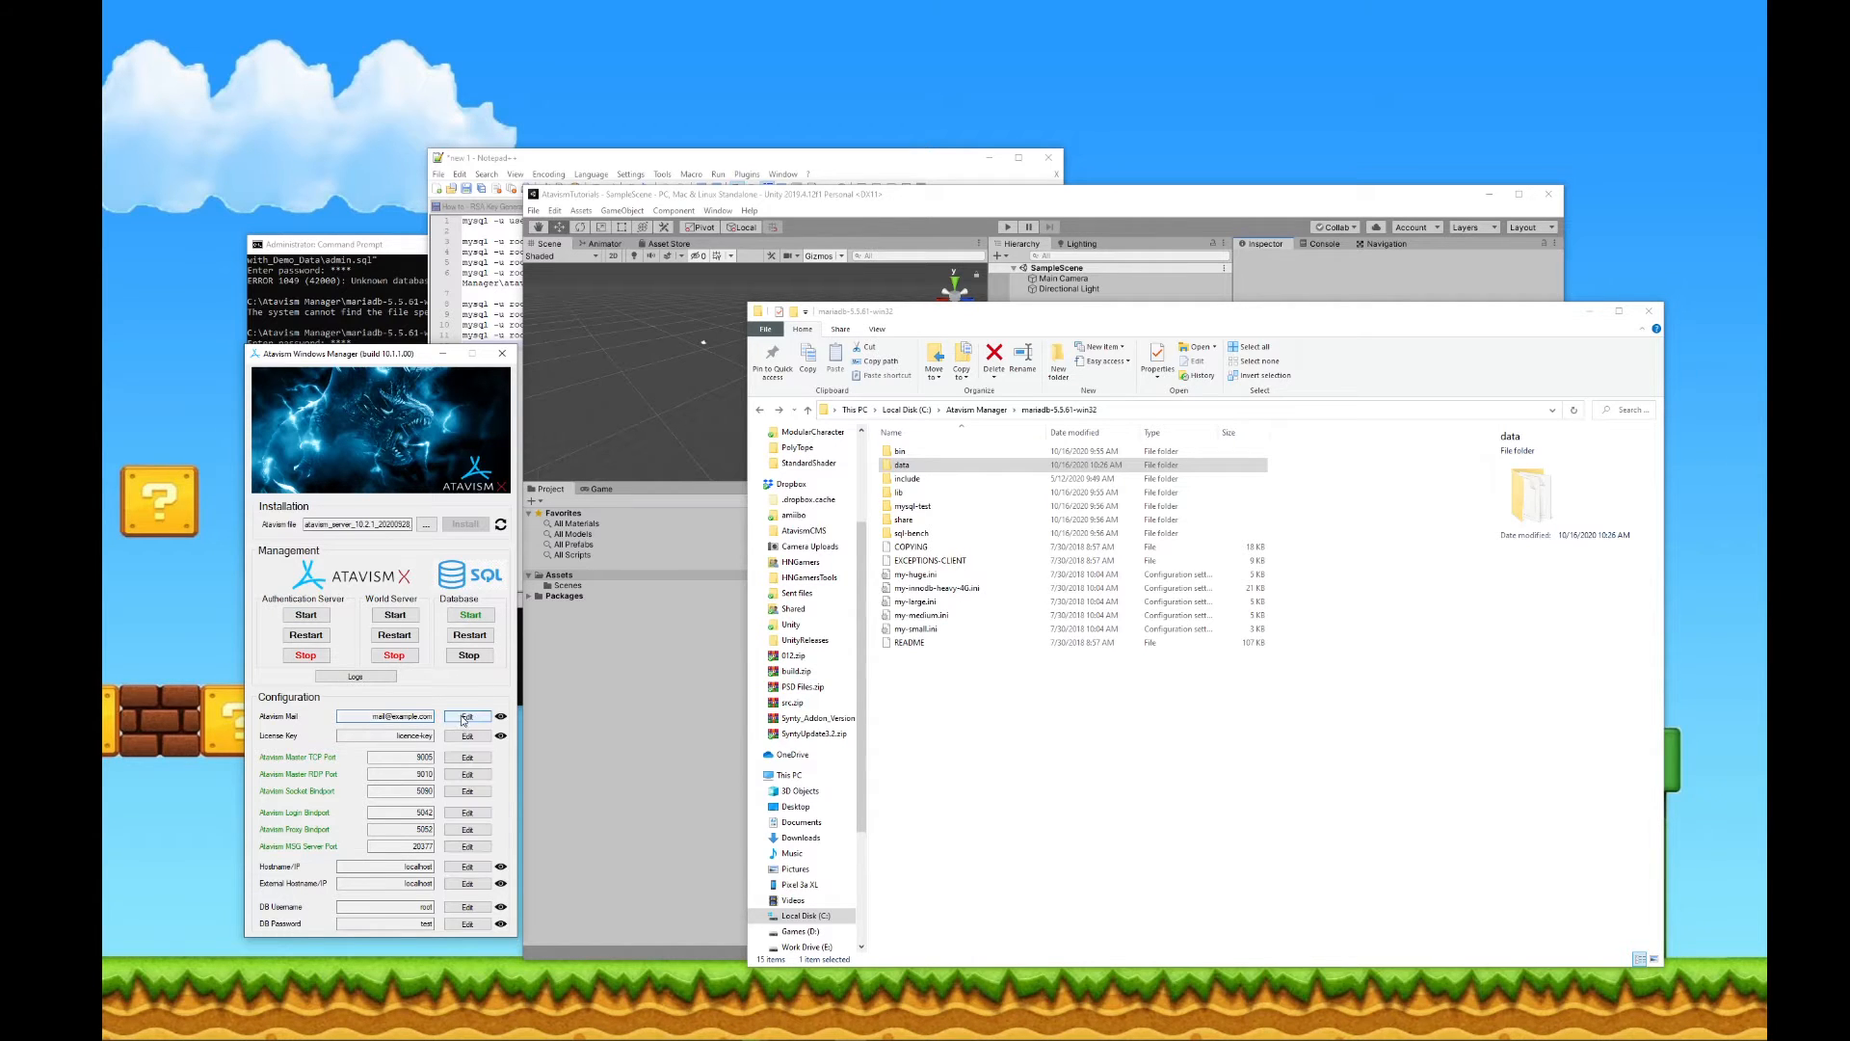
click(468, 735)
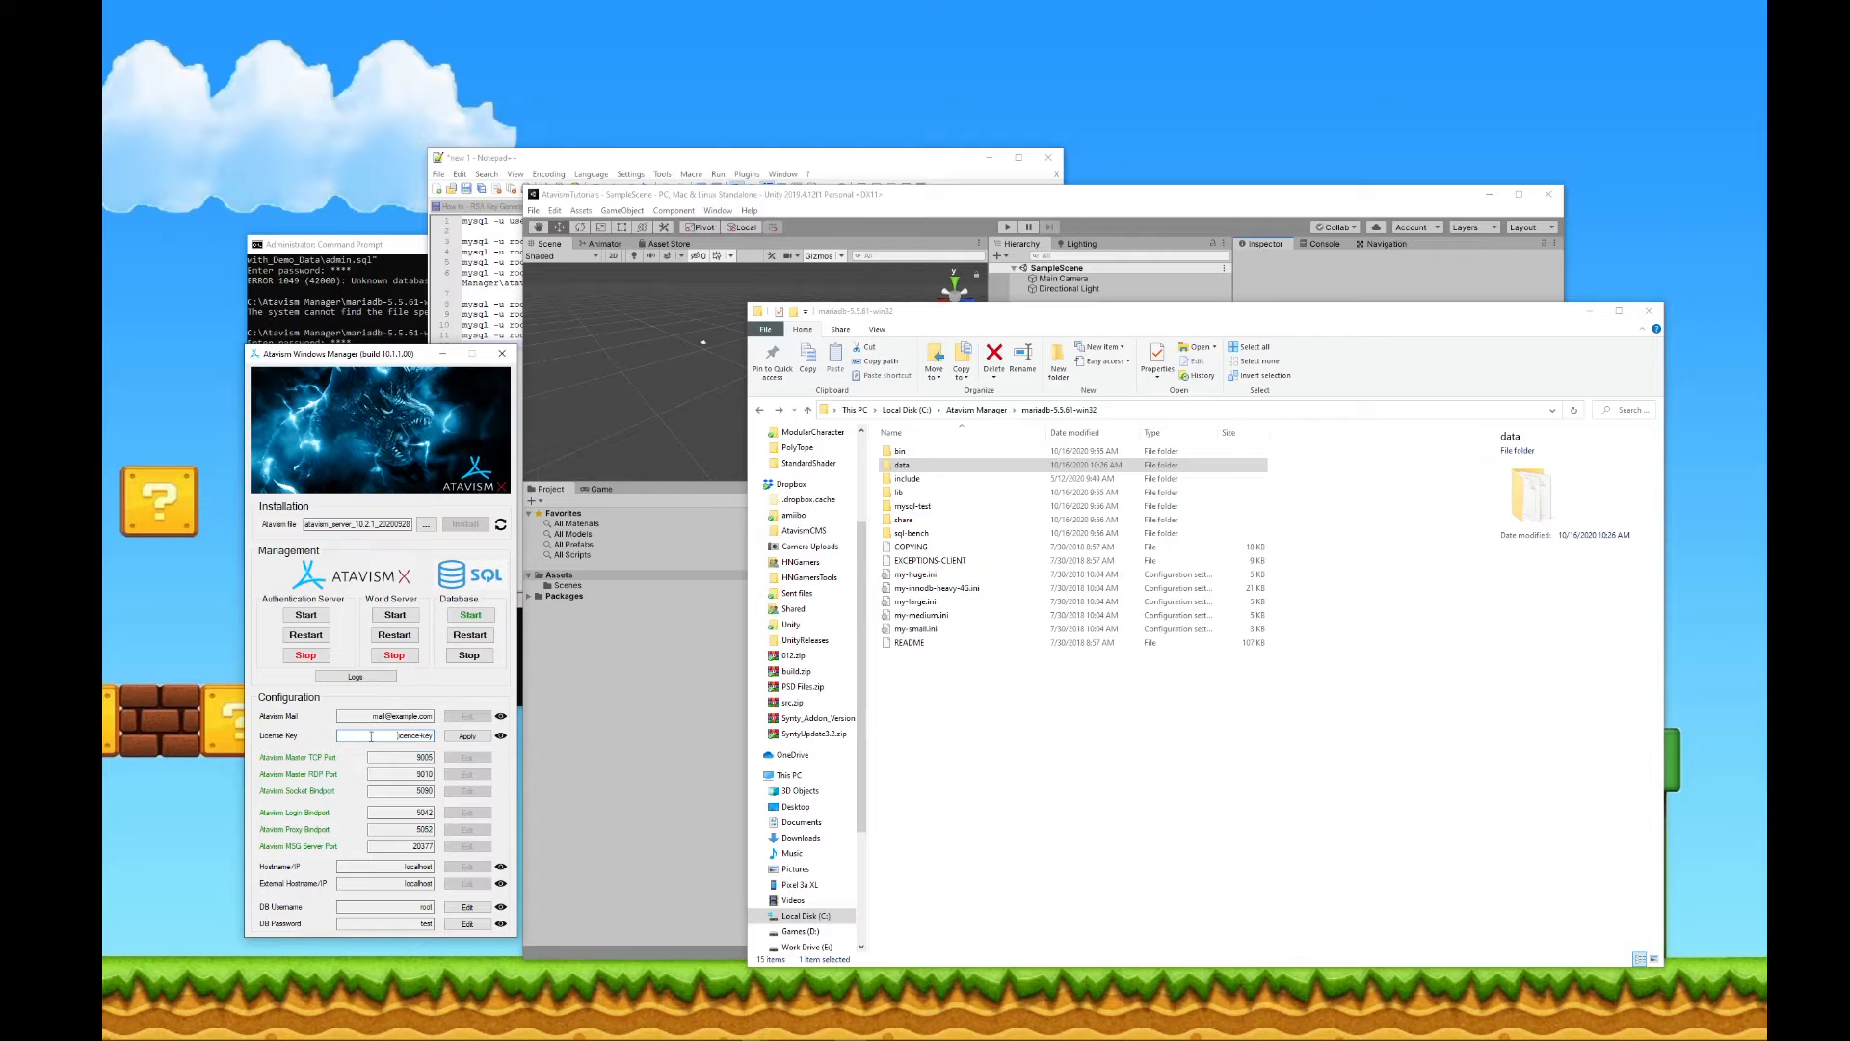
click(468, 736)
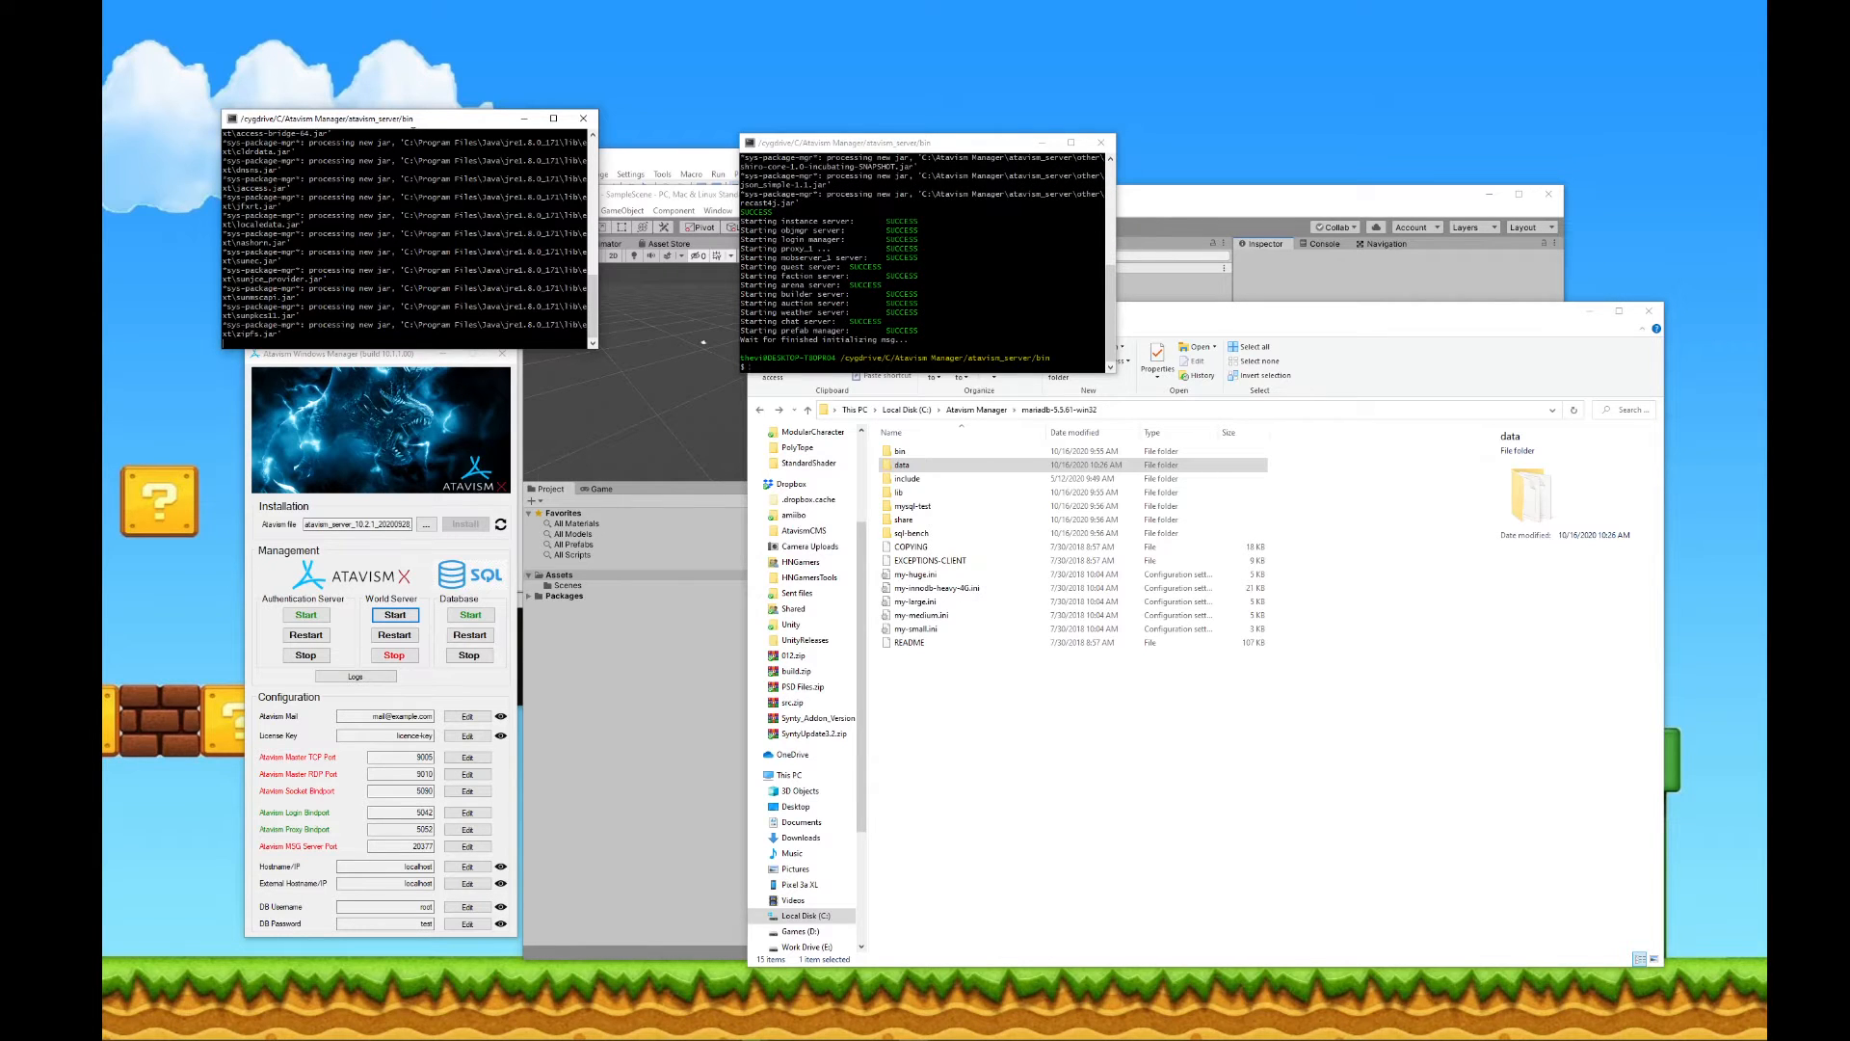
Step: Stop both the Authentication Server and the World Server in the manager
click(394, 614)
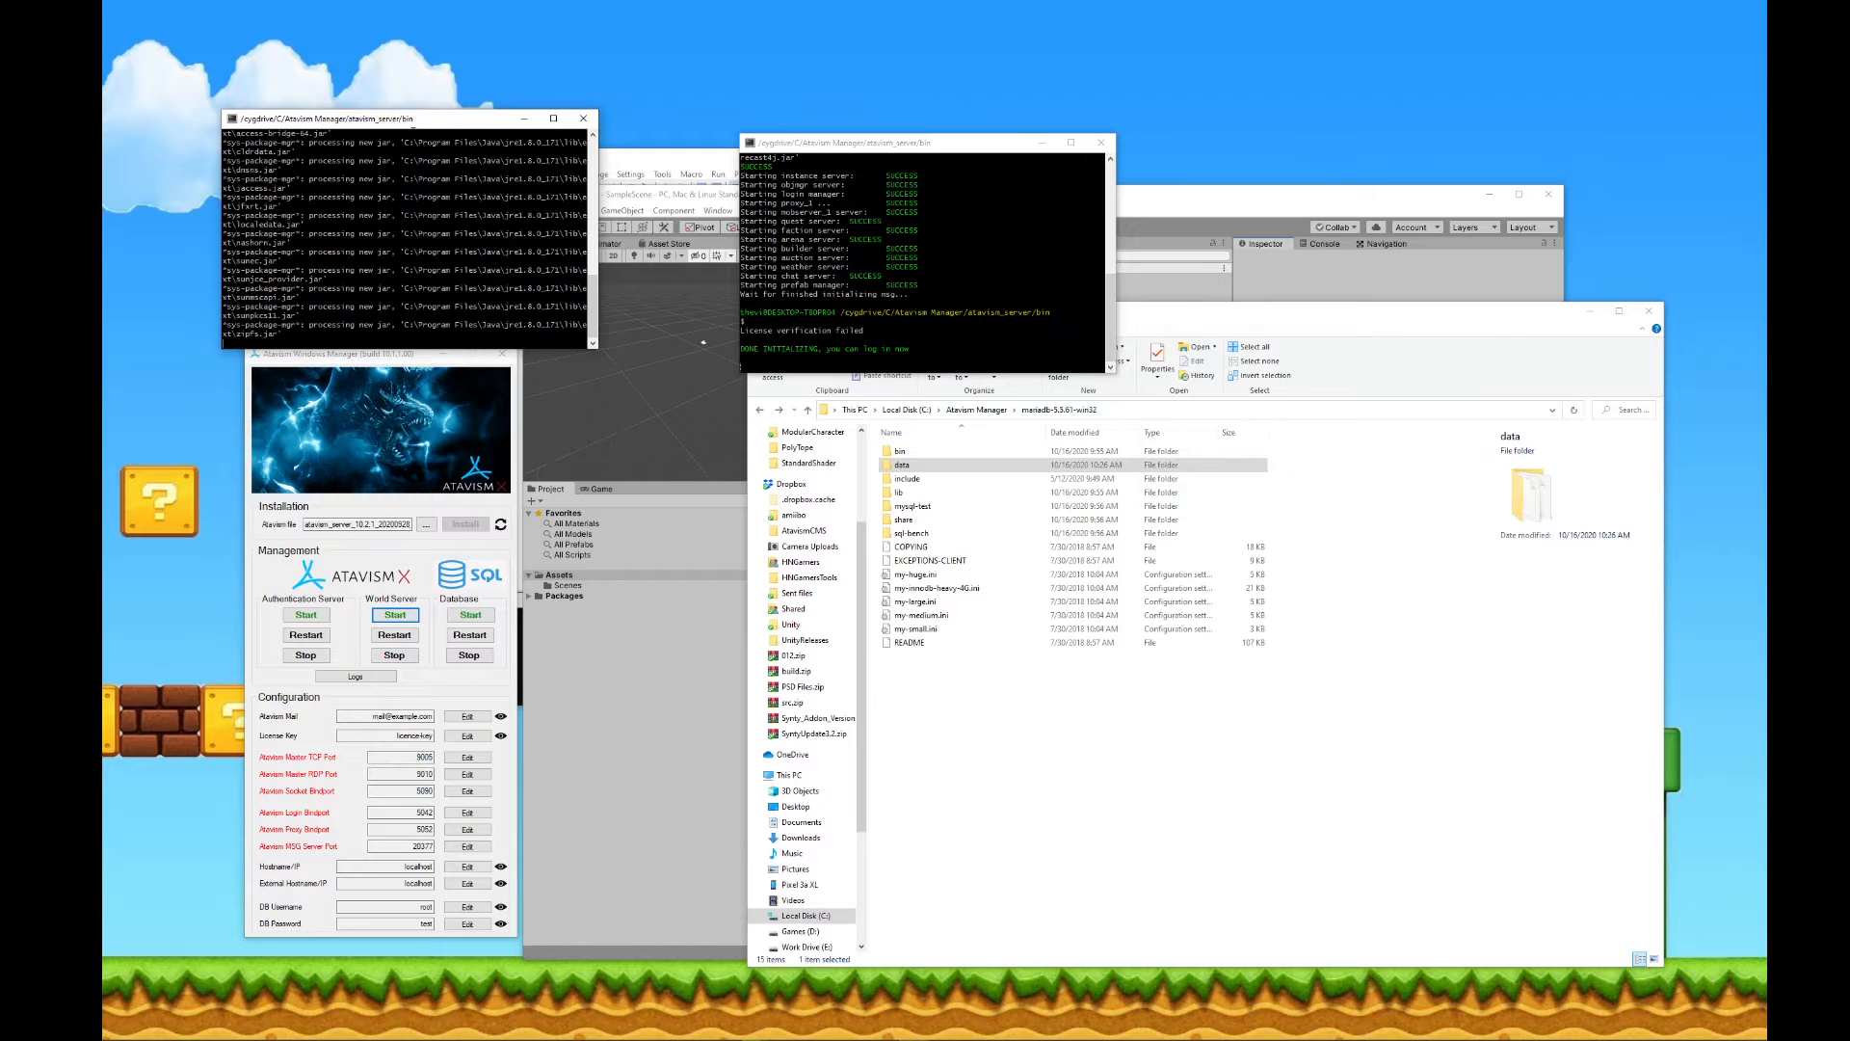
mouse_move(582, 117)
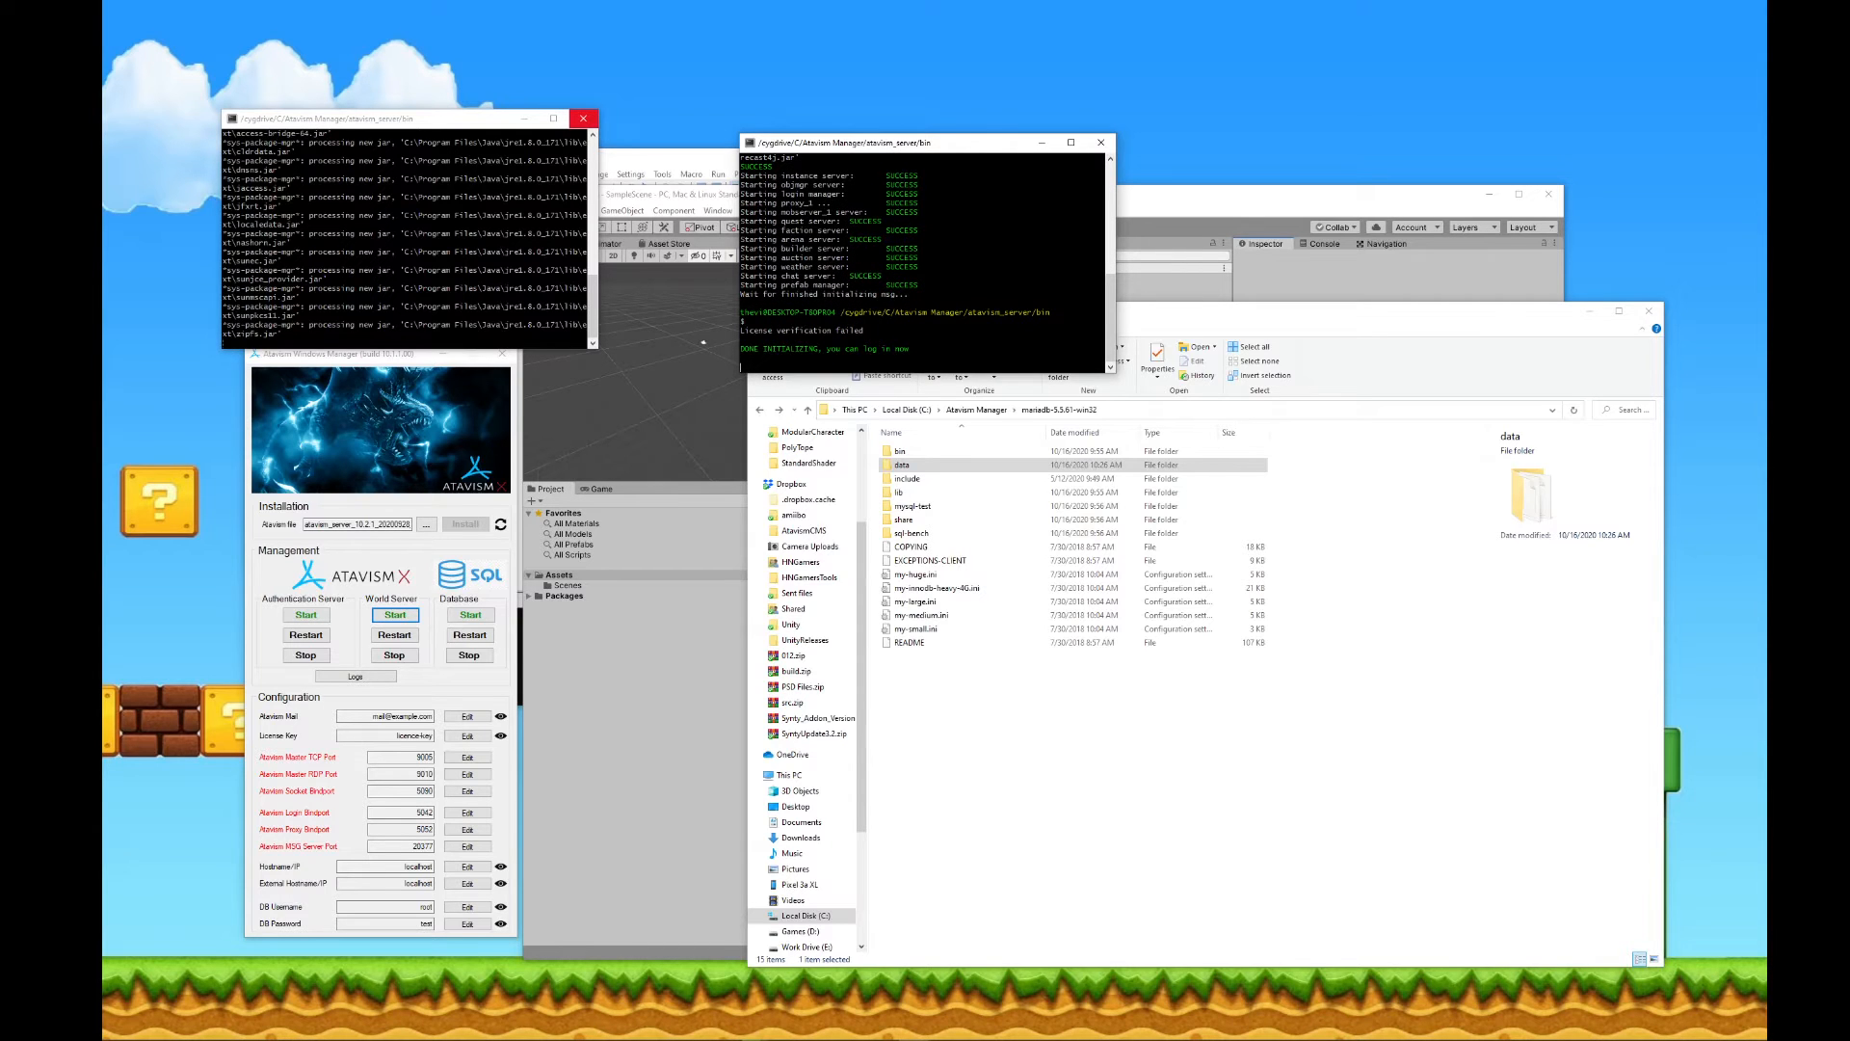
click(306, 656)
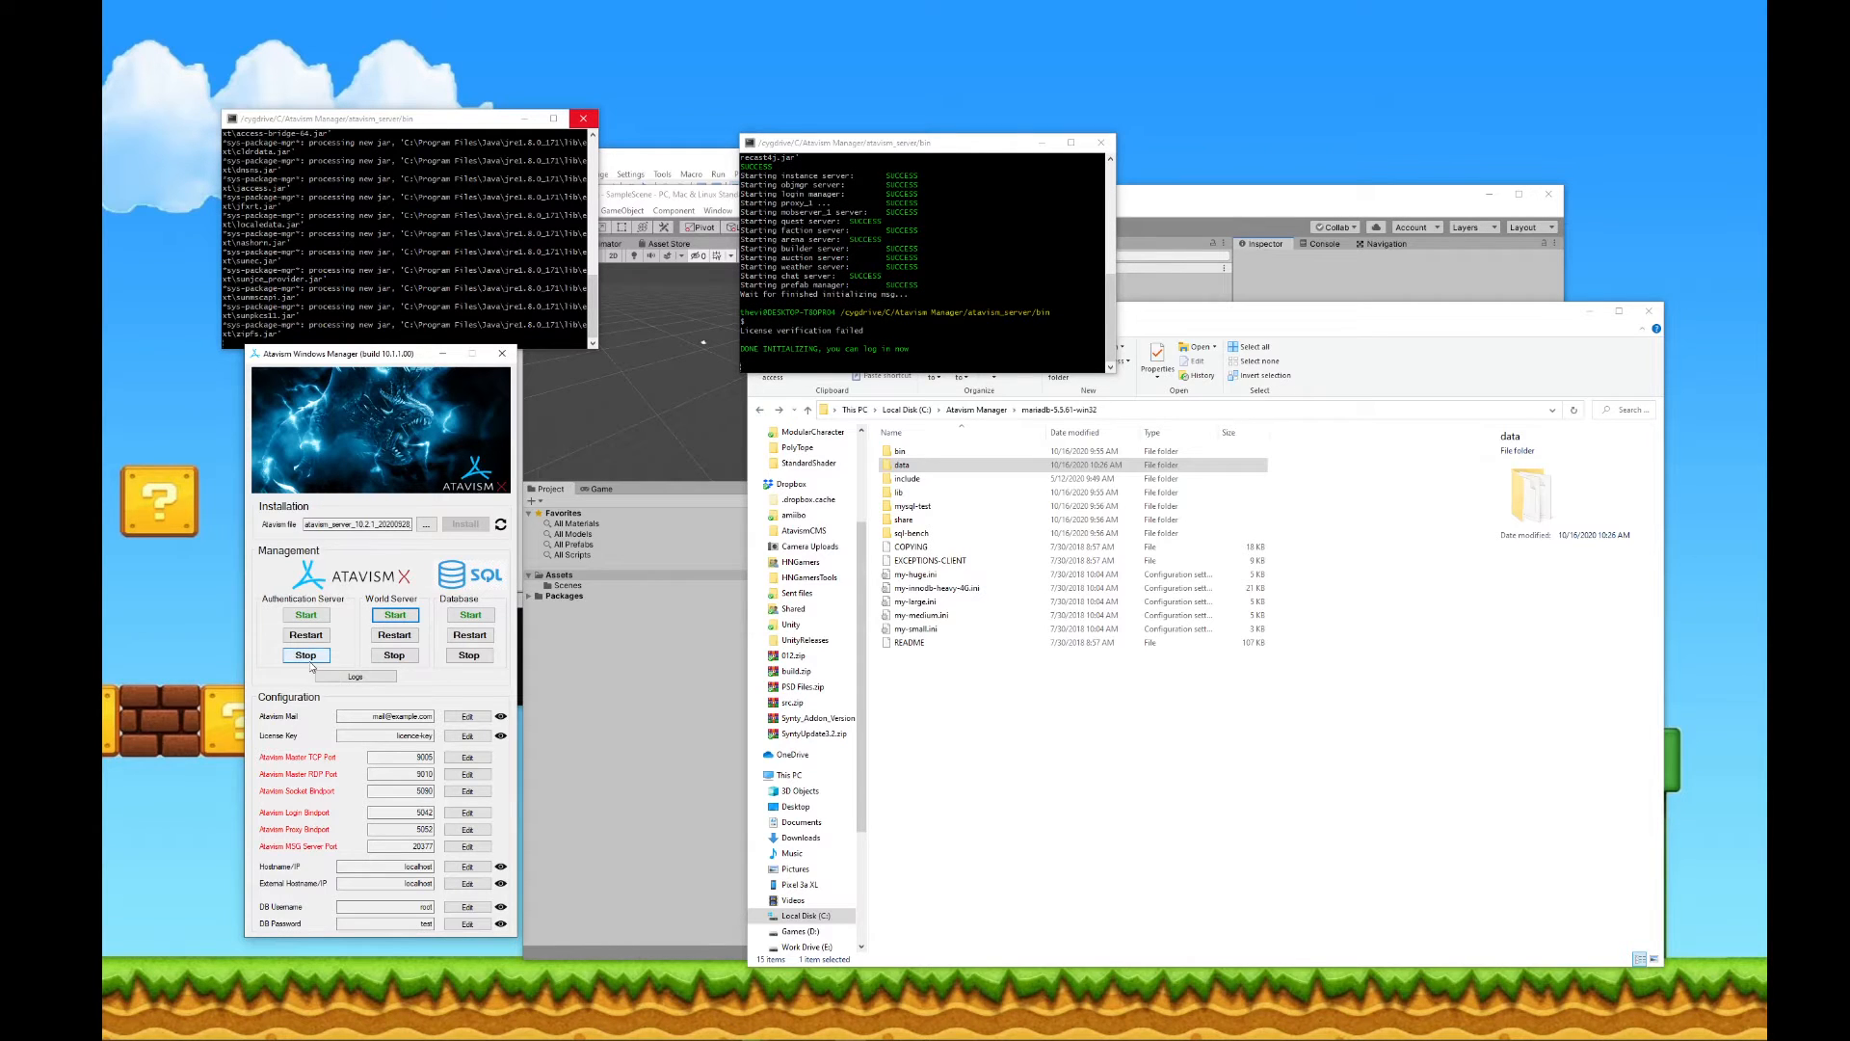
click(395, 655)
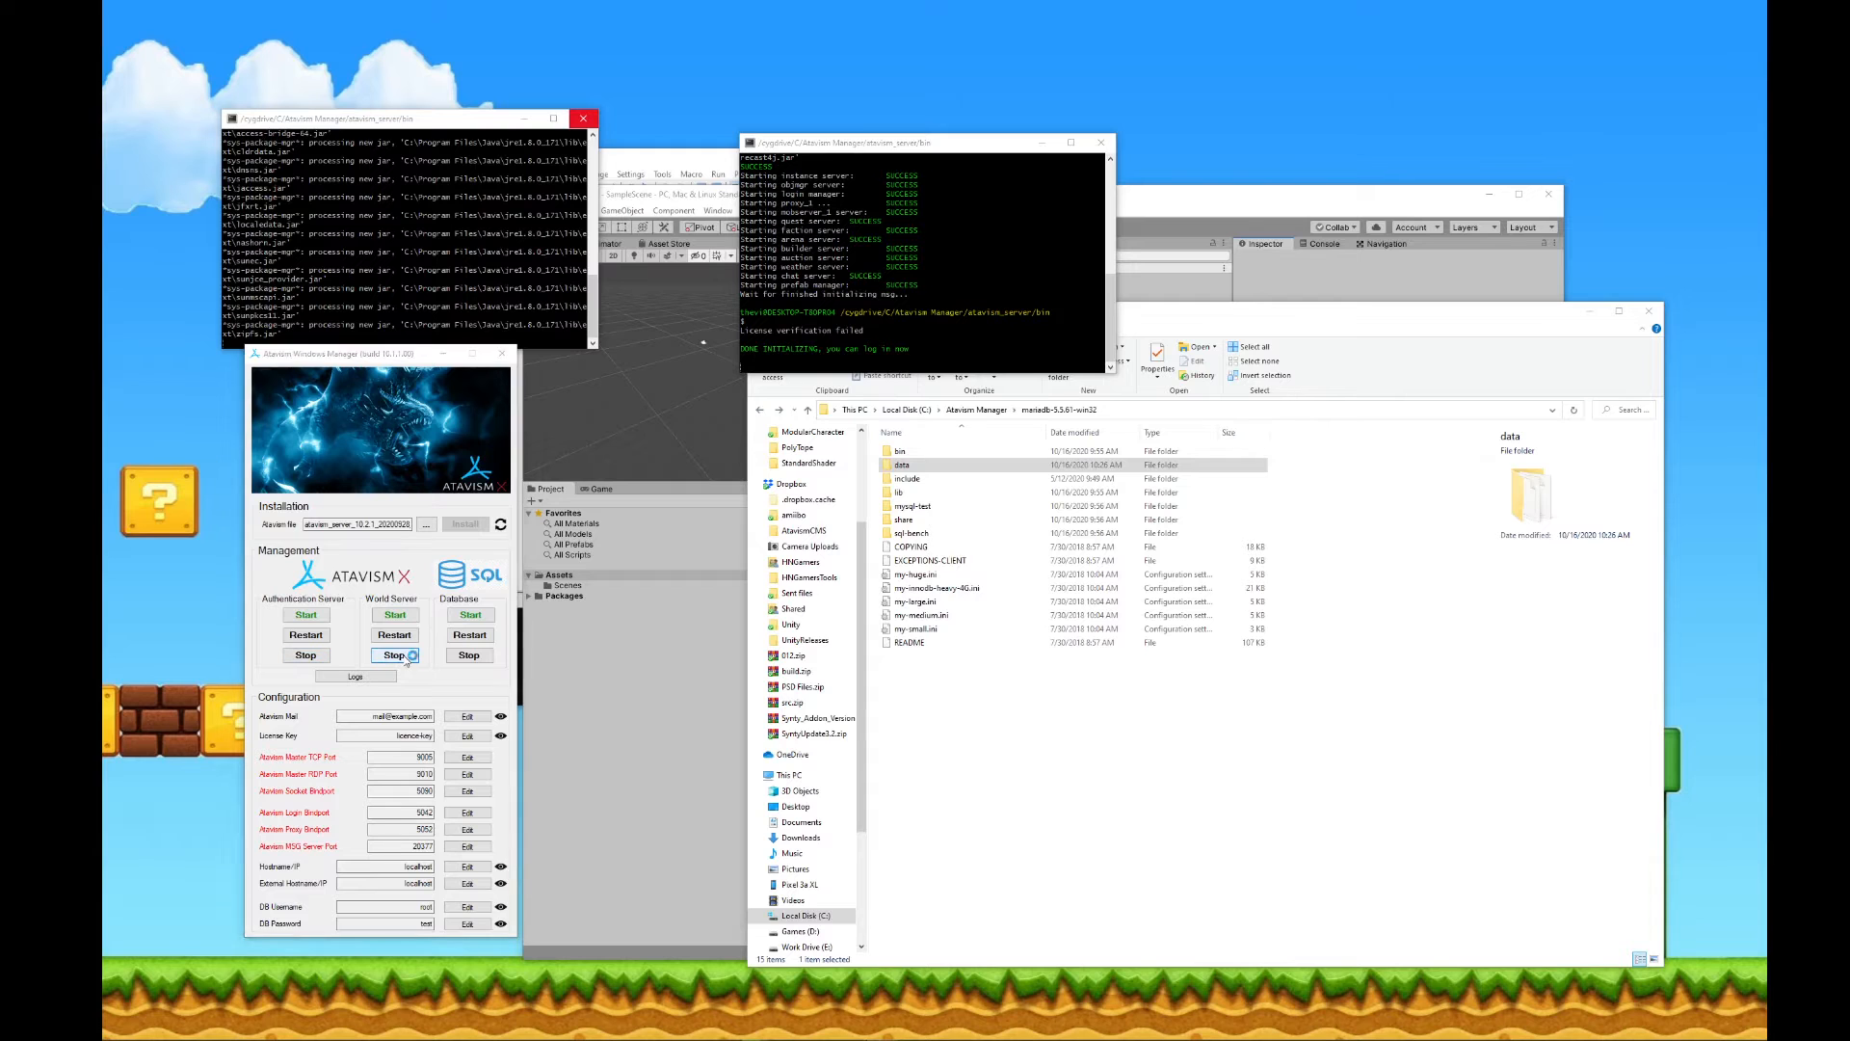
click(394, 656)
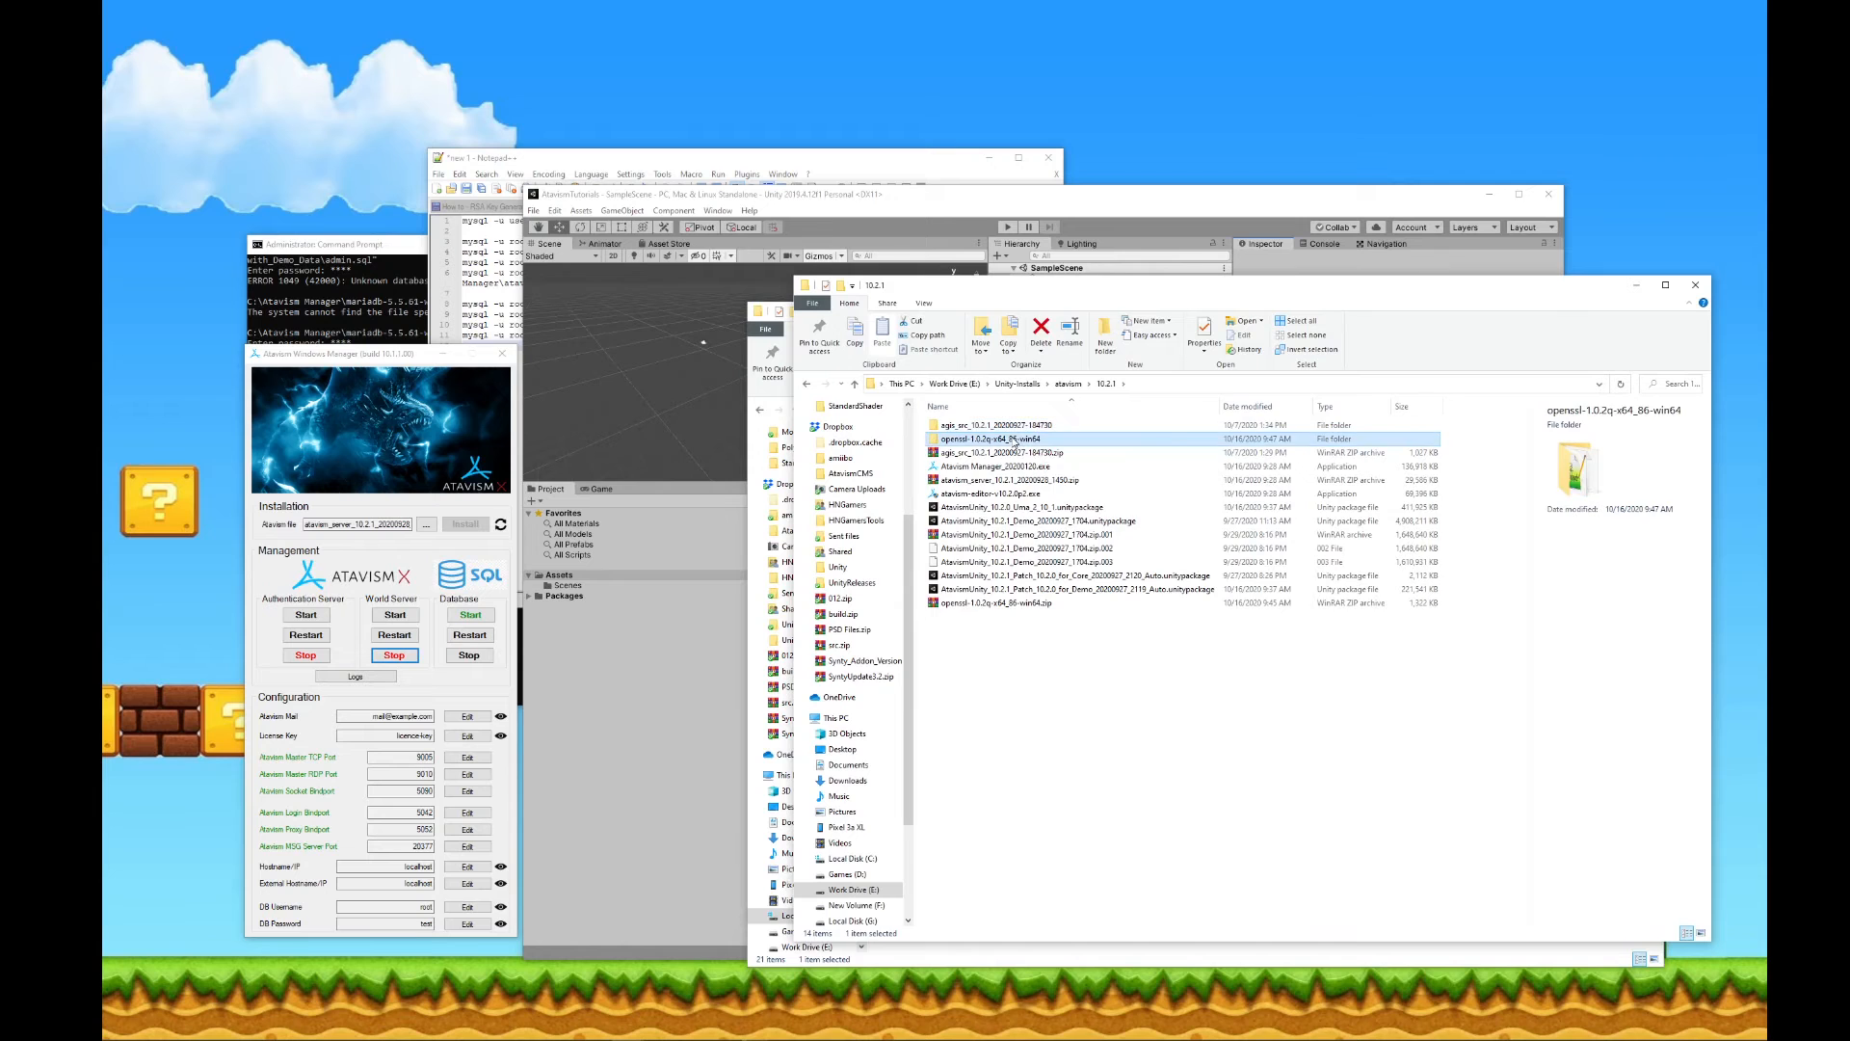
Step: Open the openssl-1.0.2q-x64_86-win64 folder and move Explorer to Local Disk (C:)
double_click(995, 438)
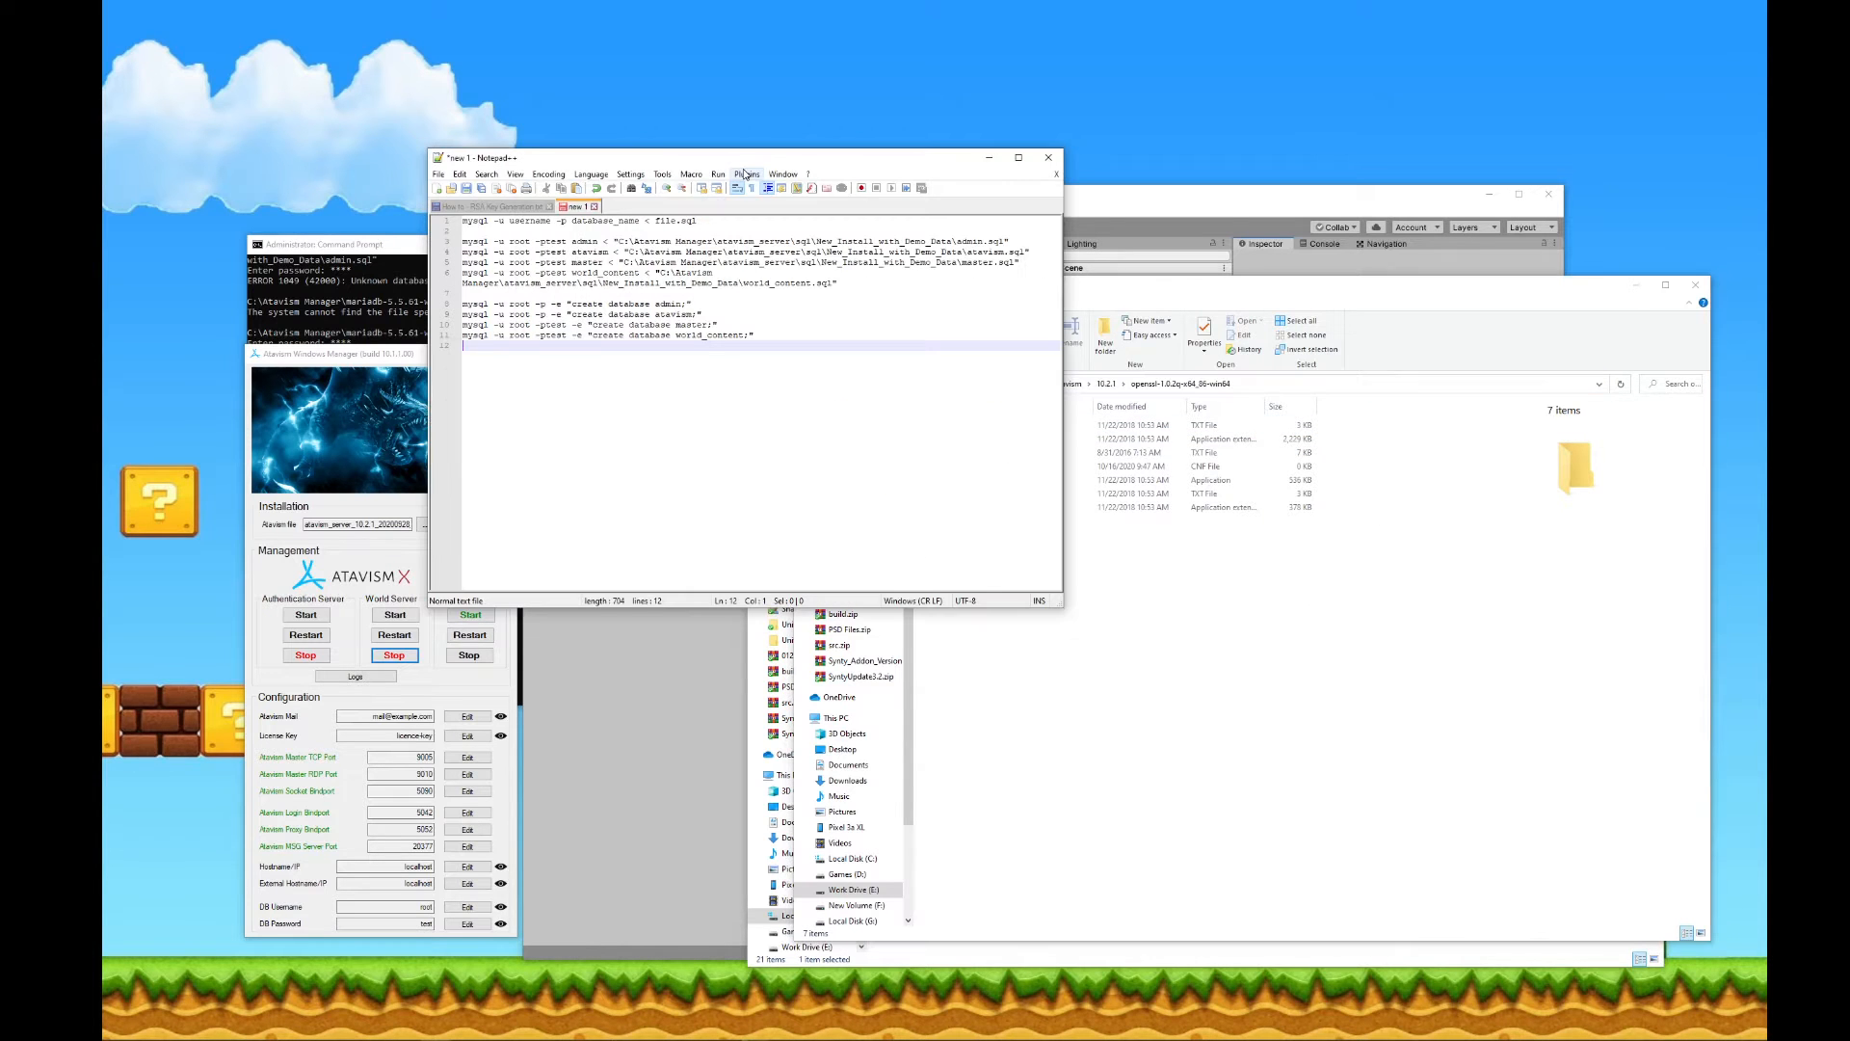
click(485, 205)
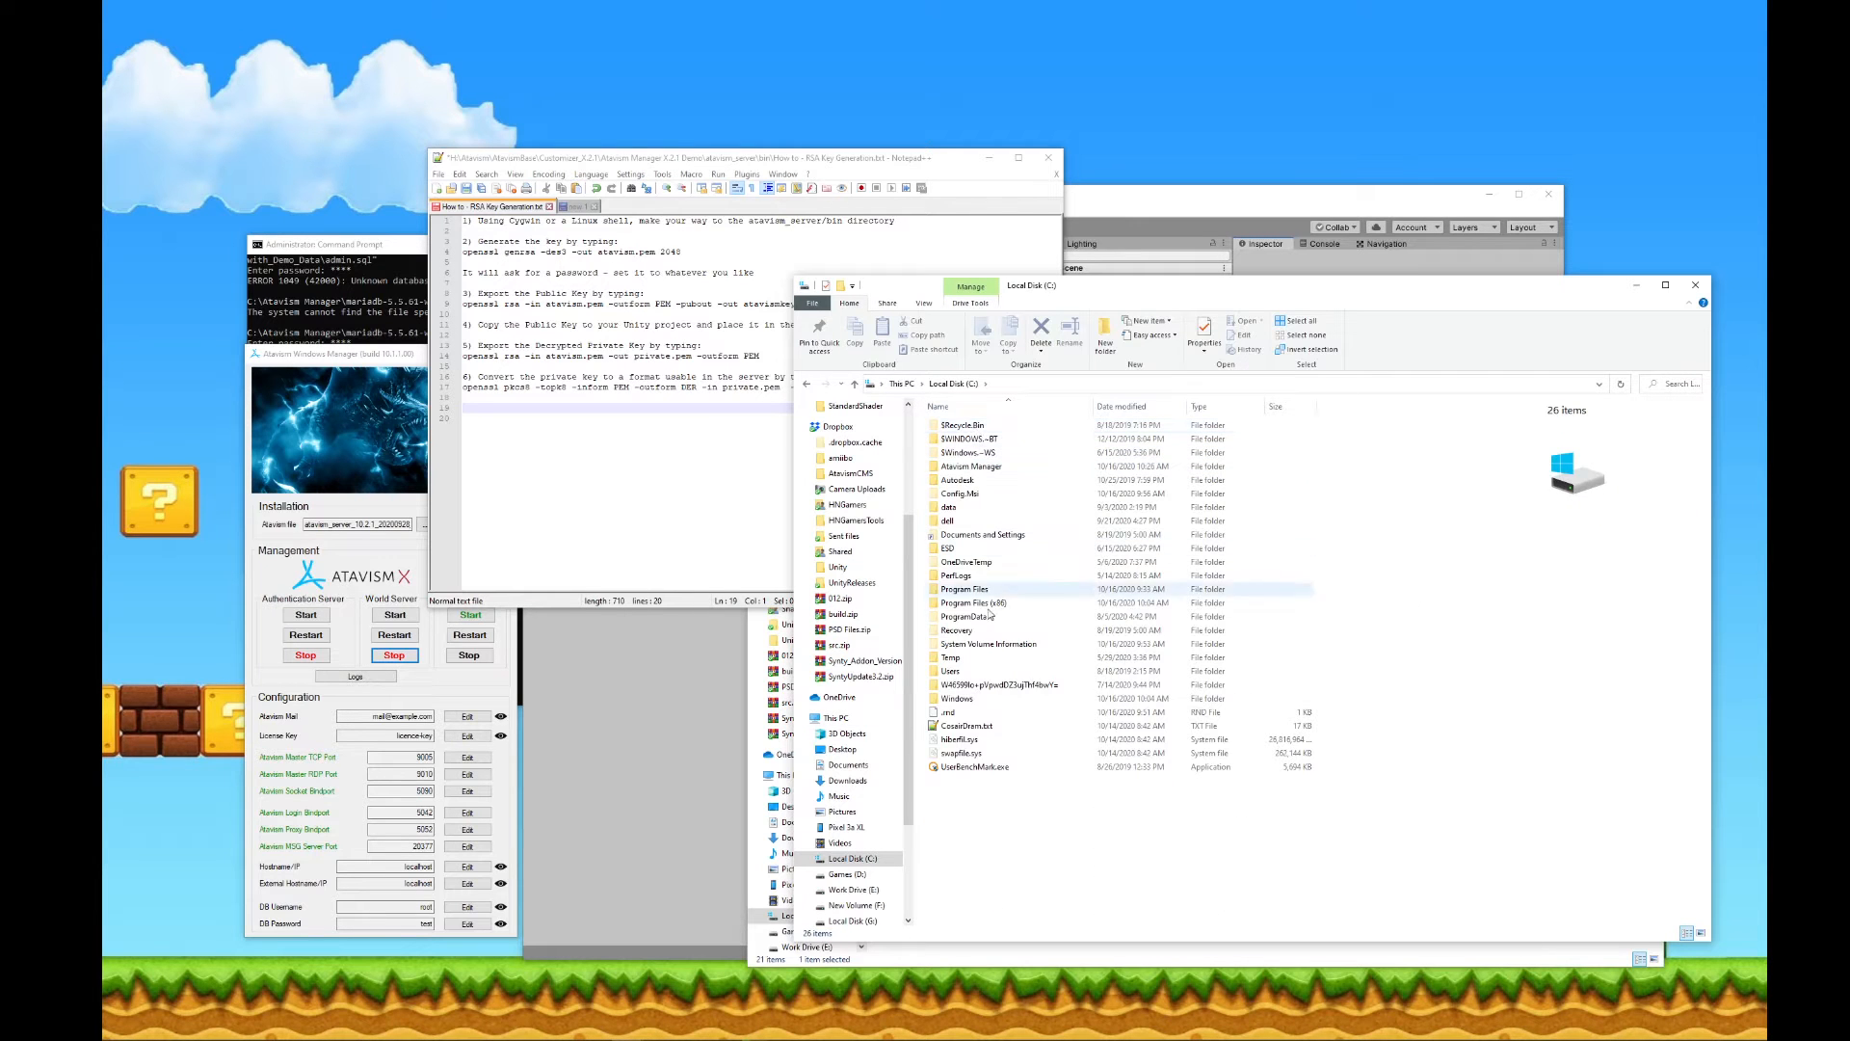
Step: Browse to Atavism Manager\atavism_server\bin and prefix the how-to's openssl commands with openssl.exe's full path
click(973, 601)
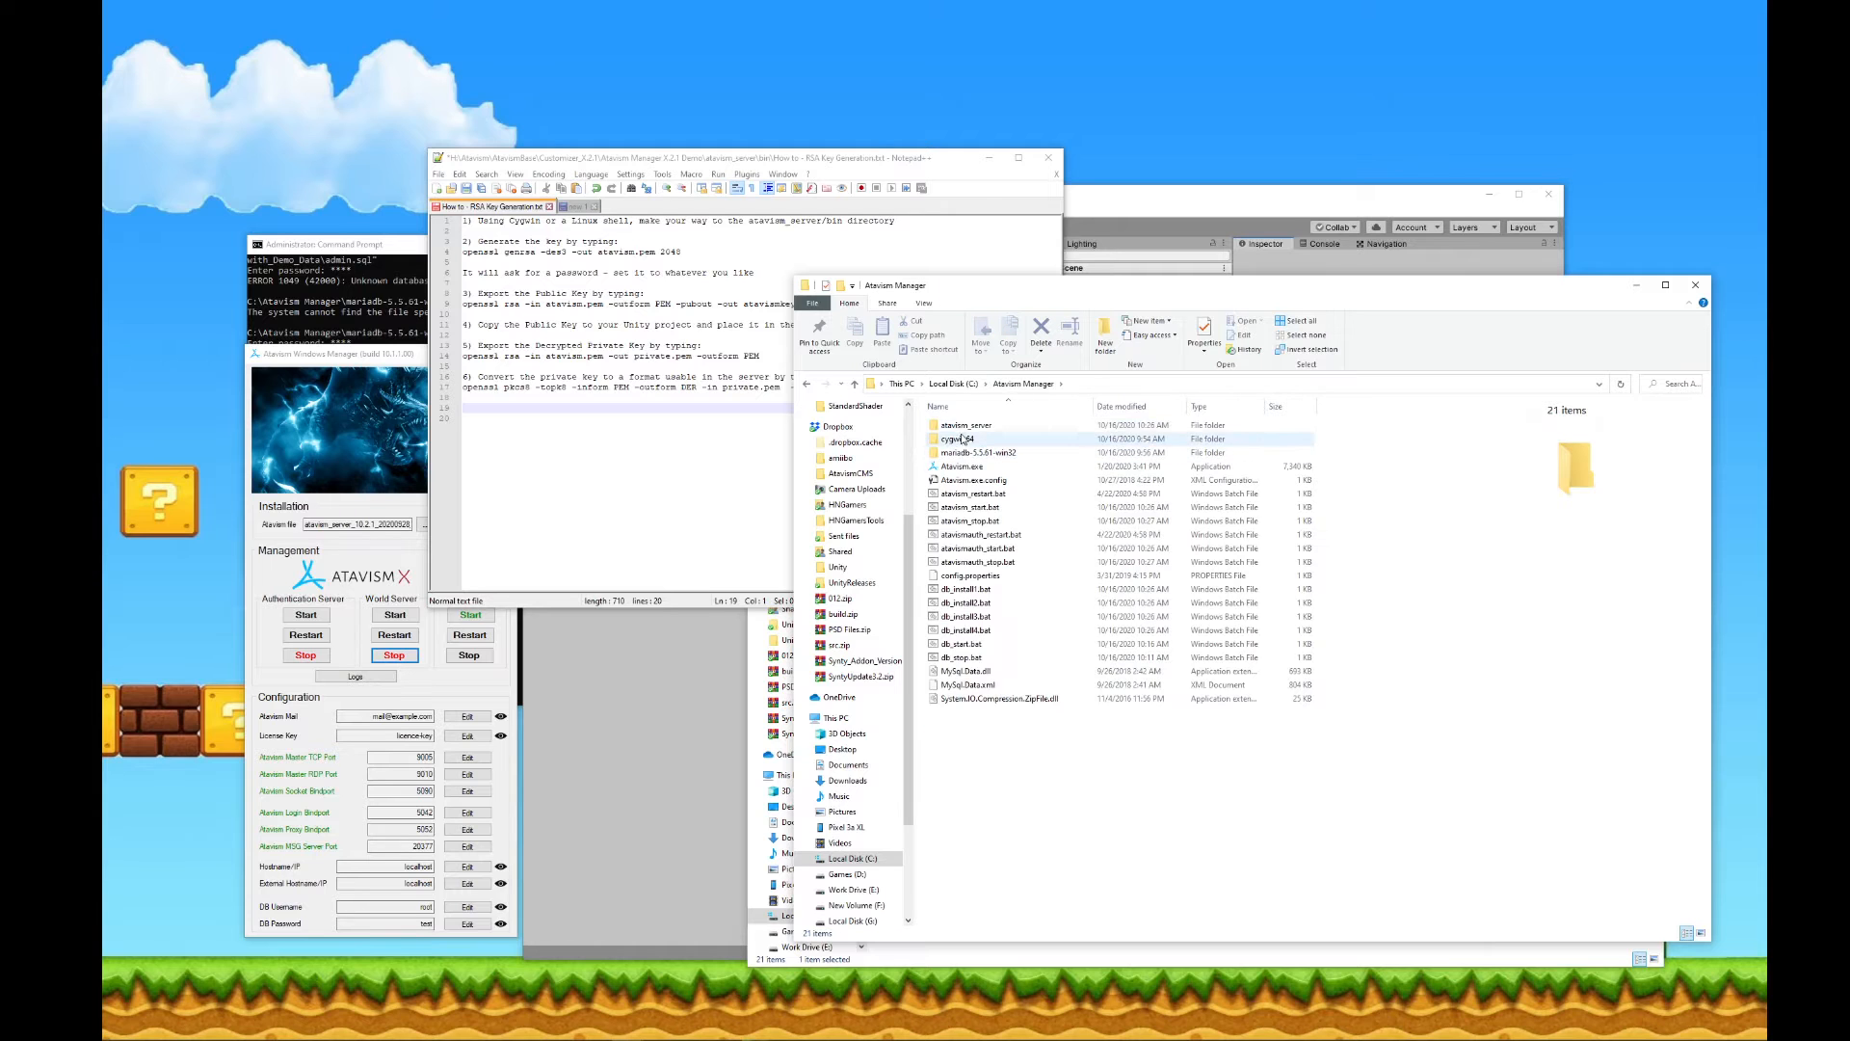
double_click(966, 425)
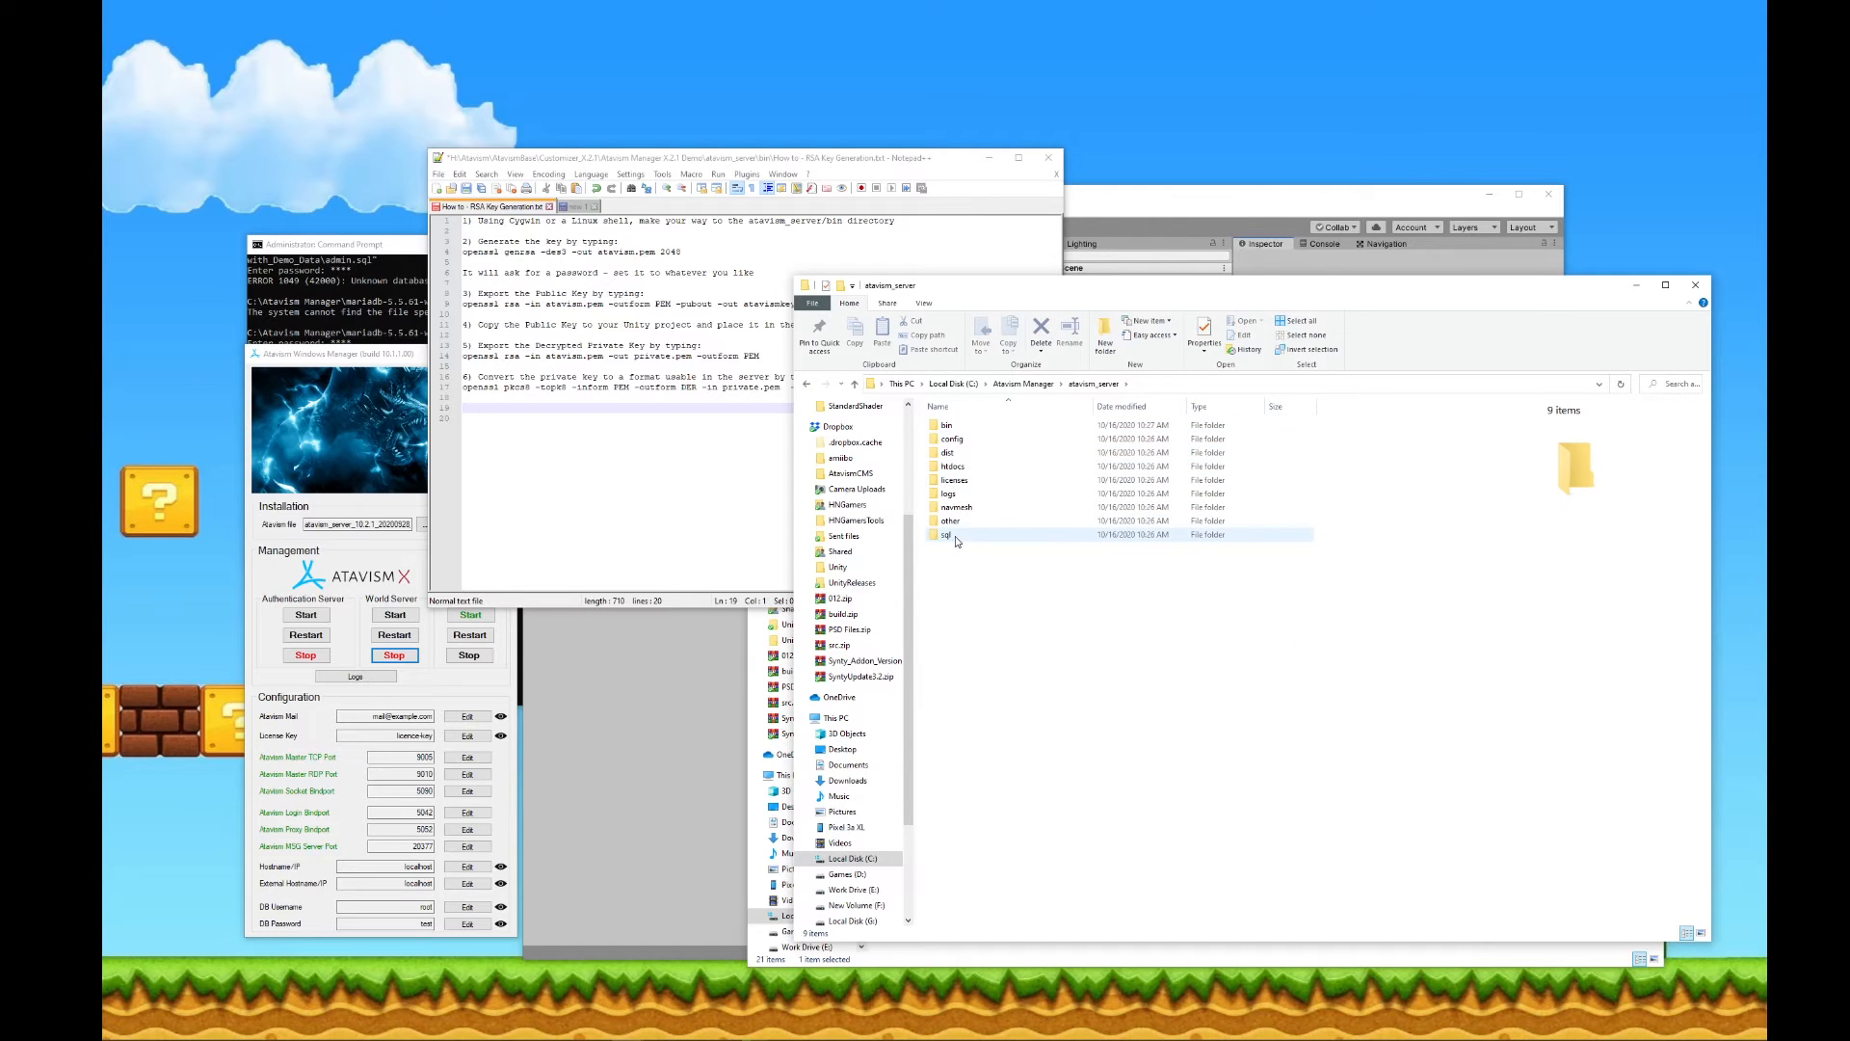
double_click(946, 425)
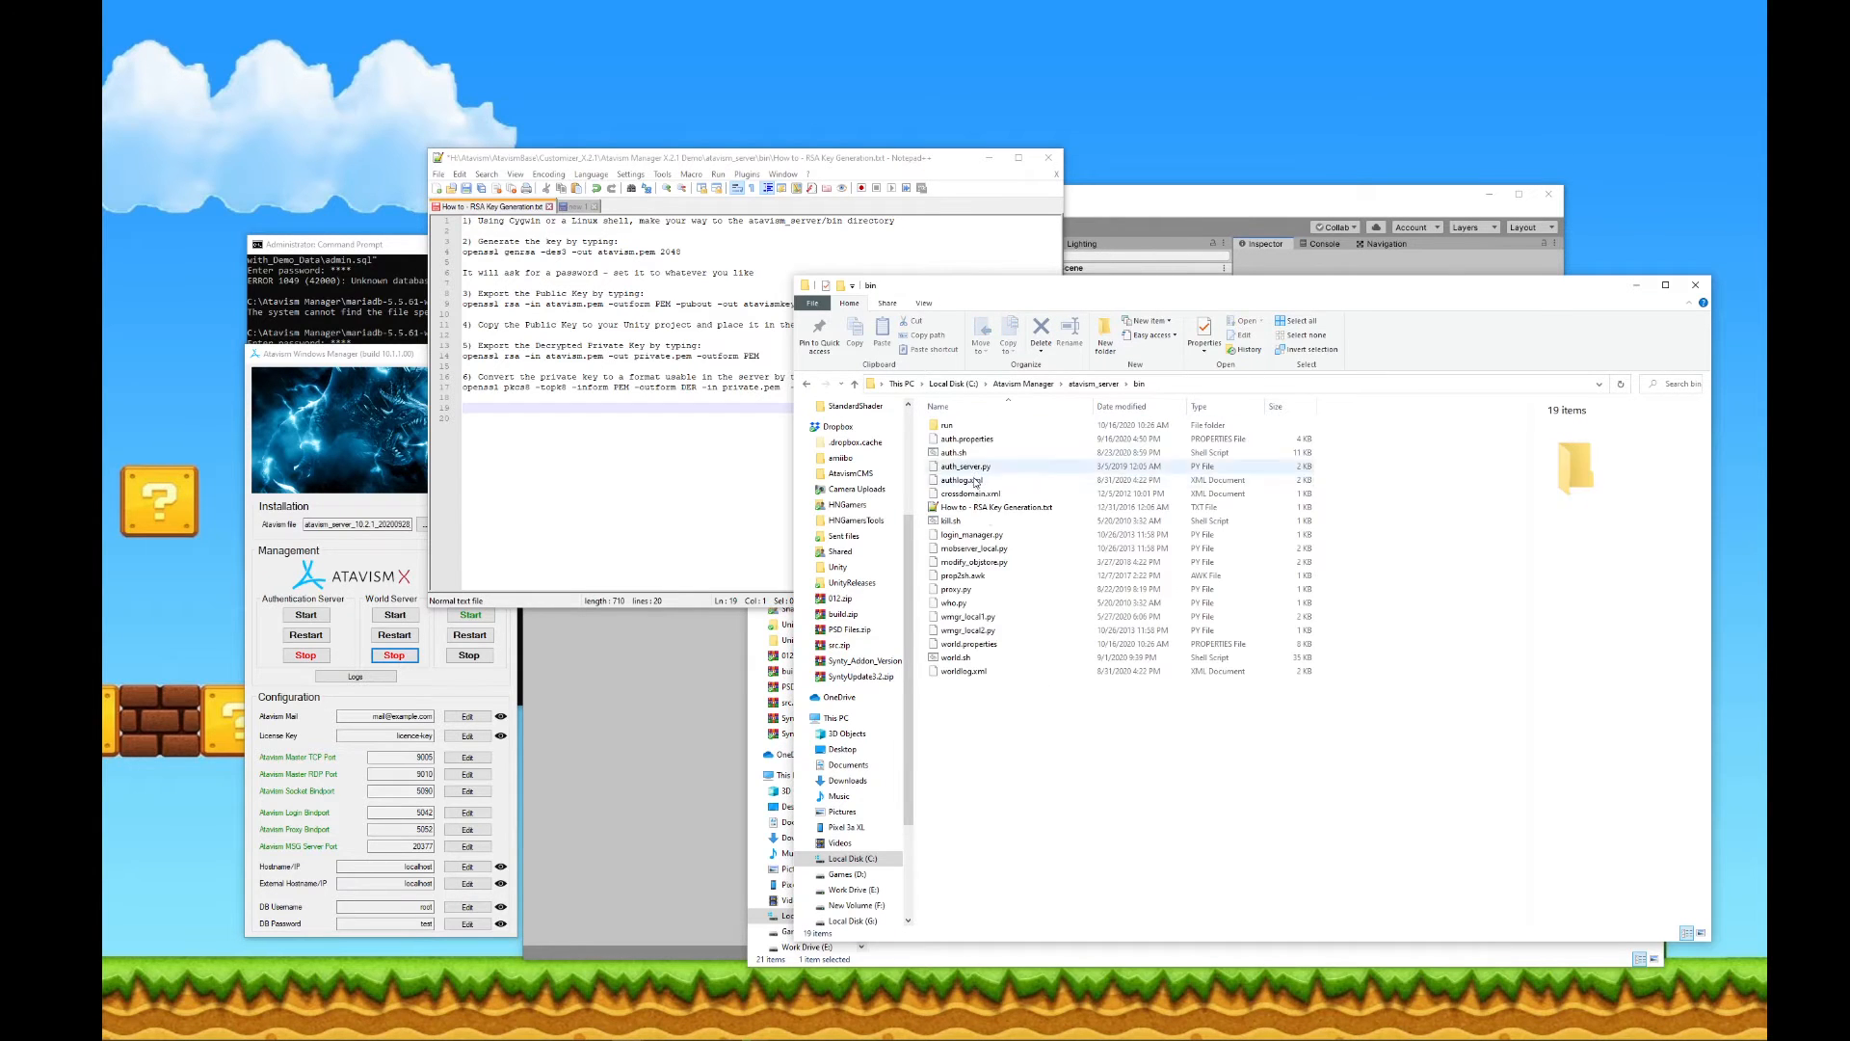
click(994, 506)
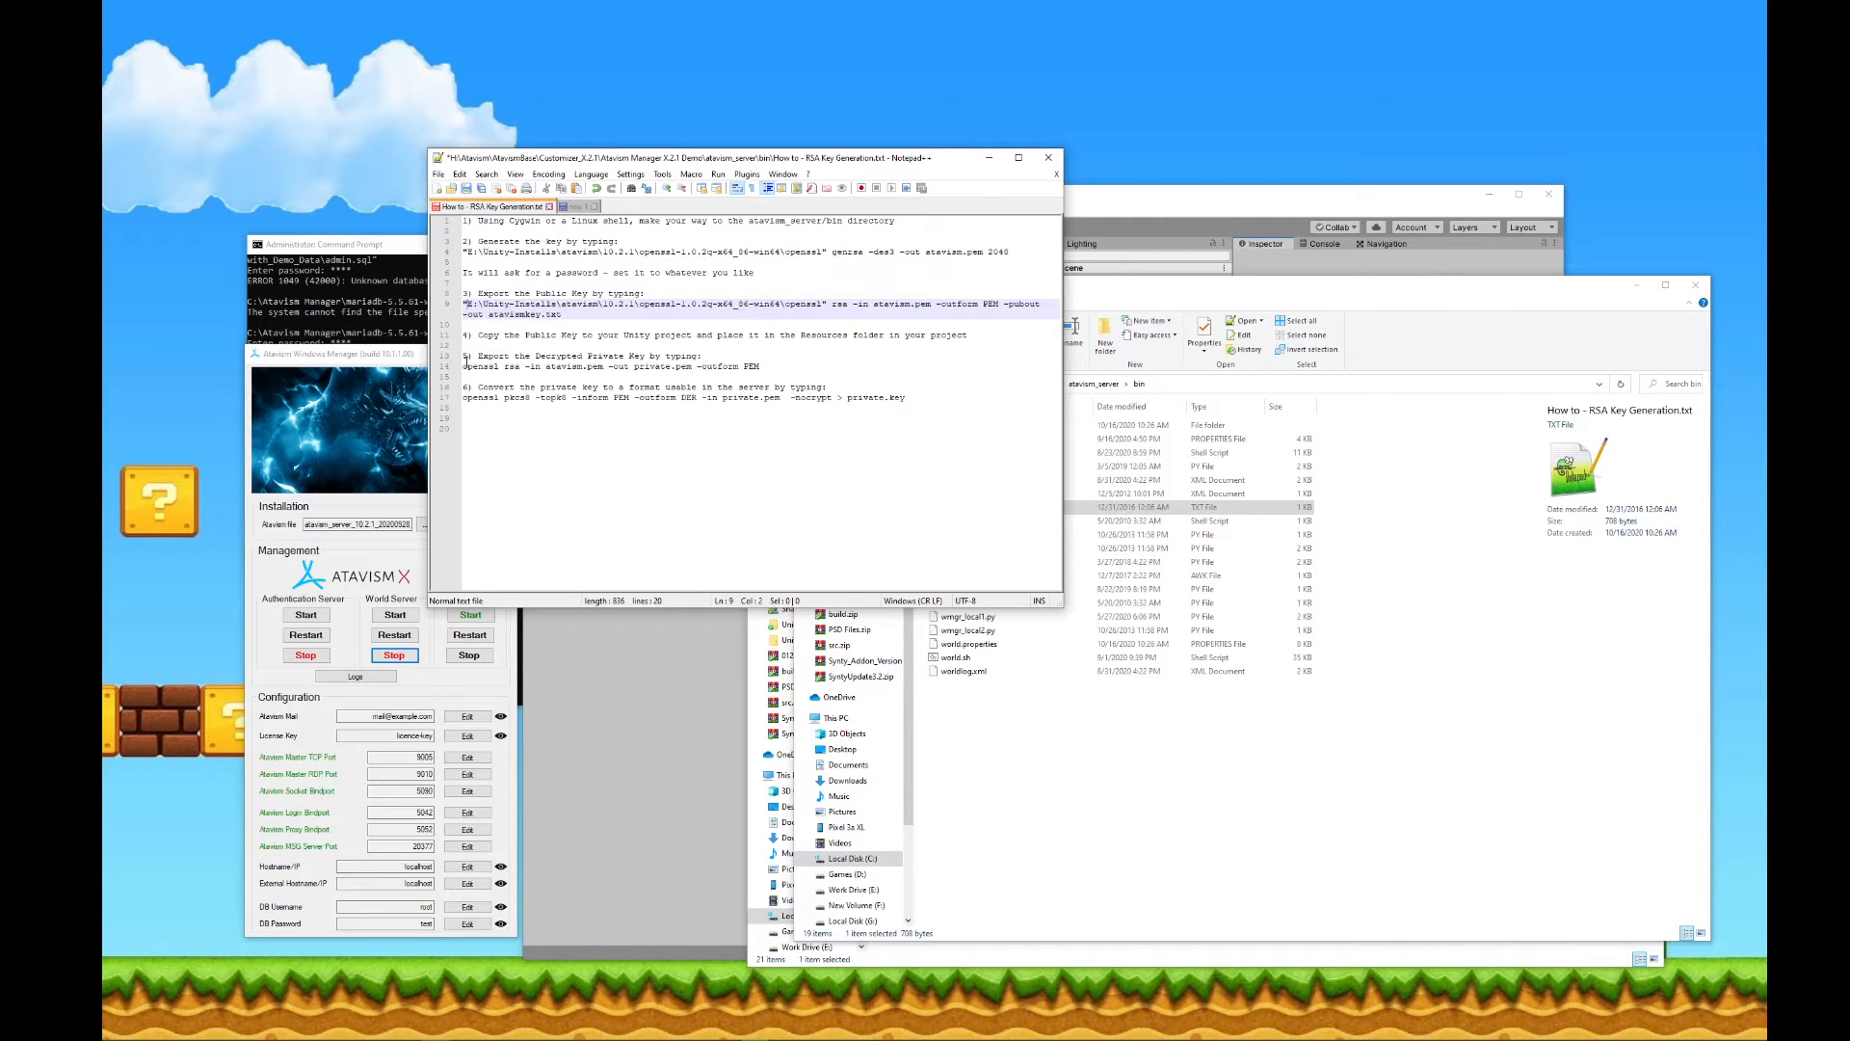
click(561, 366)
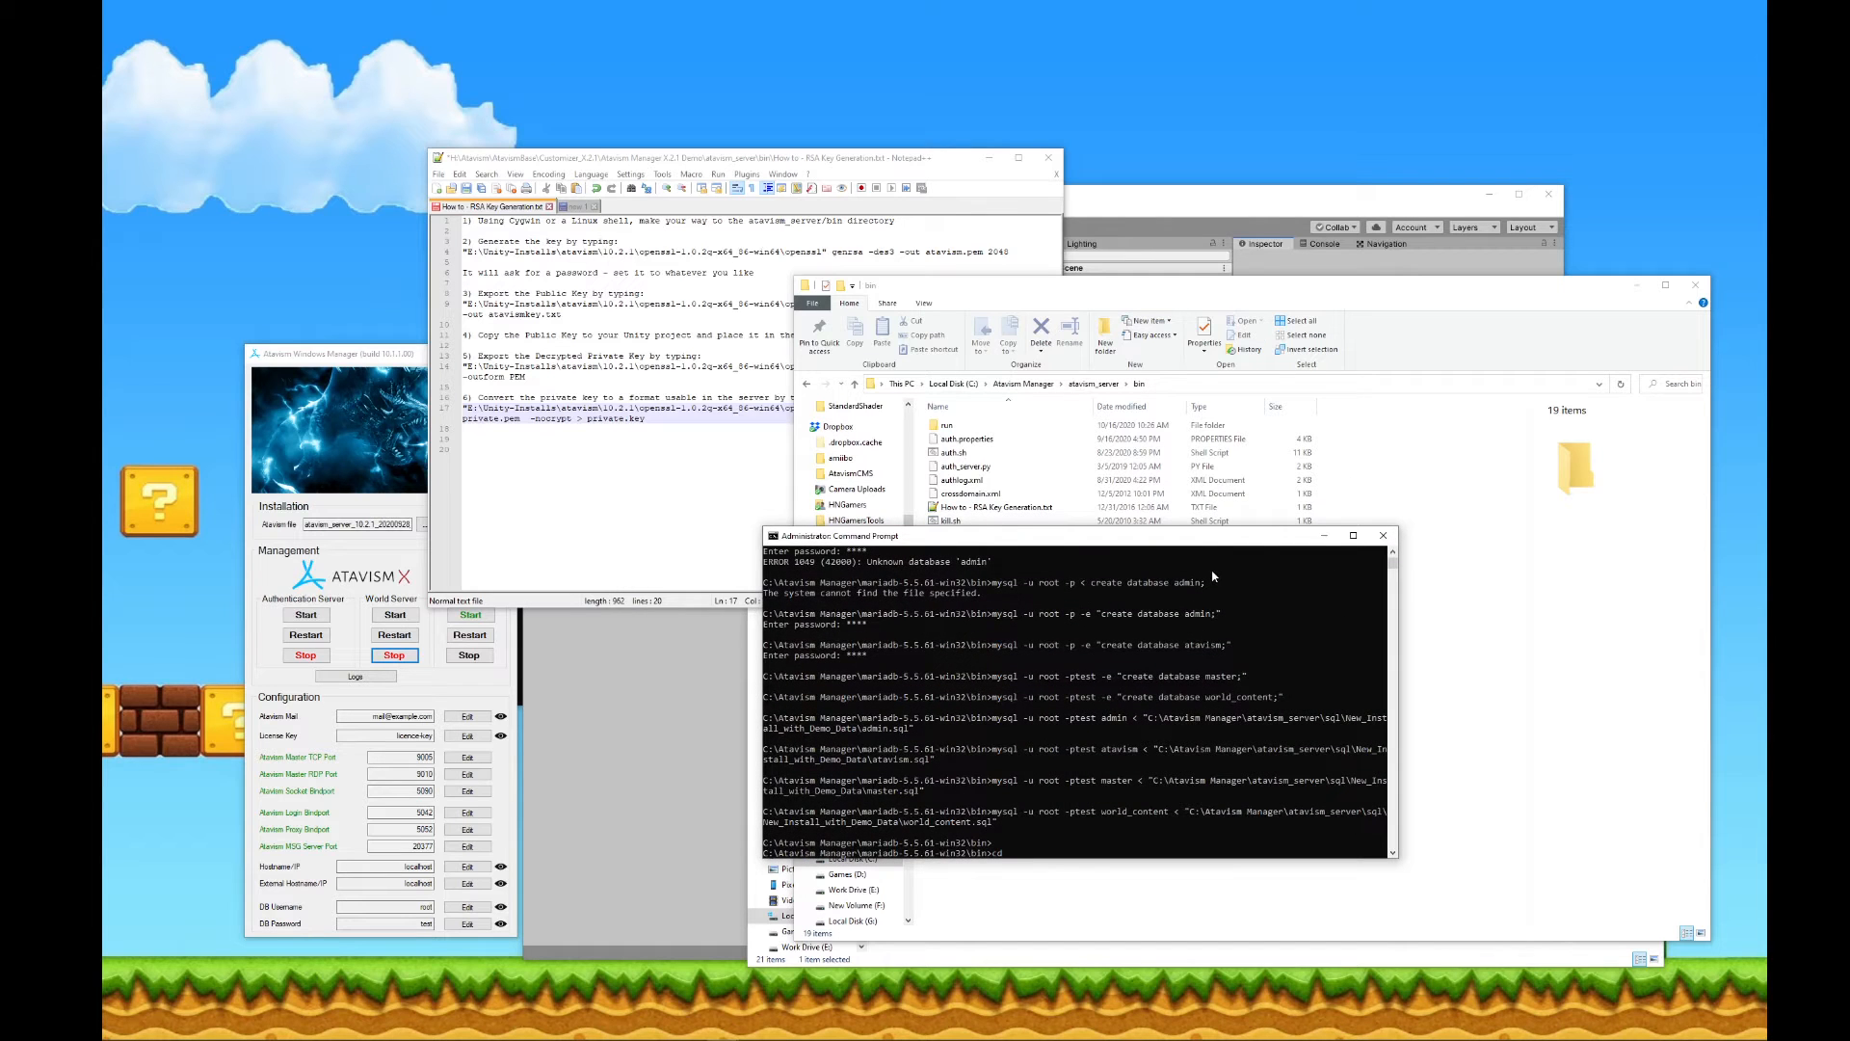
Step: From C:\Atavism Manager\atavism_server\bin, run the openssl commands producing atavism.pem, atavismkey.txt, private.pem, private.key
text(cd ..)
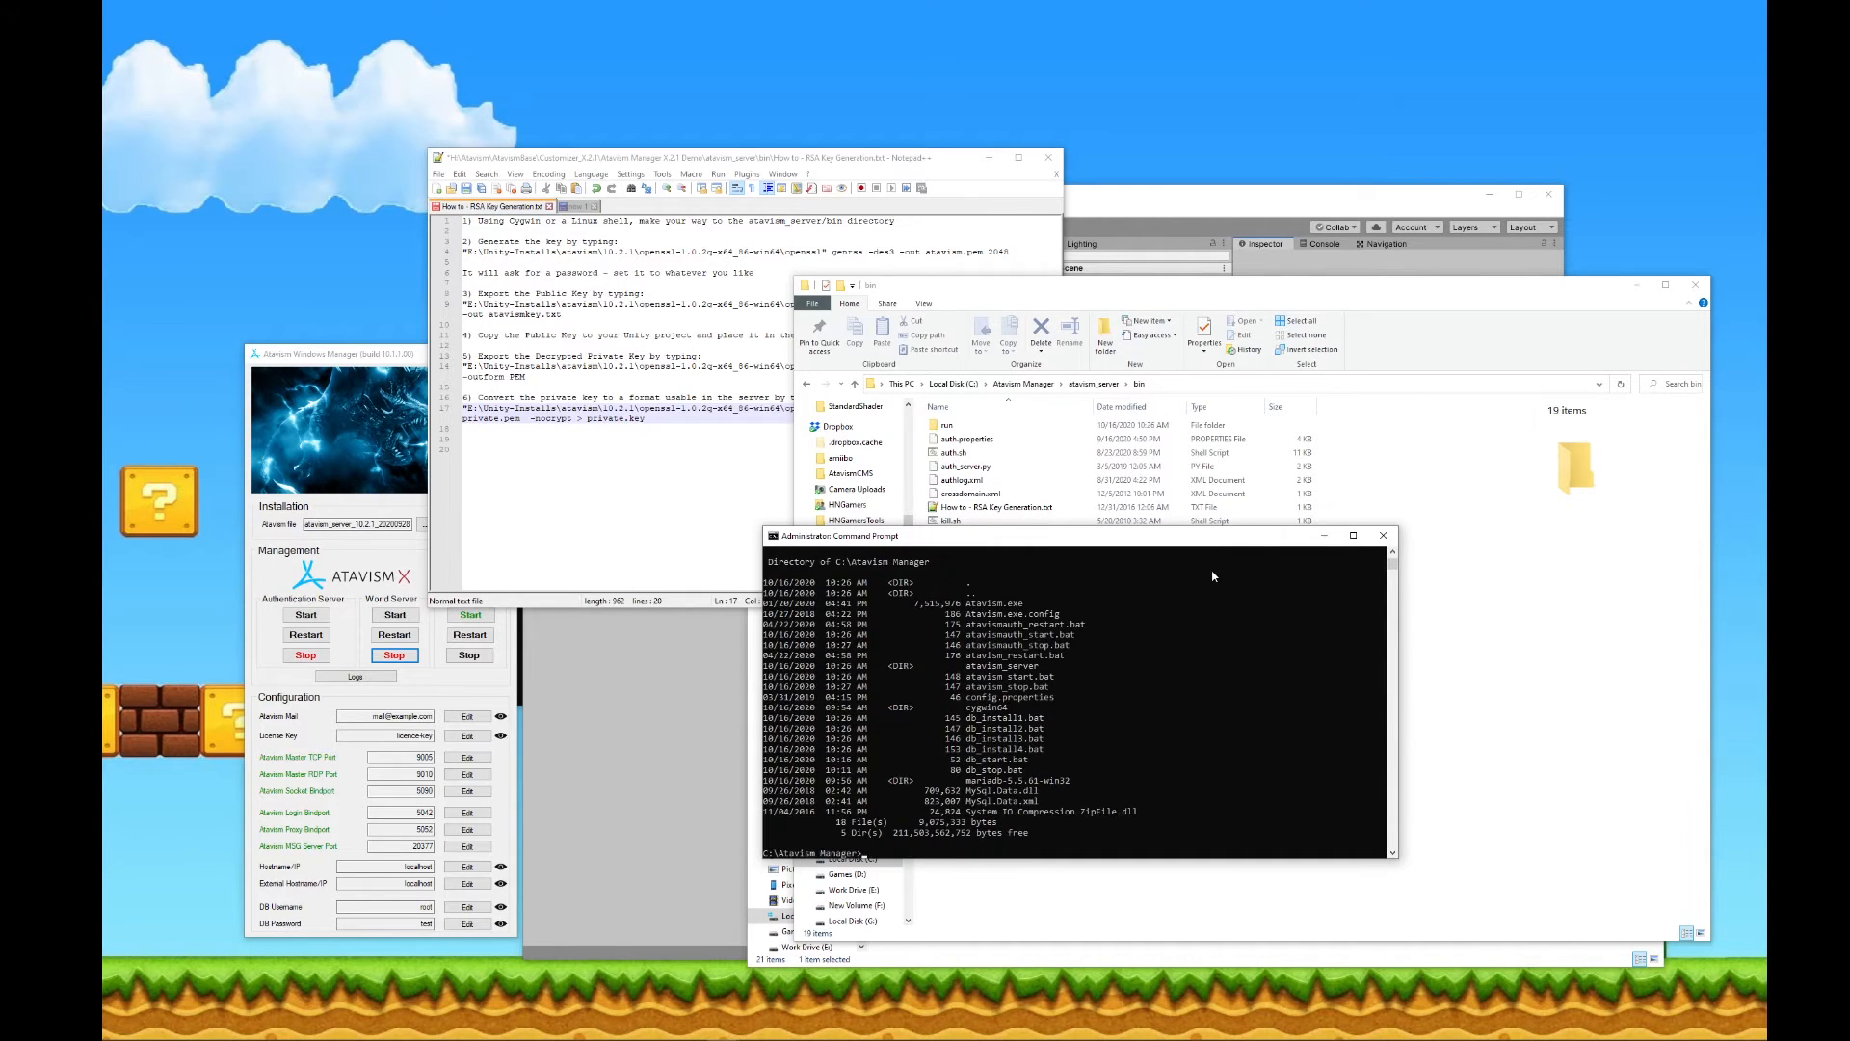
text(cd)
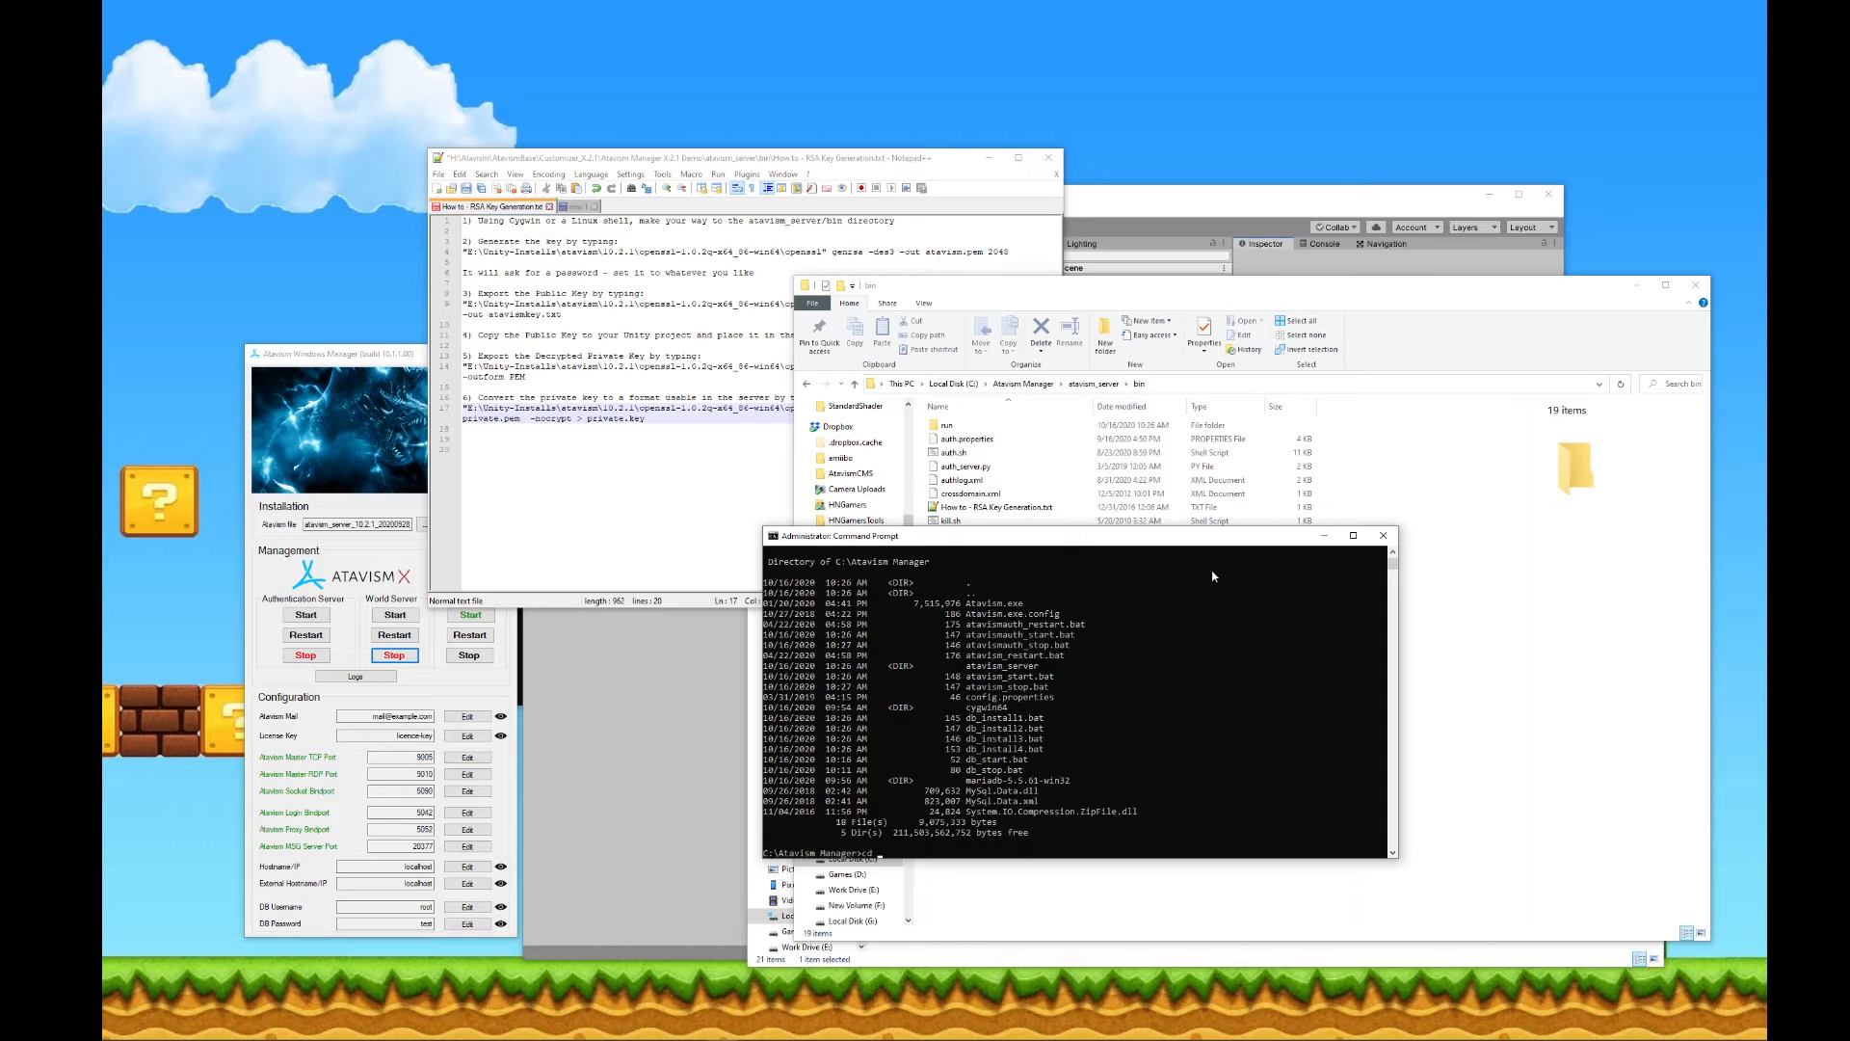
text(atavism_server)
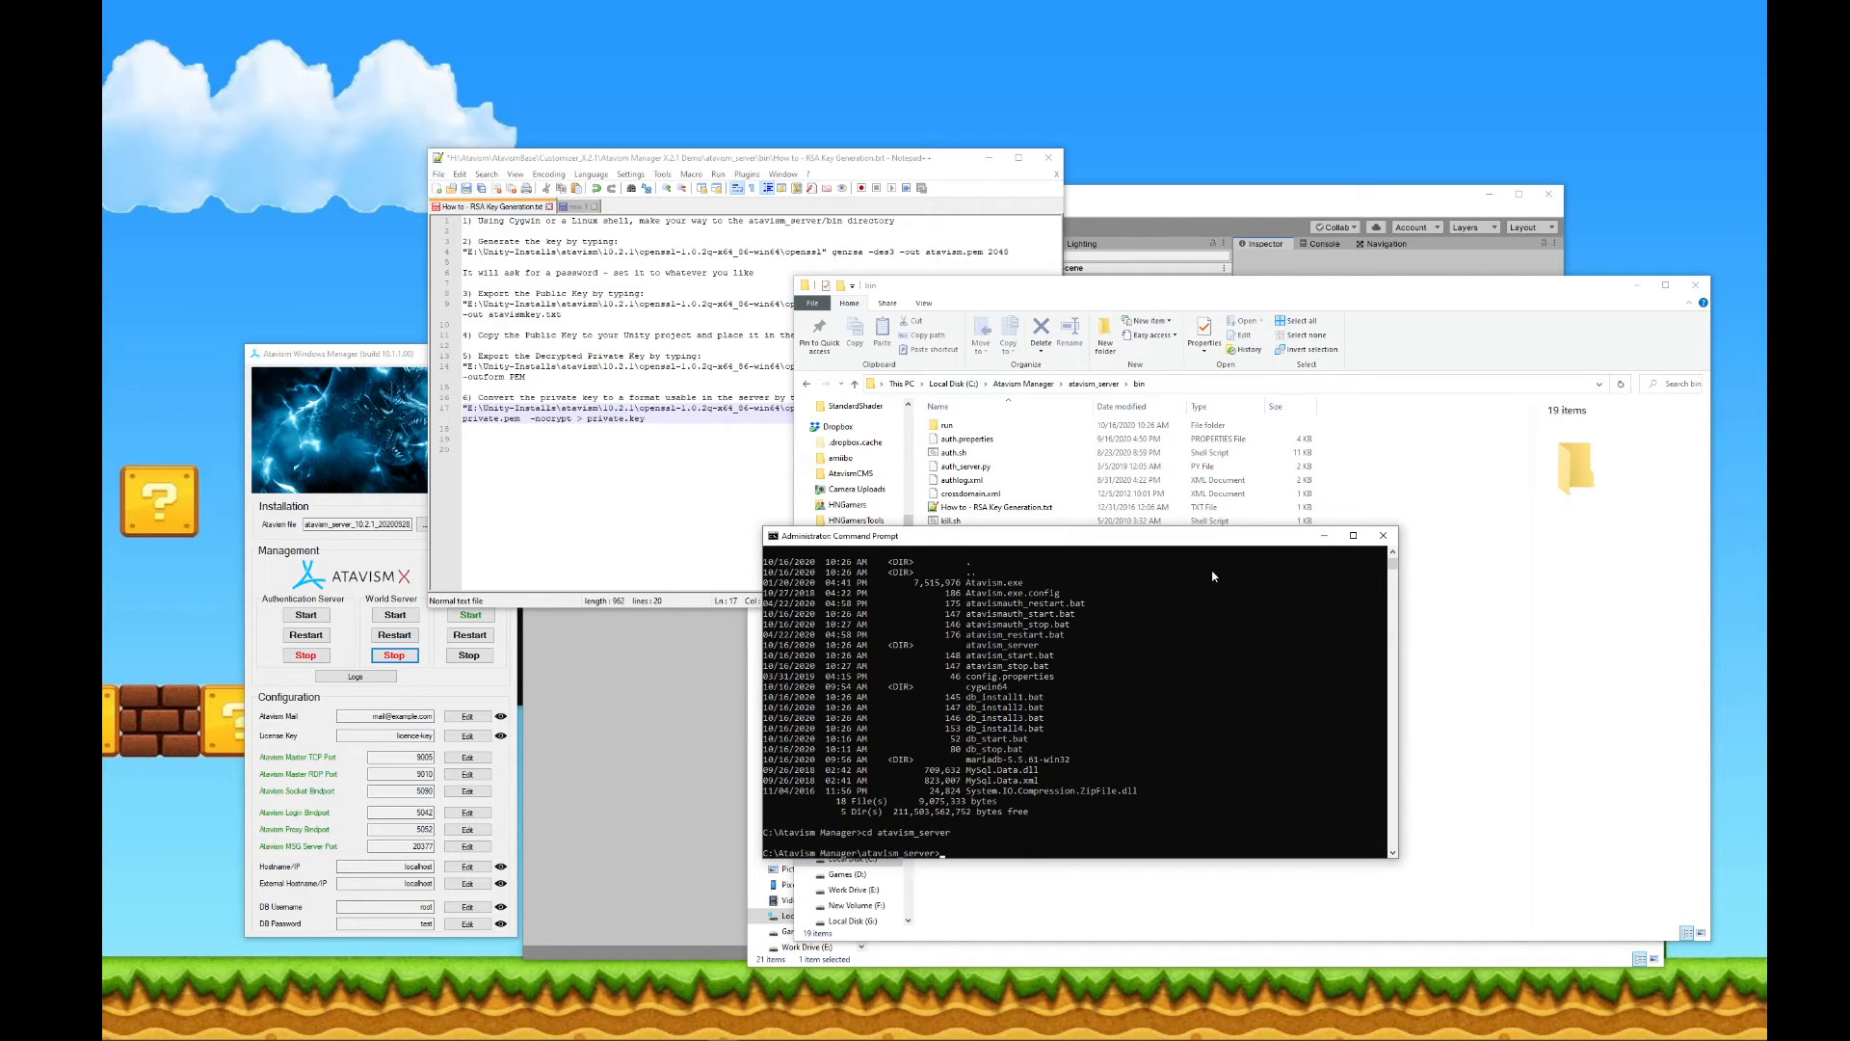
text(cd)
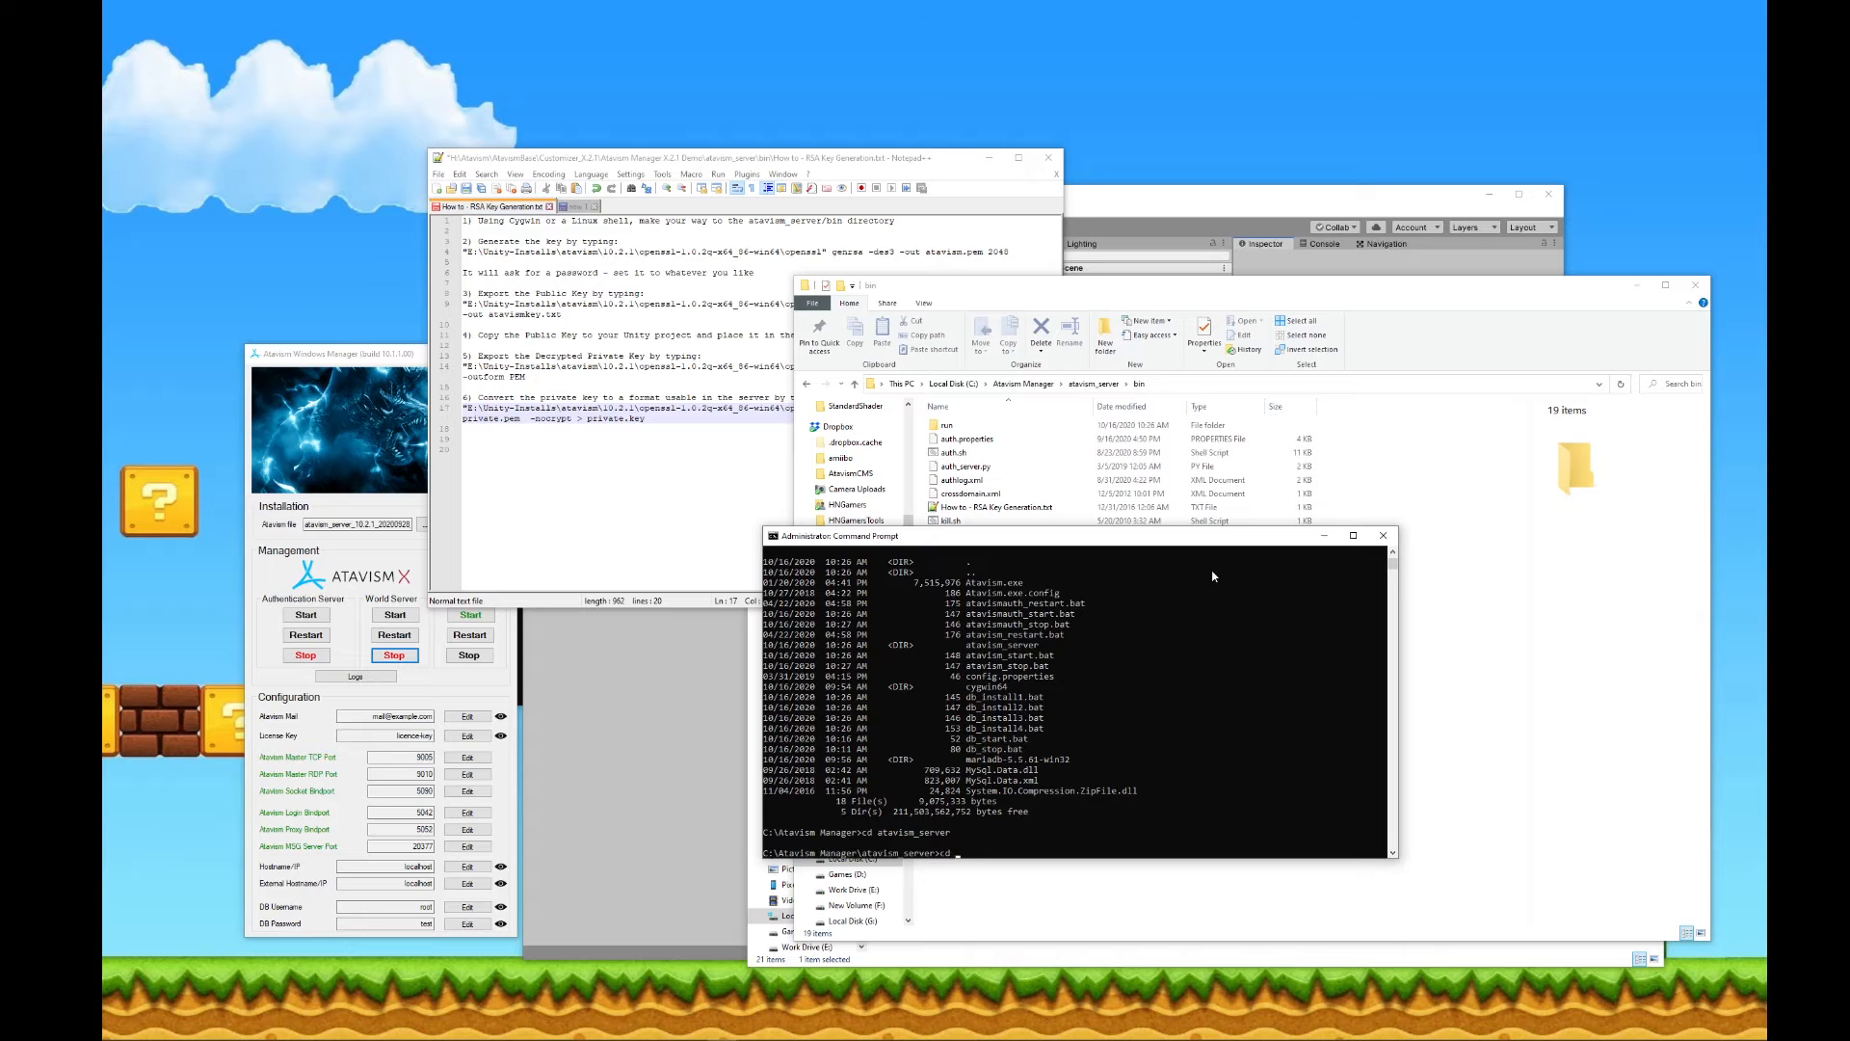
text(cd bin)
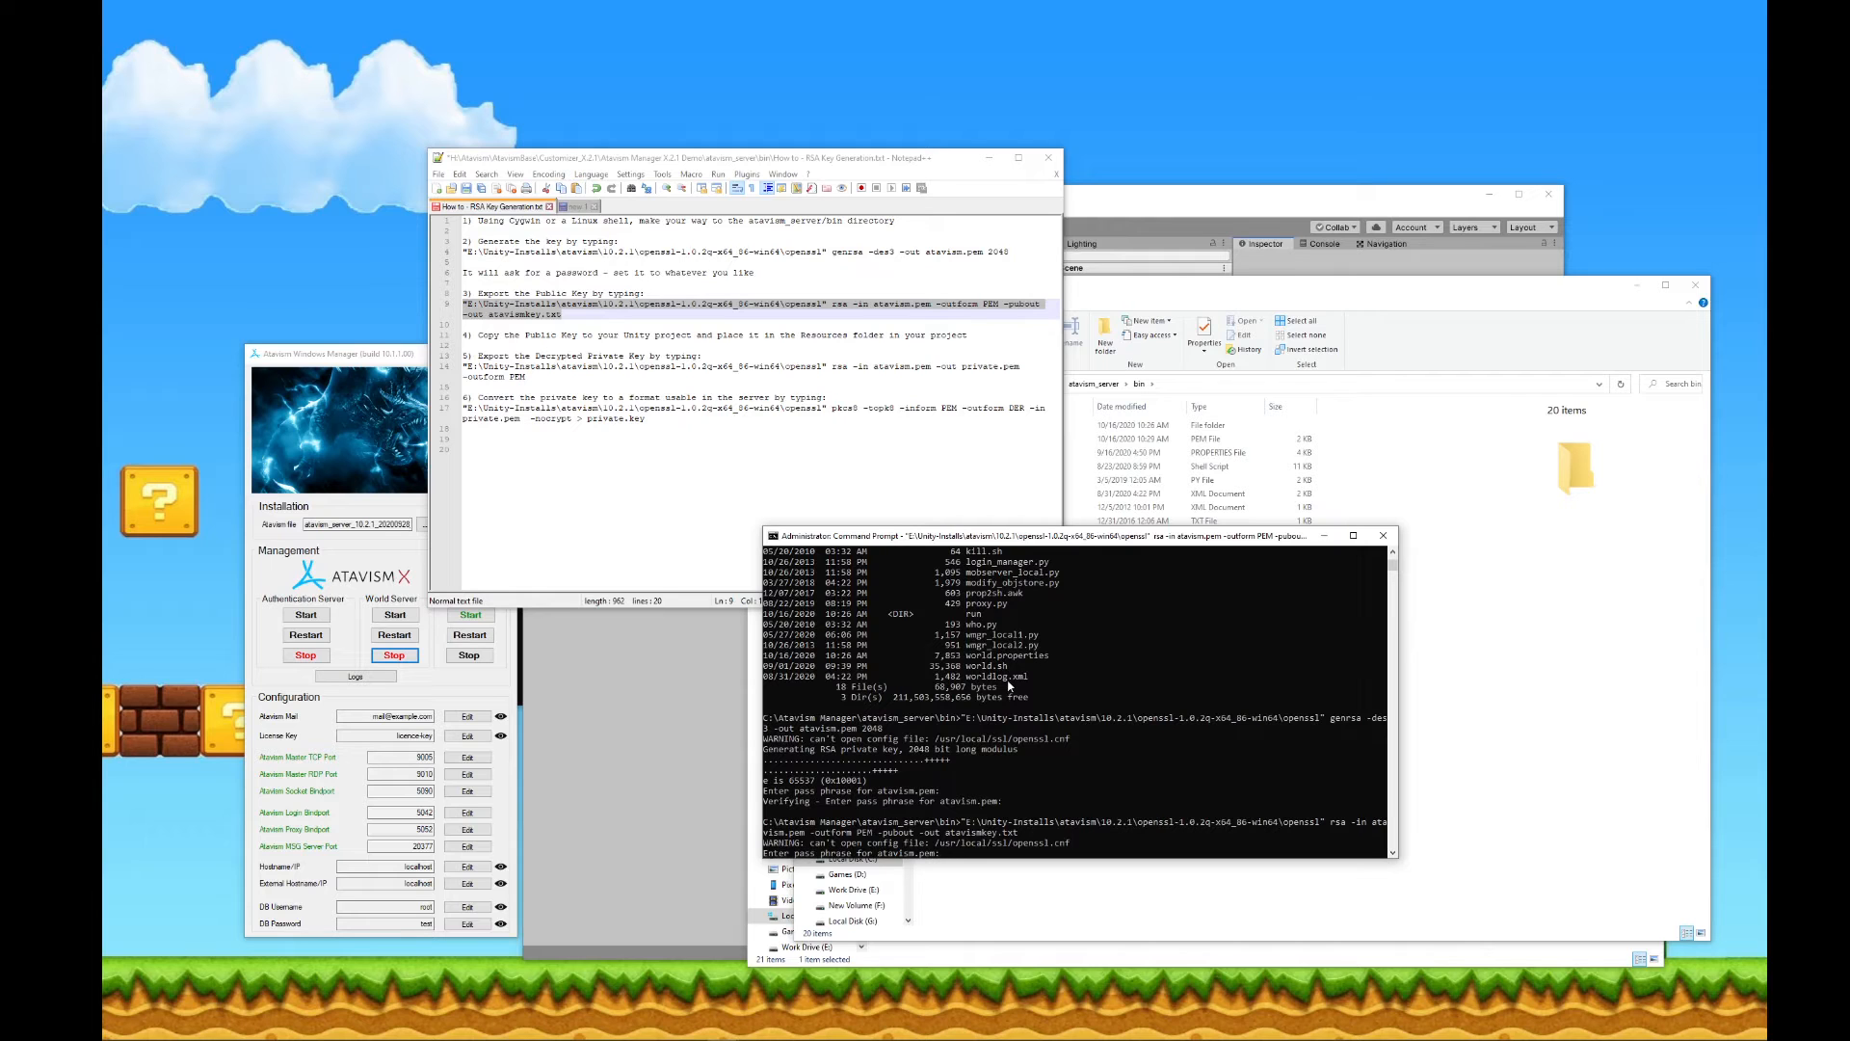
key(Return)
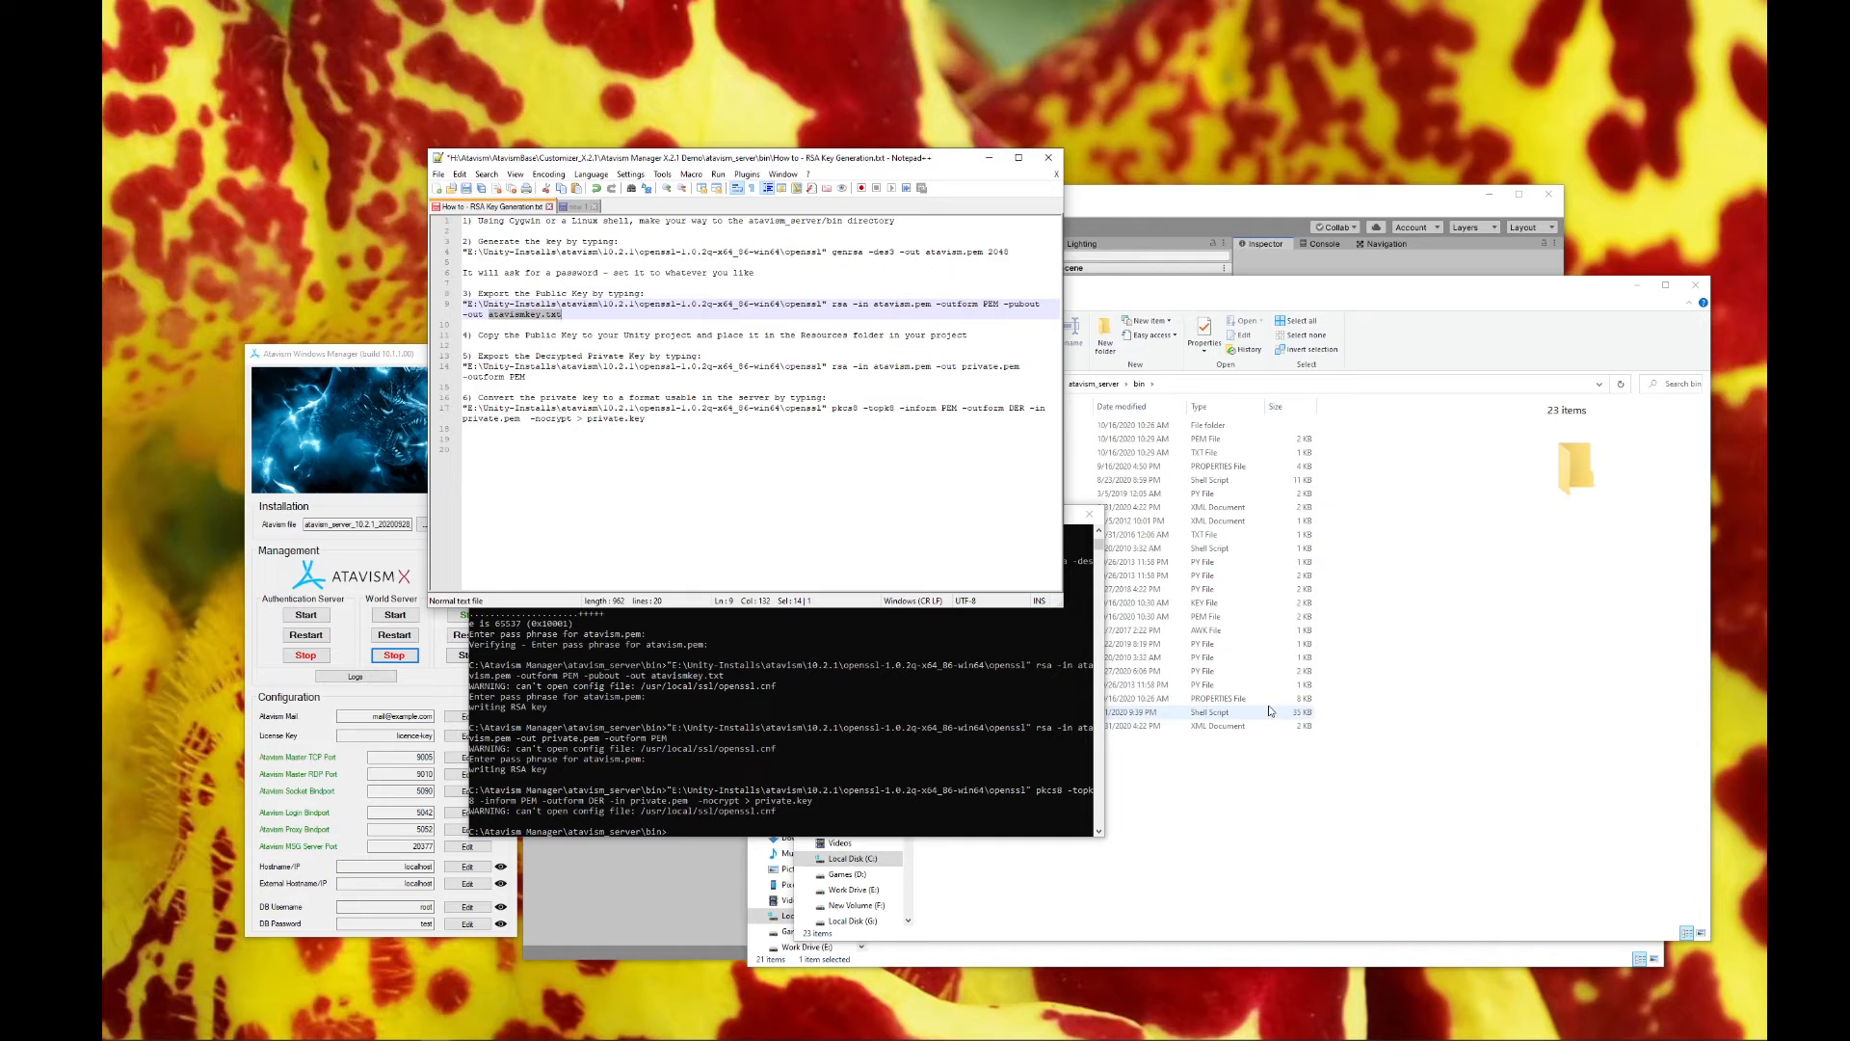
click(963, 452)
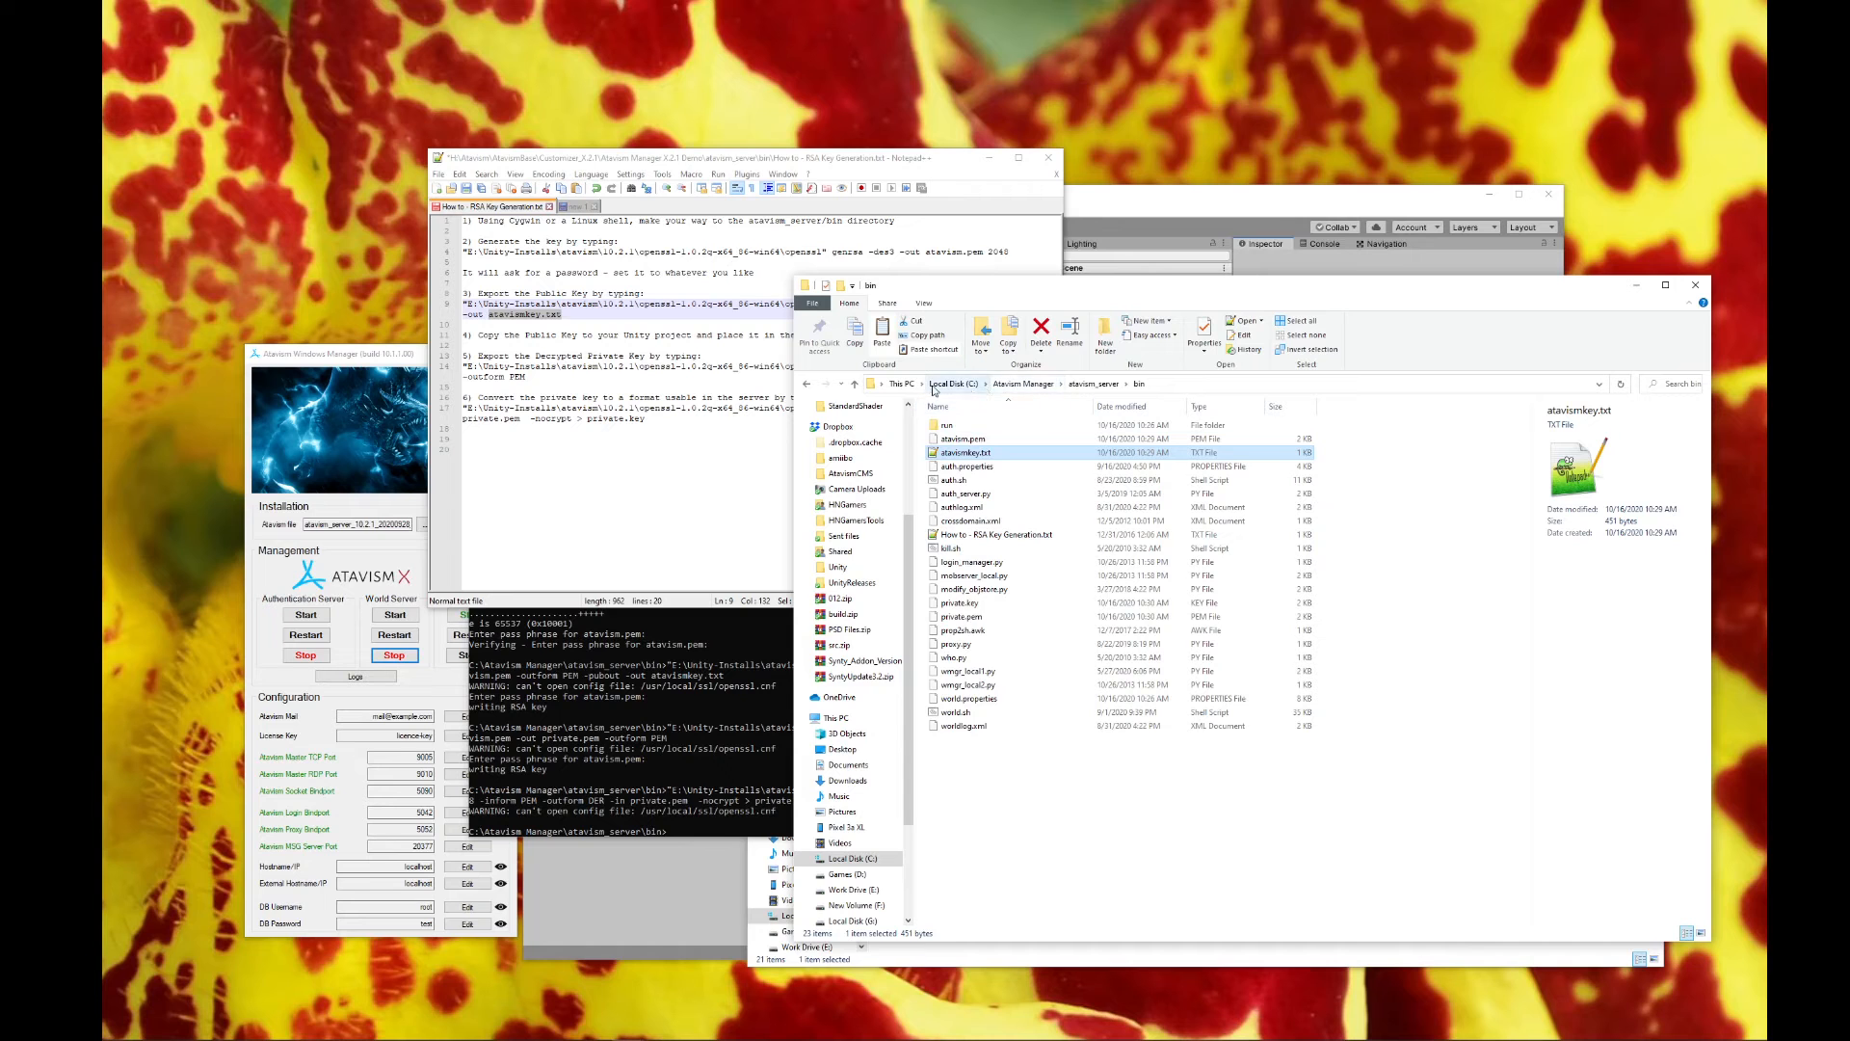
Step: Navigate CDrive (H:) > Atavism > AtavismBase > AtavismTutorials > Assets > Resources
click(837, 717)
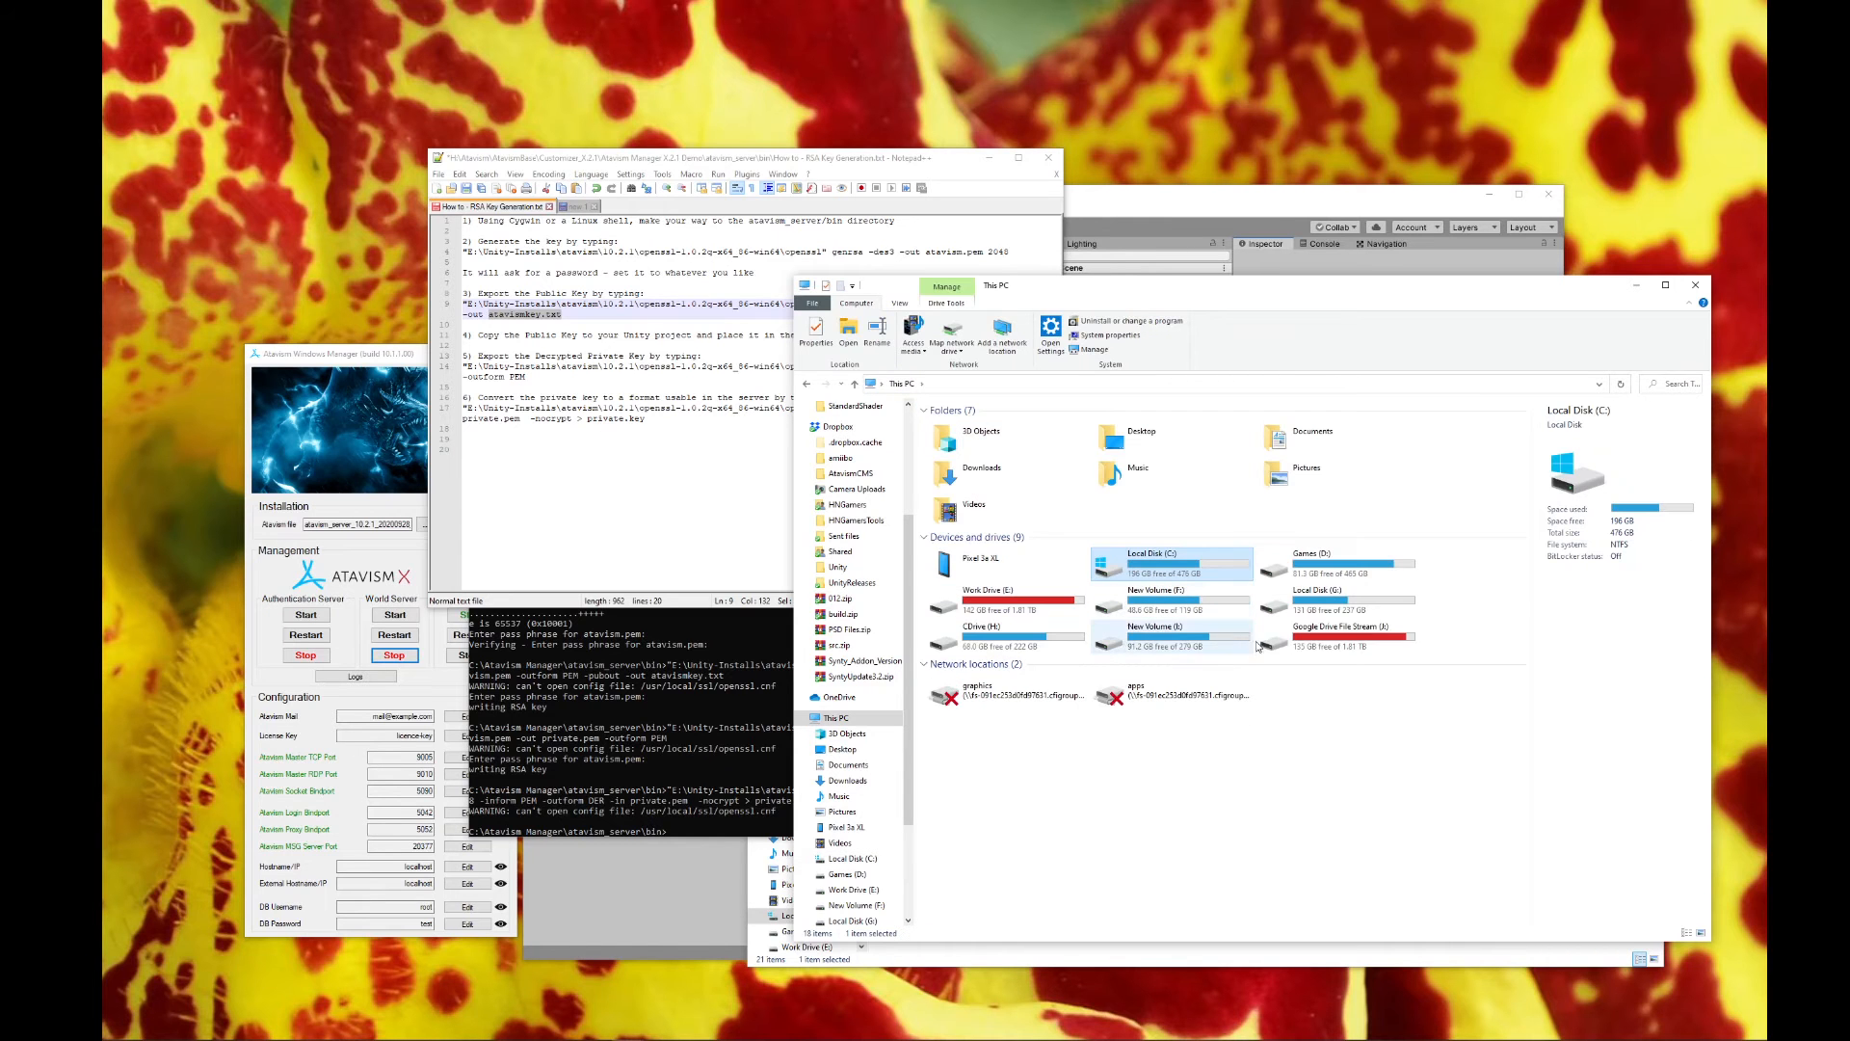
double_click(979, 632)
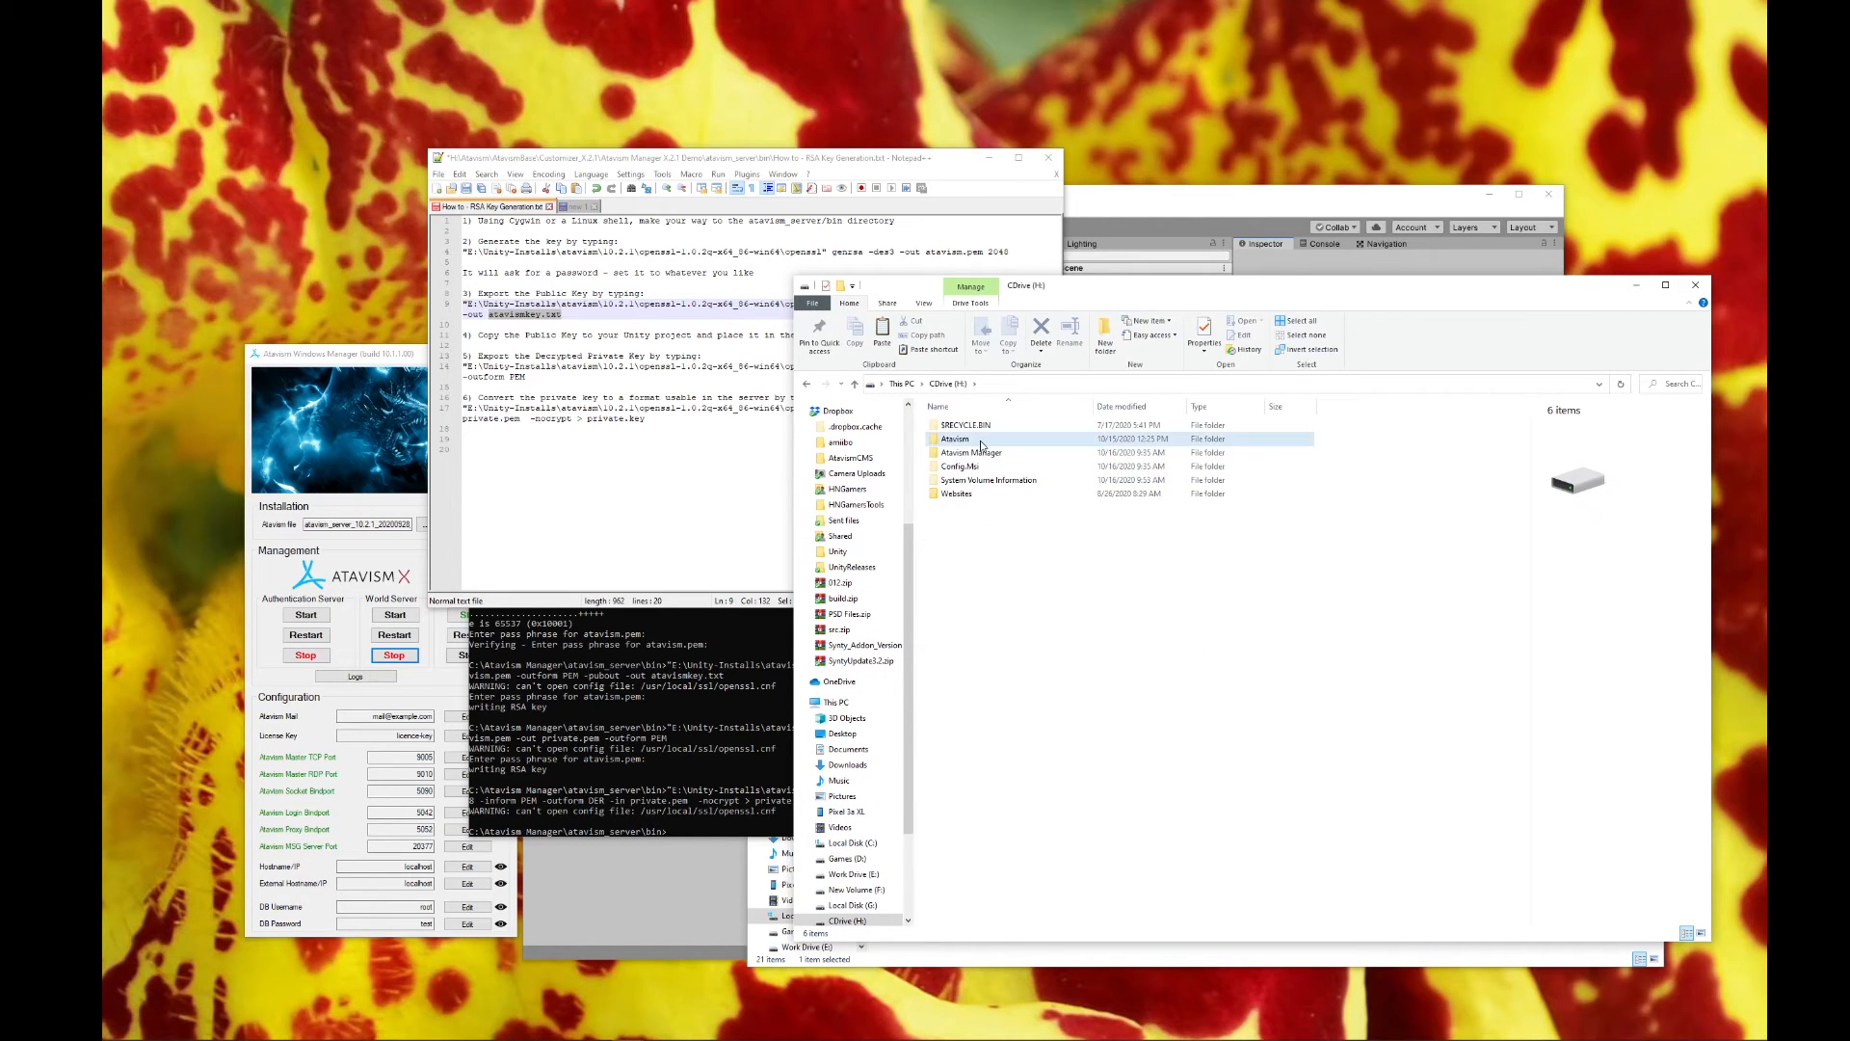
double_click(956, 438)
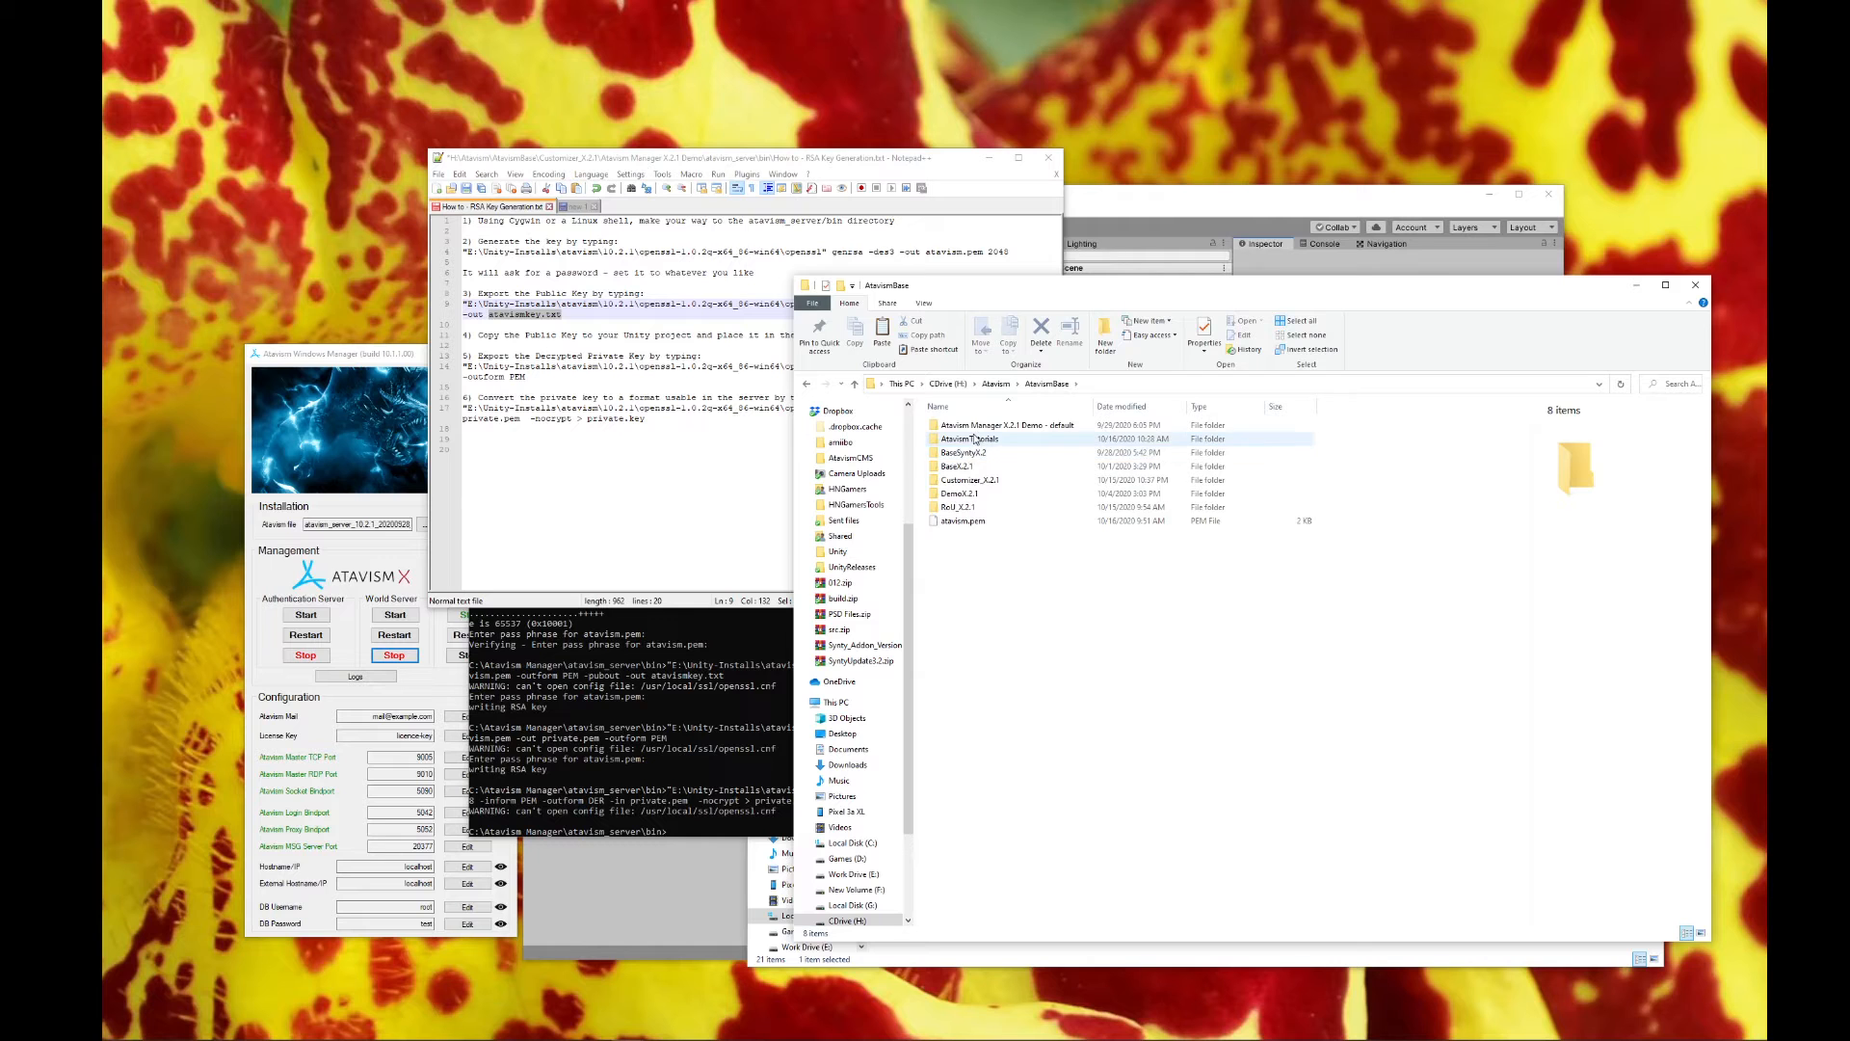
double_click(966, 438)
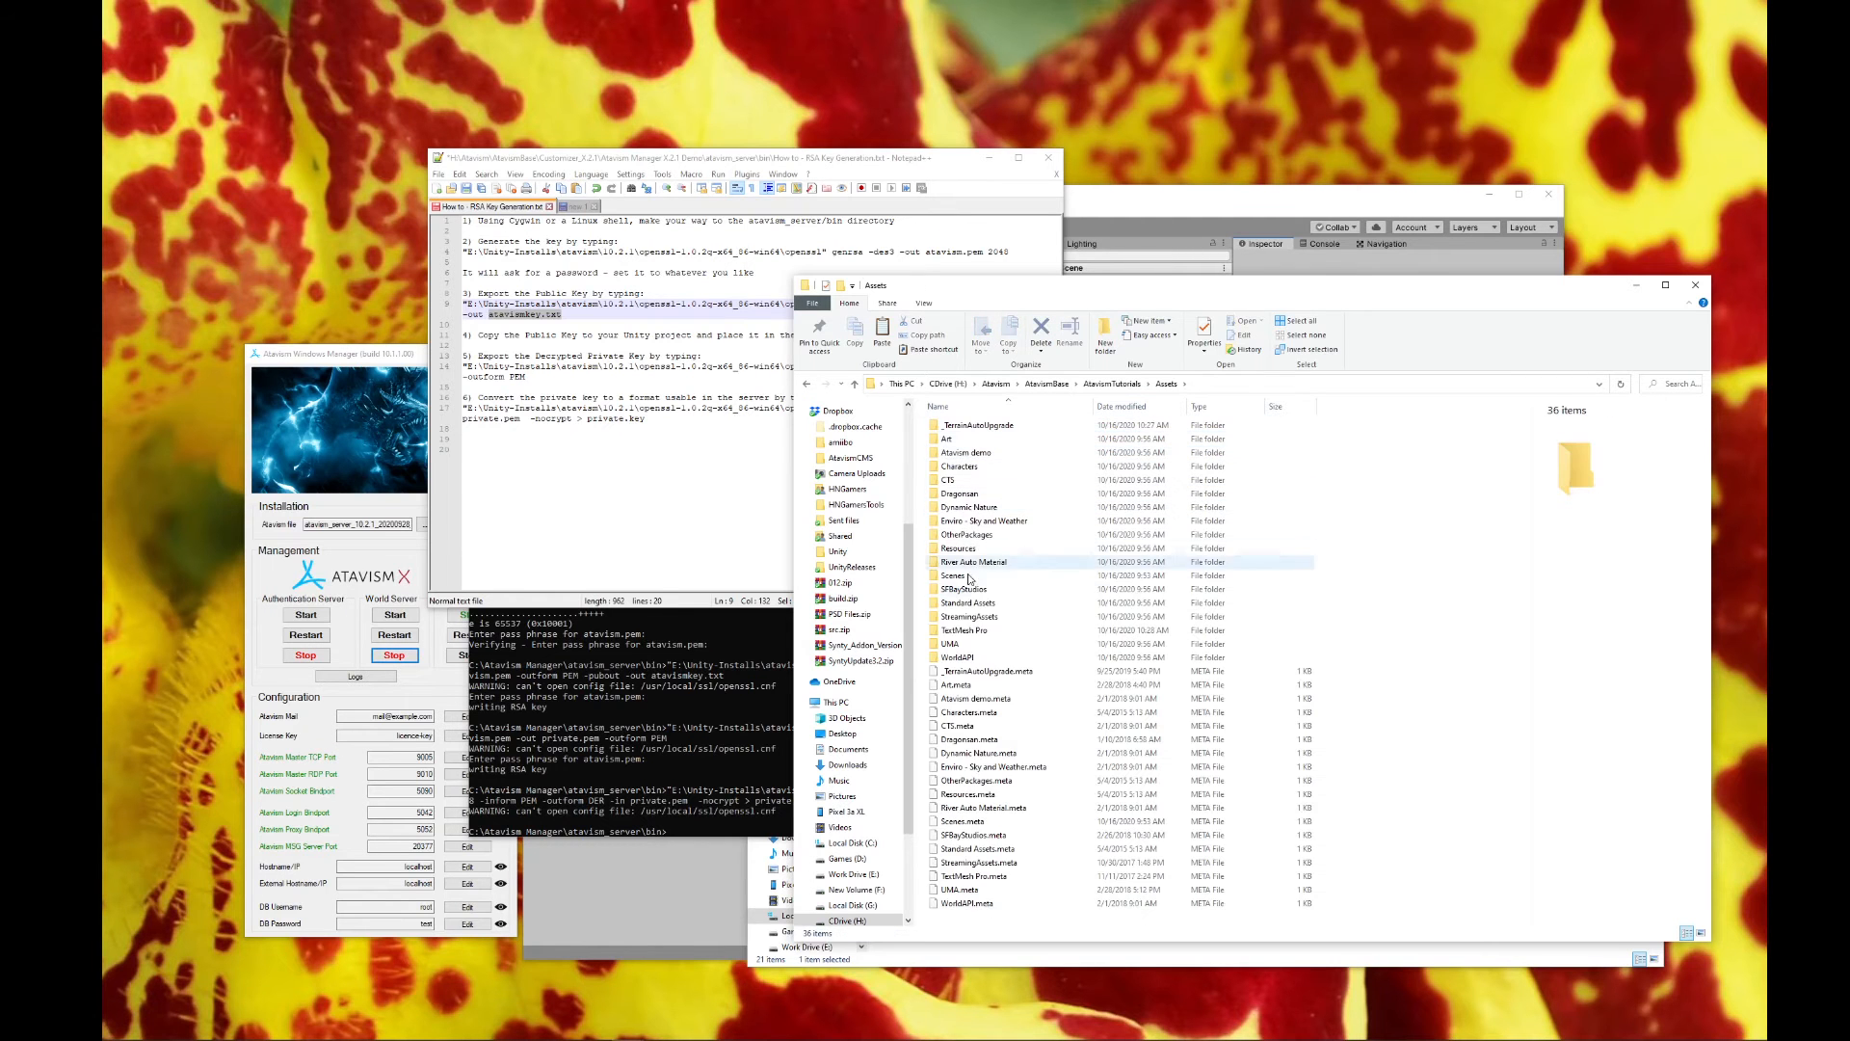
double_click(958, 548)
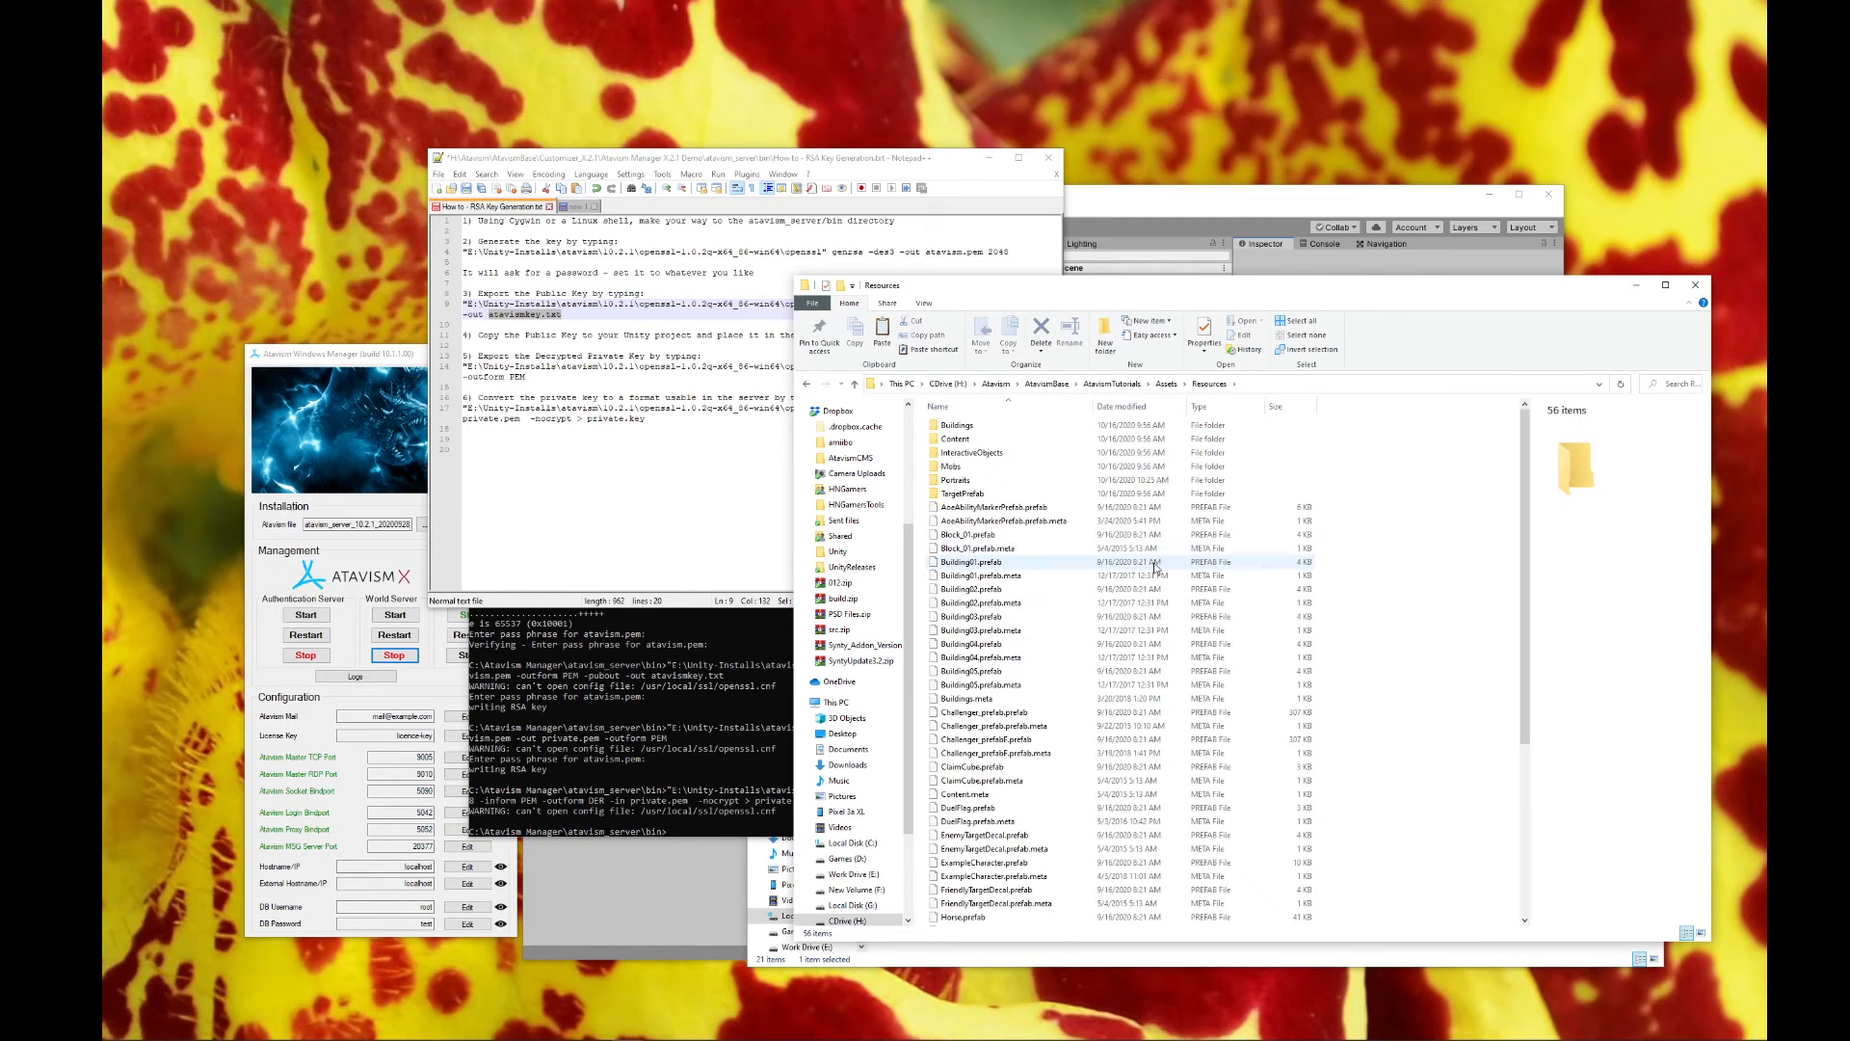
click(964, 535)
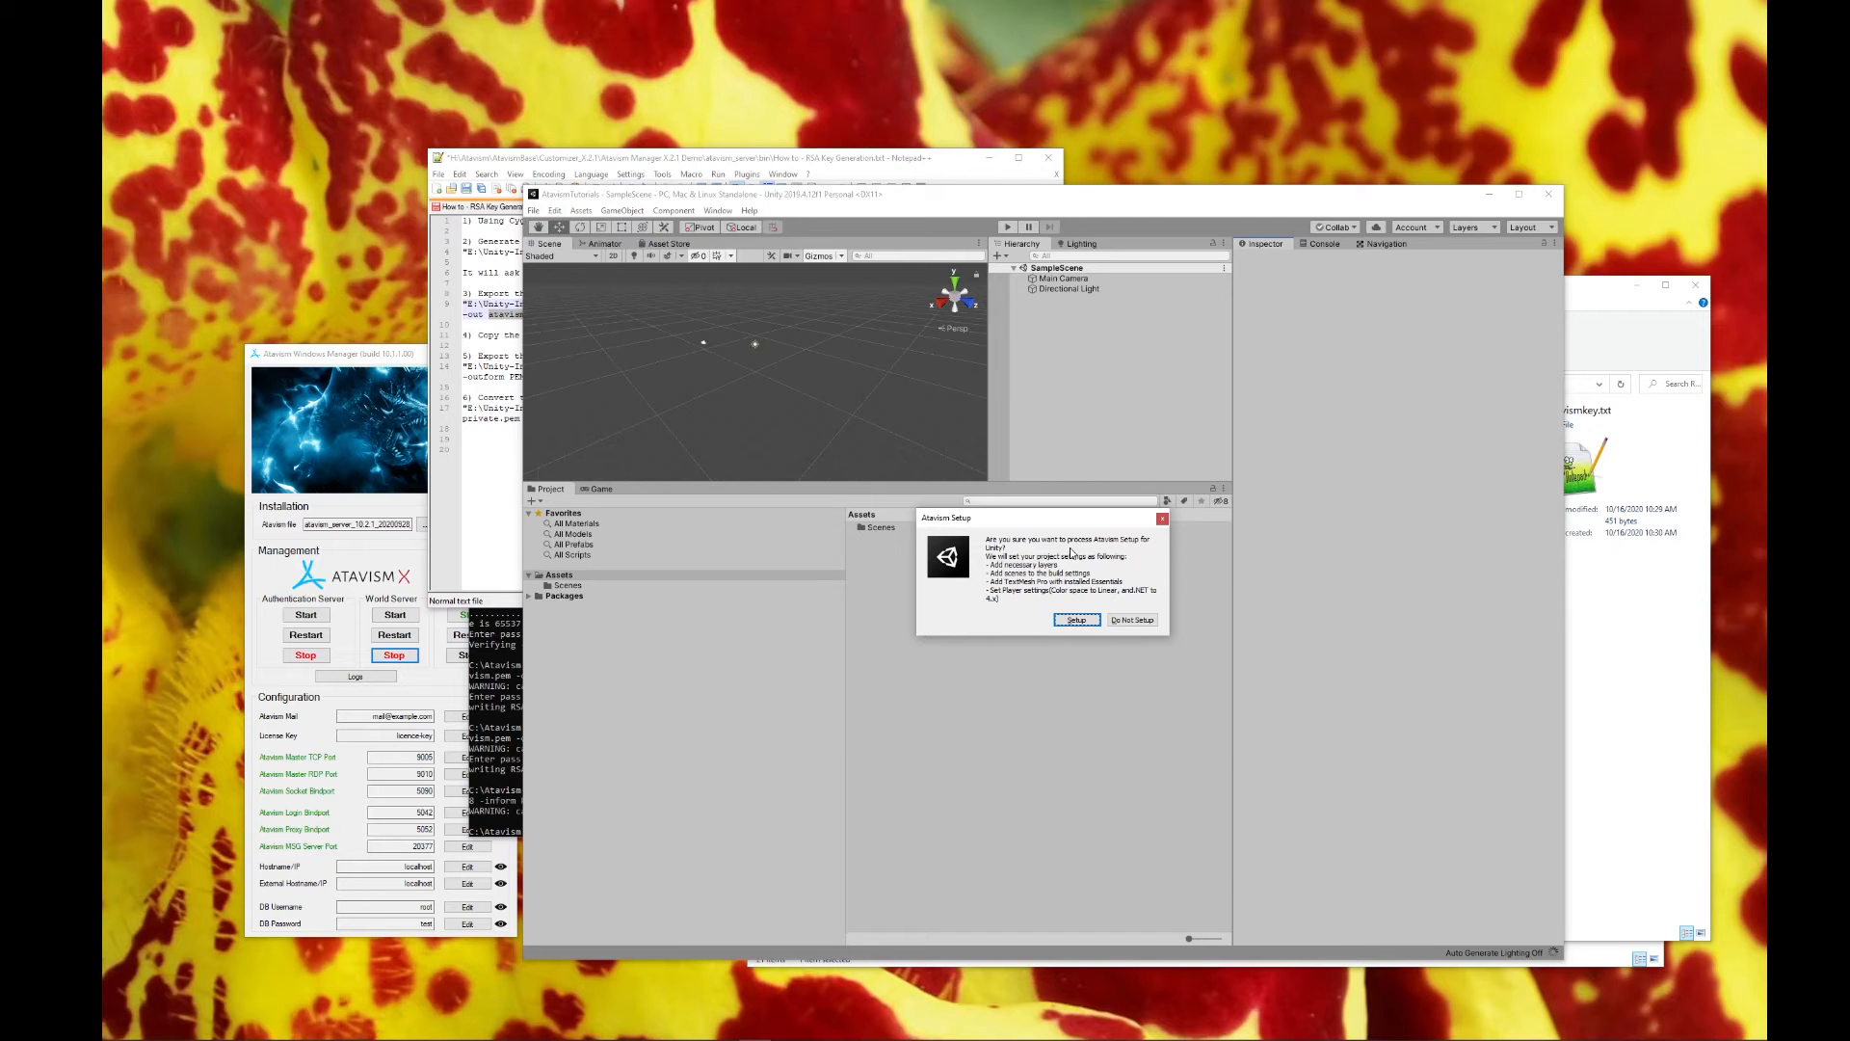
Step: Confirm Setup in Unity's Atavism Setup prompt
click(1077, 619)
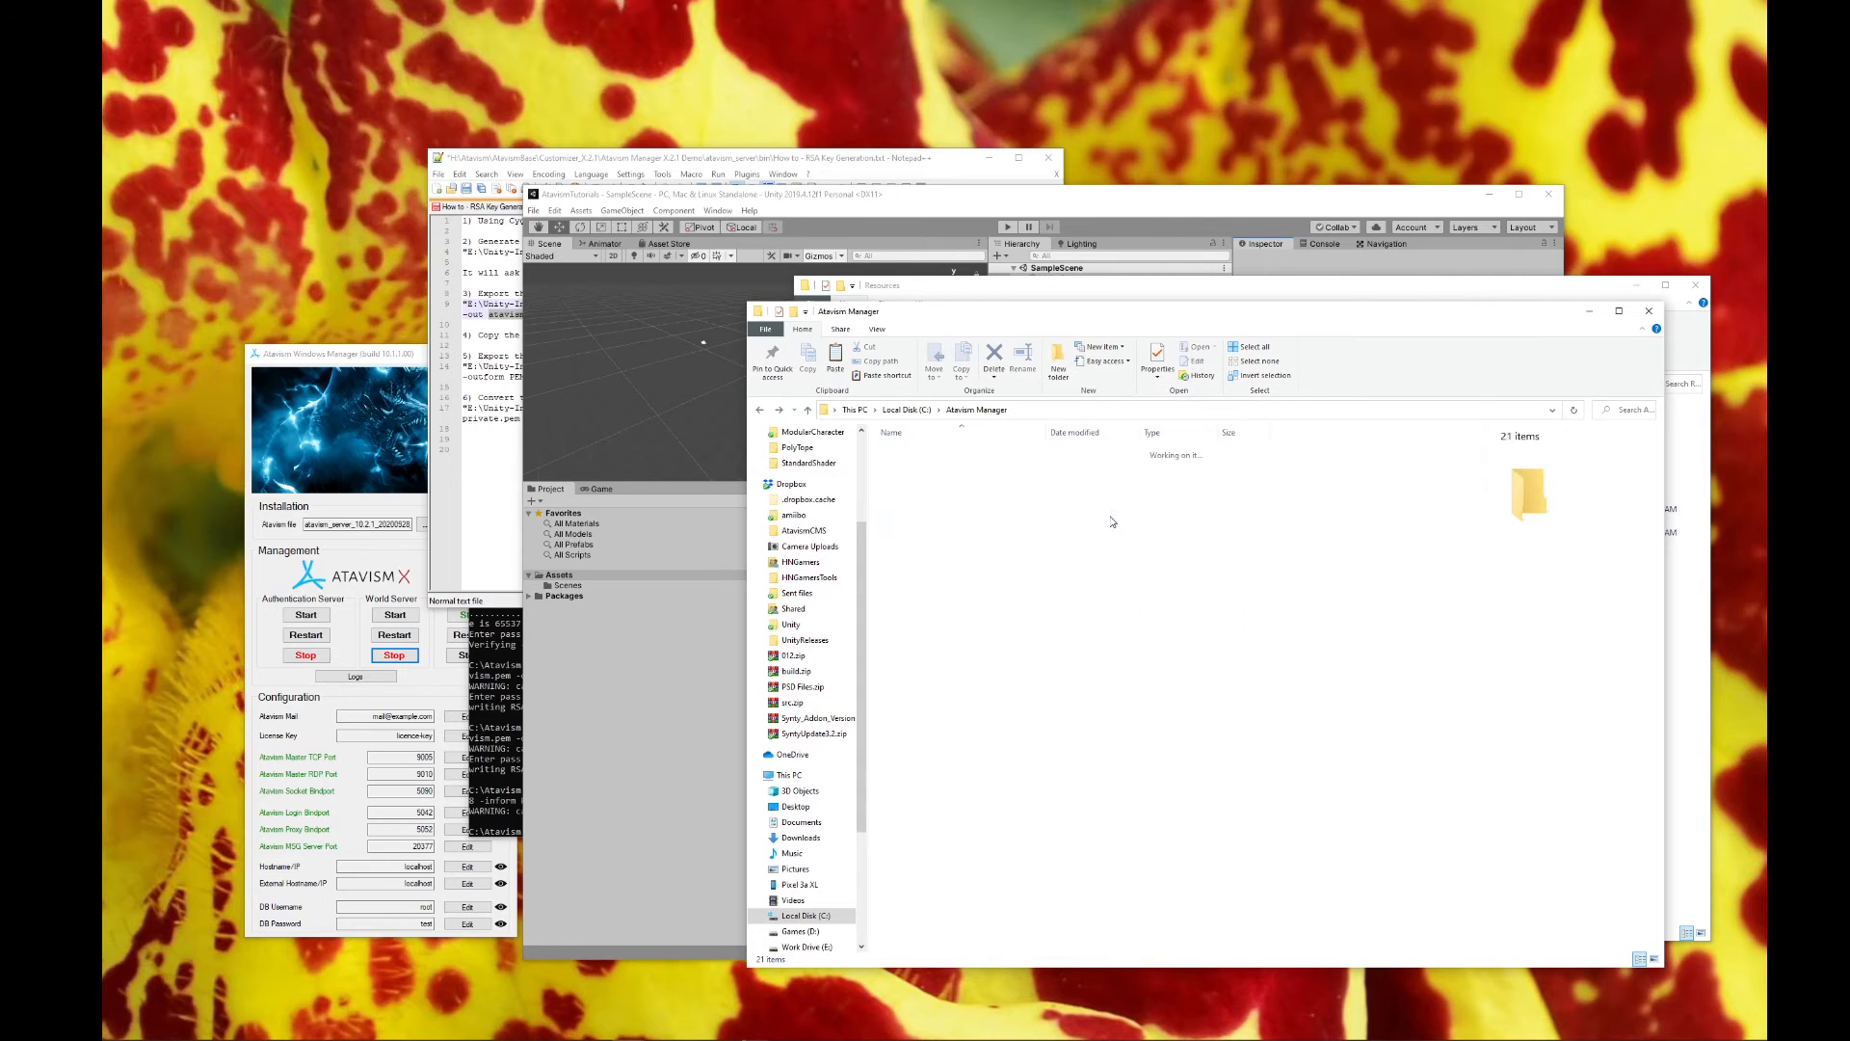
Step: Browse to the atavism installs folder under Work Drive (E:) Unity-Installs
click(790, 774)
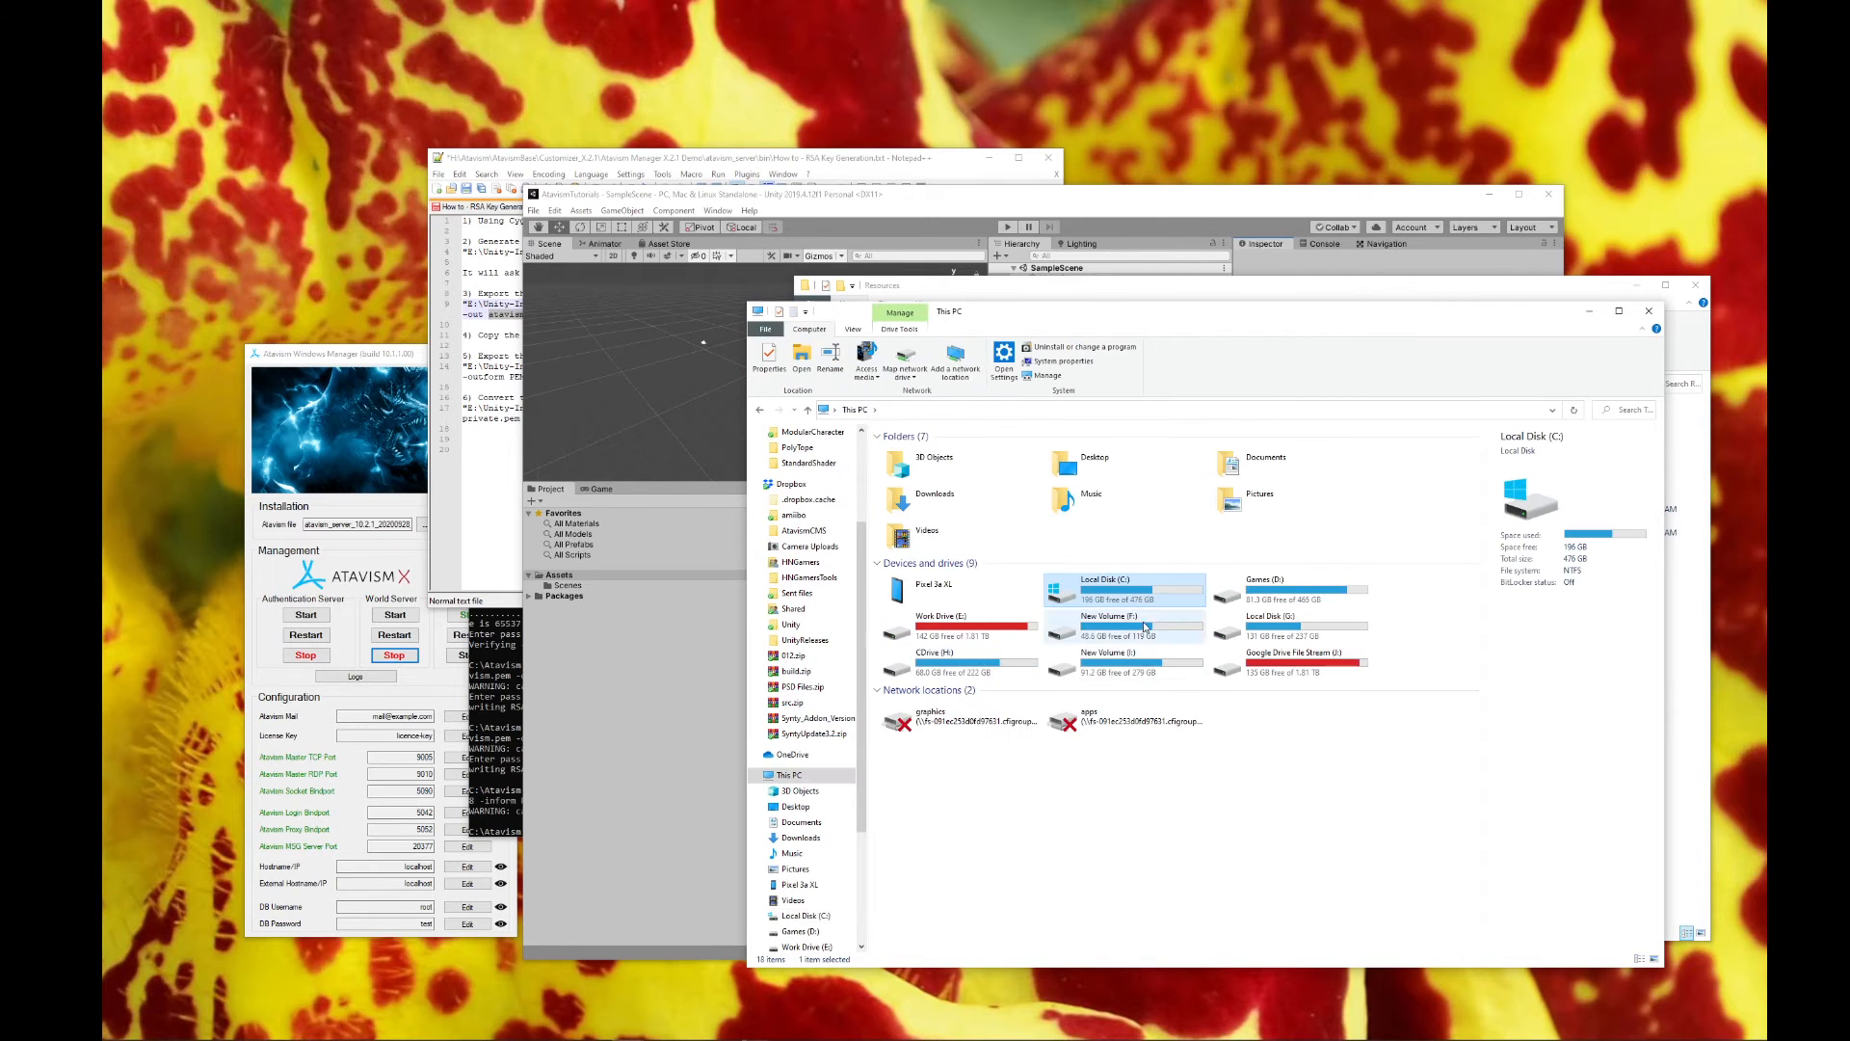
double_click(942, 616)
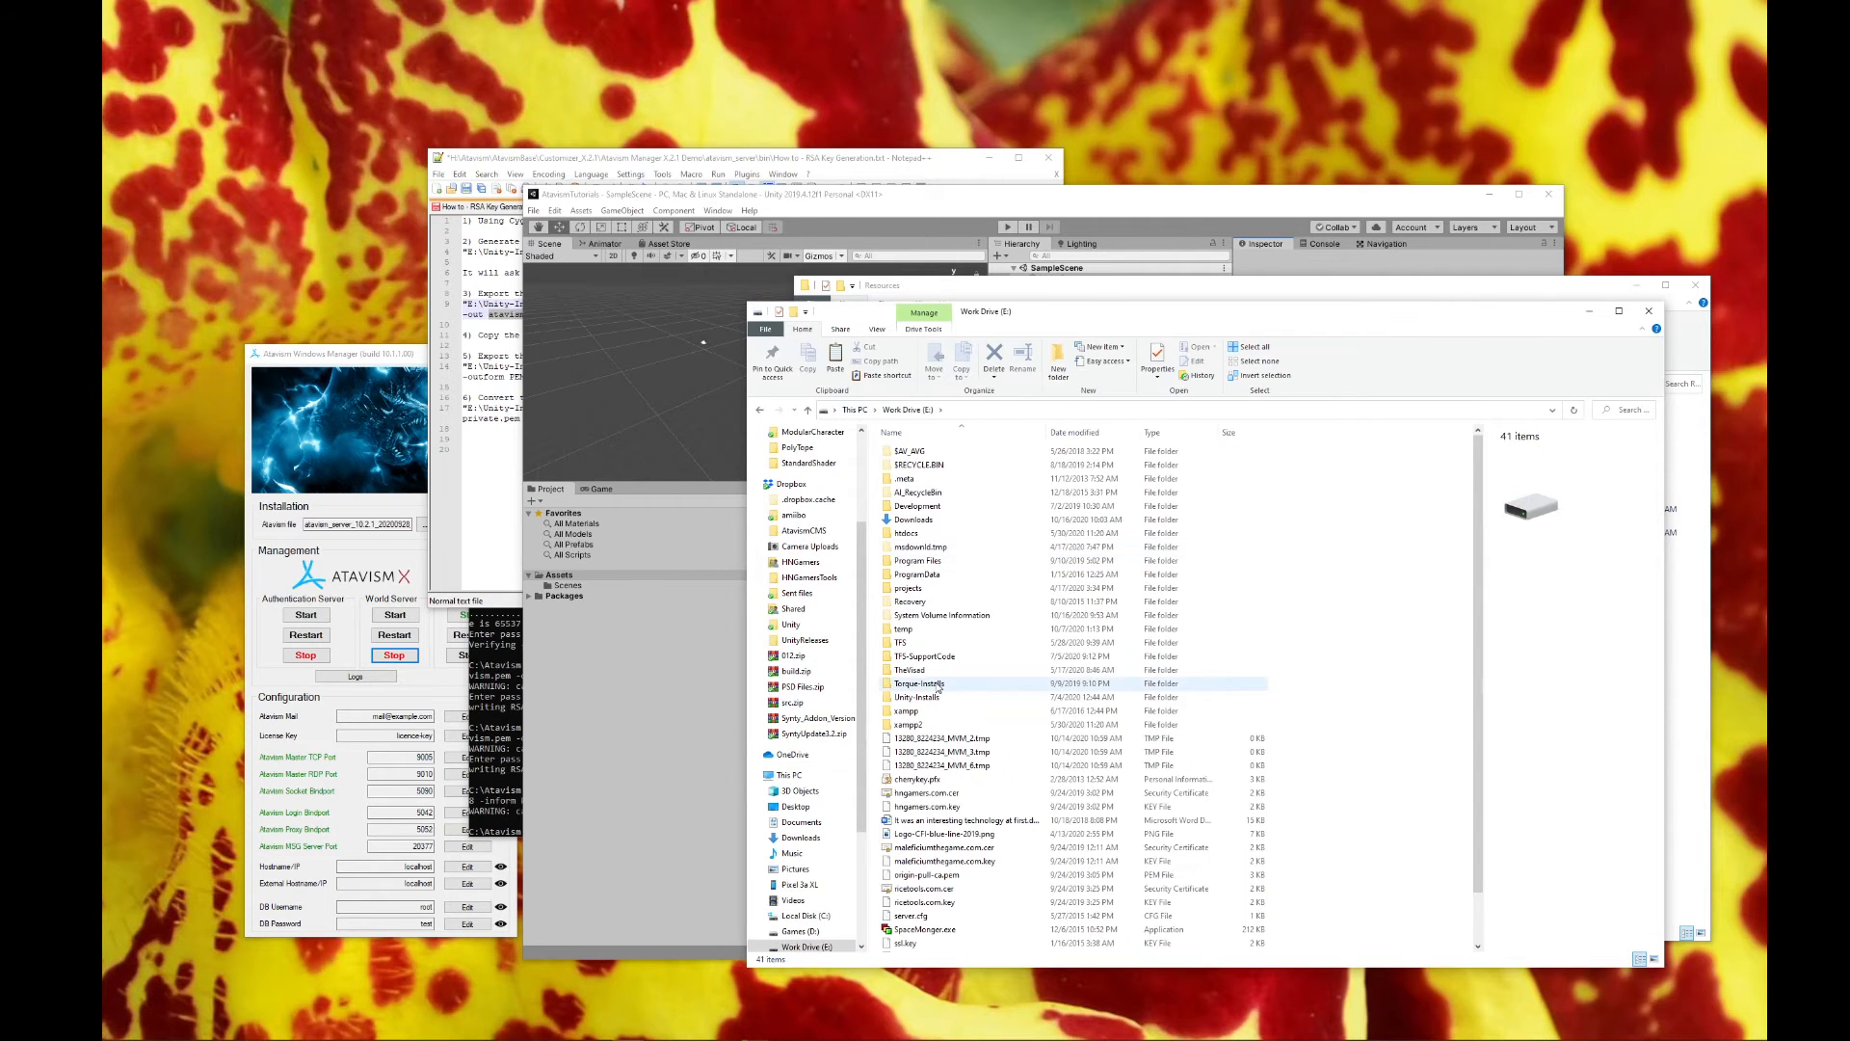
double_click(919, 696)
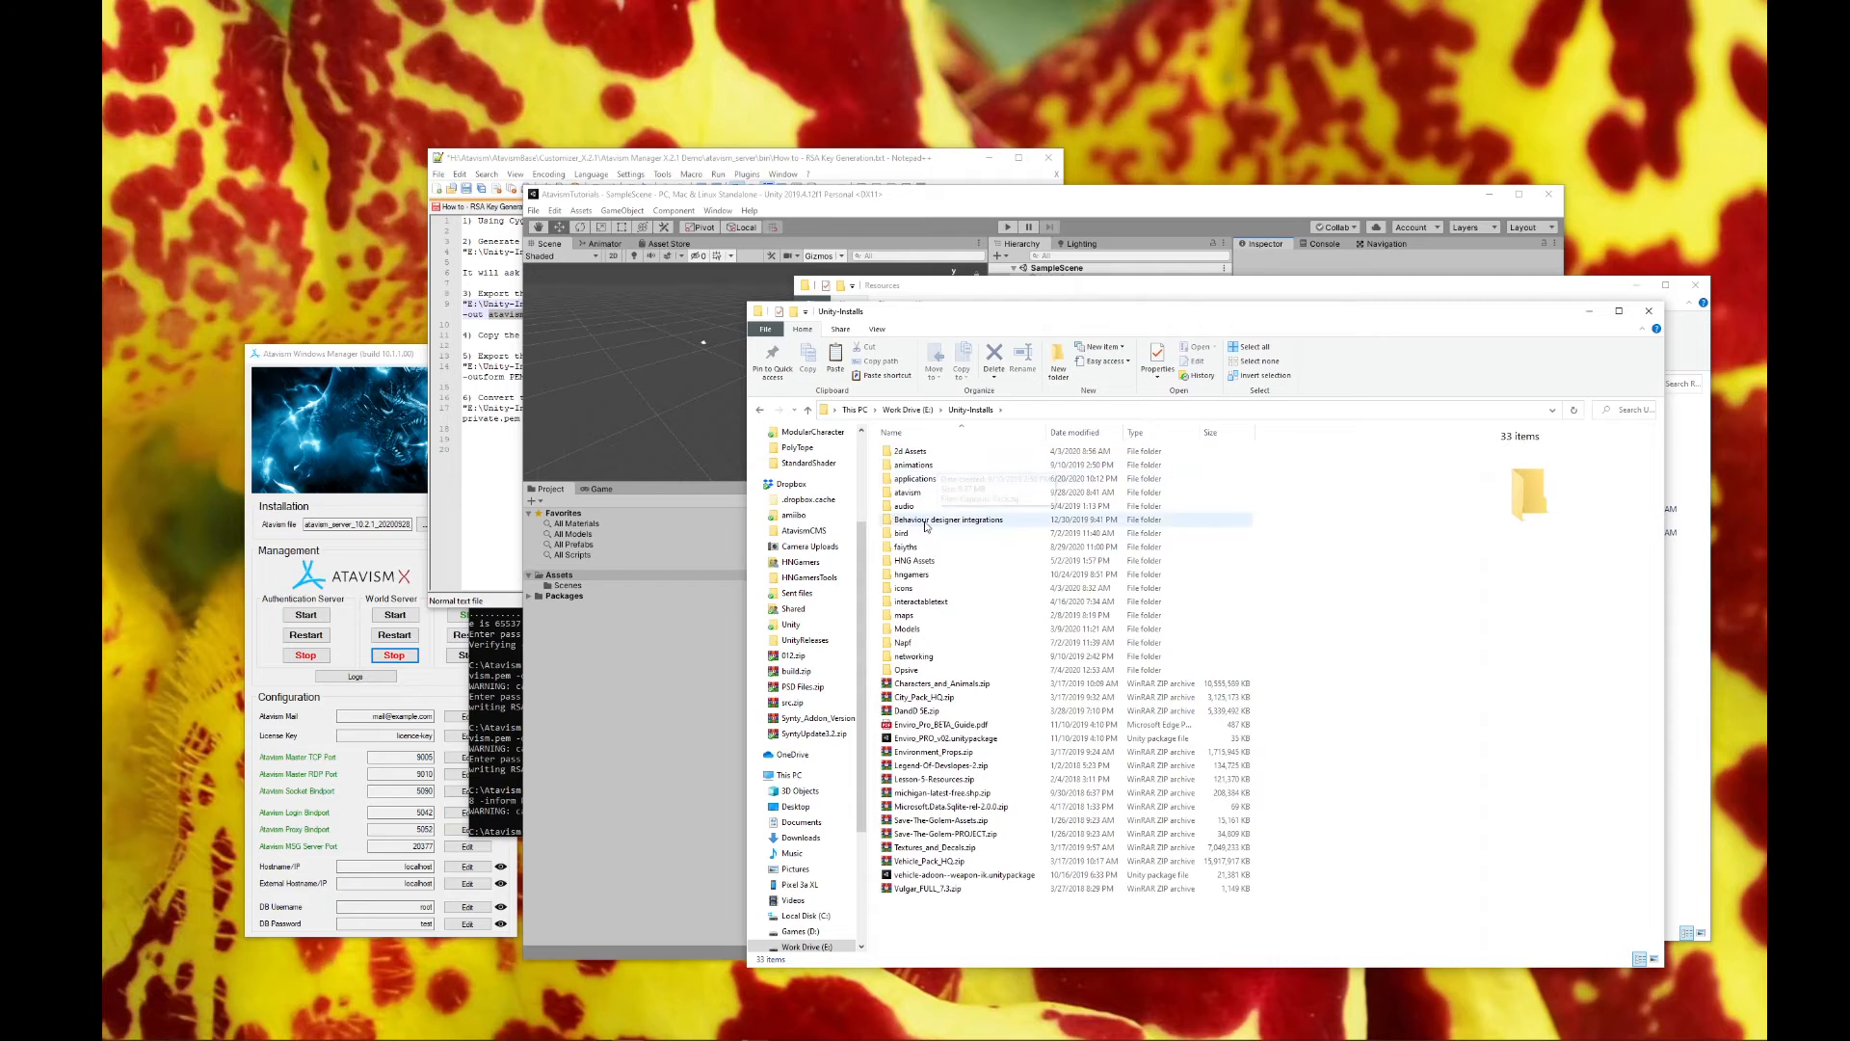
double_click(906, 493)
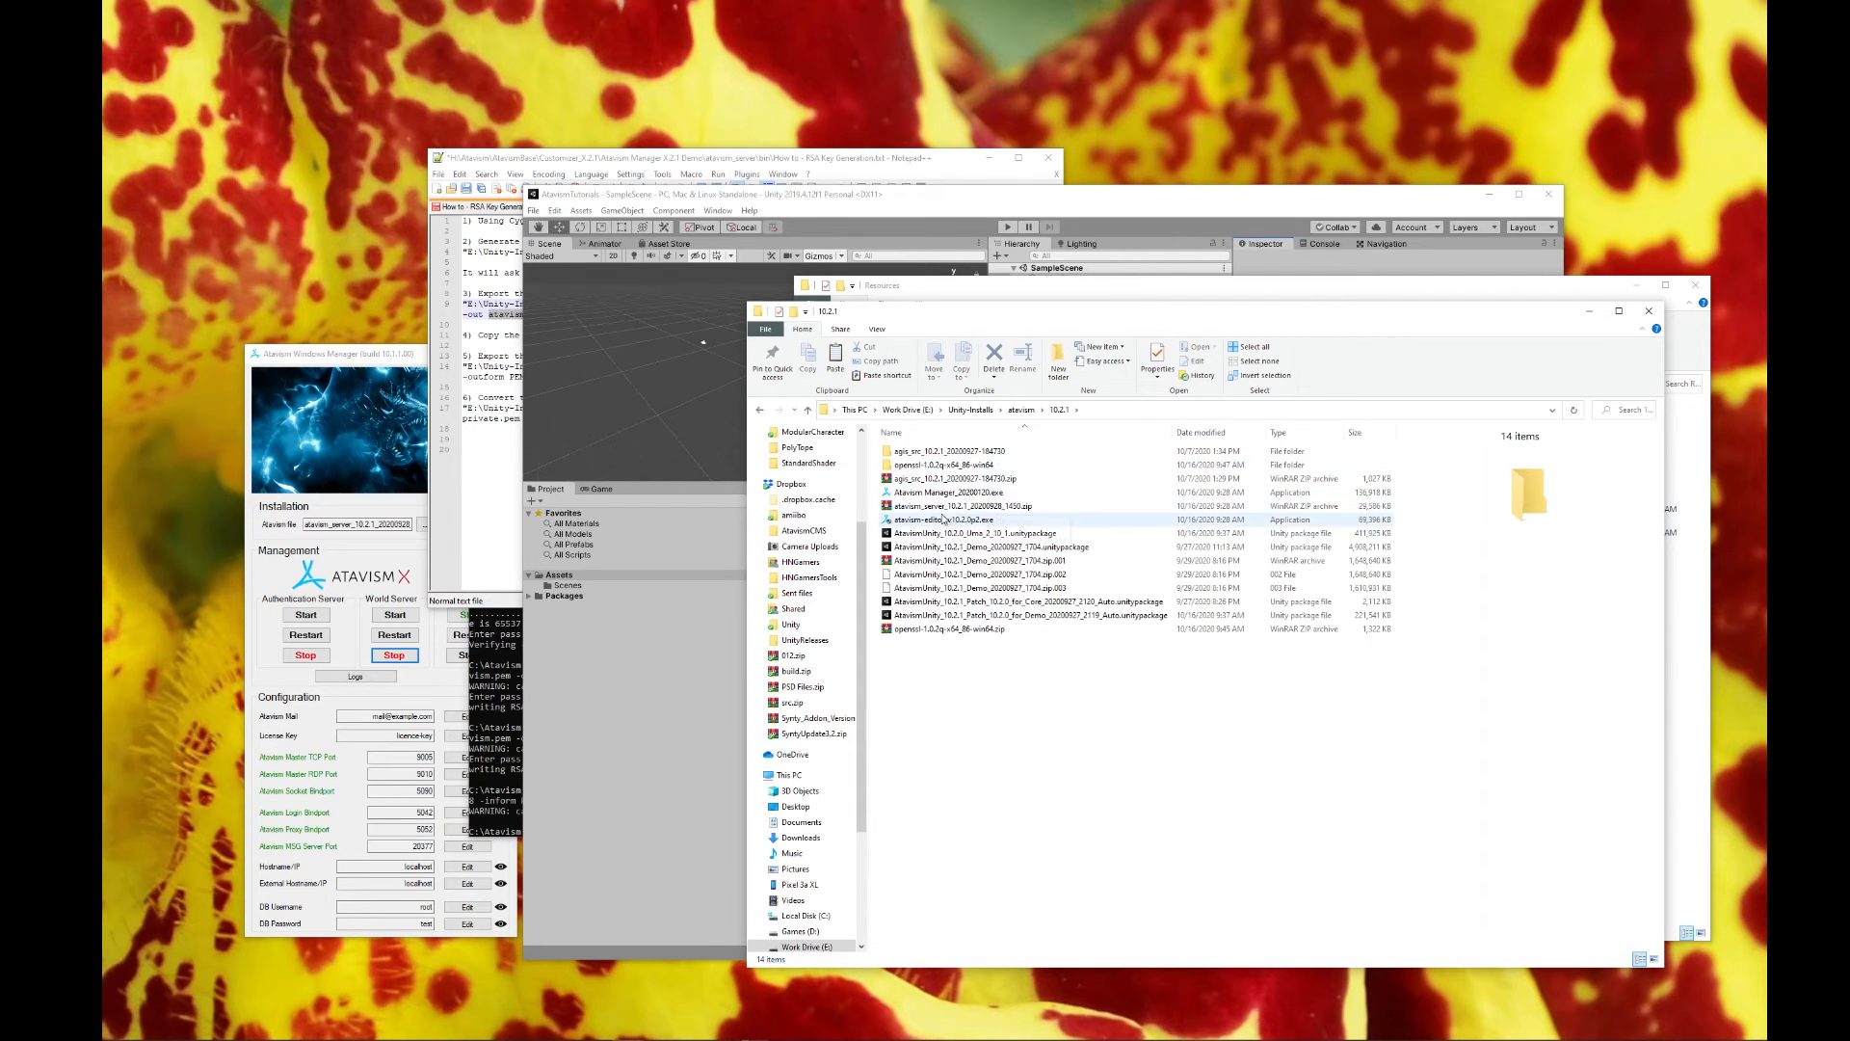
Step: Install Atavism Editor v10.2.0p2 into the default folder and launch it
right_click(944, 520)
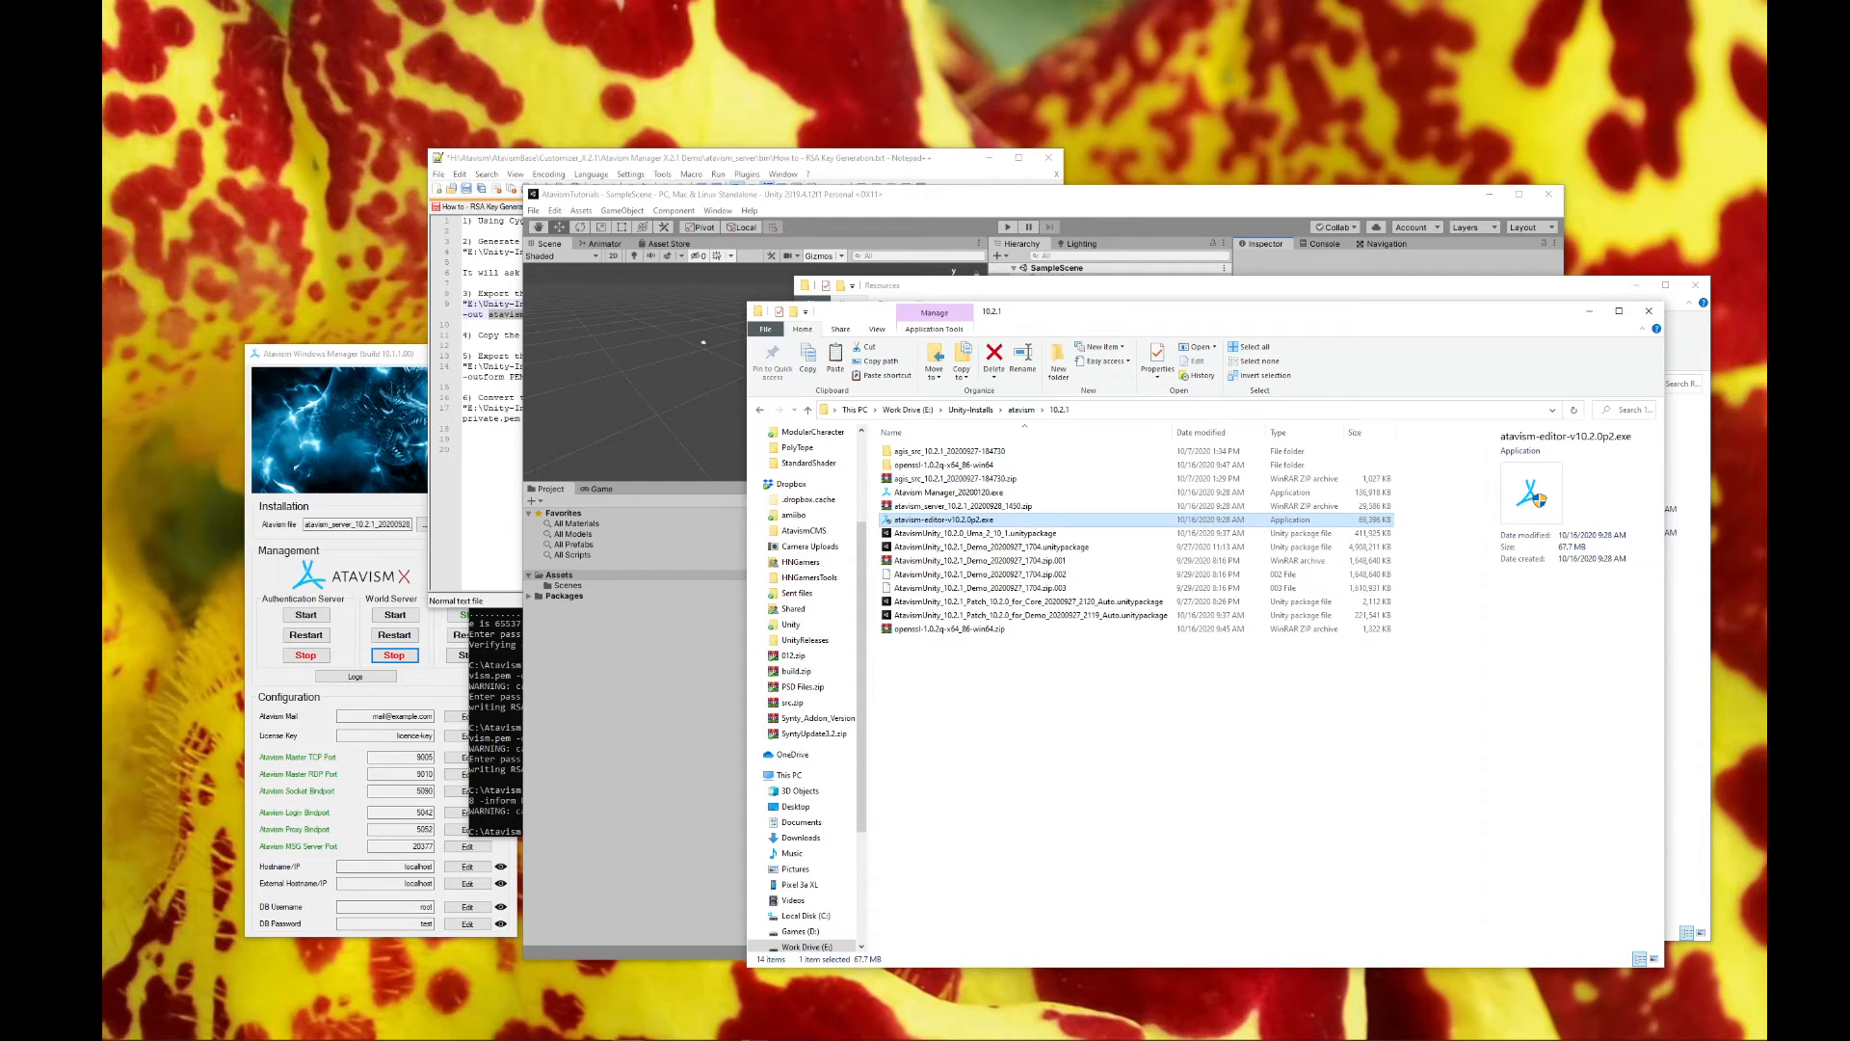
double_click(941, 520)
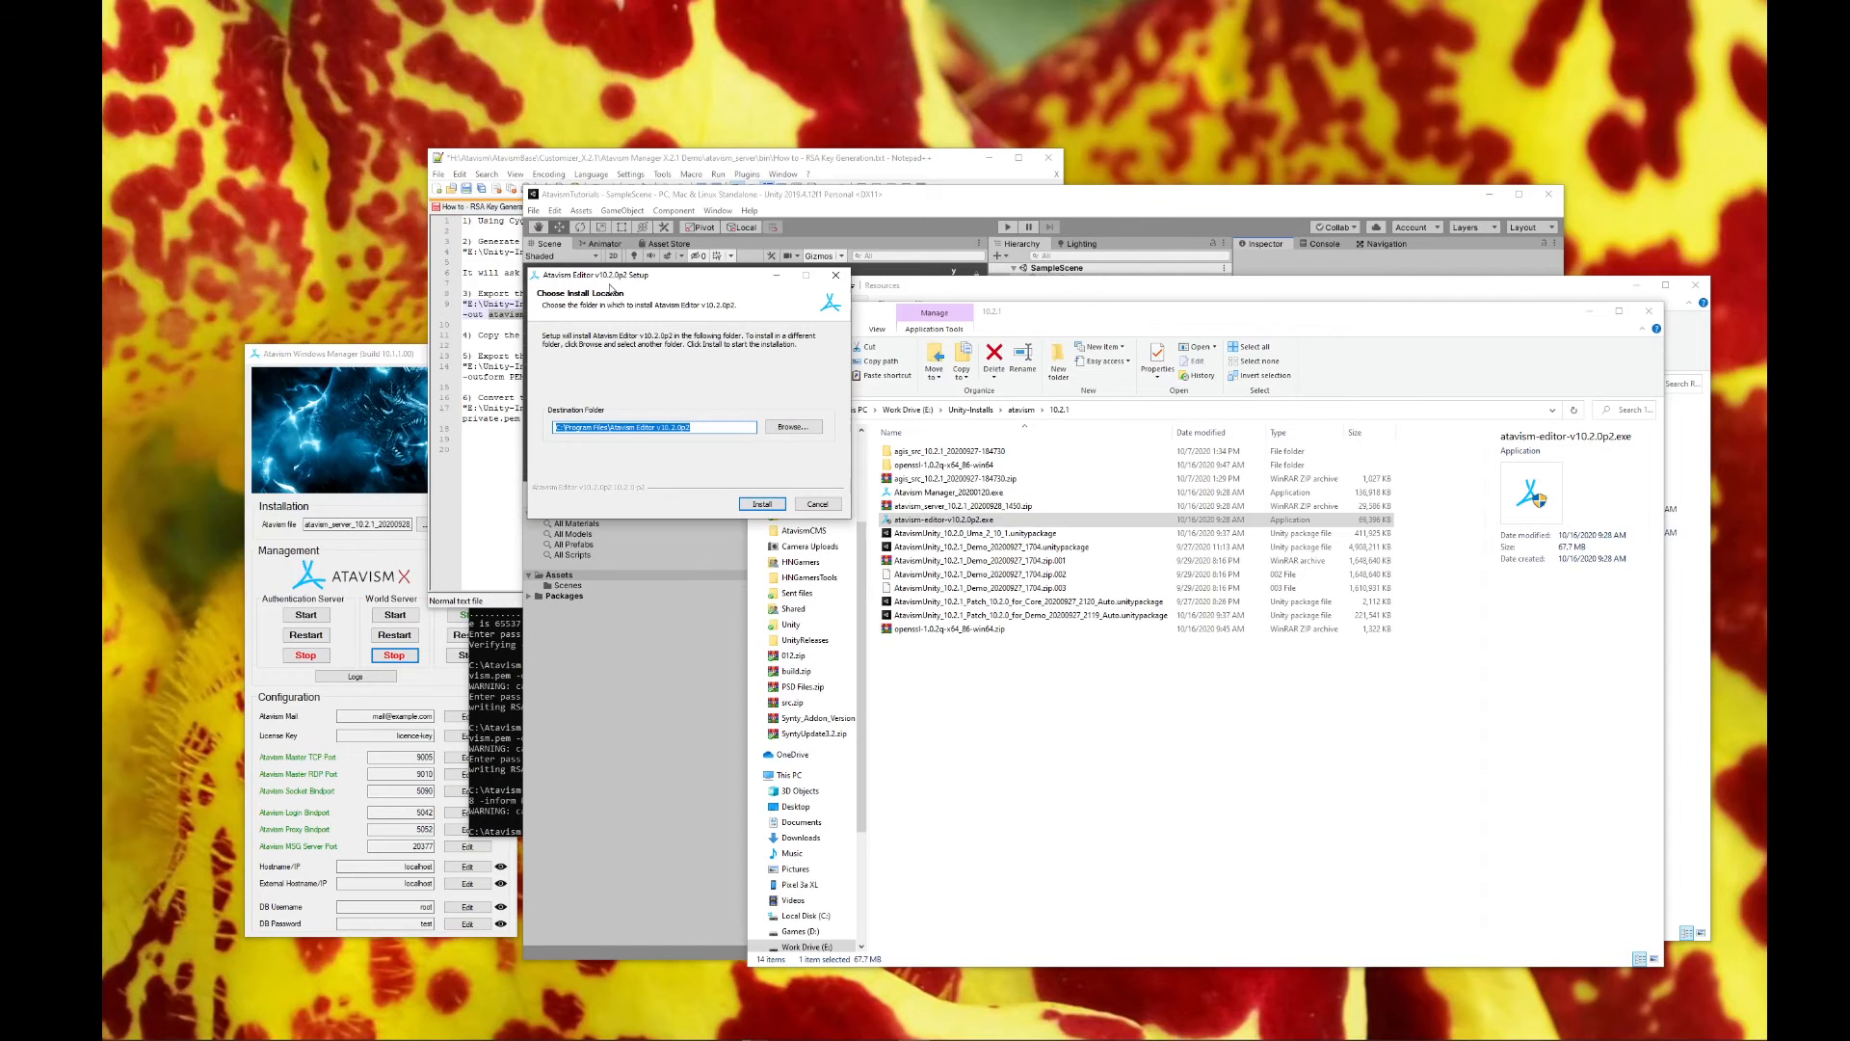
click(763, 504)
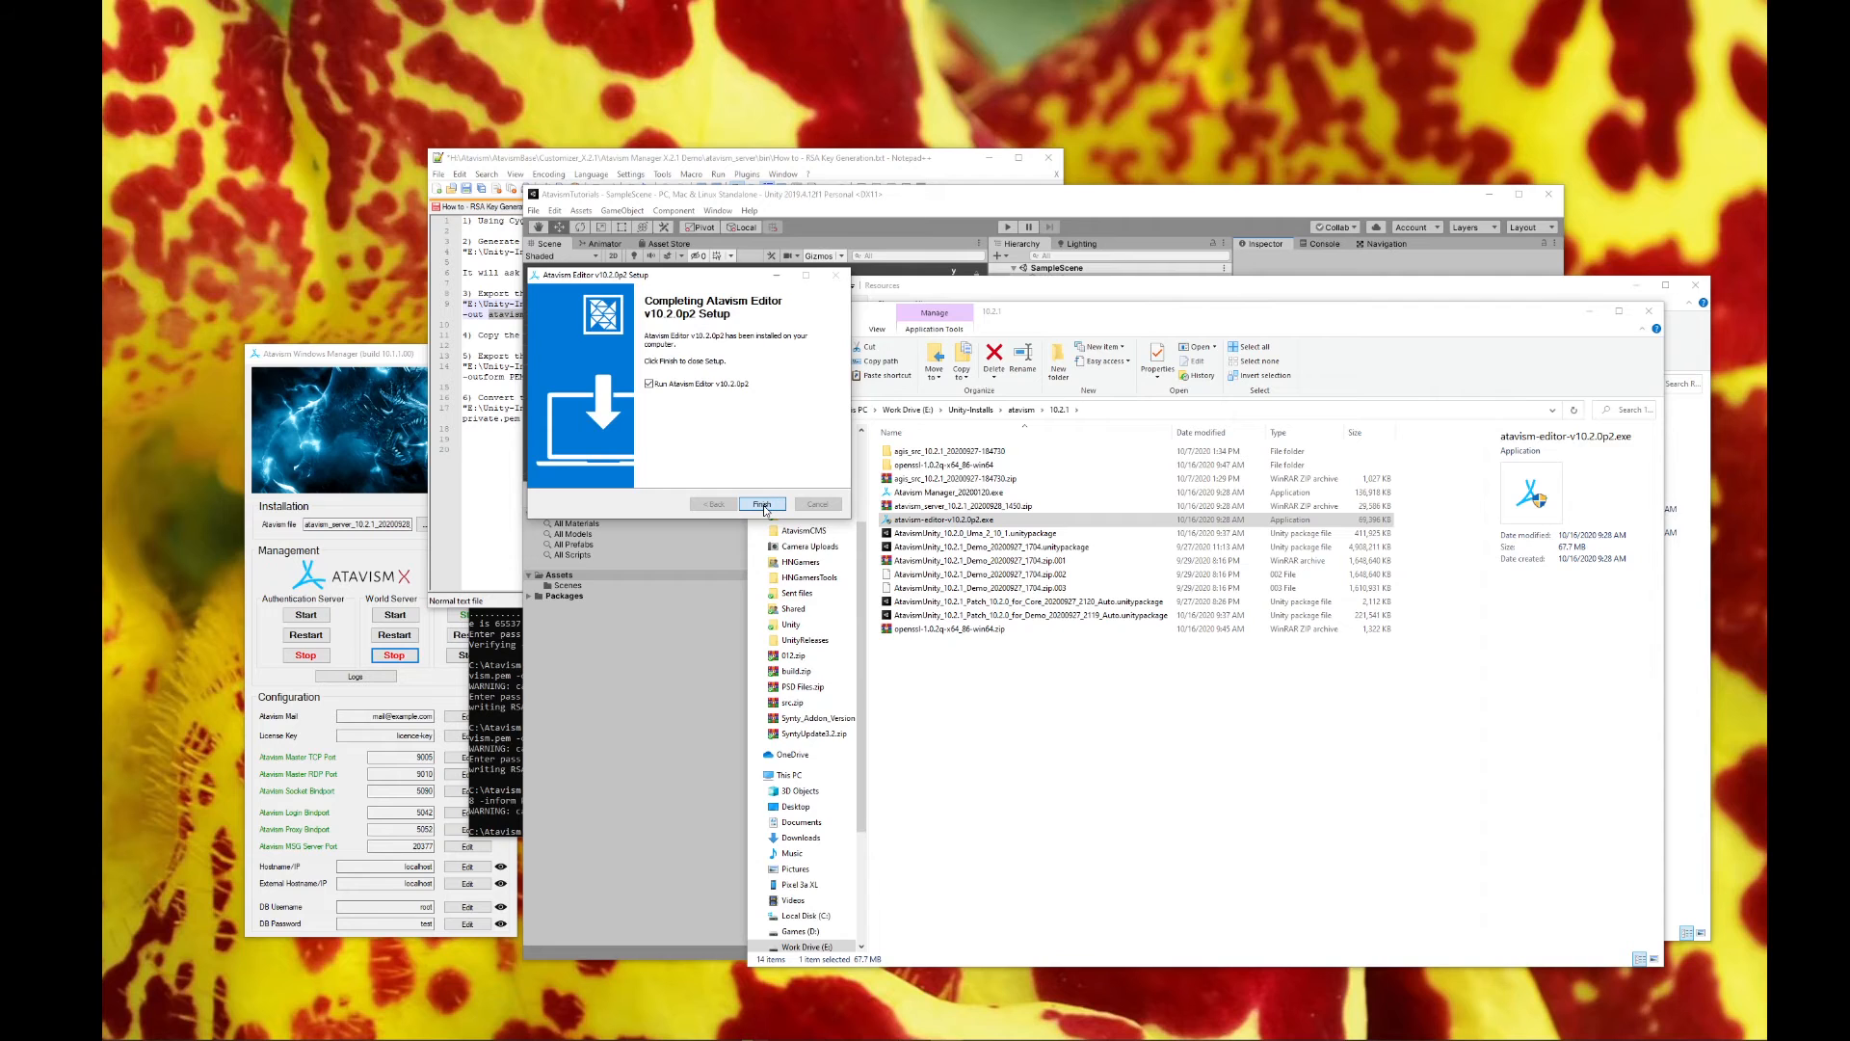
click(763, 504)
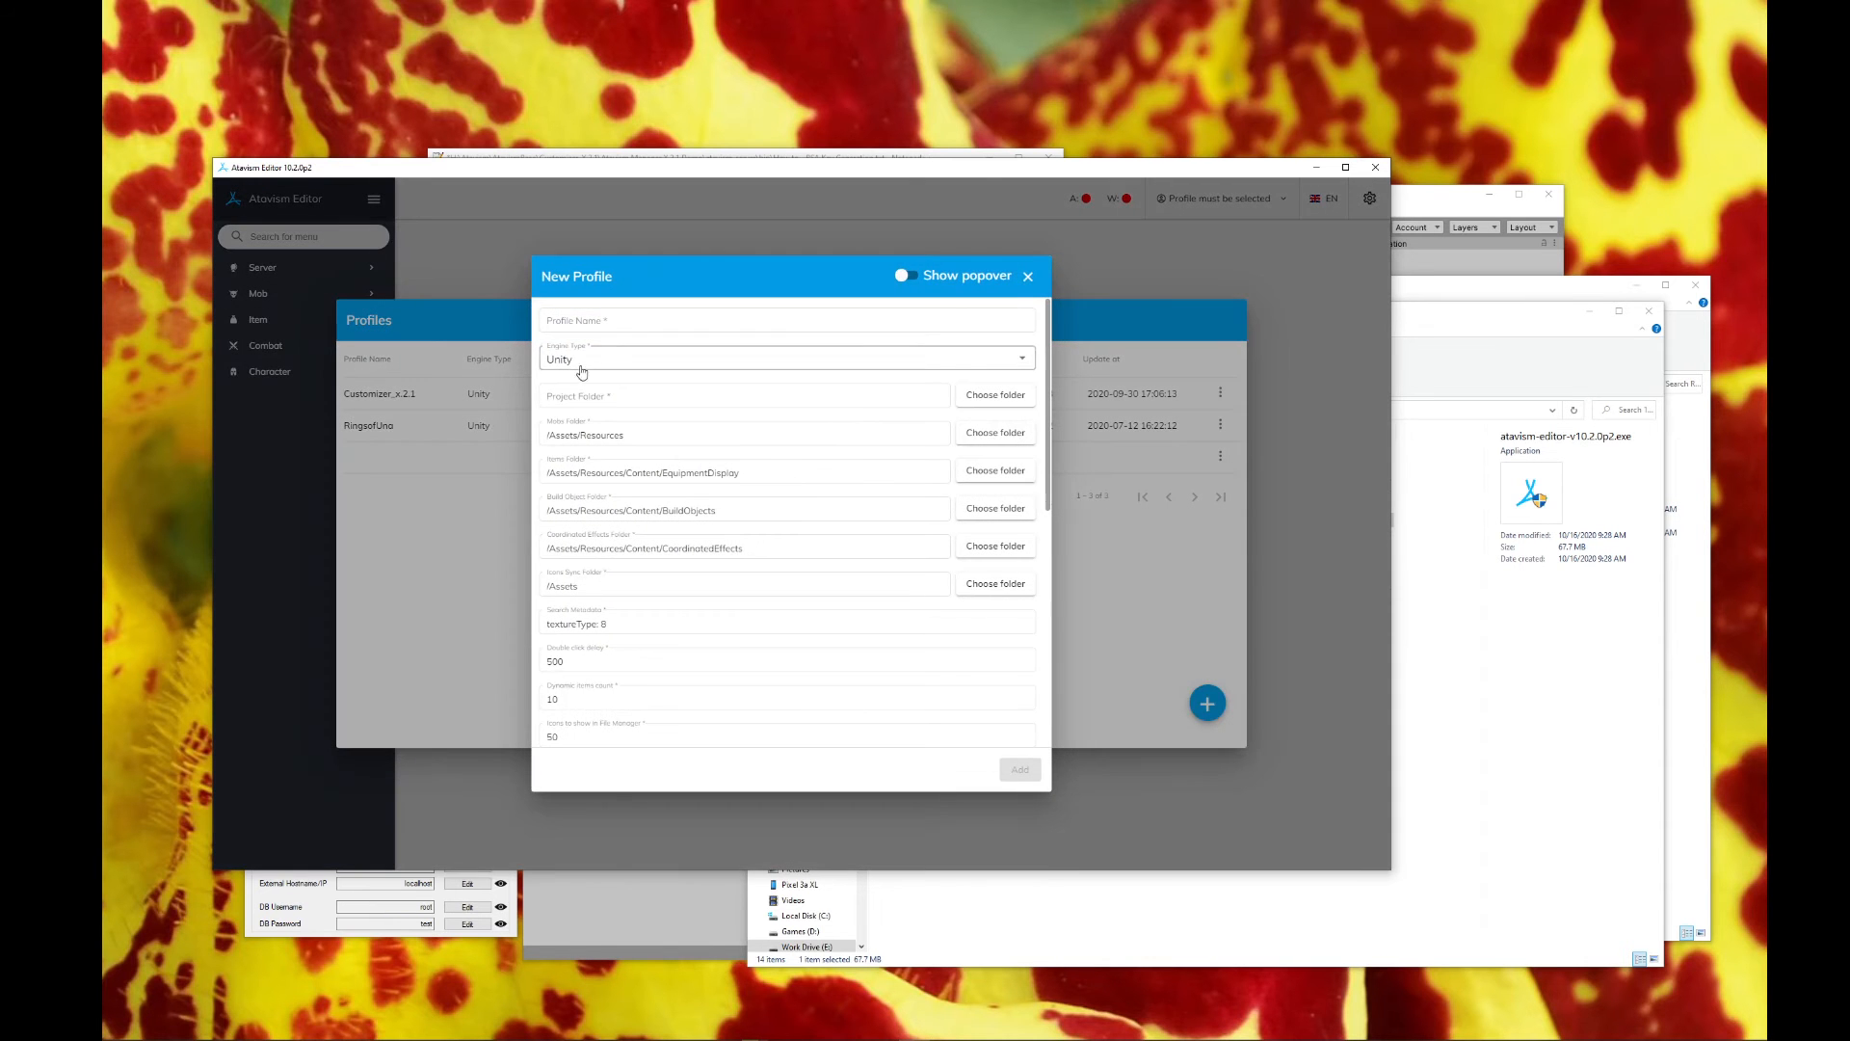
Step: Name the profile AtavismTutorials and set its engine type to Unity
click(788, 320)
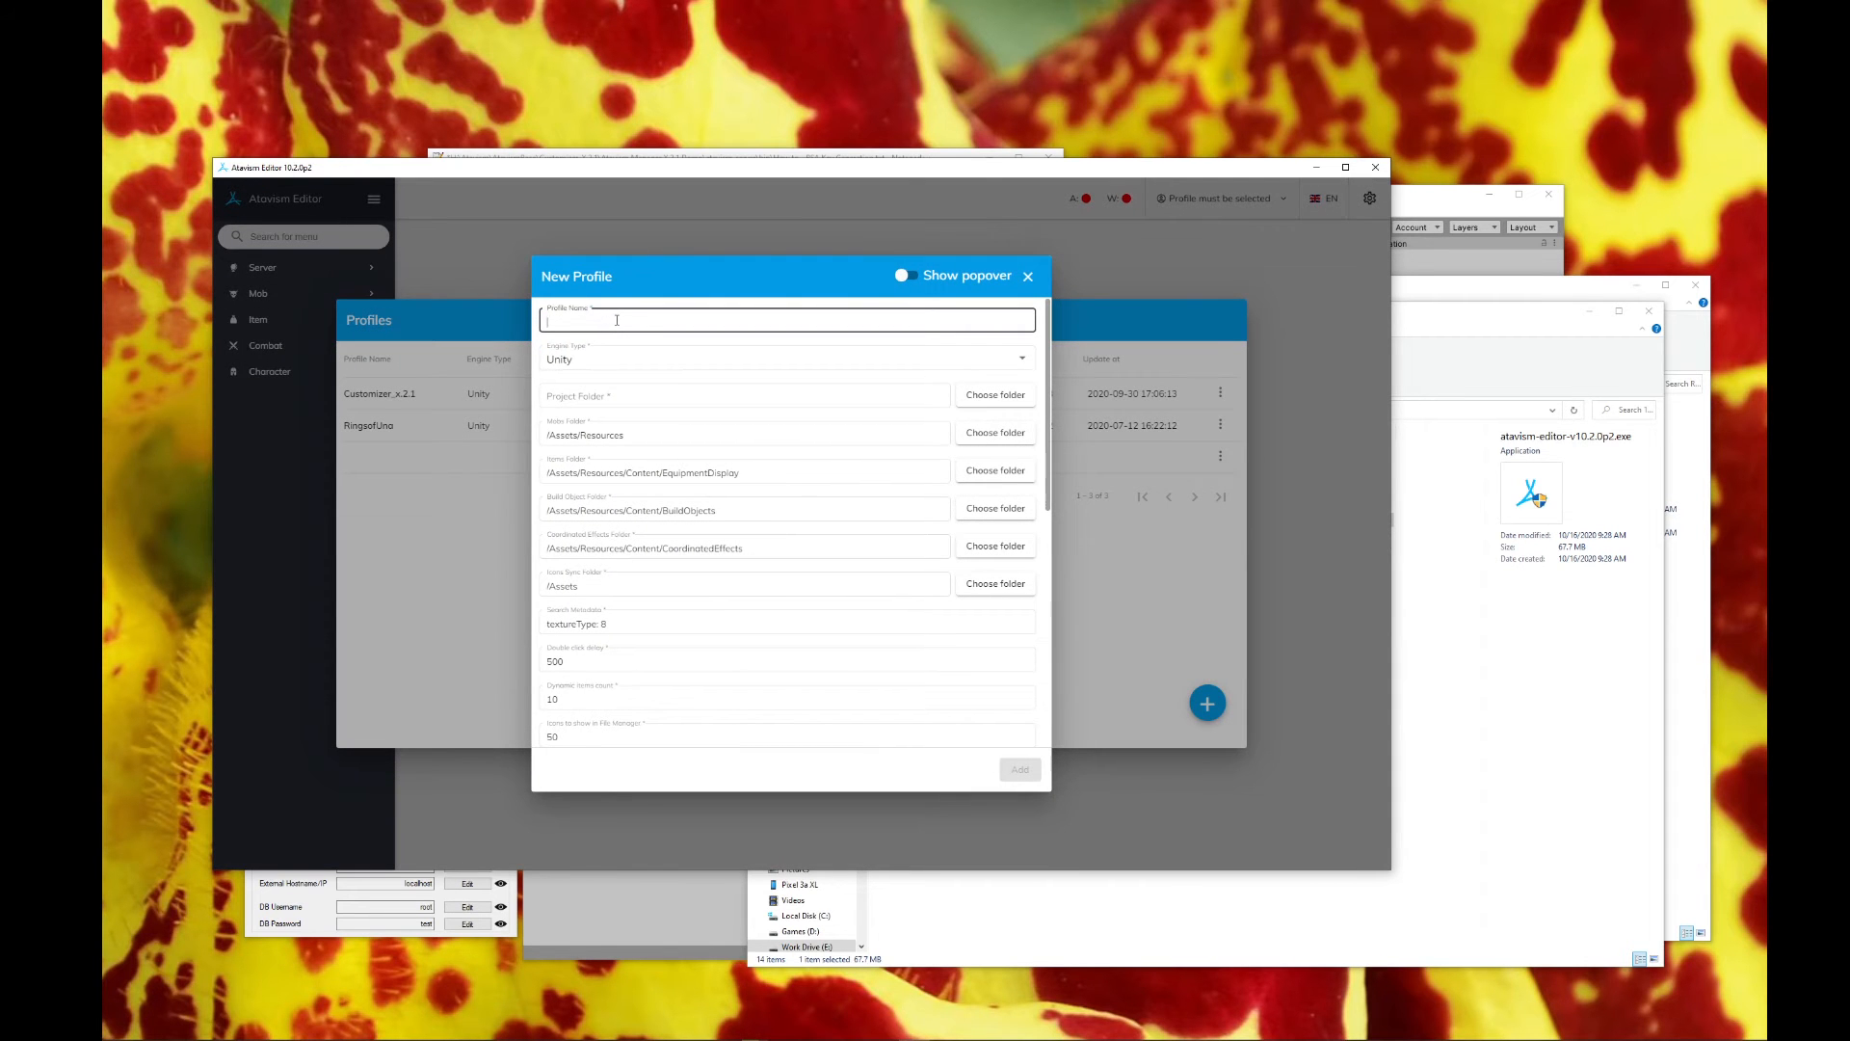
text(AtavismTutorials)
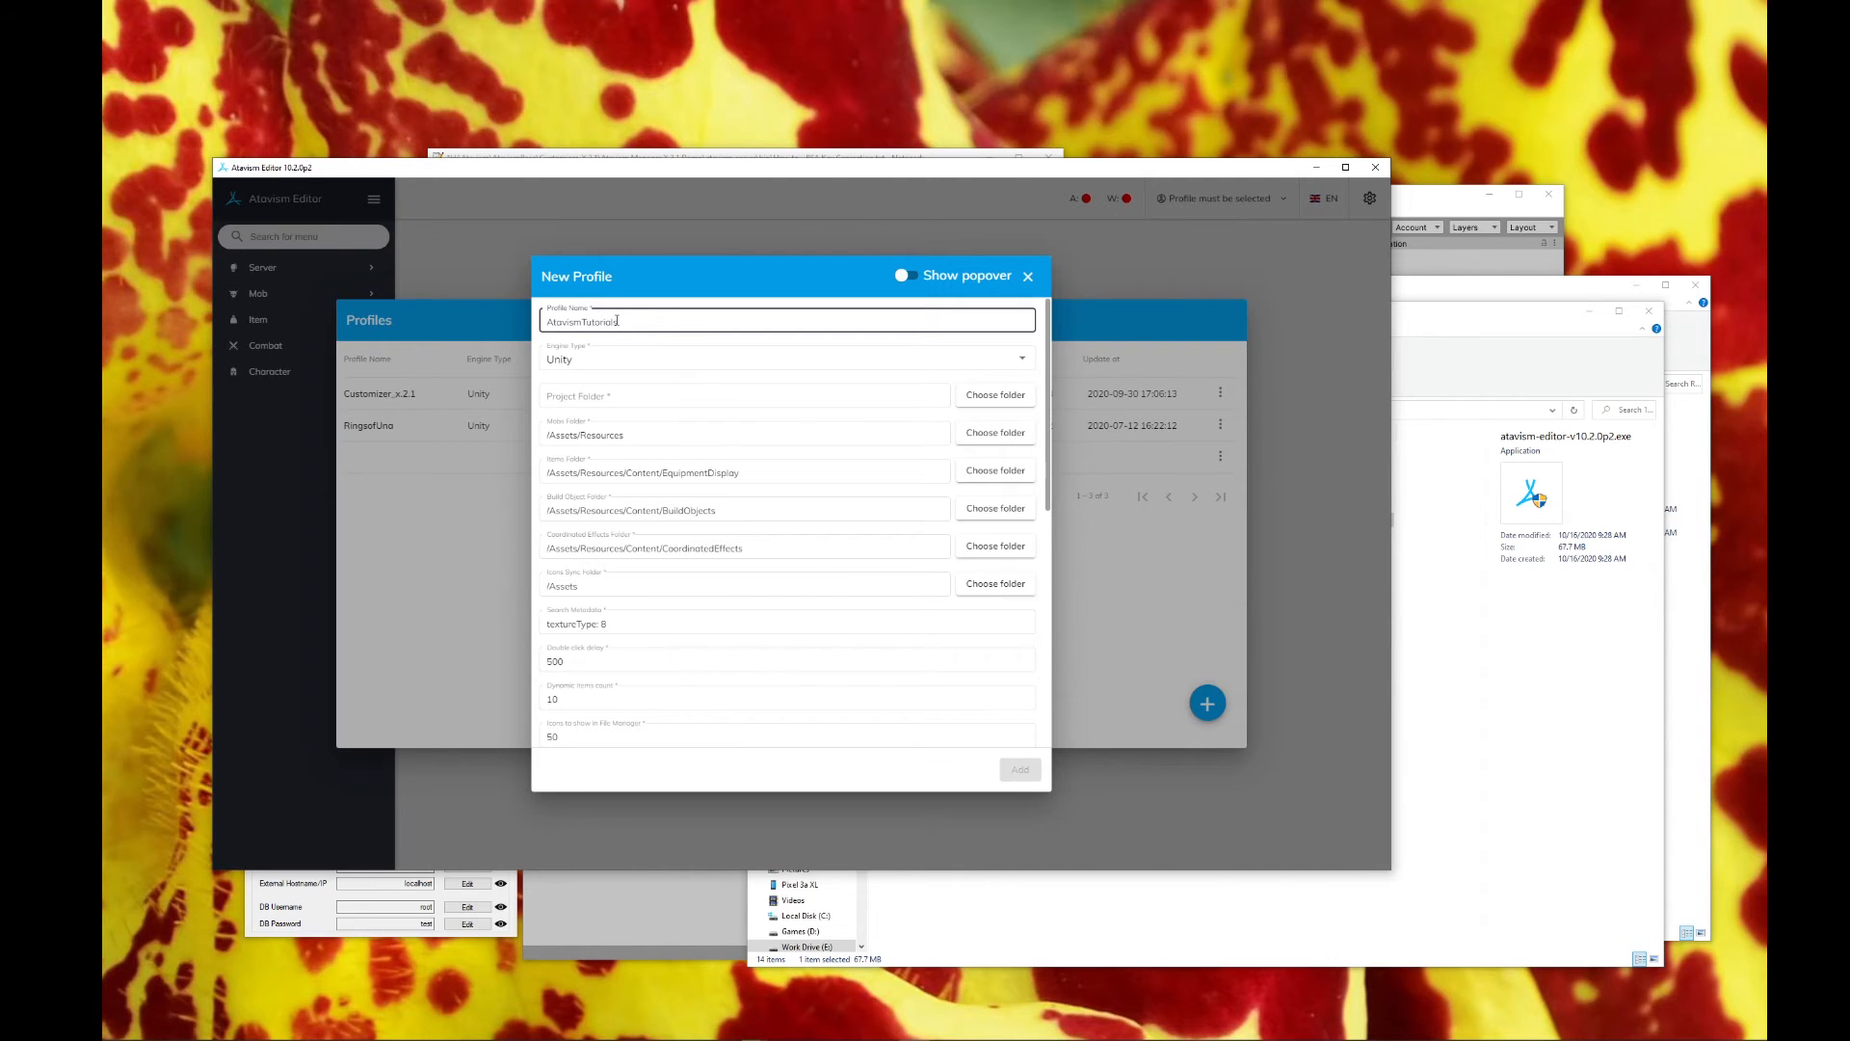
click(785, 358)
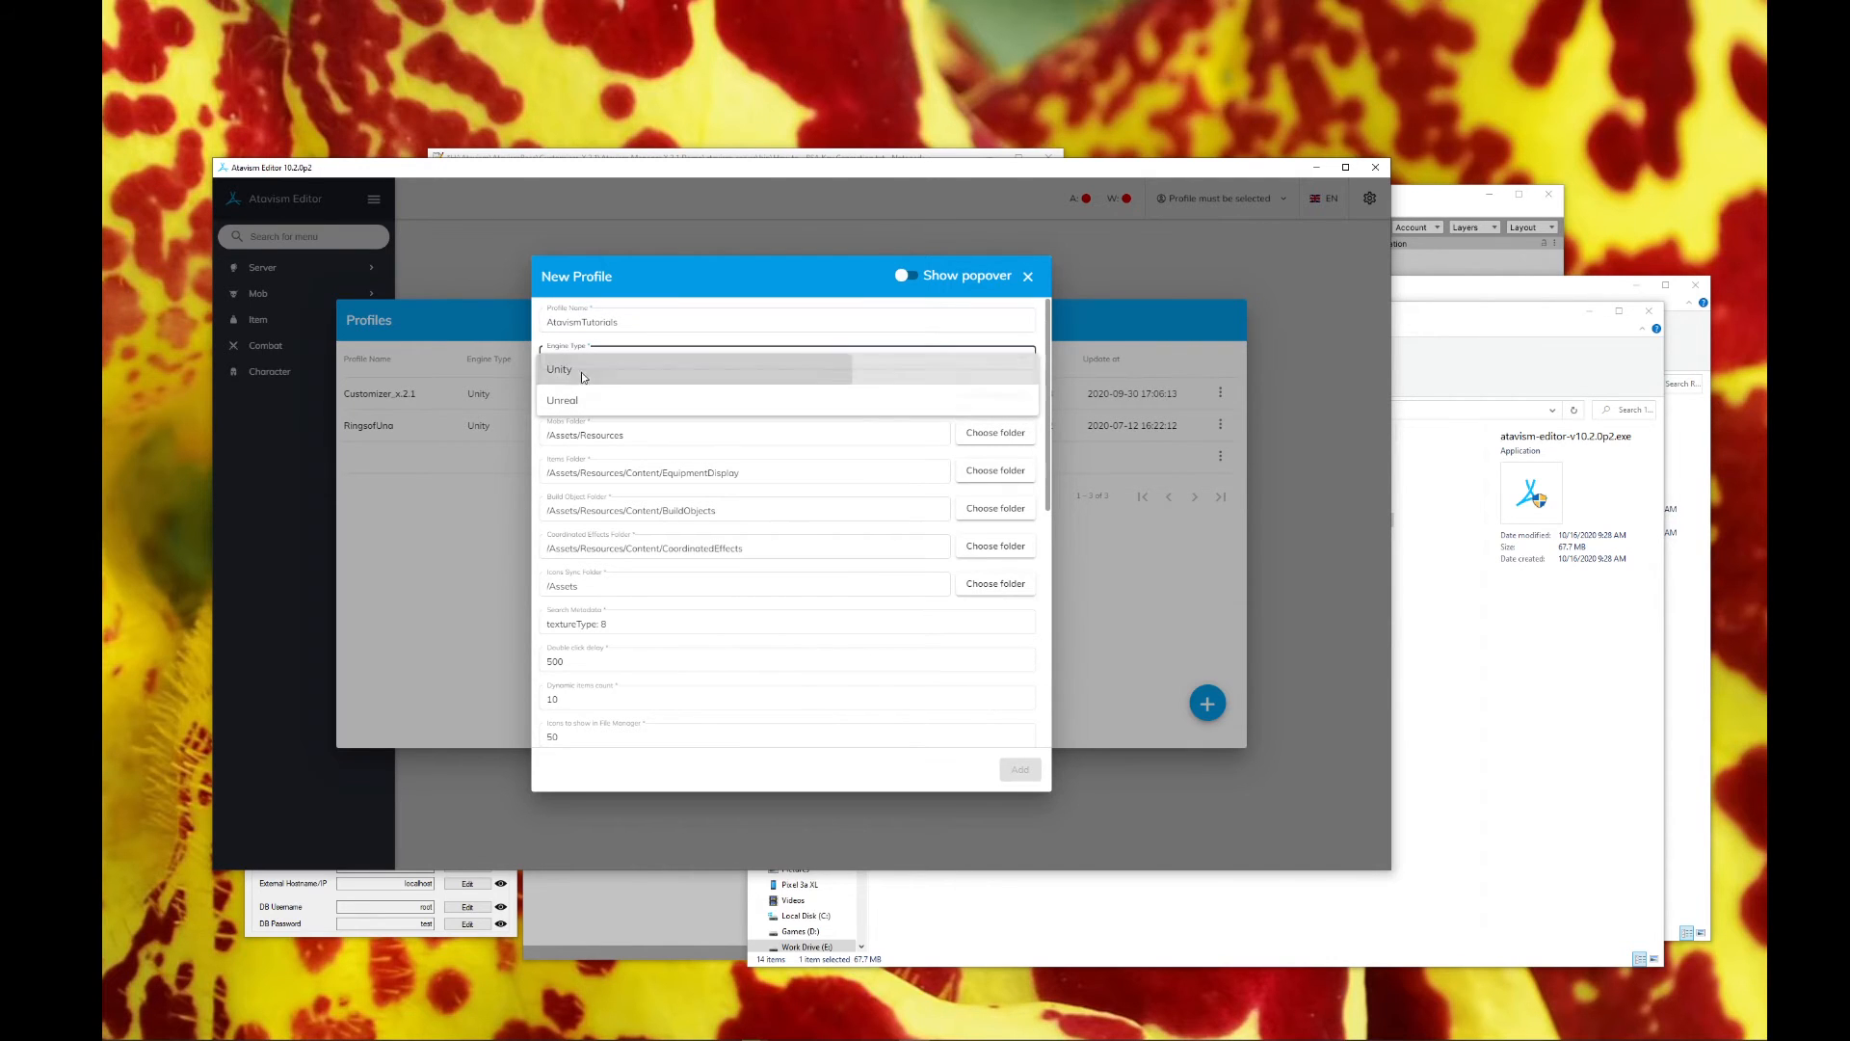
click(558, 368)
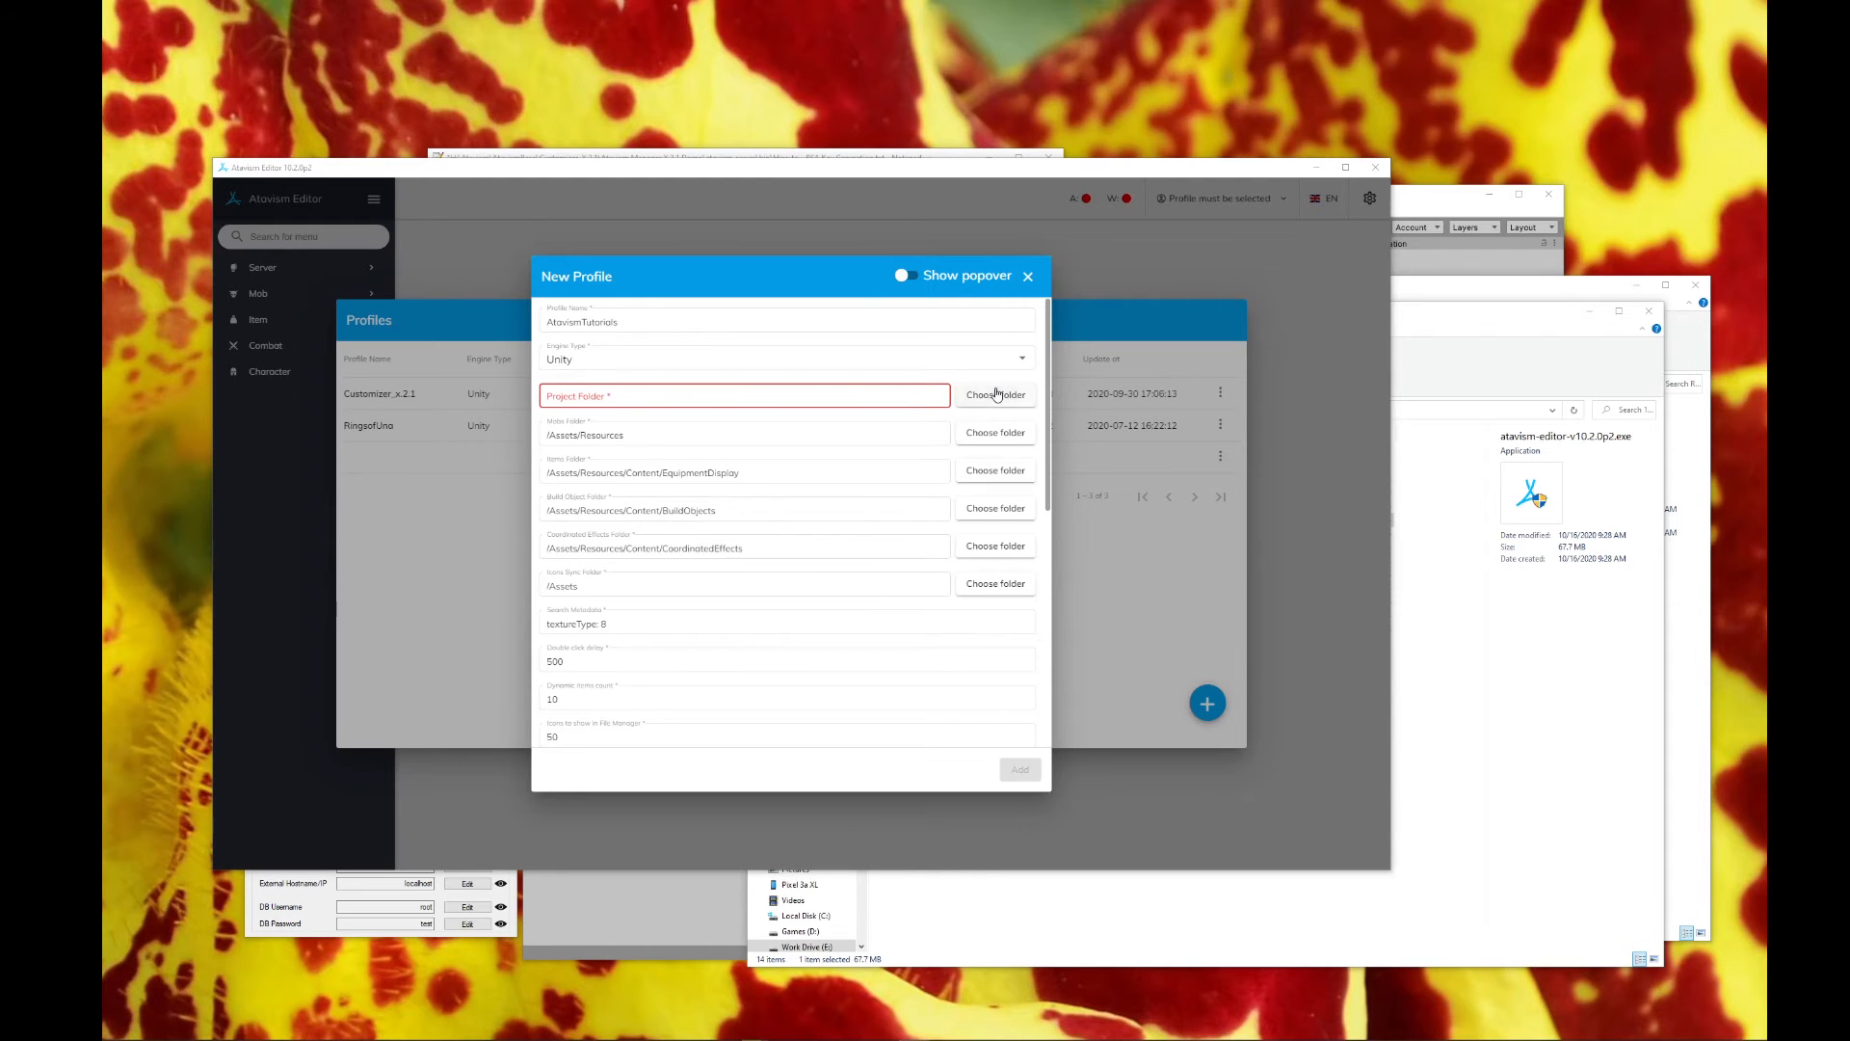
Step: Set the profile's project folder to H:\Atavism\AtavismBase\AtavismTutorials
click(995, 394)
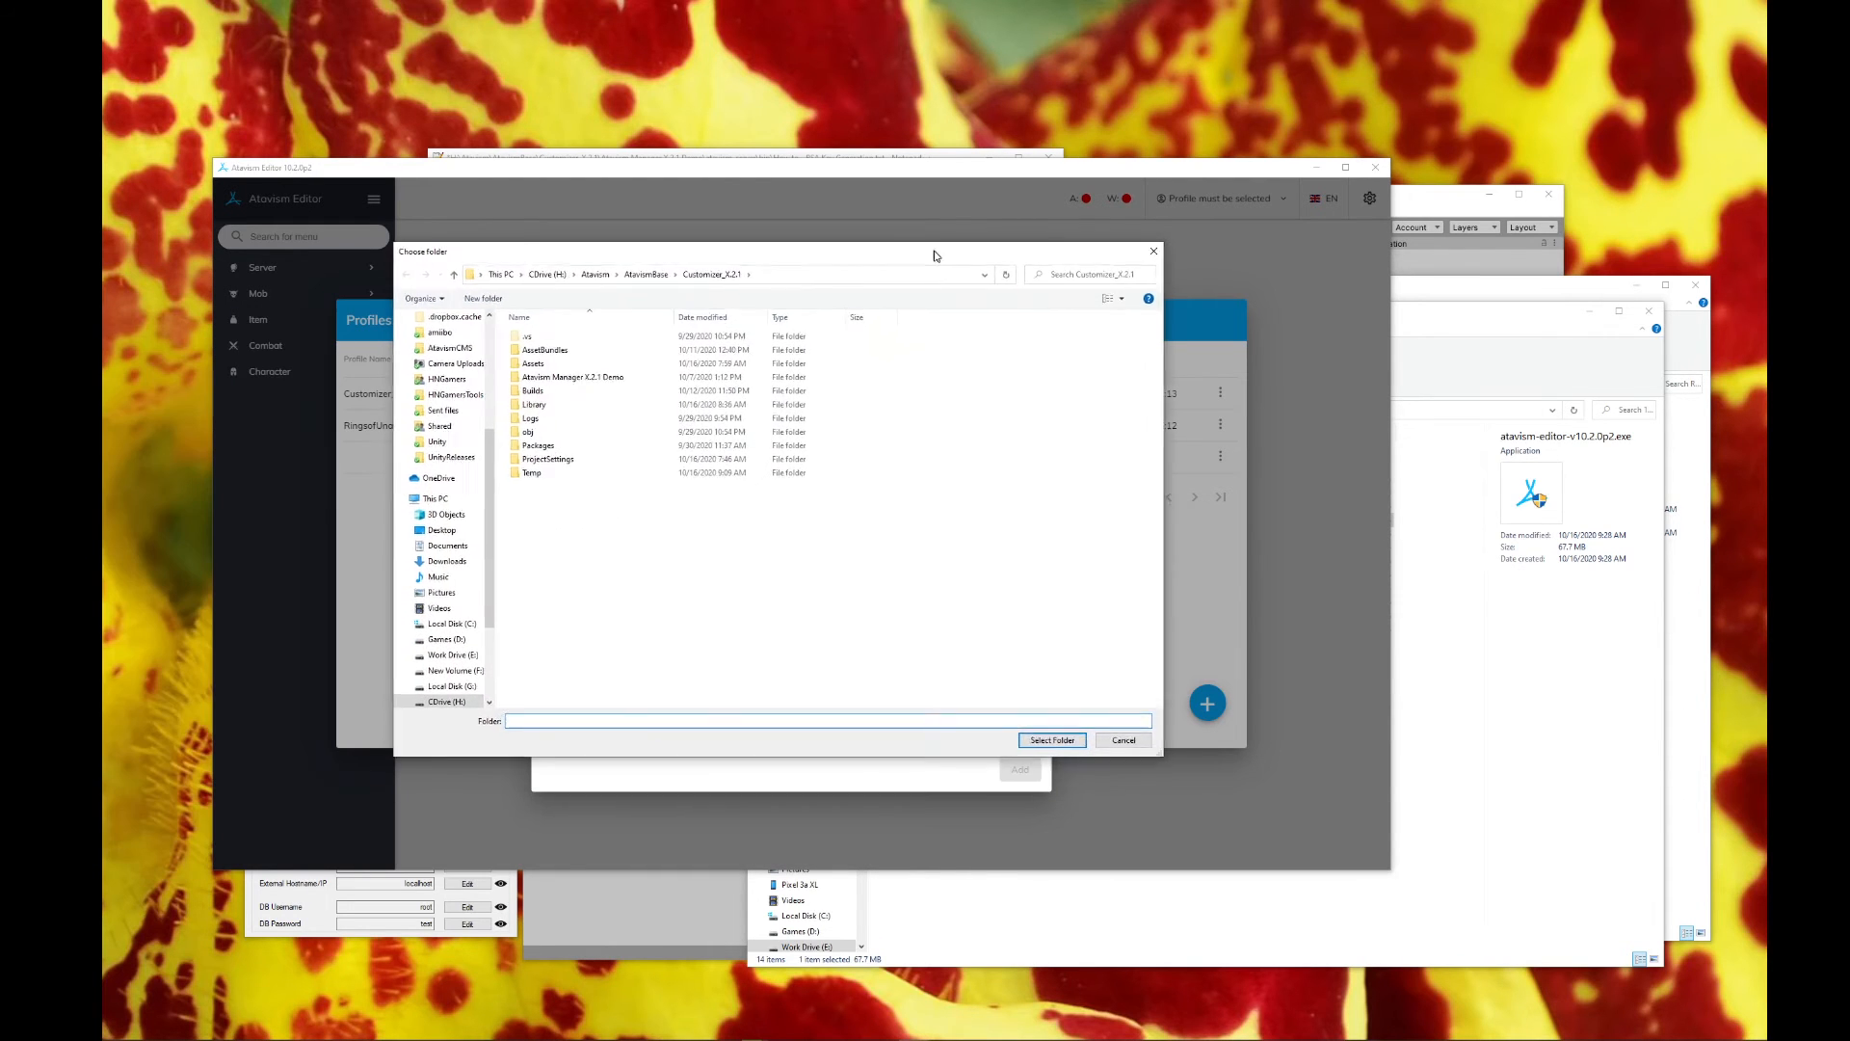
click(647, 274)
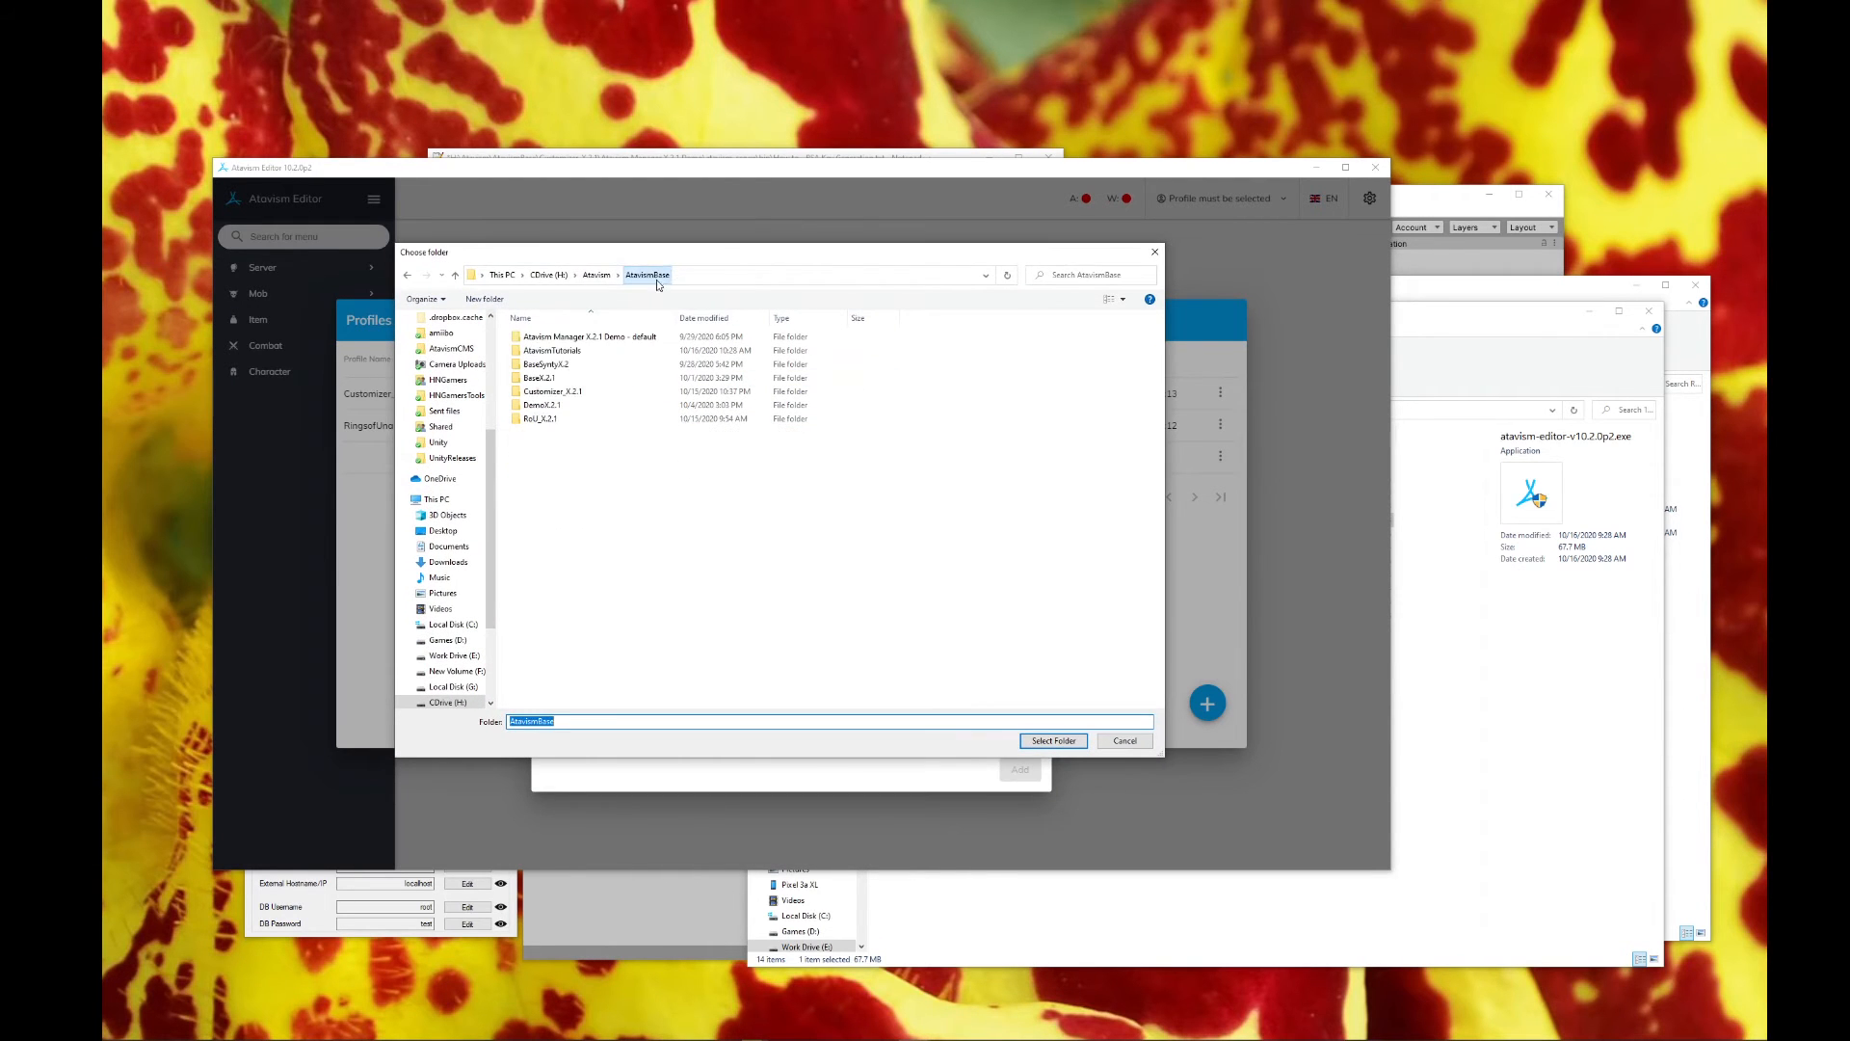
double_click(551, 349)
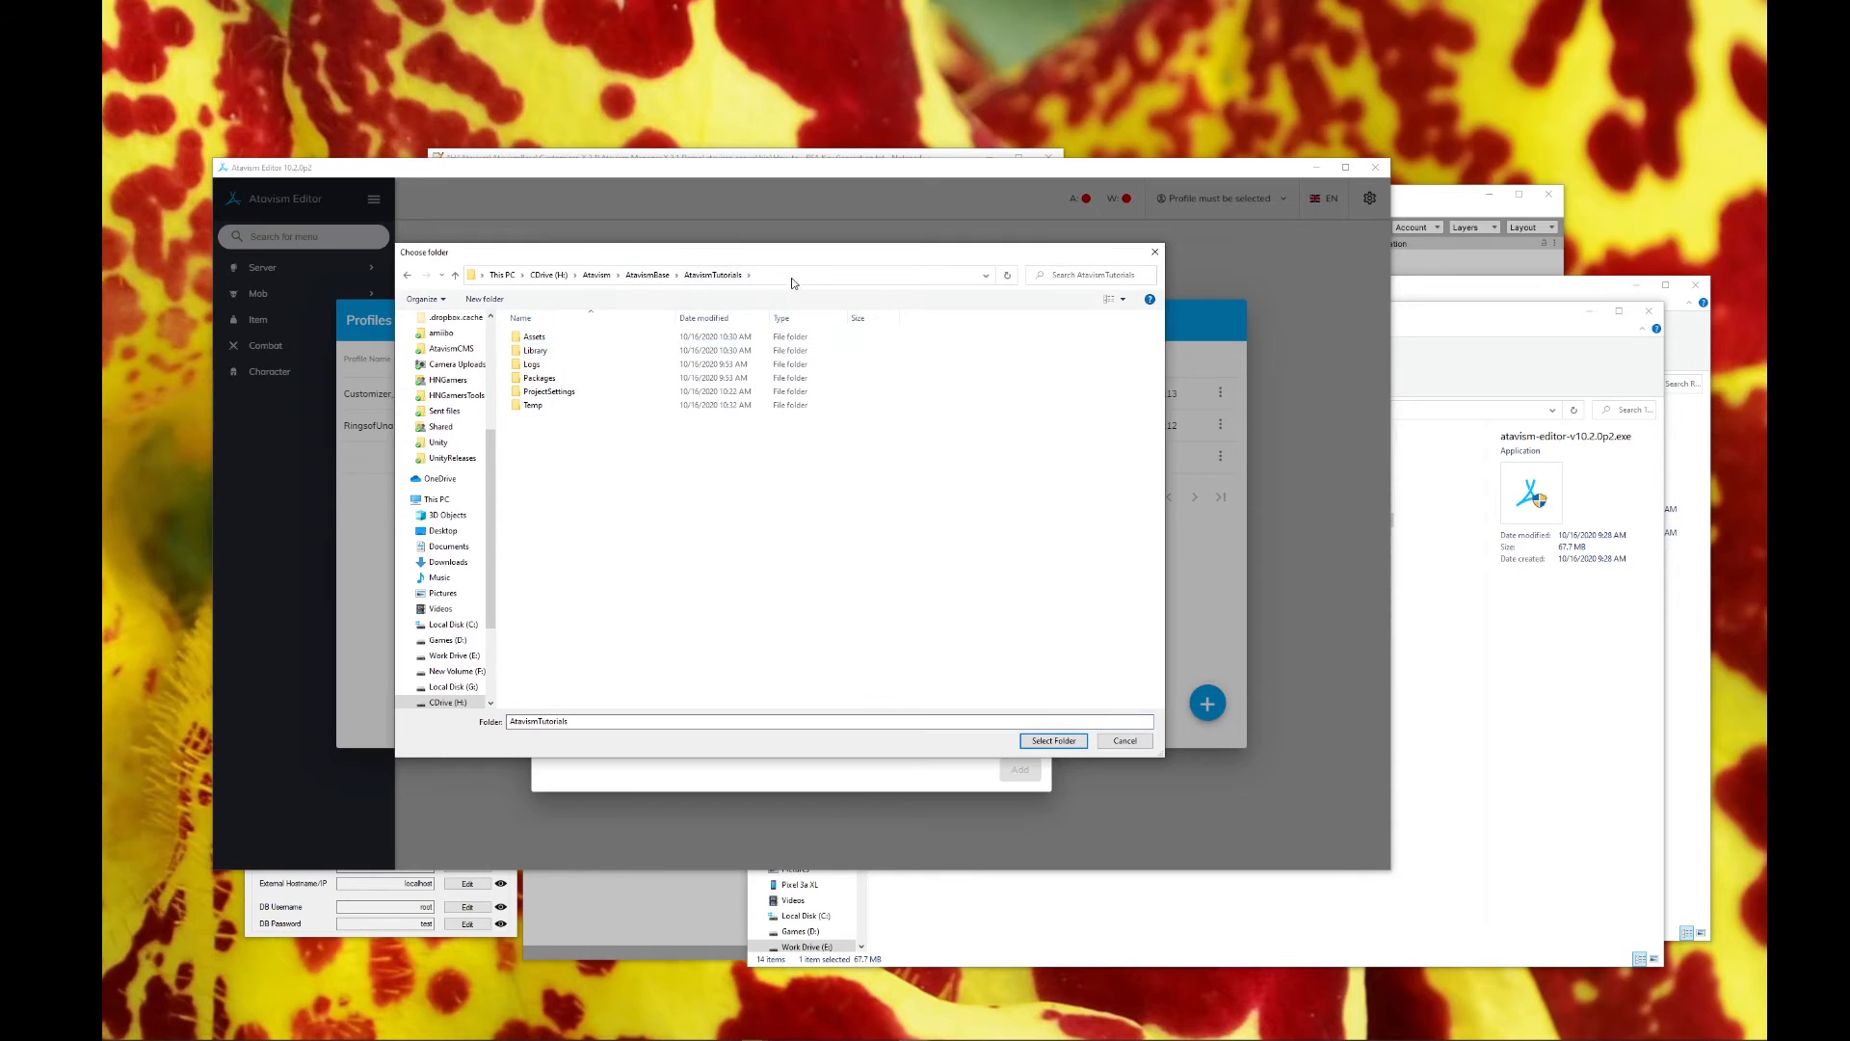
click(1051, 740)
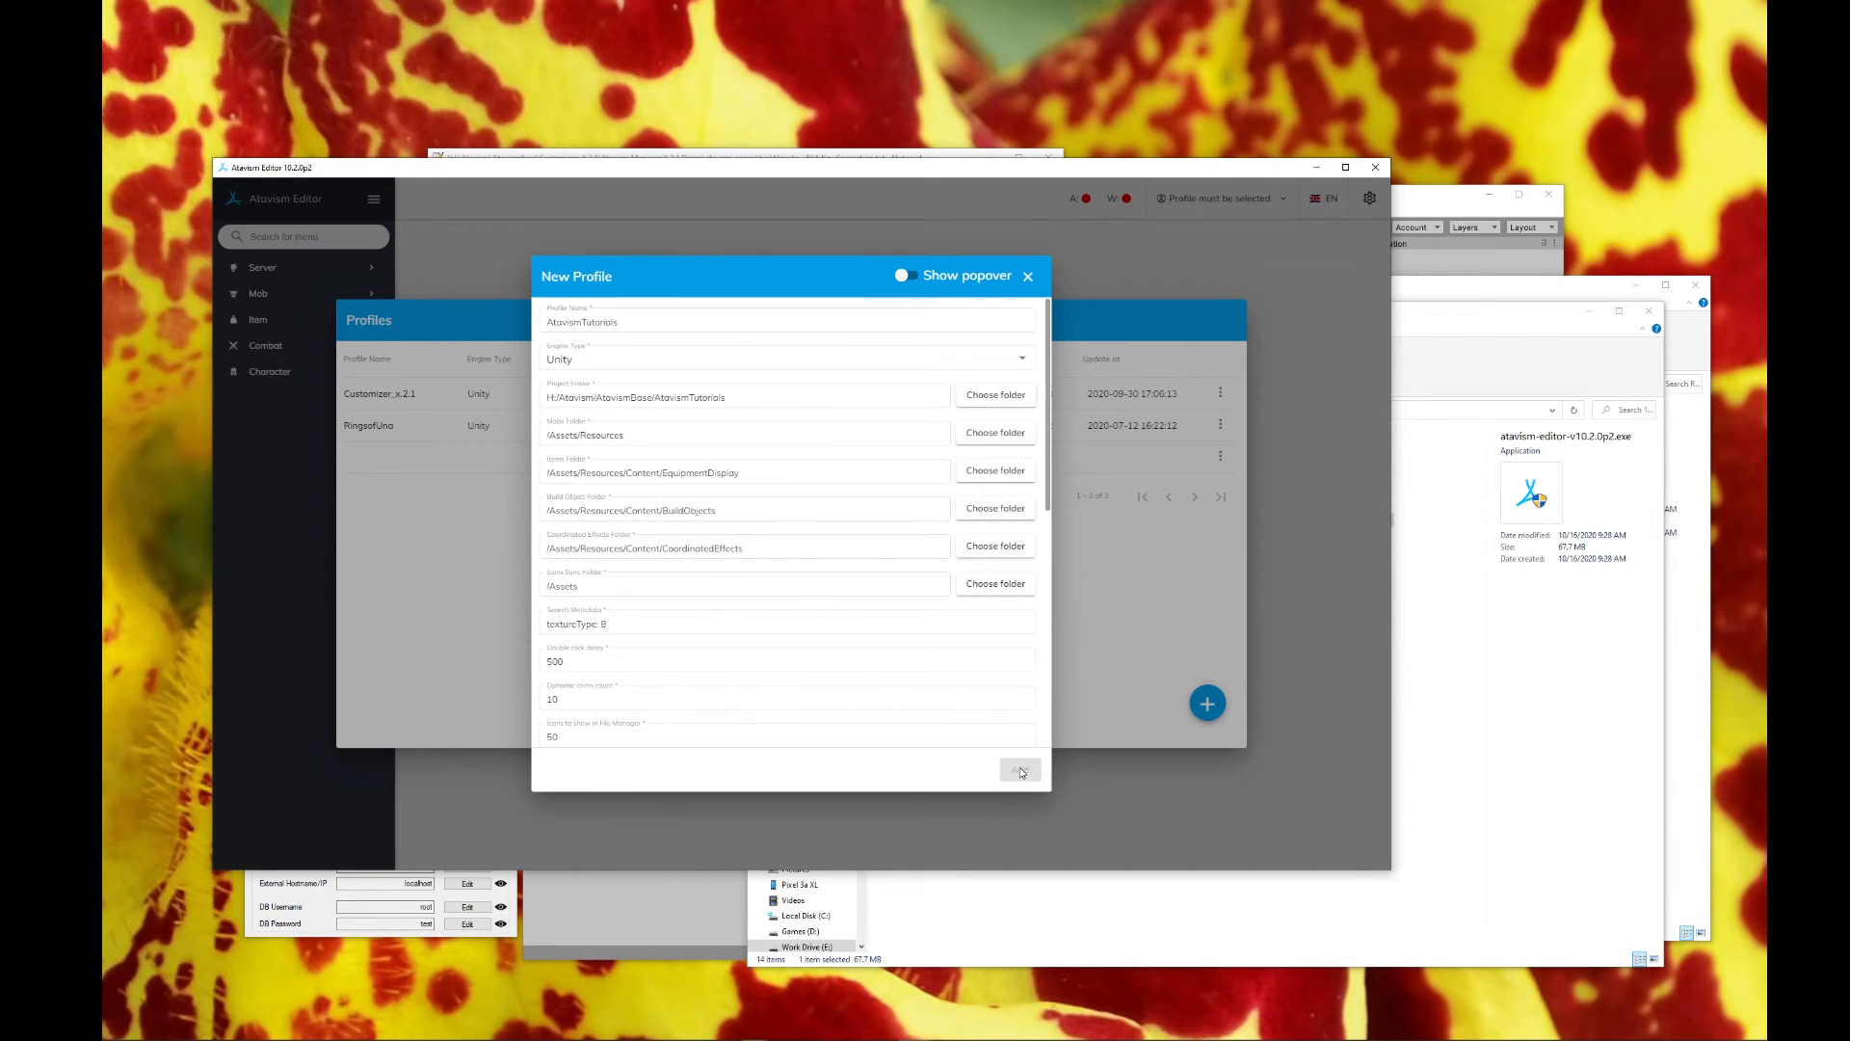
Step: Enter admin database host 127 and port 3306, then add the AtavismTutorials profile
scroll(down, 3)
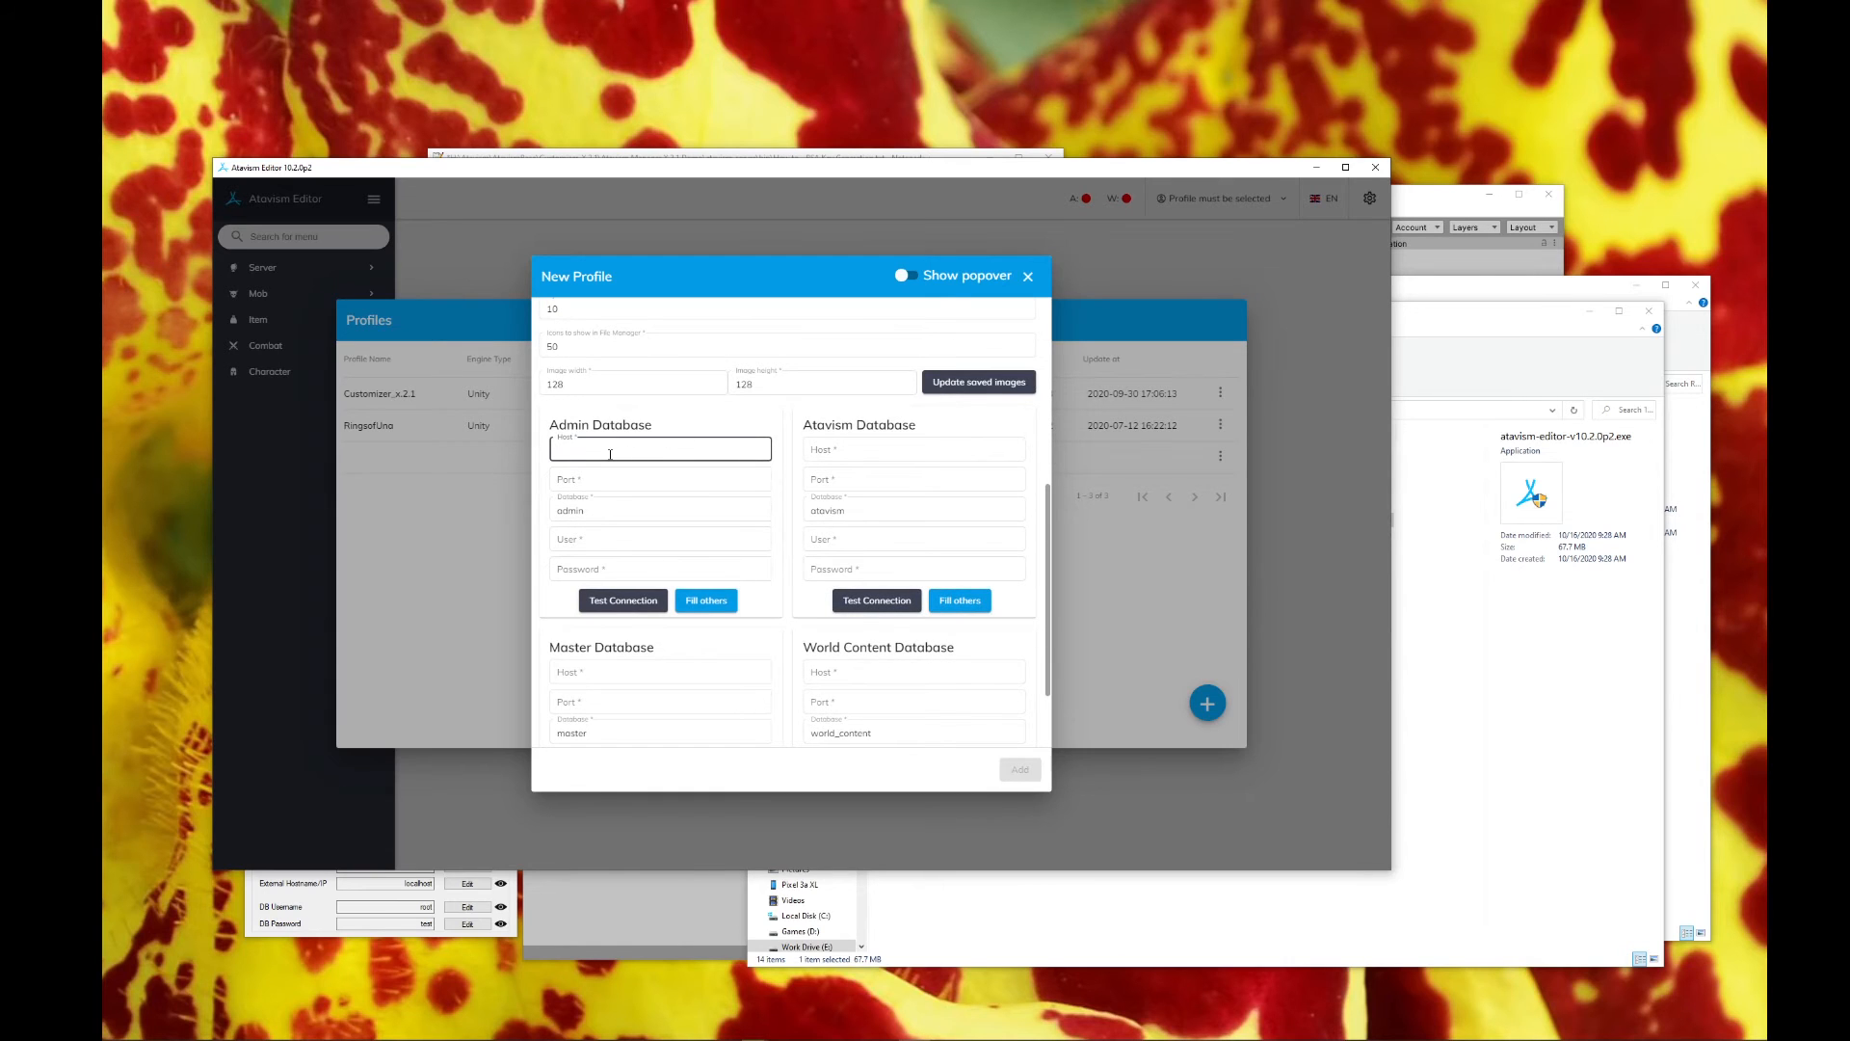
text(127.0.0.1)
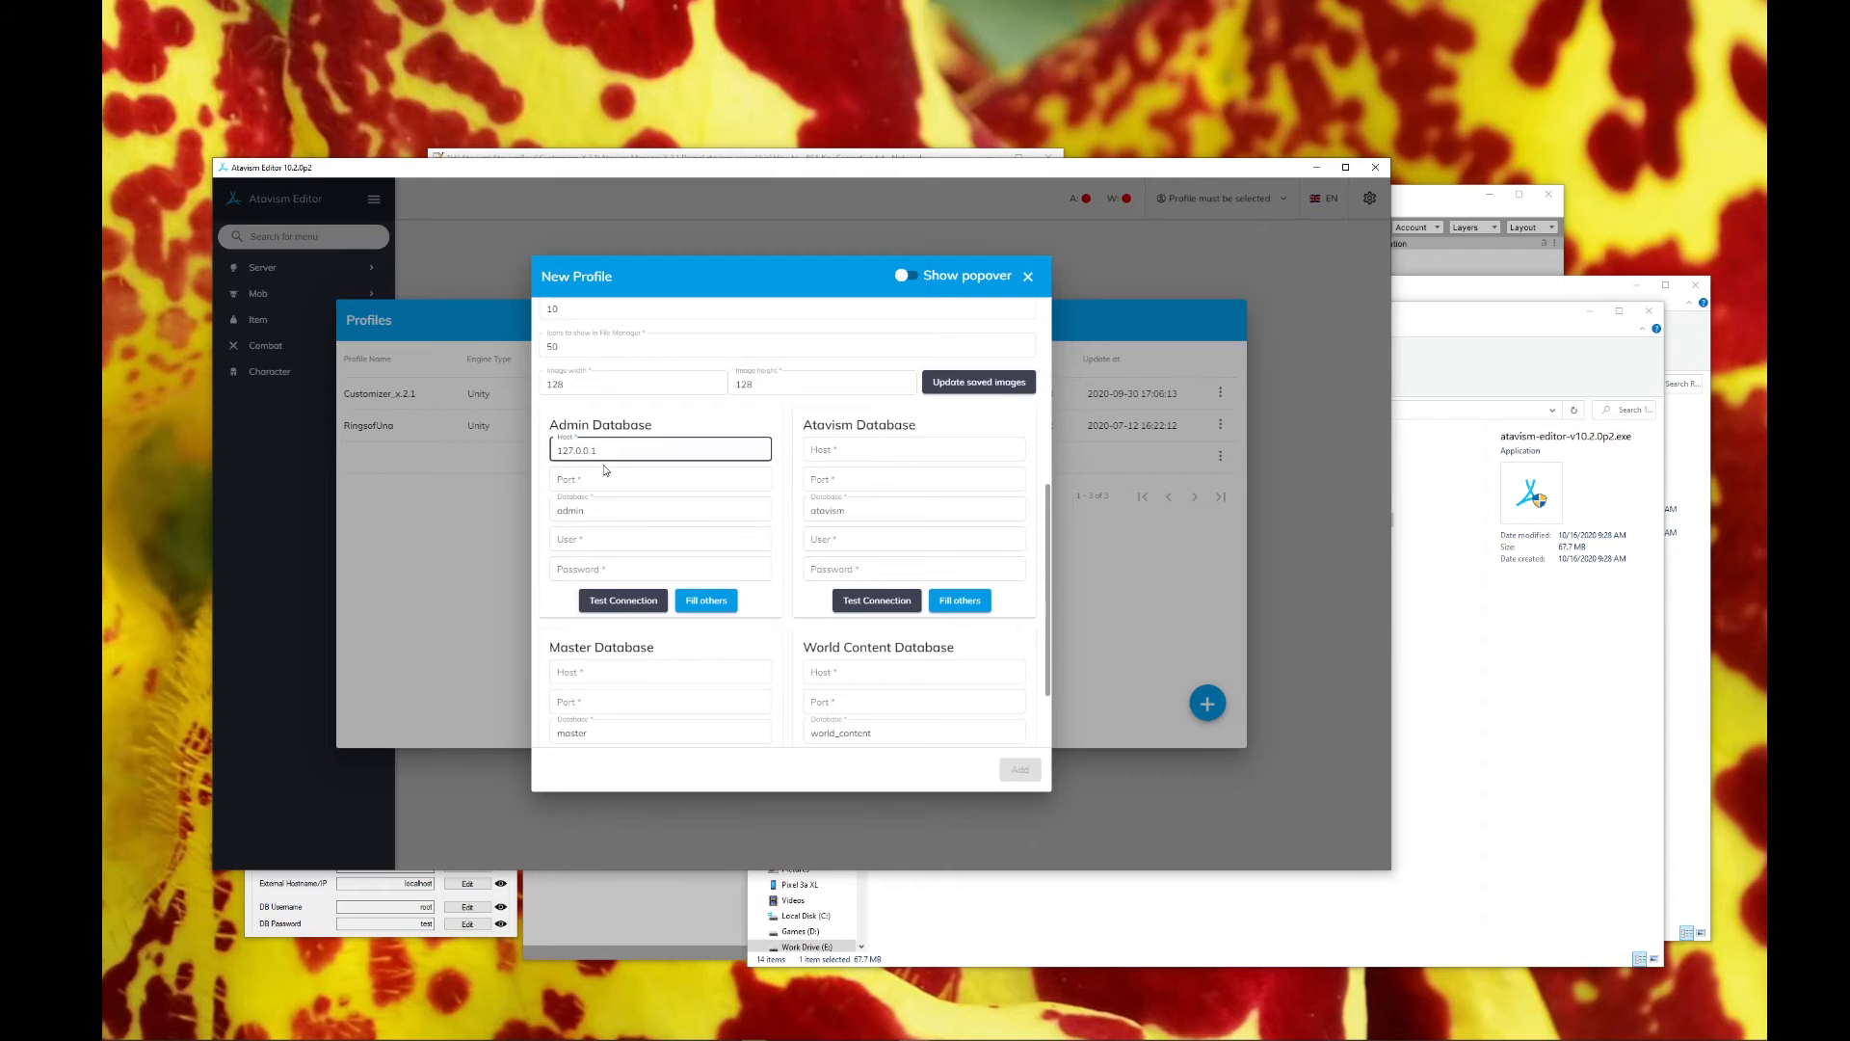
text(3306)
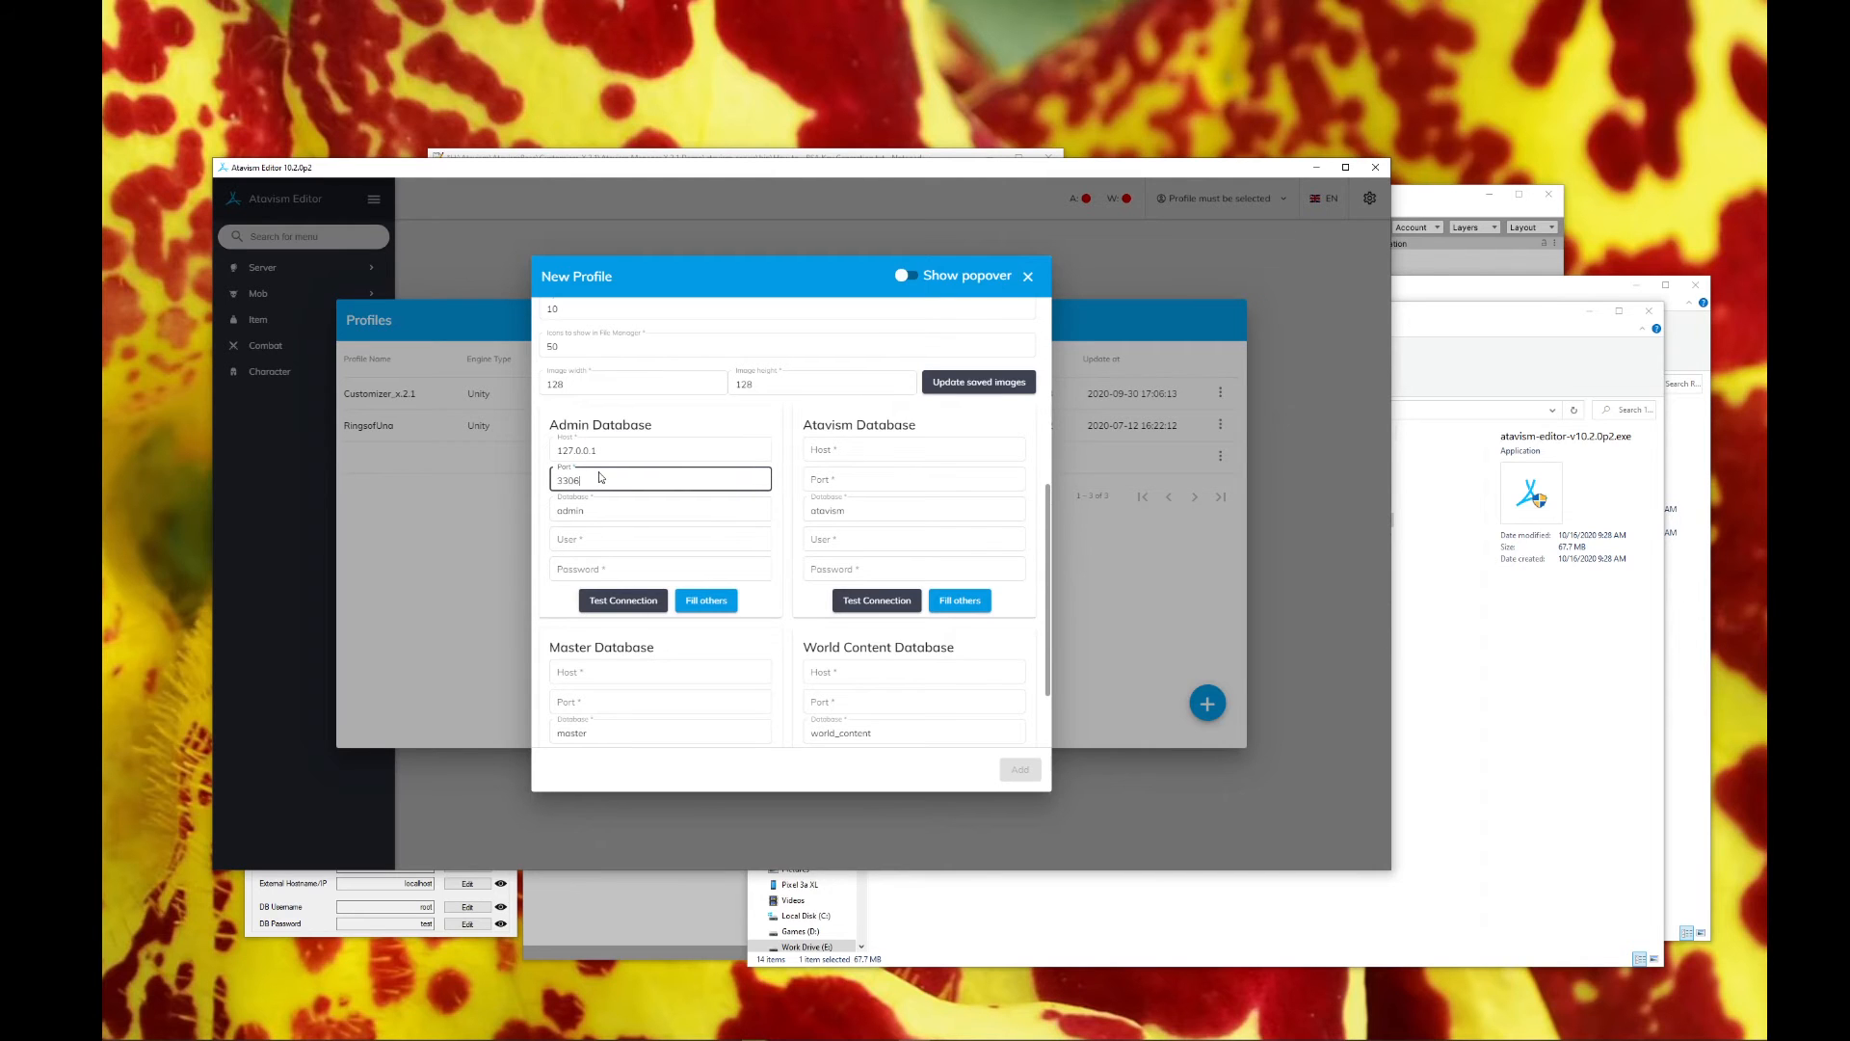
click(704, 600)
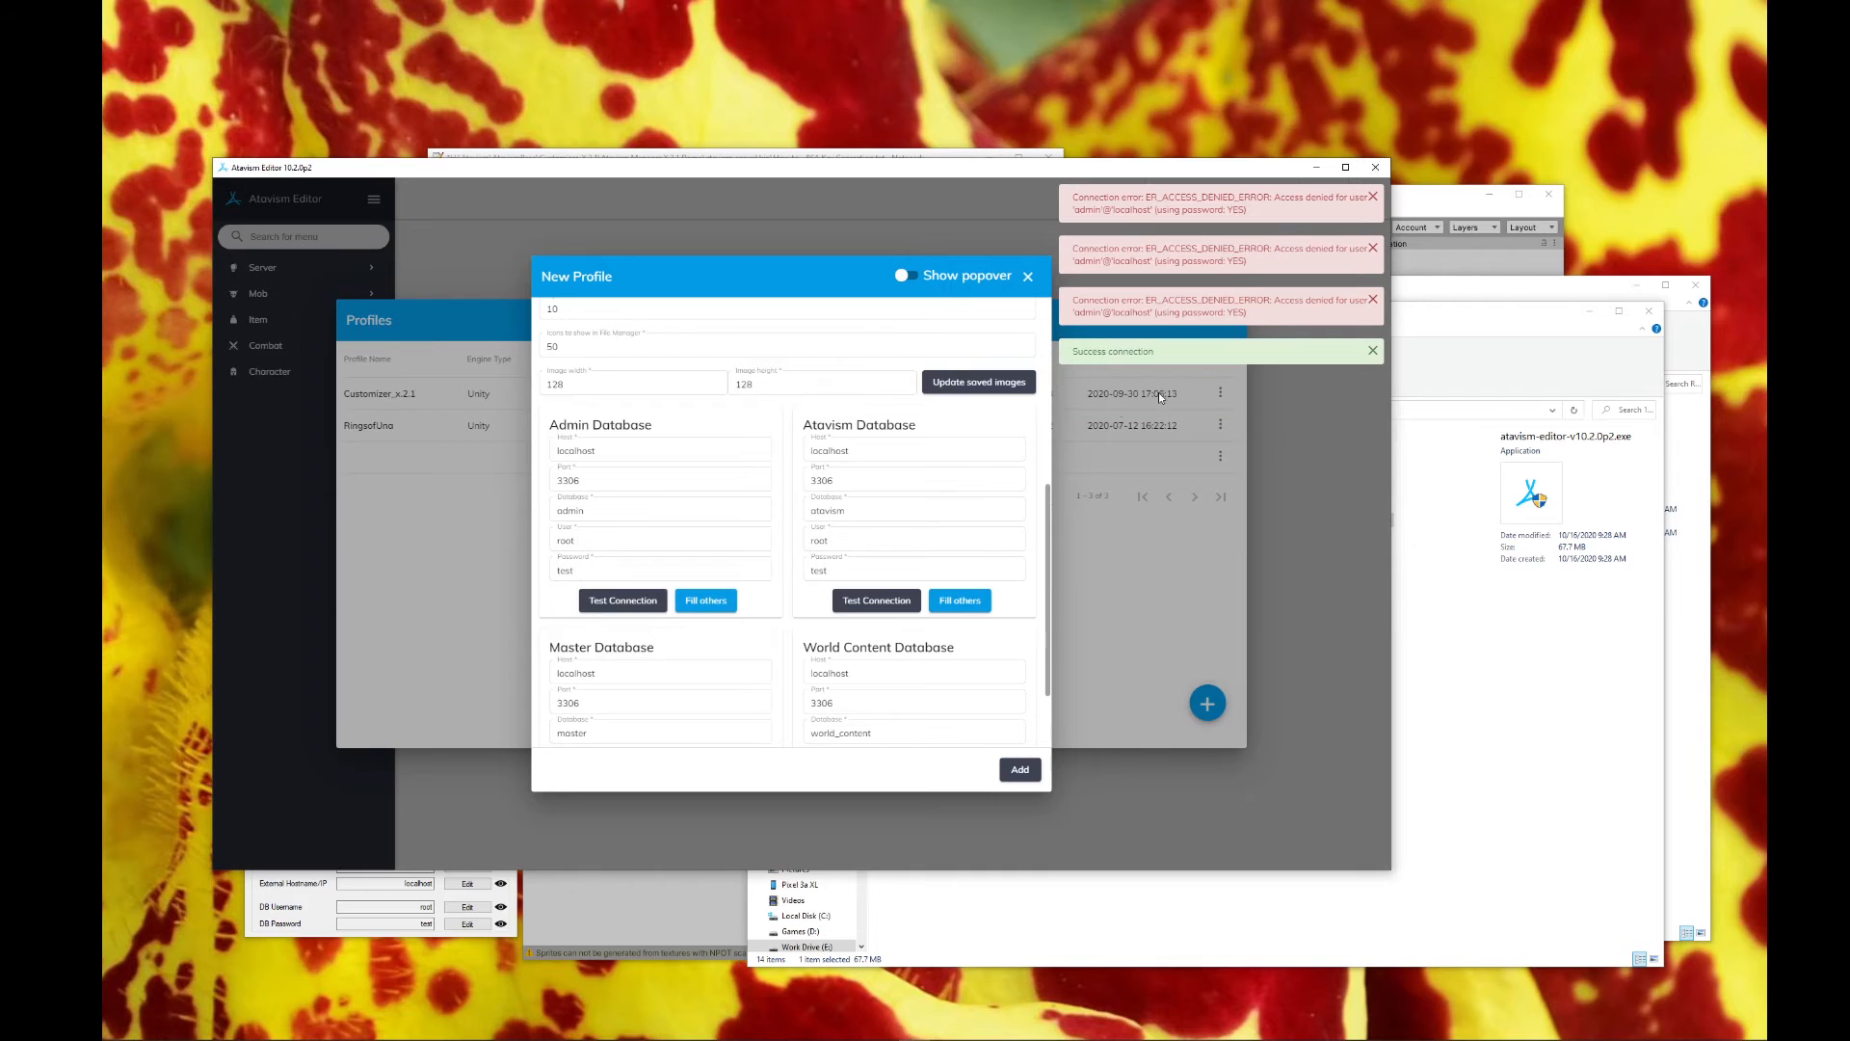
click(1025, 275)
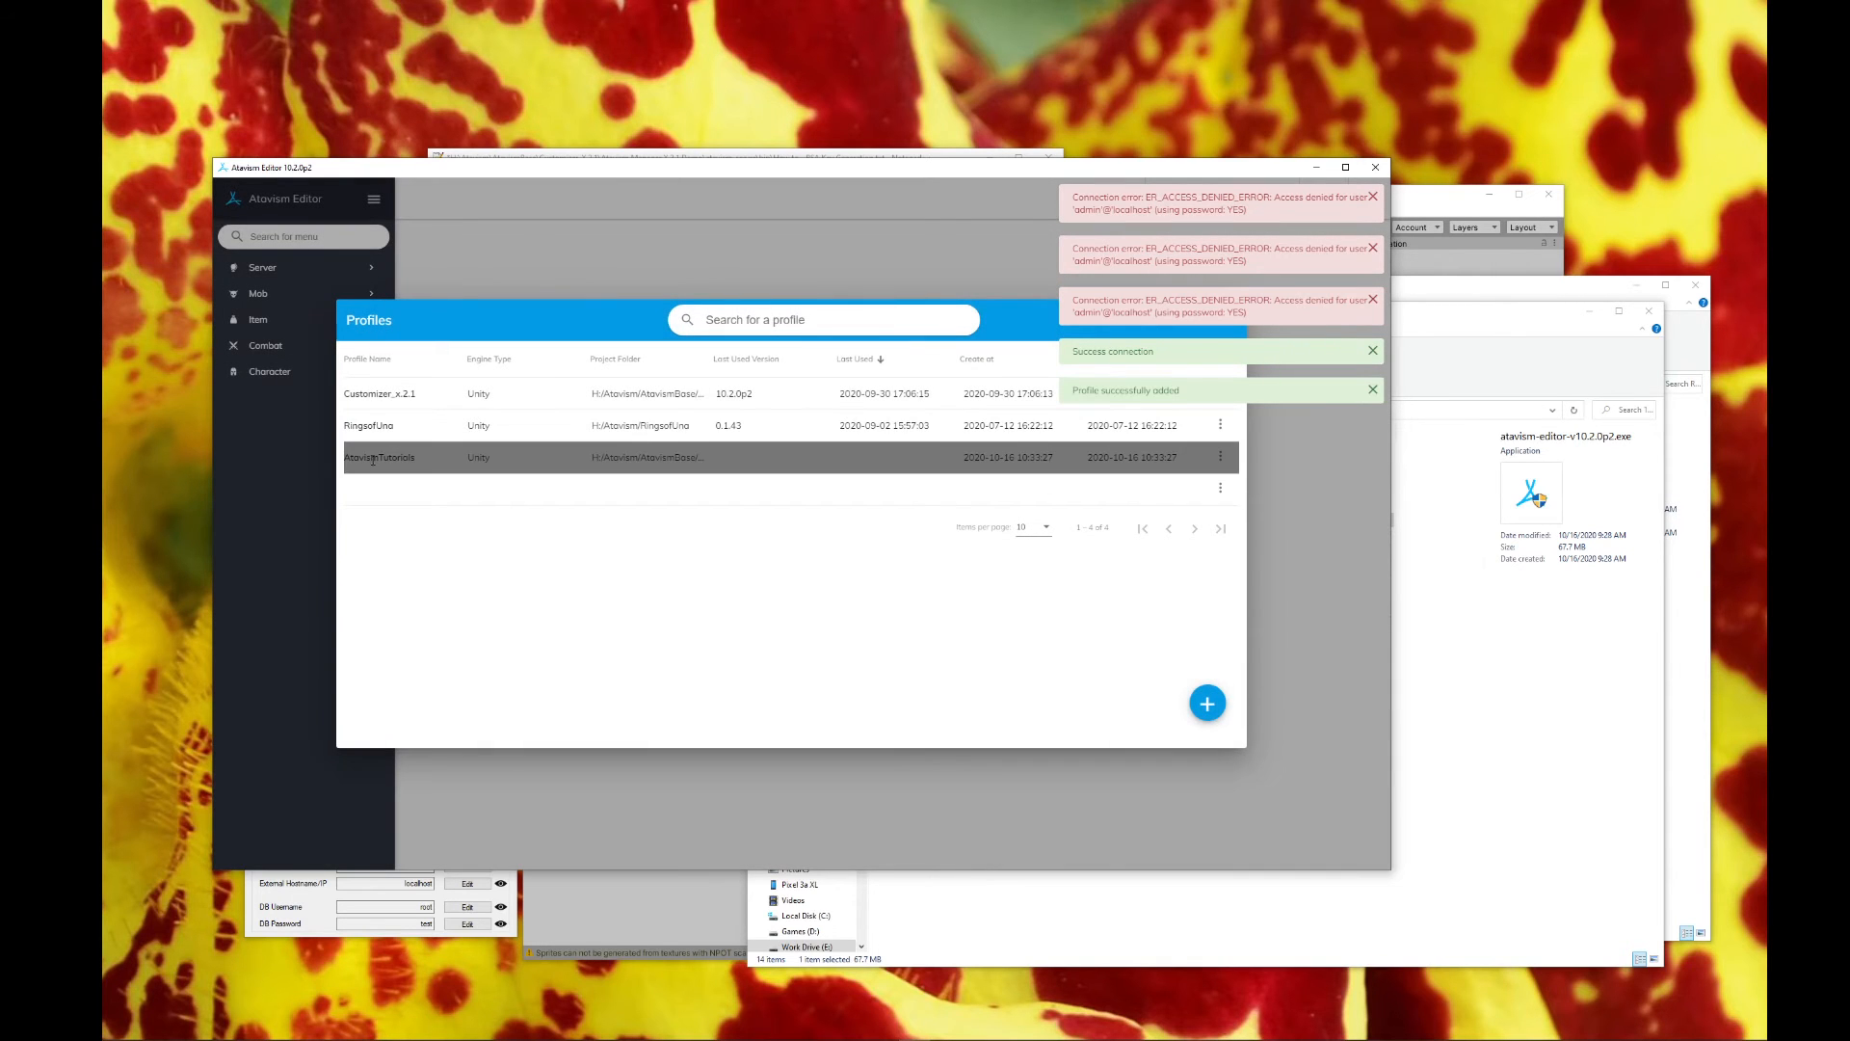
Step: Load the AtavismTutorials profile and open its Database actions and option choices pages
click(380, 457)
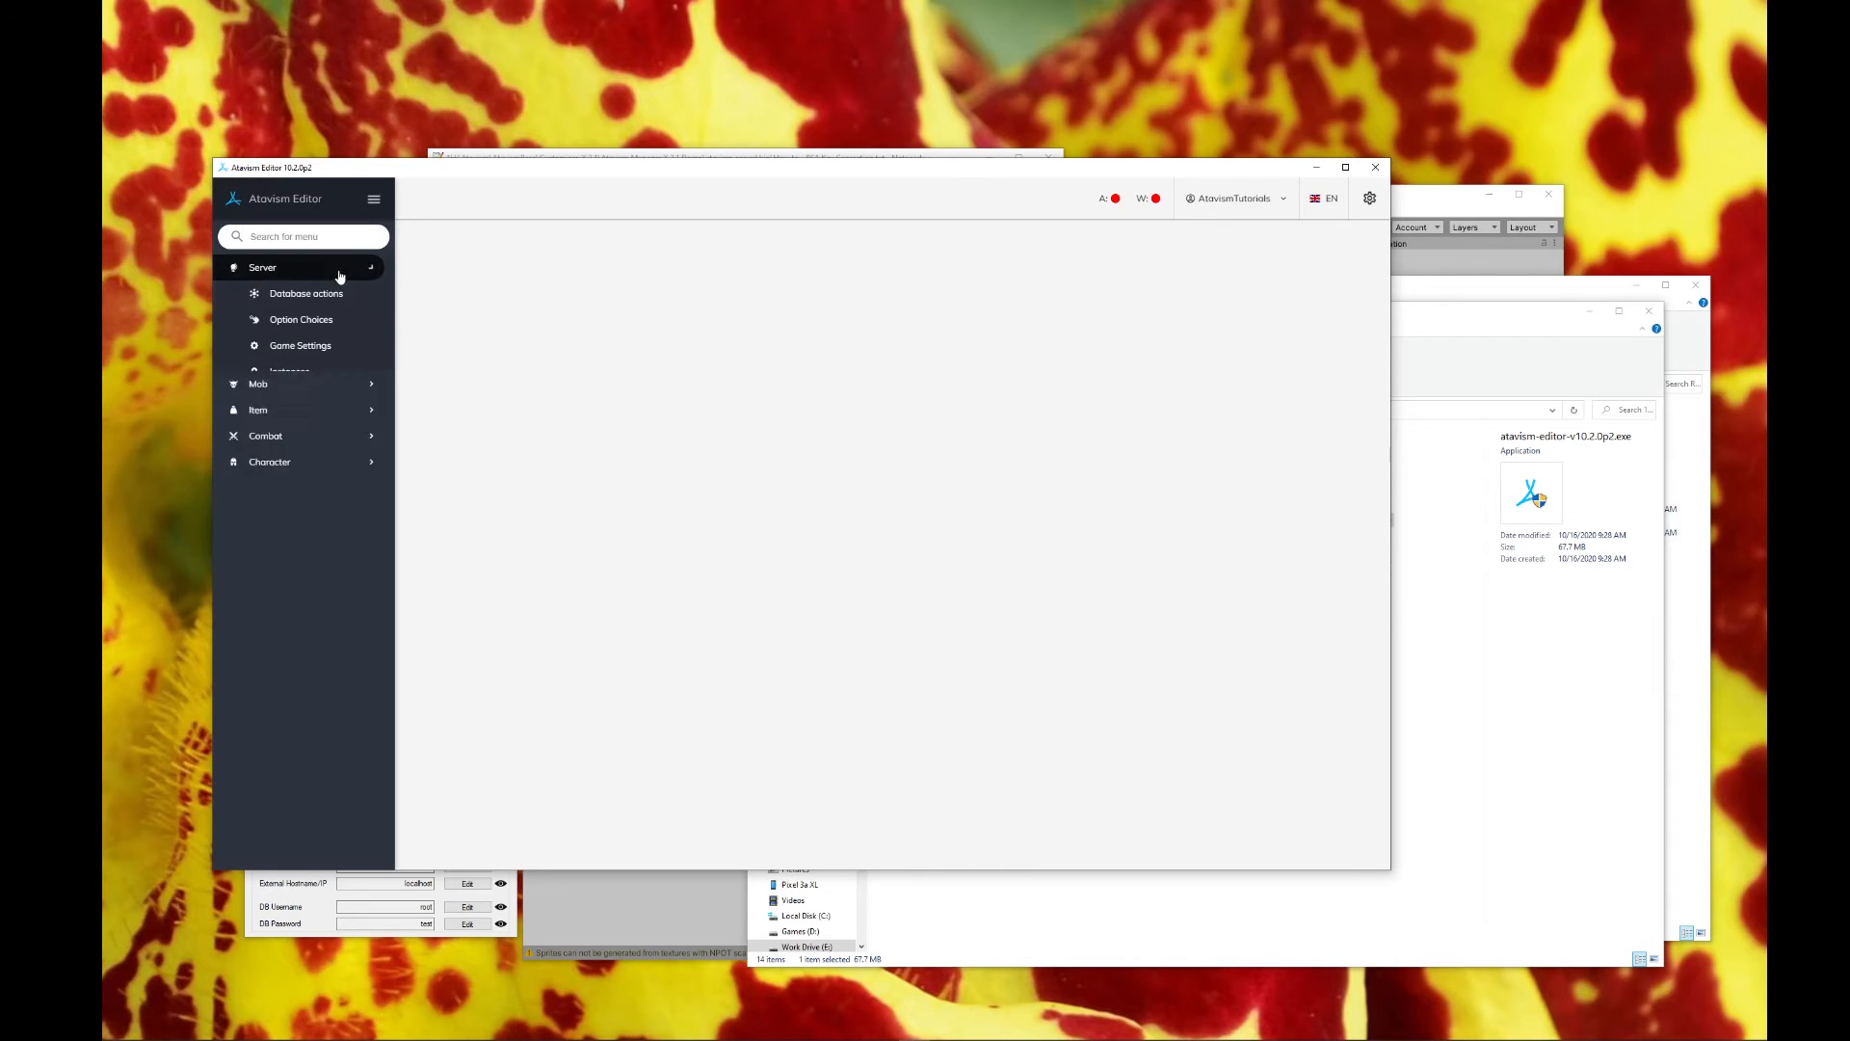
click(305, 293)
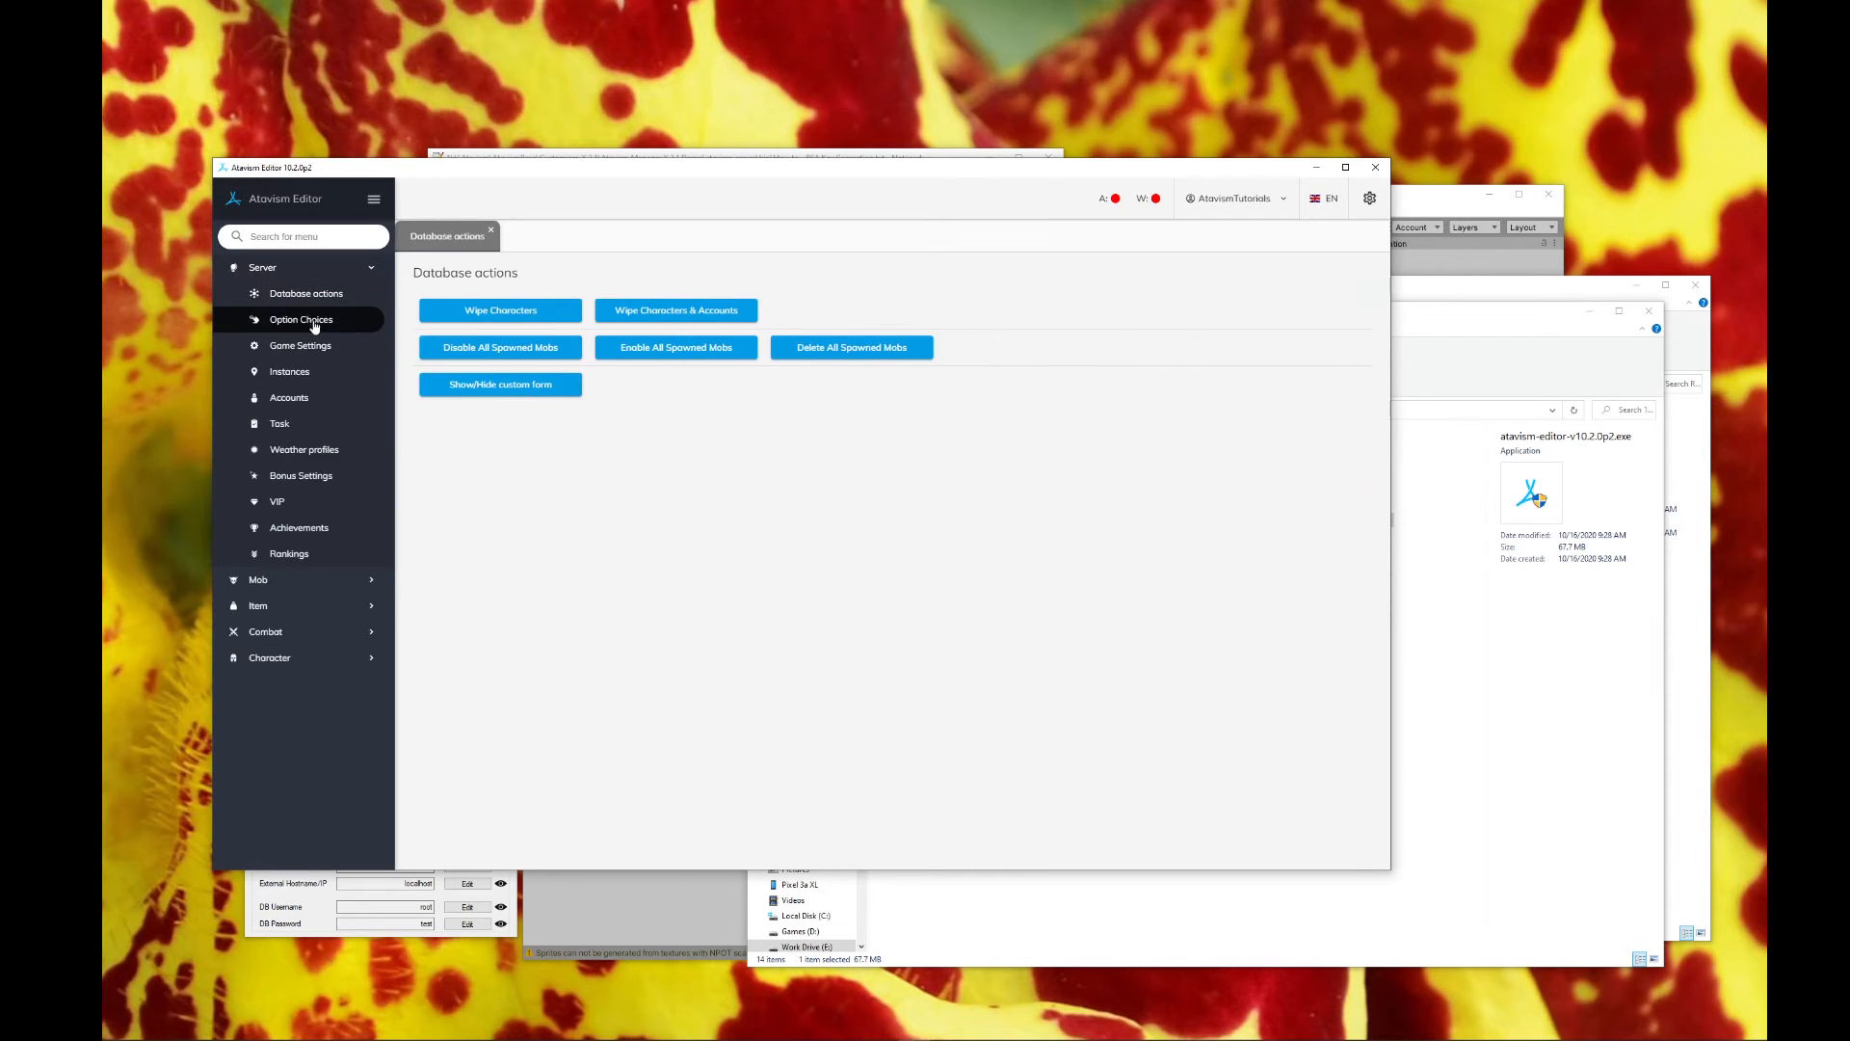
click(301, 319)
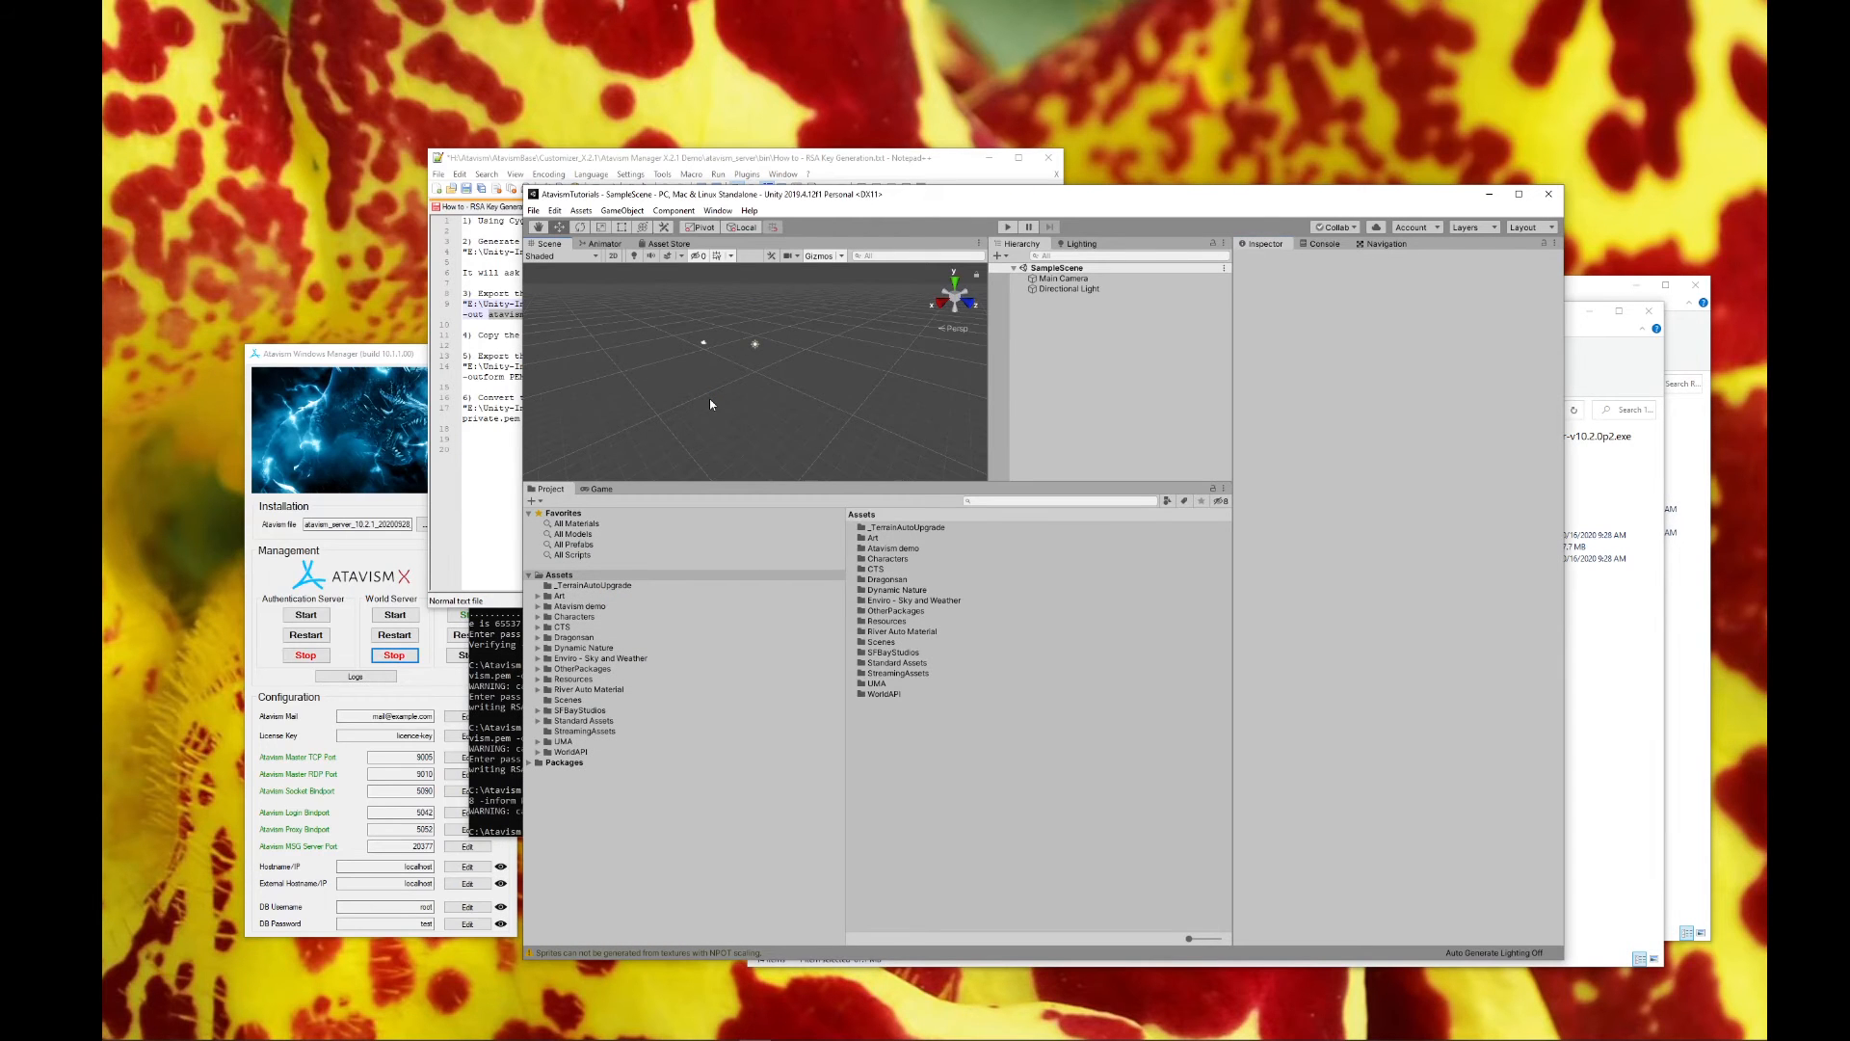
Step: Point the Atavism Editor databases at 127.0.0.1 port 3306 and set the content database password
click(717, 210)
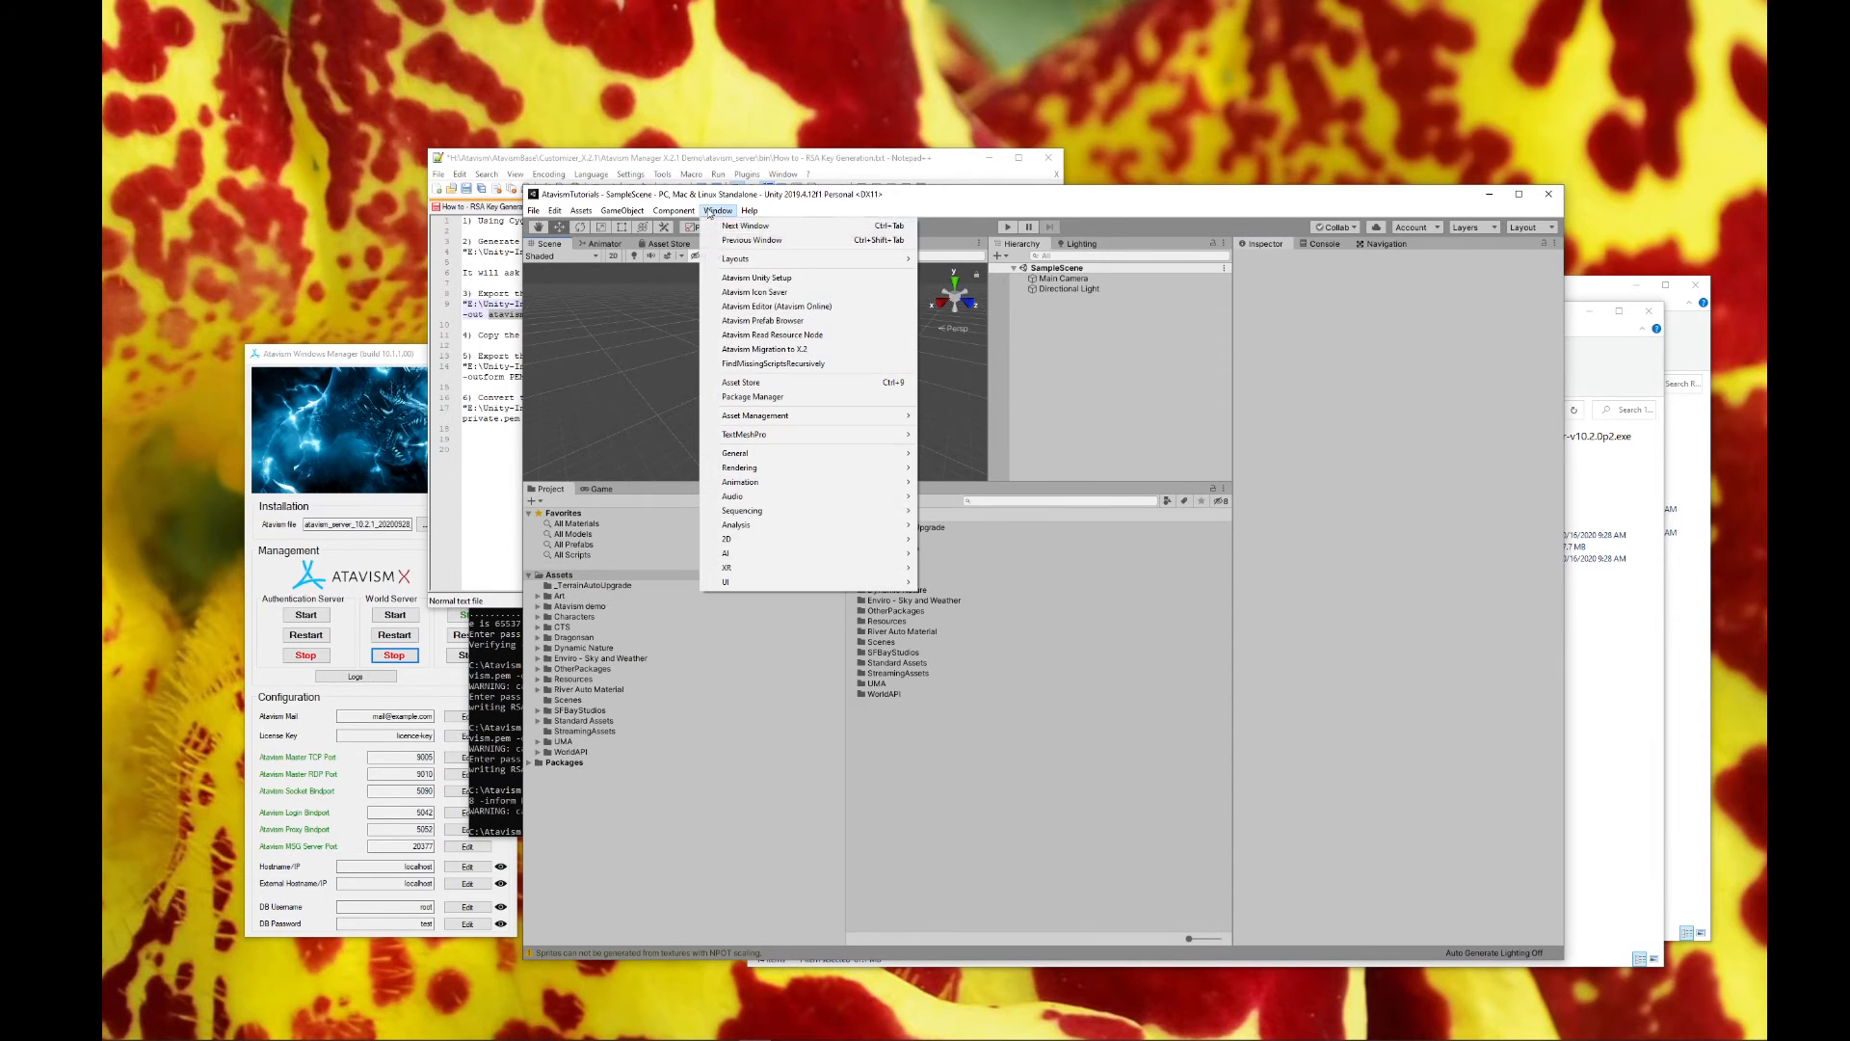
mouse_move(773, 335)
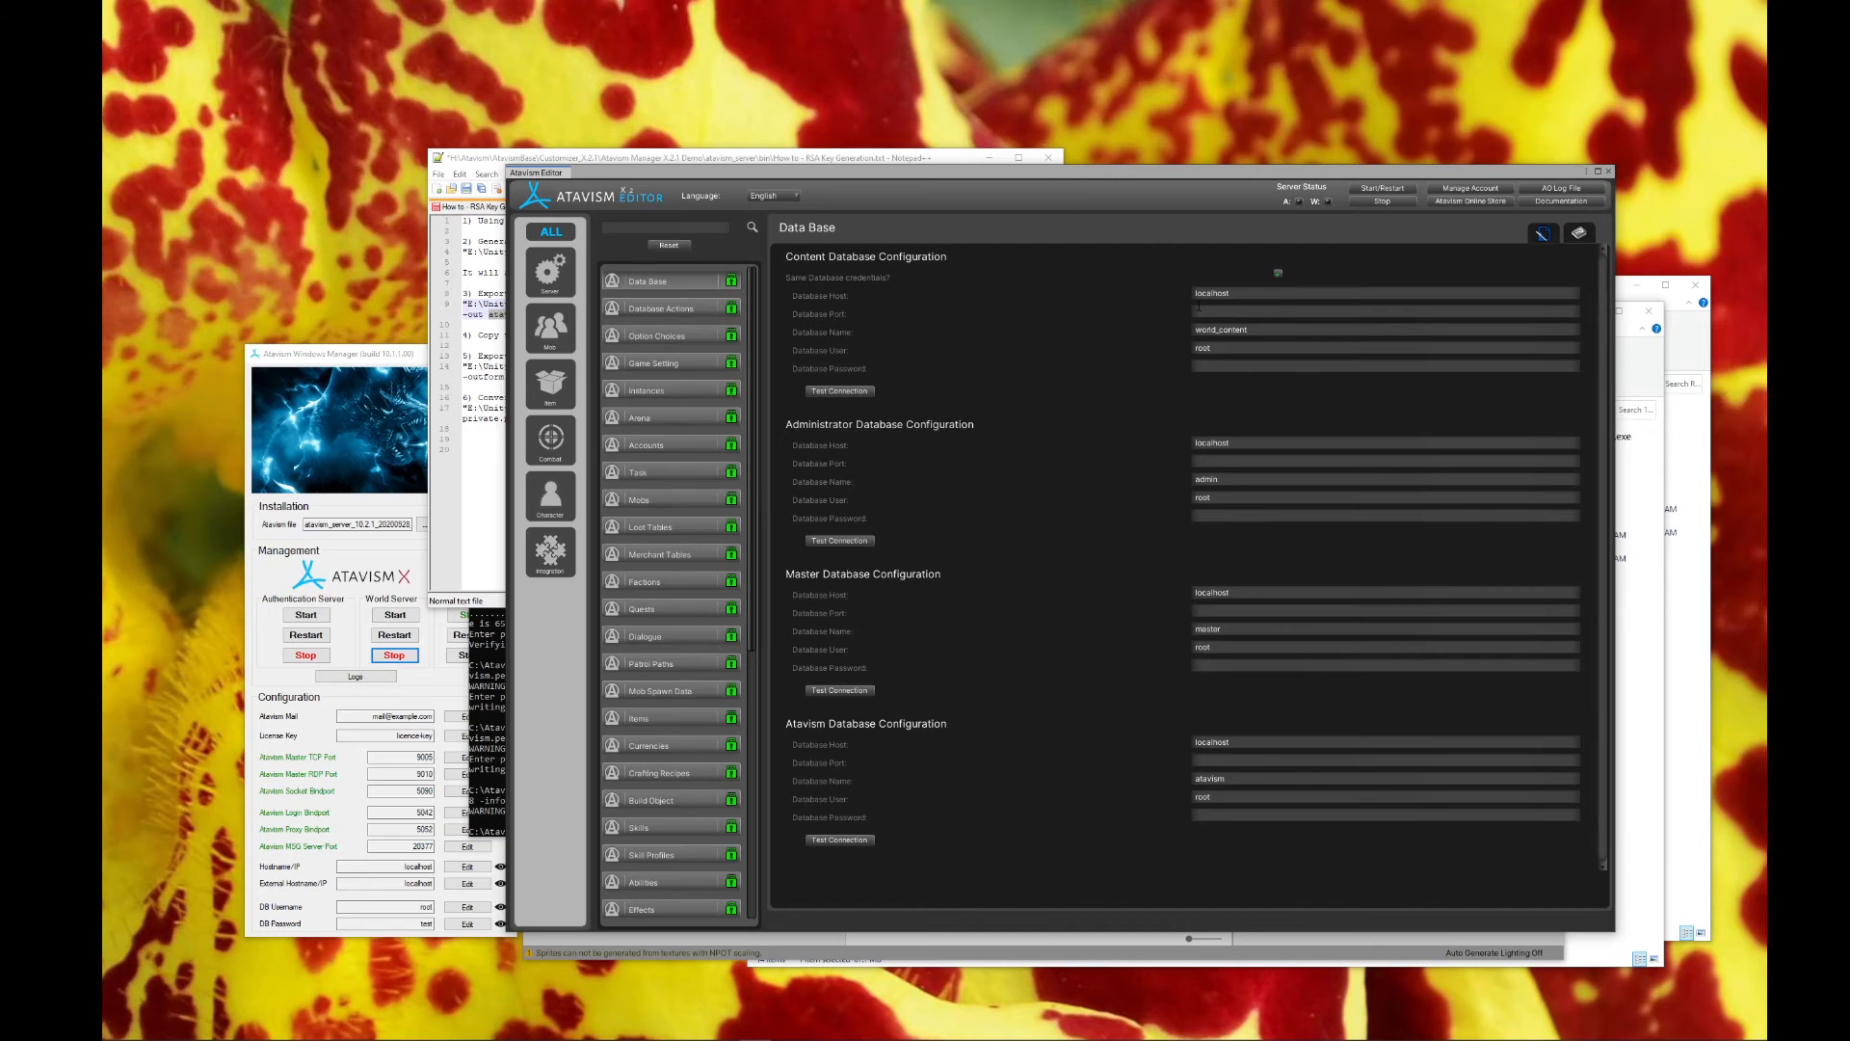
text(3306)
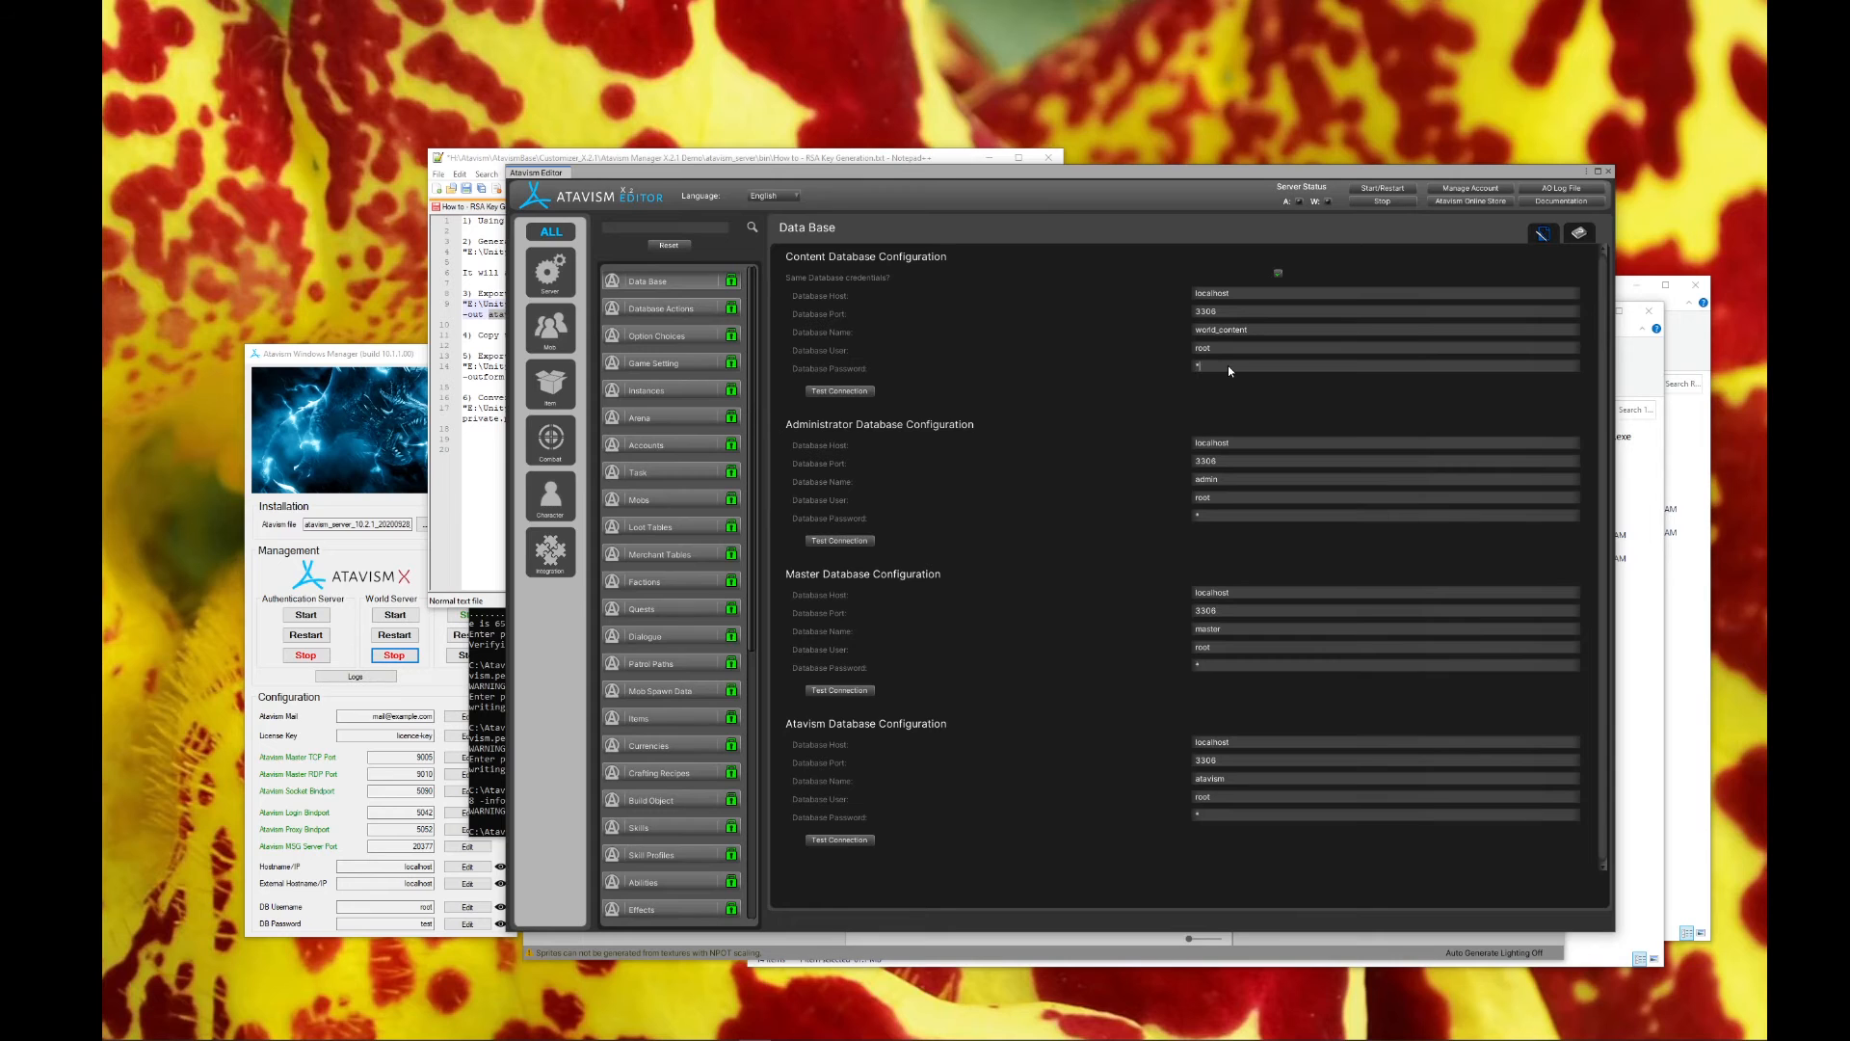
click(839, 390)
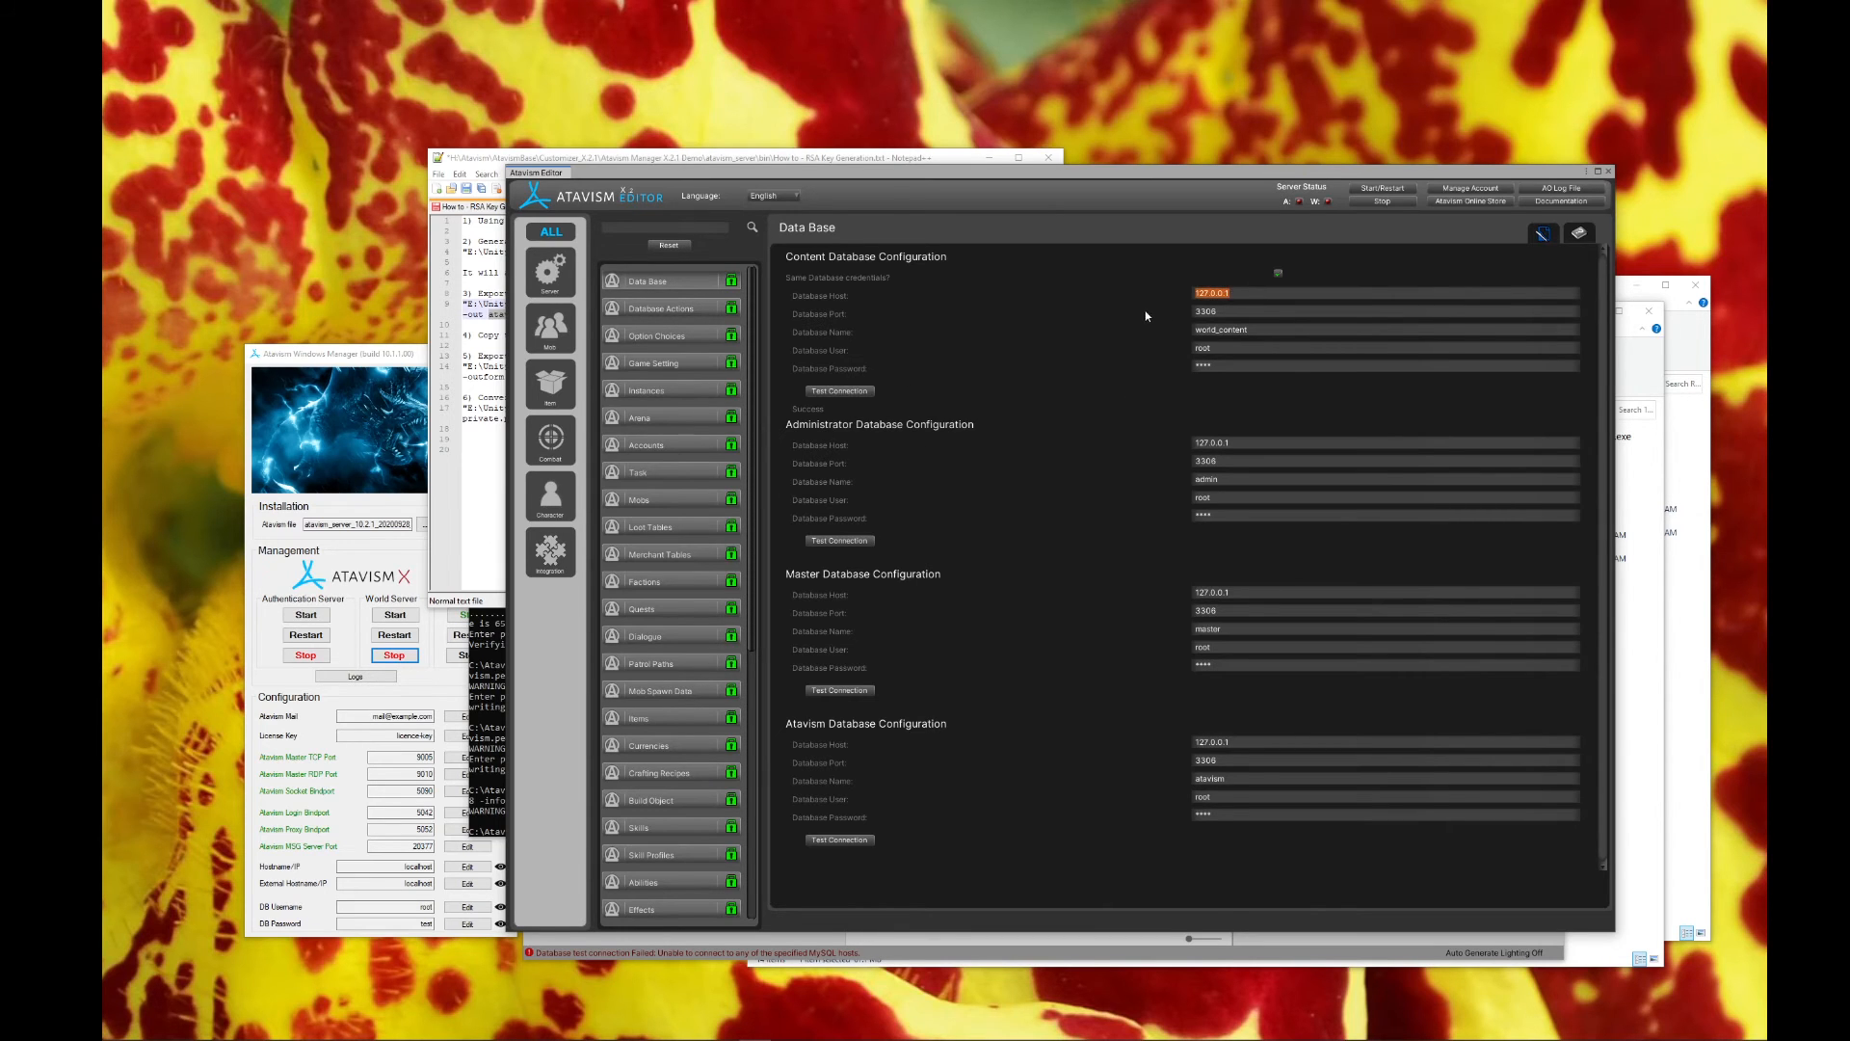
mouse_move(1231, 379)
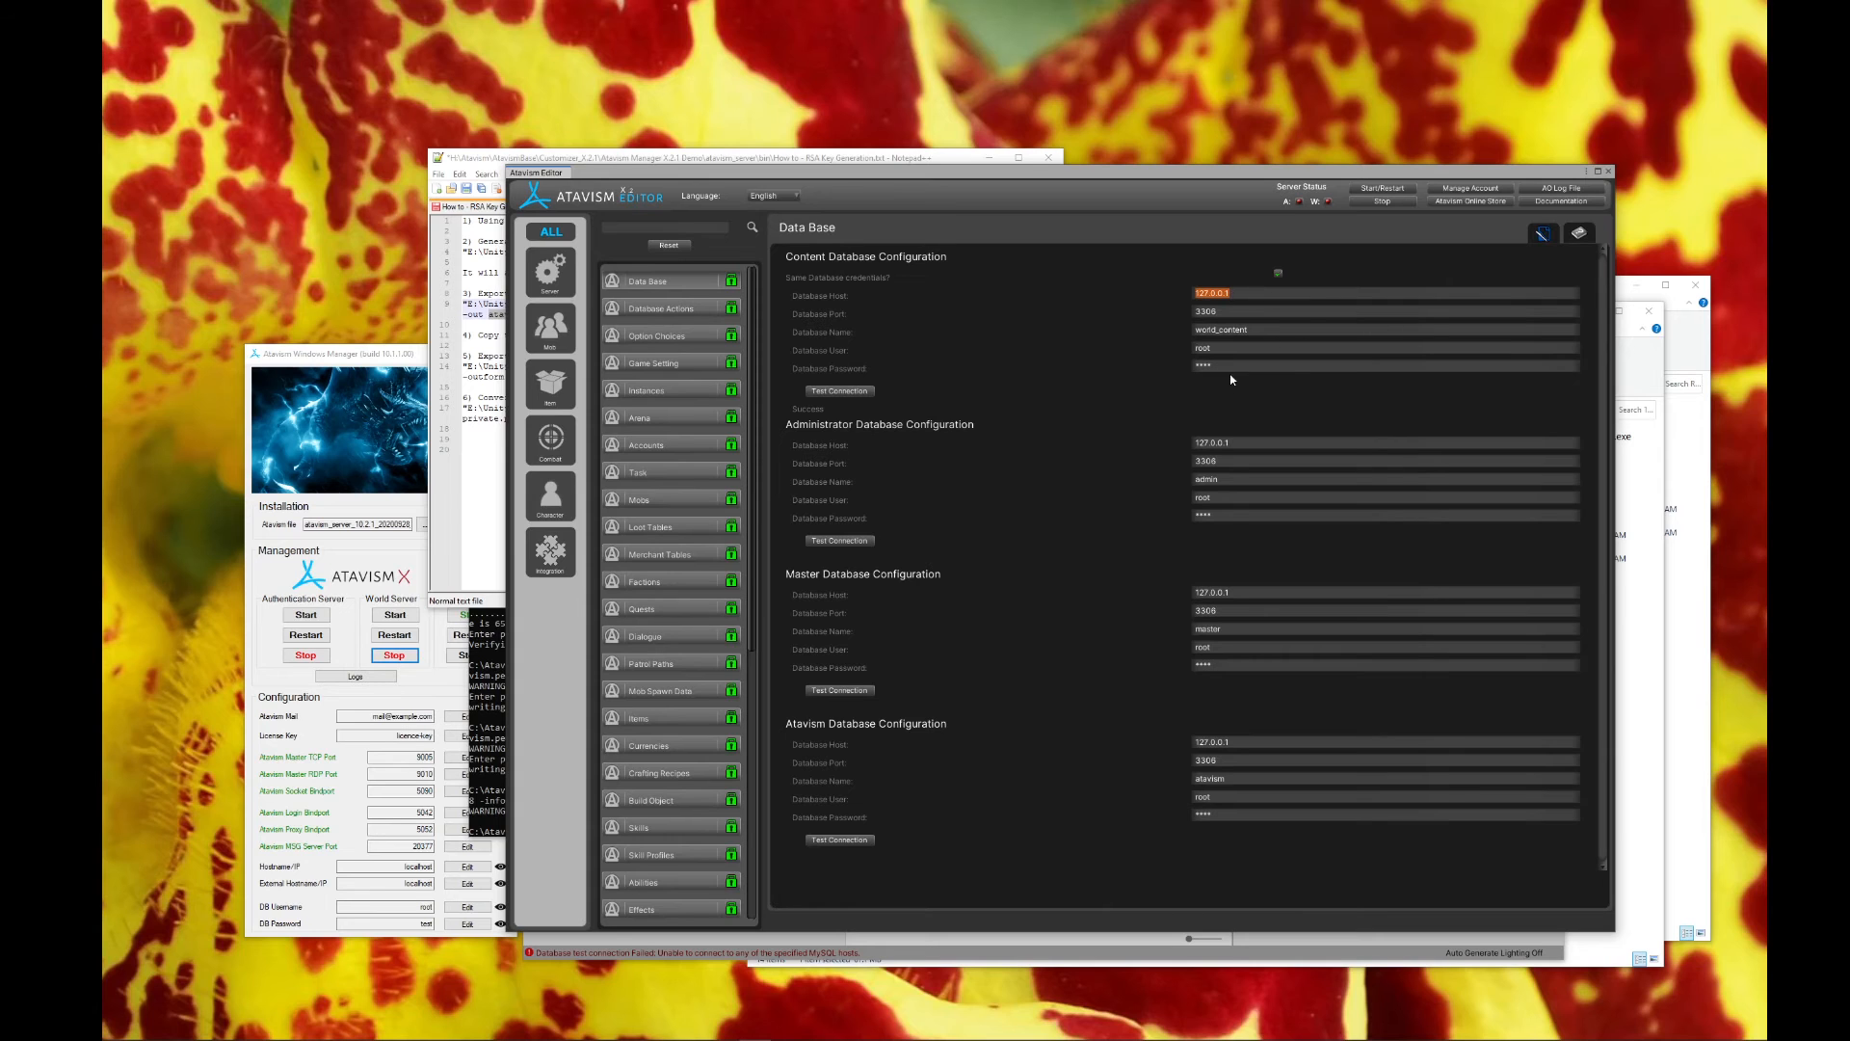
mouse_move(1210, 856)
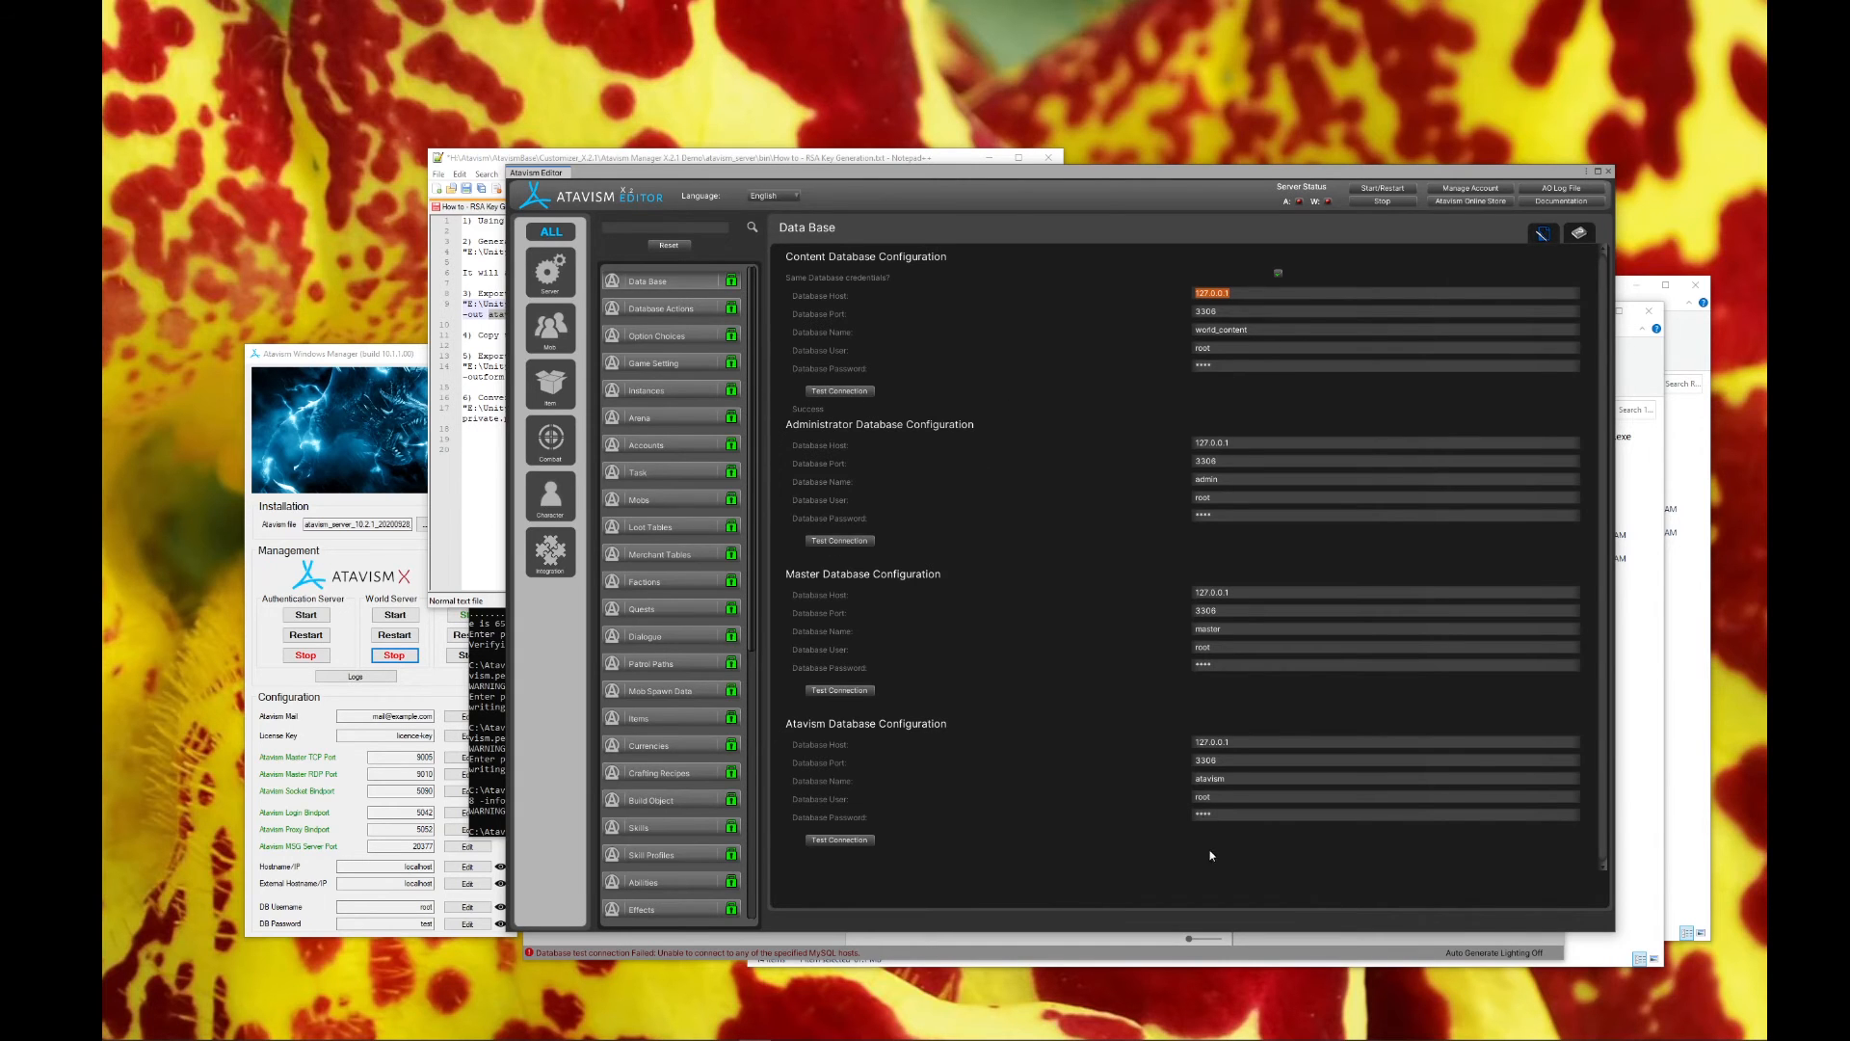
Step: Open Player Character Setup from the Character settings category
click(551, 496)
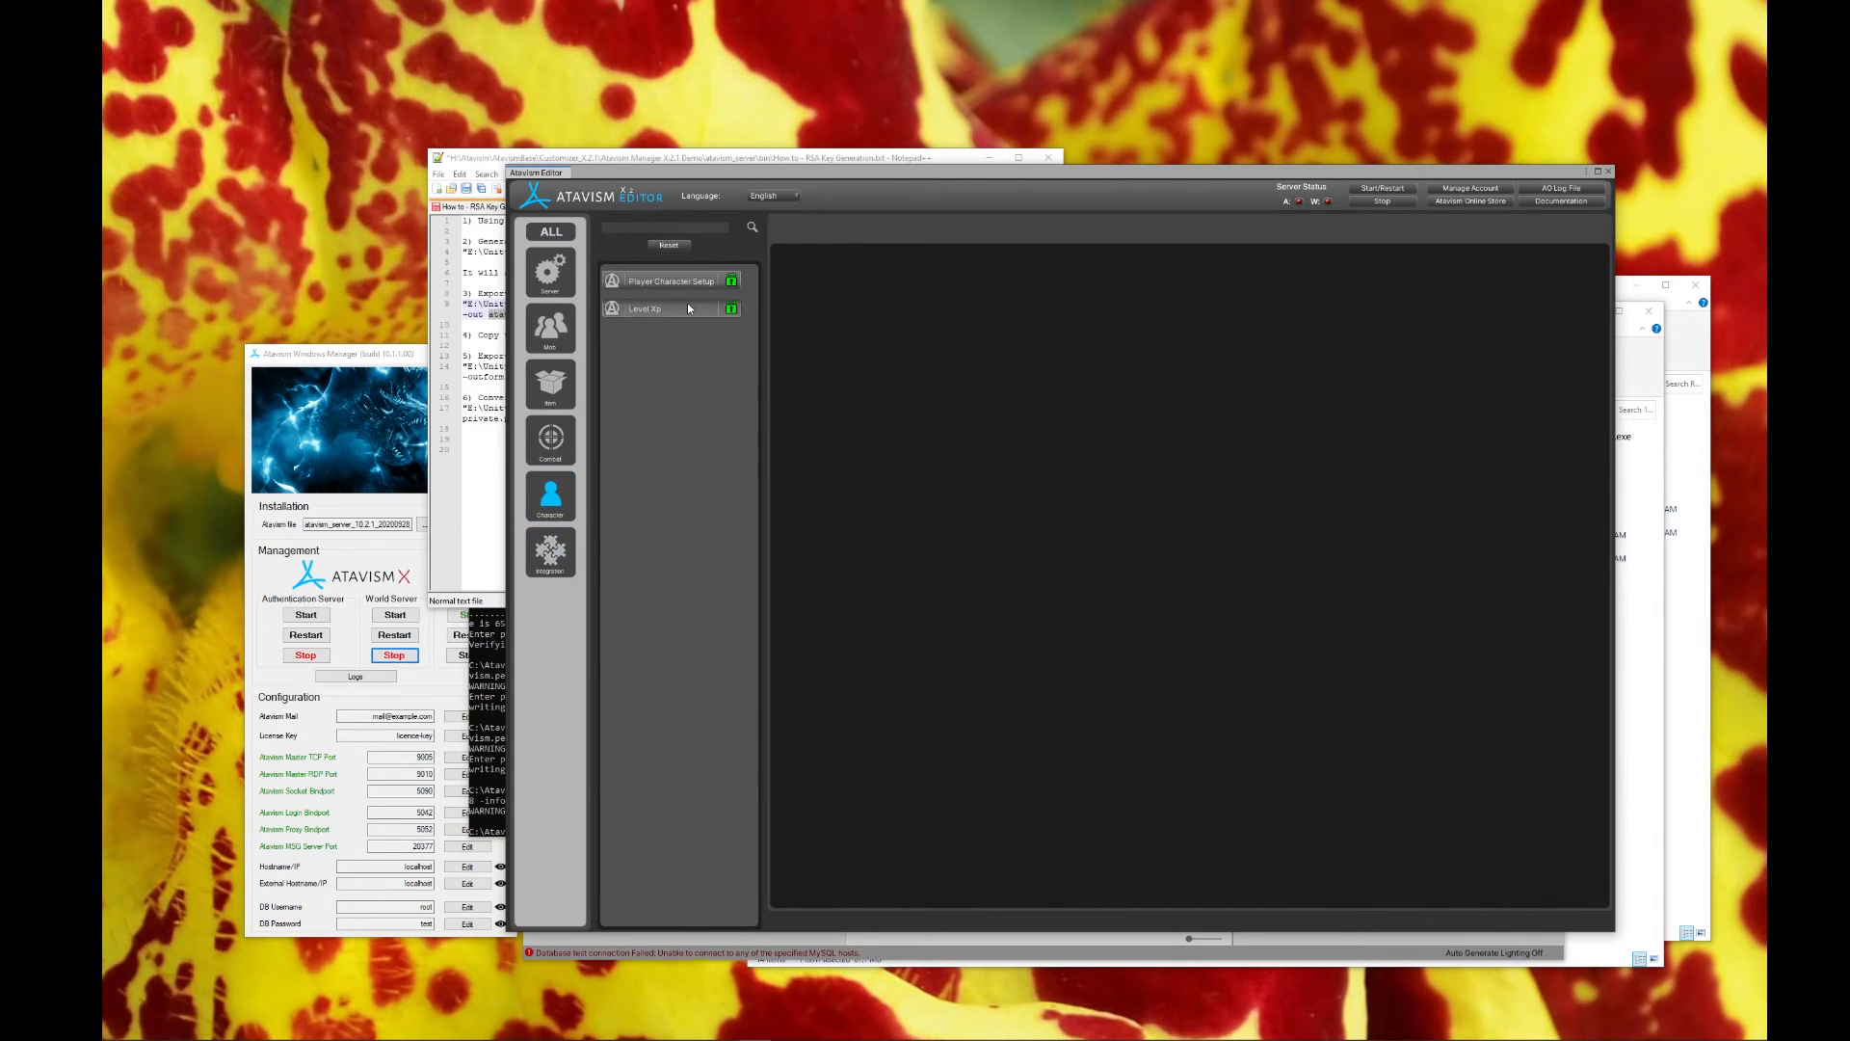
click(671, 281)
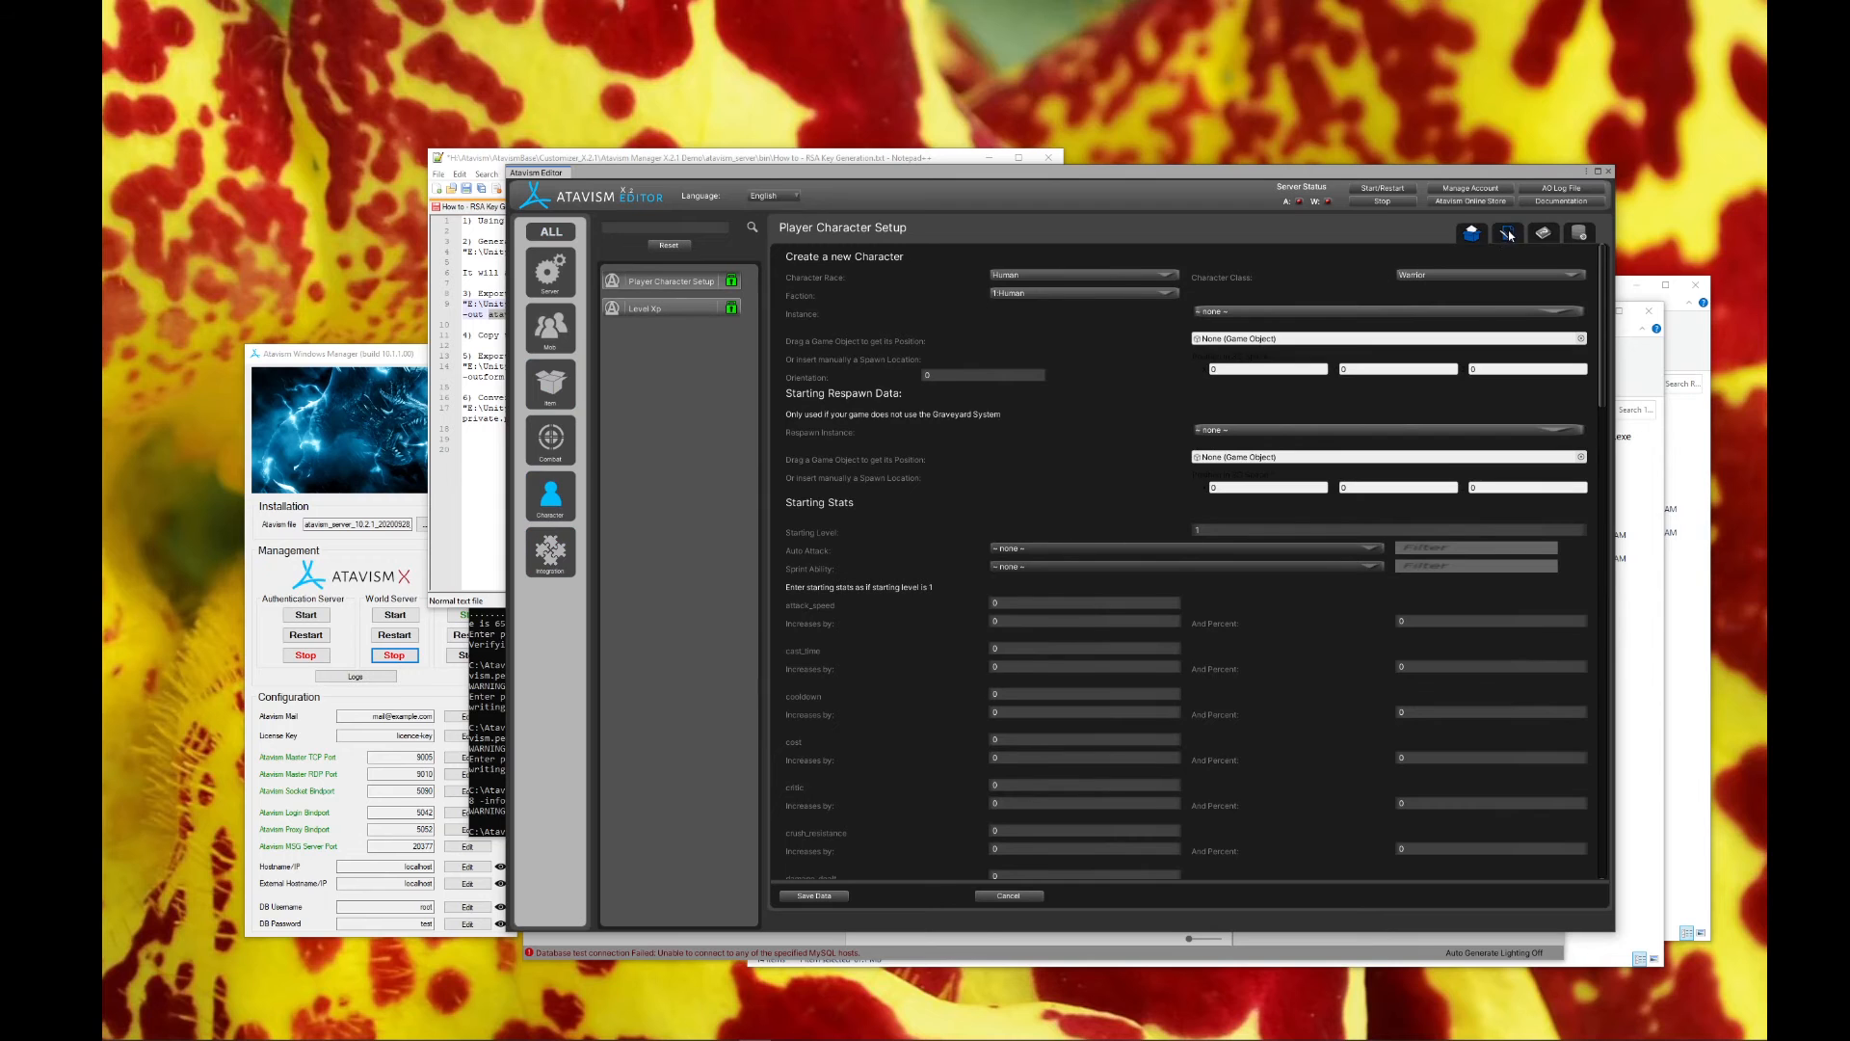
click(1507, 233)
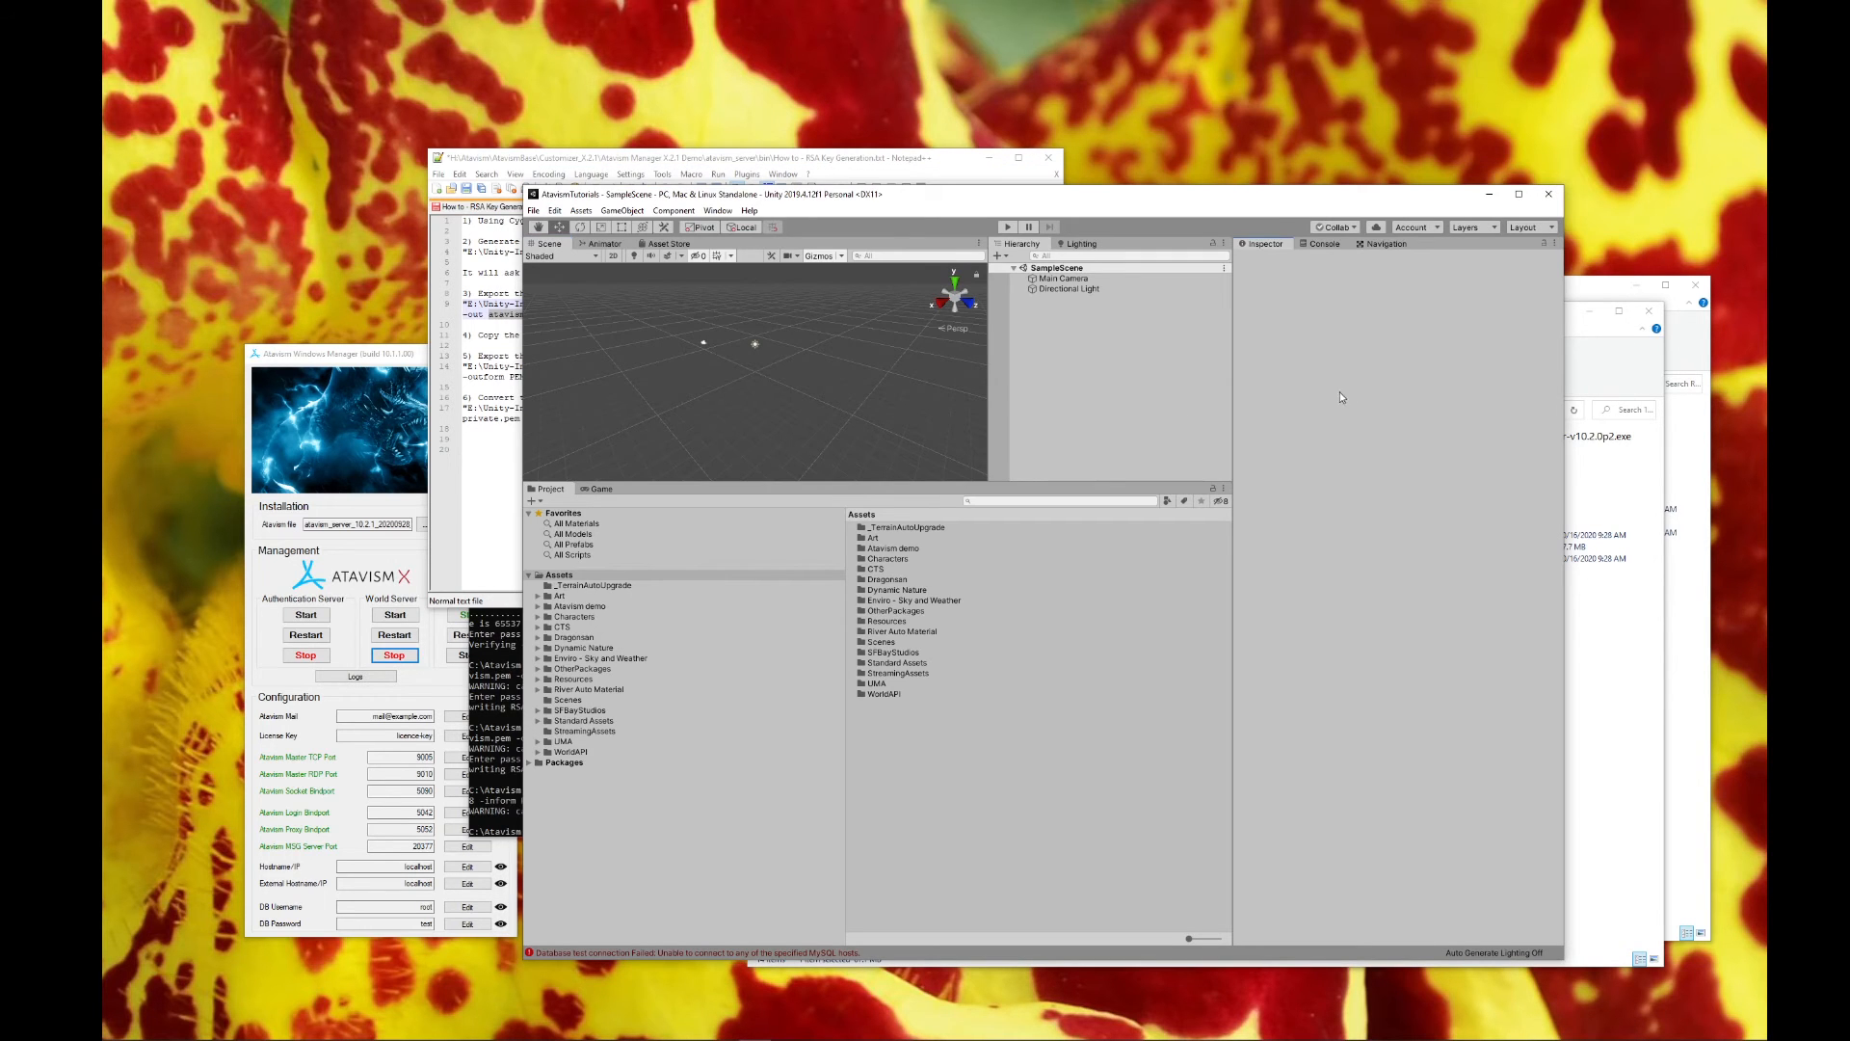
mouse_move(645, 322)
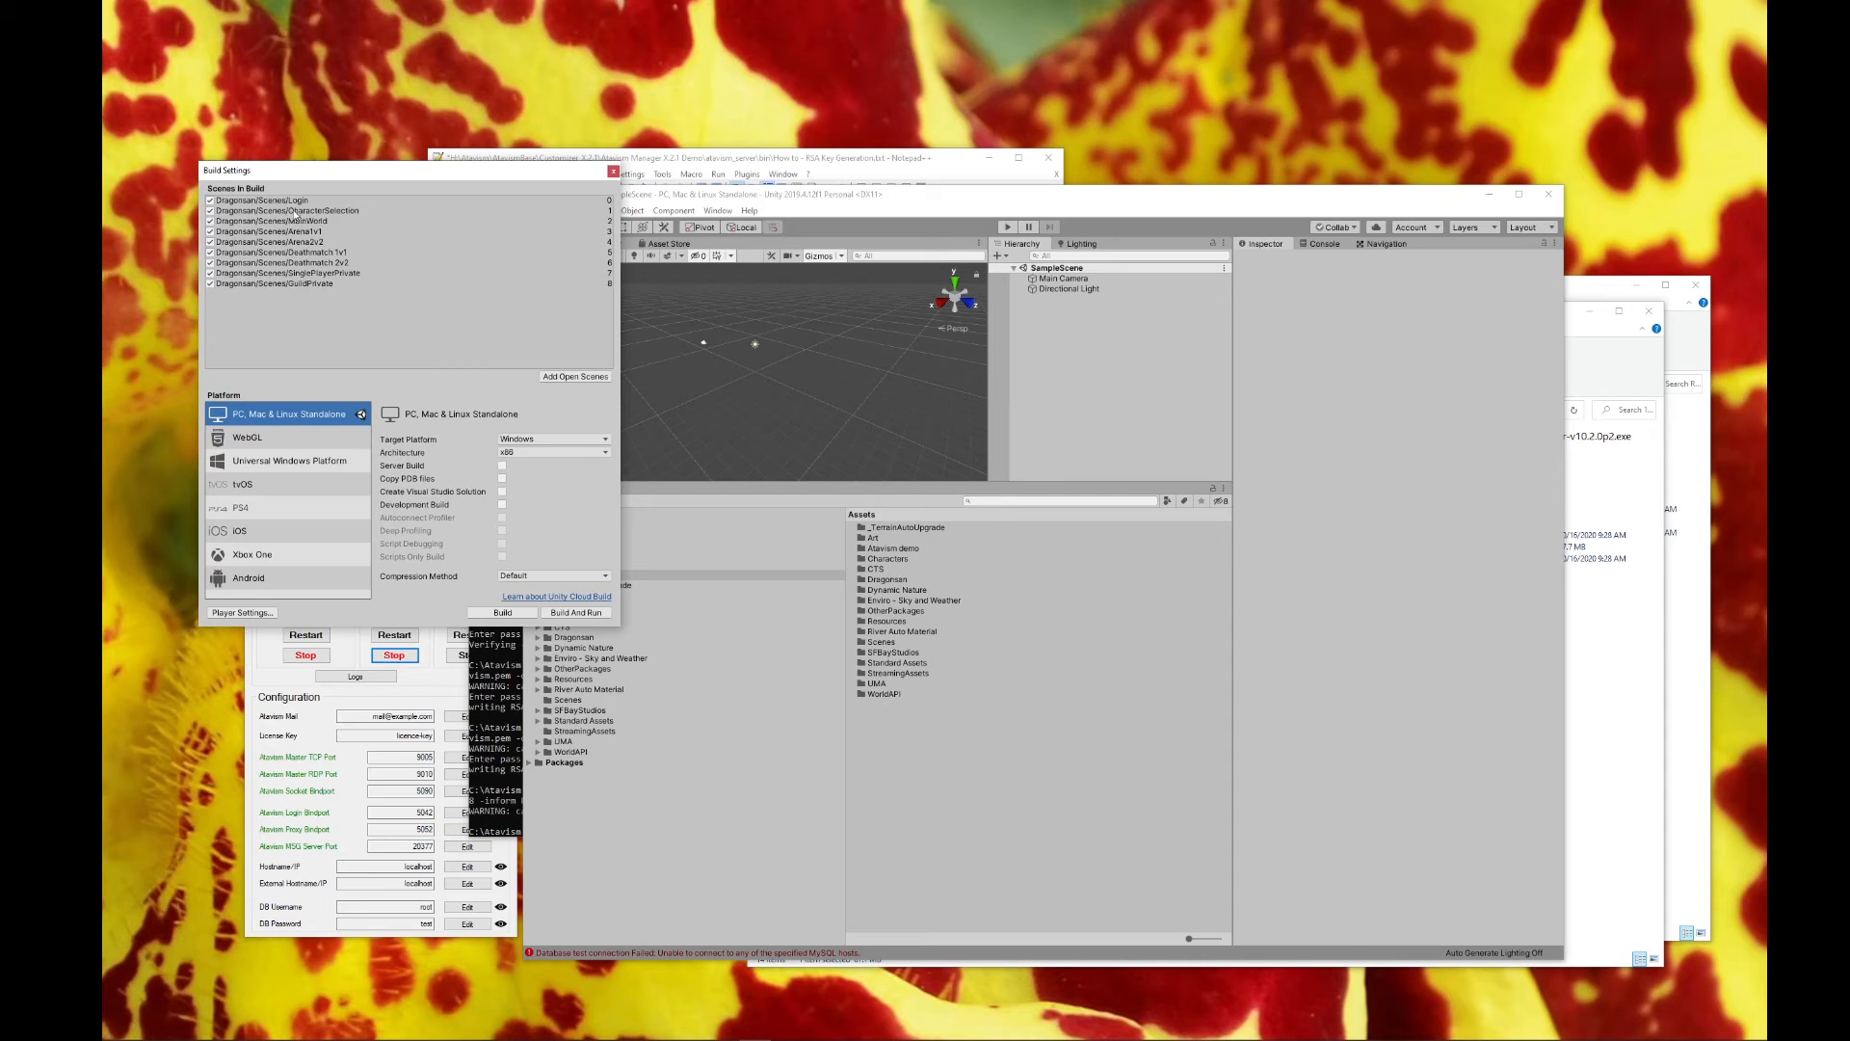
Step: Select the CharacterSelection, arena and deathmatch build scenes, then show Assets/Dragonsan/Scenes
click(289, 210)
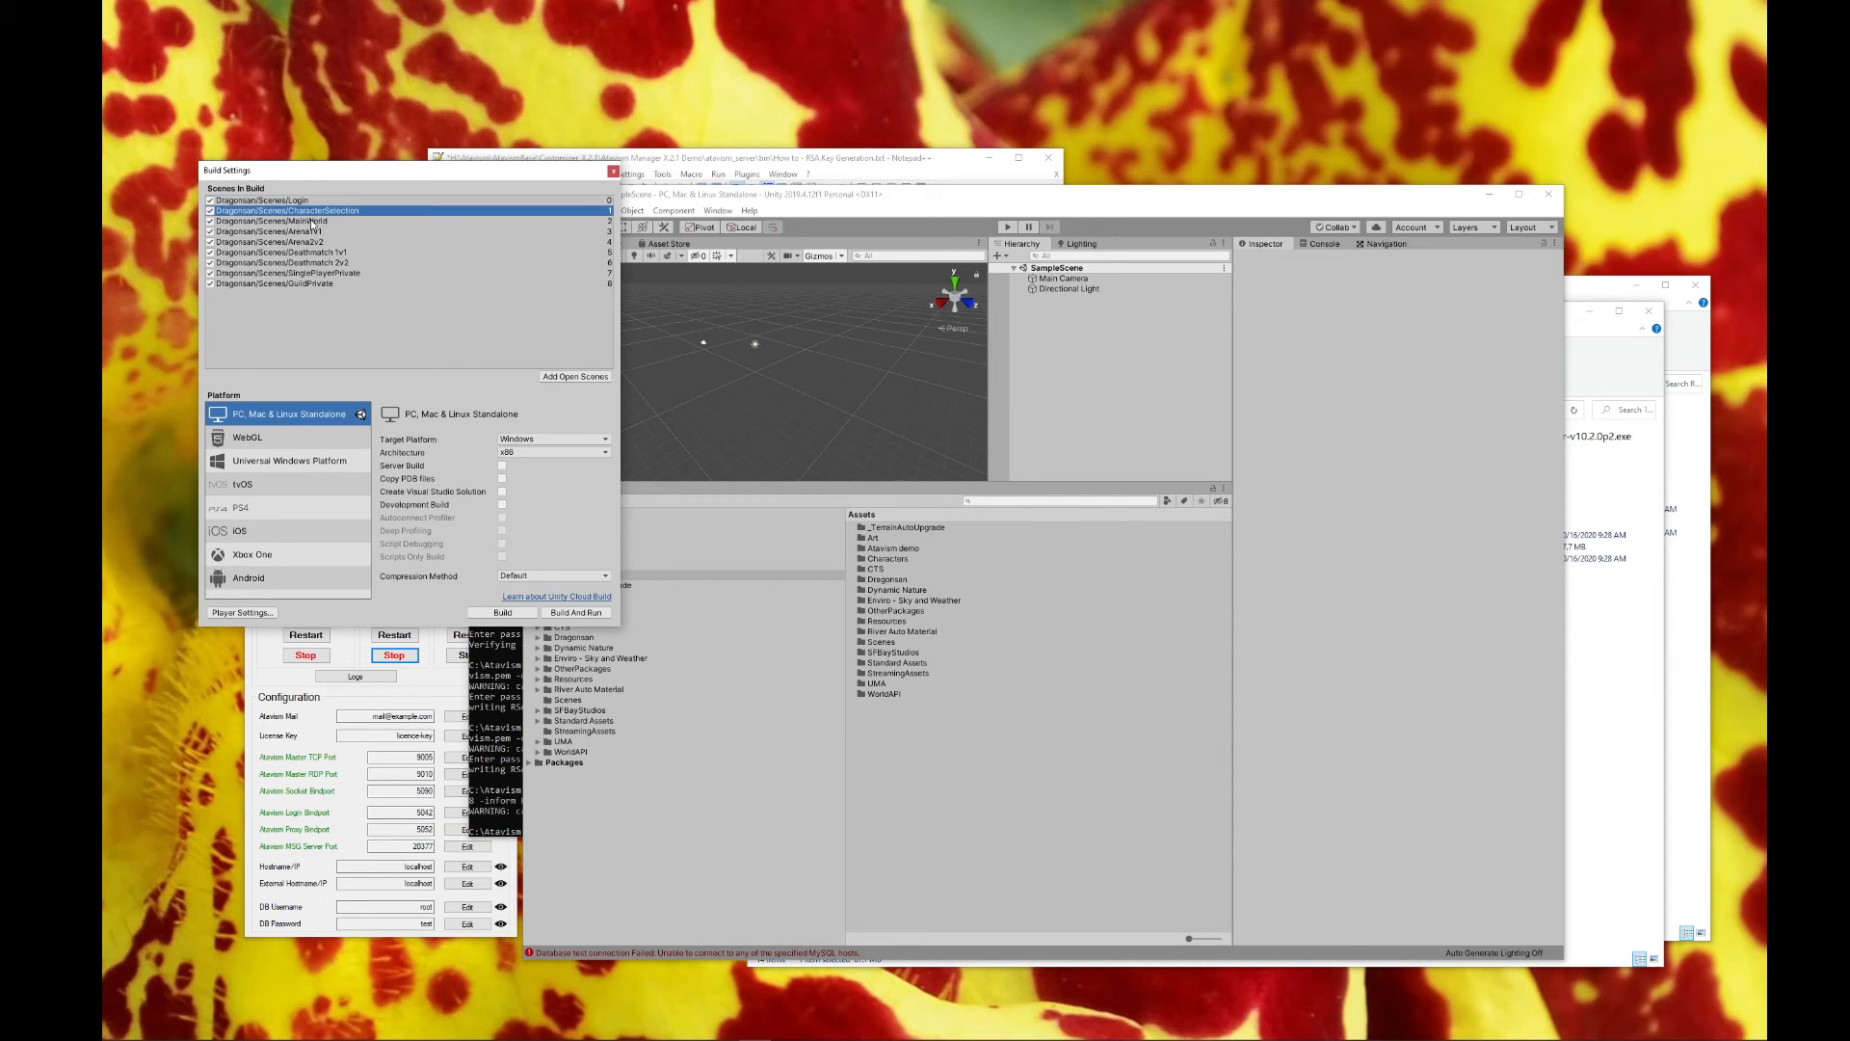
click(283, 242)
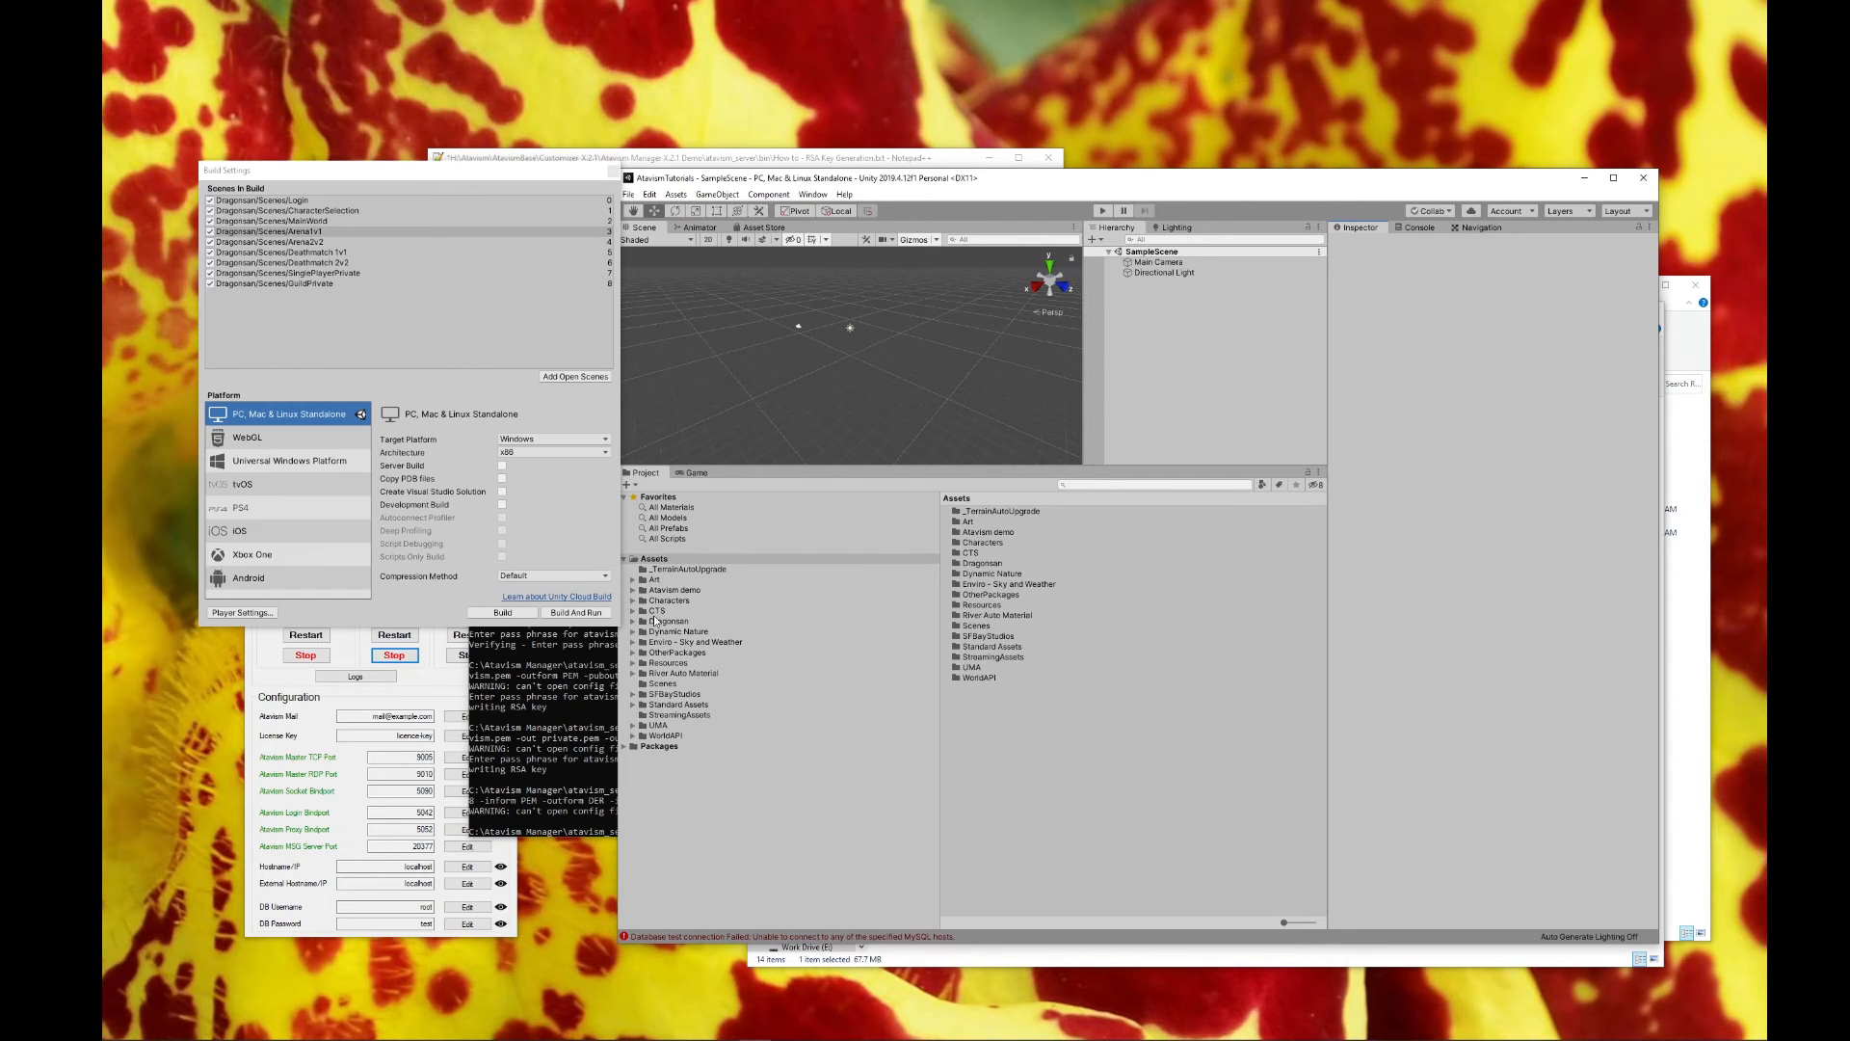
click(634, 621)
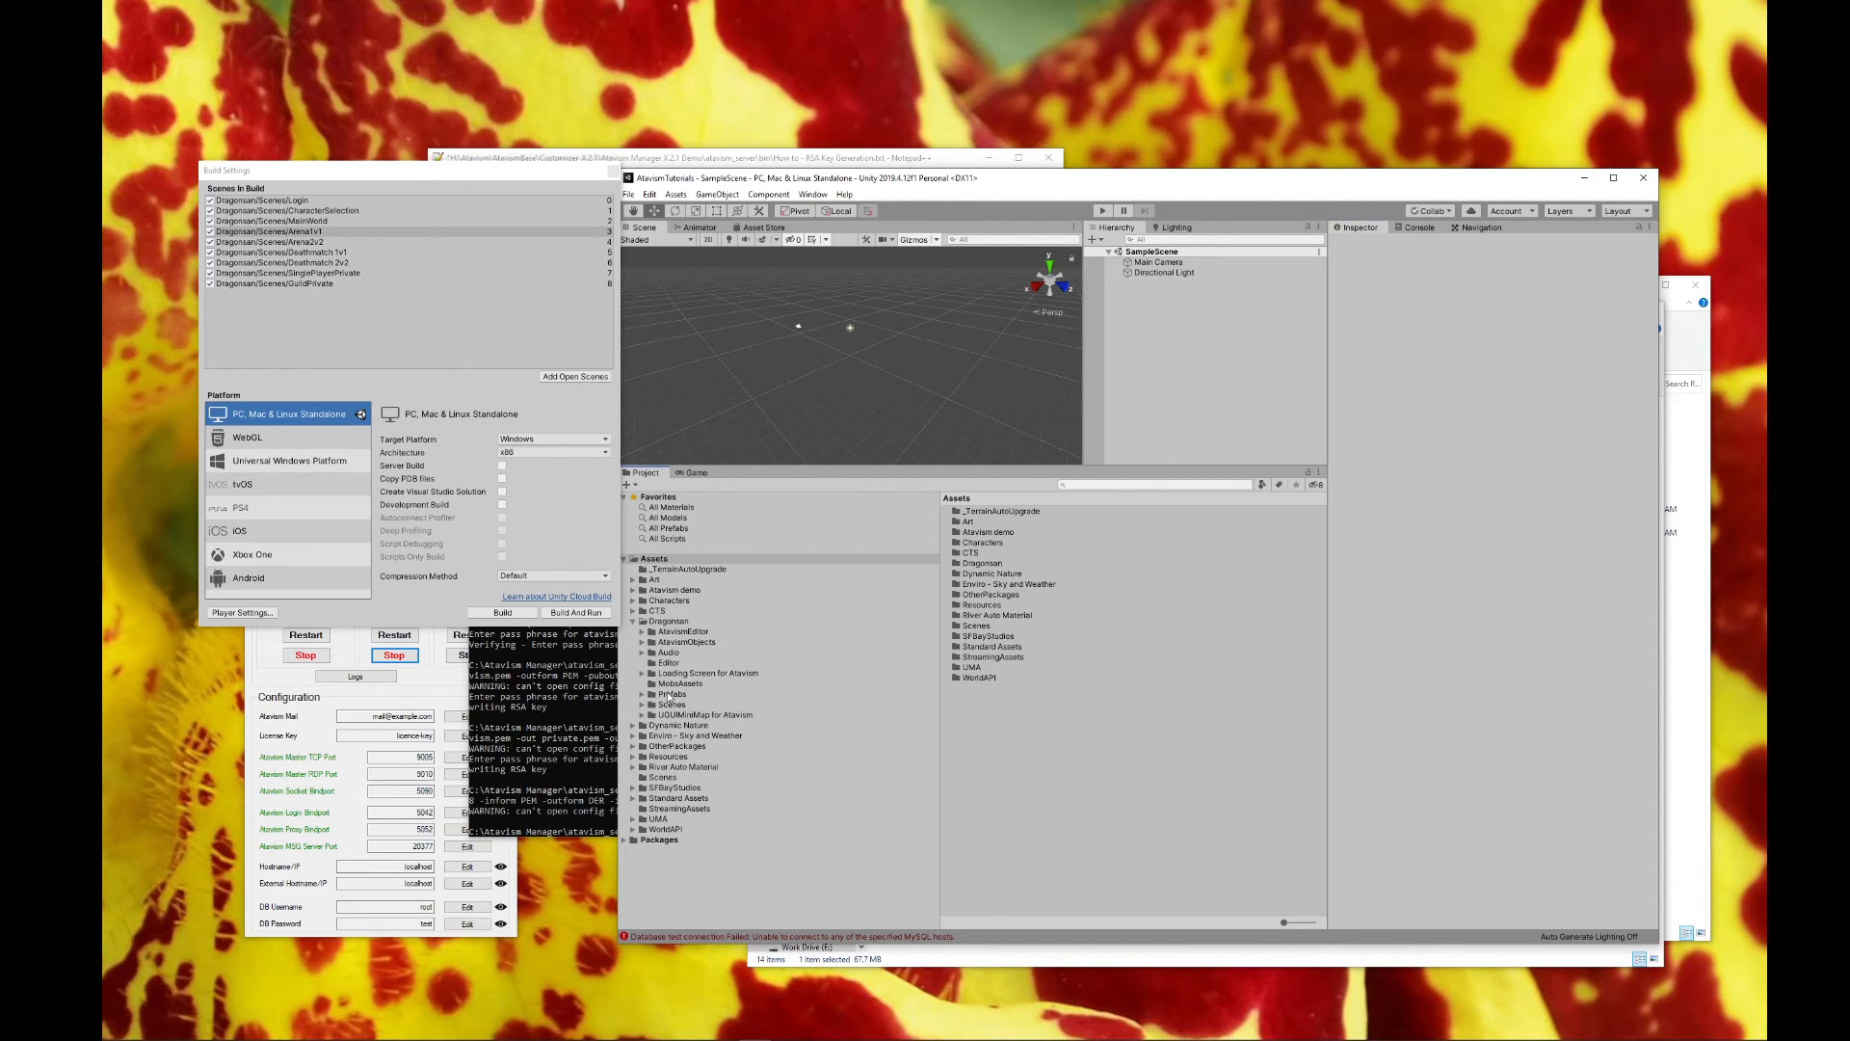
click(671, 704)
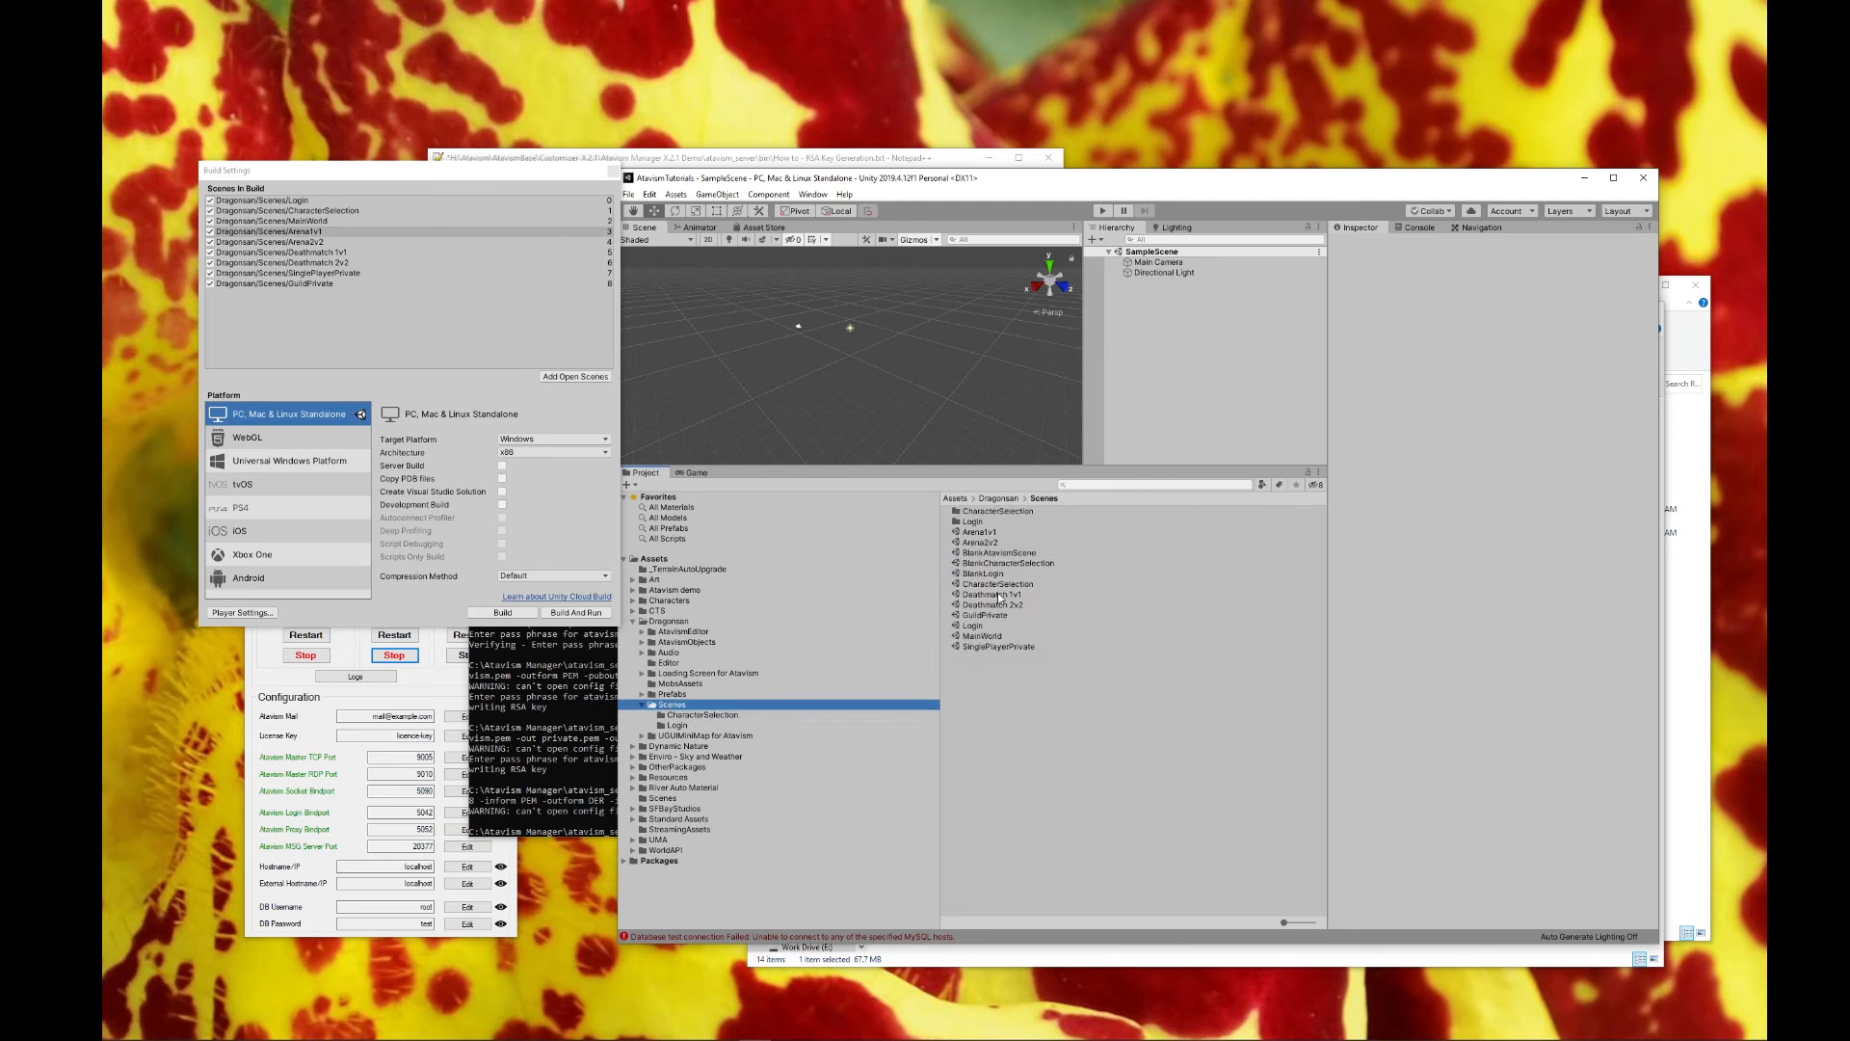
Step: Open the Login scene, then add CharacterSelection additively and unload it
right_click(970, 625)
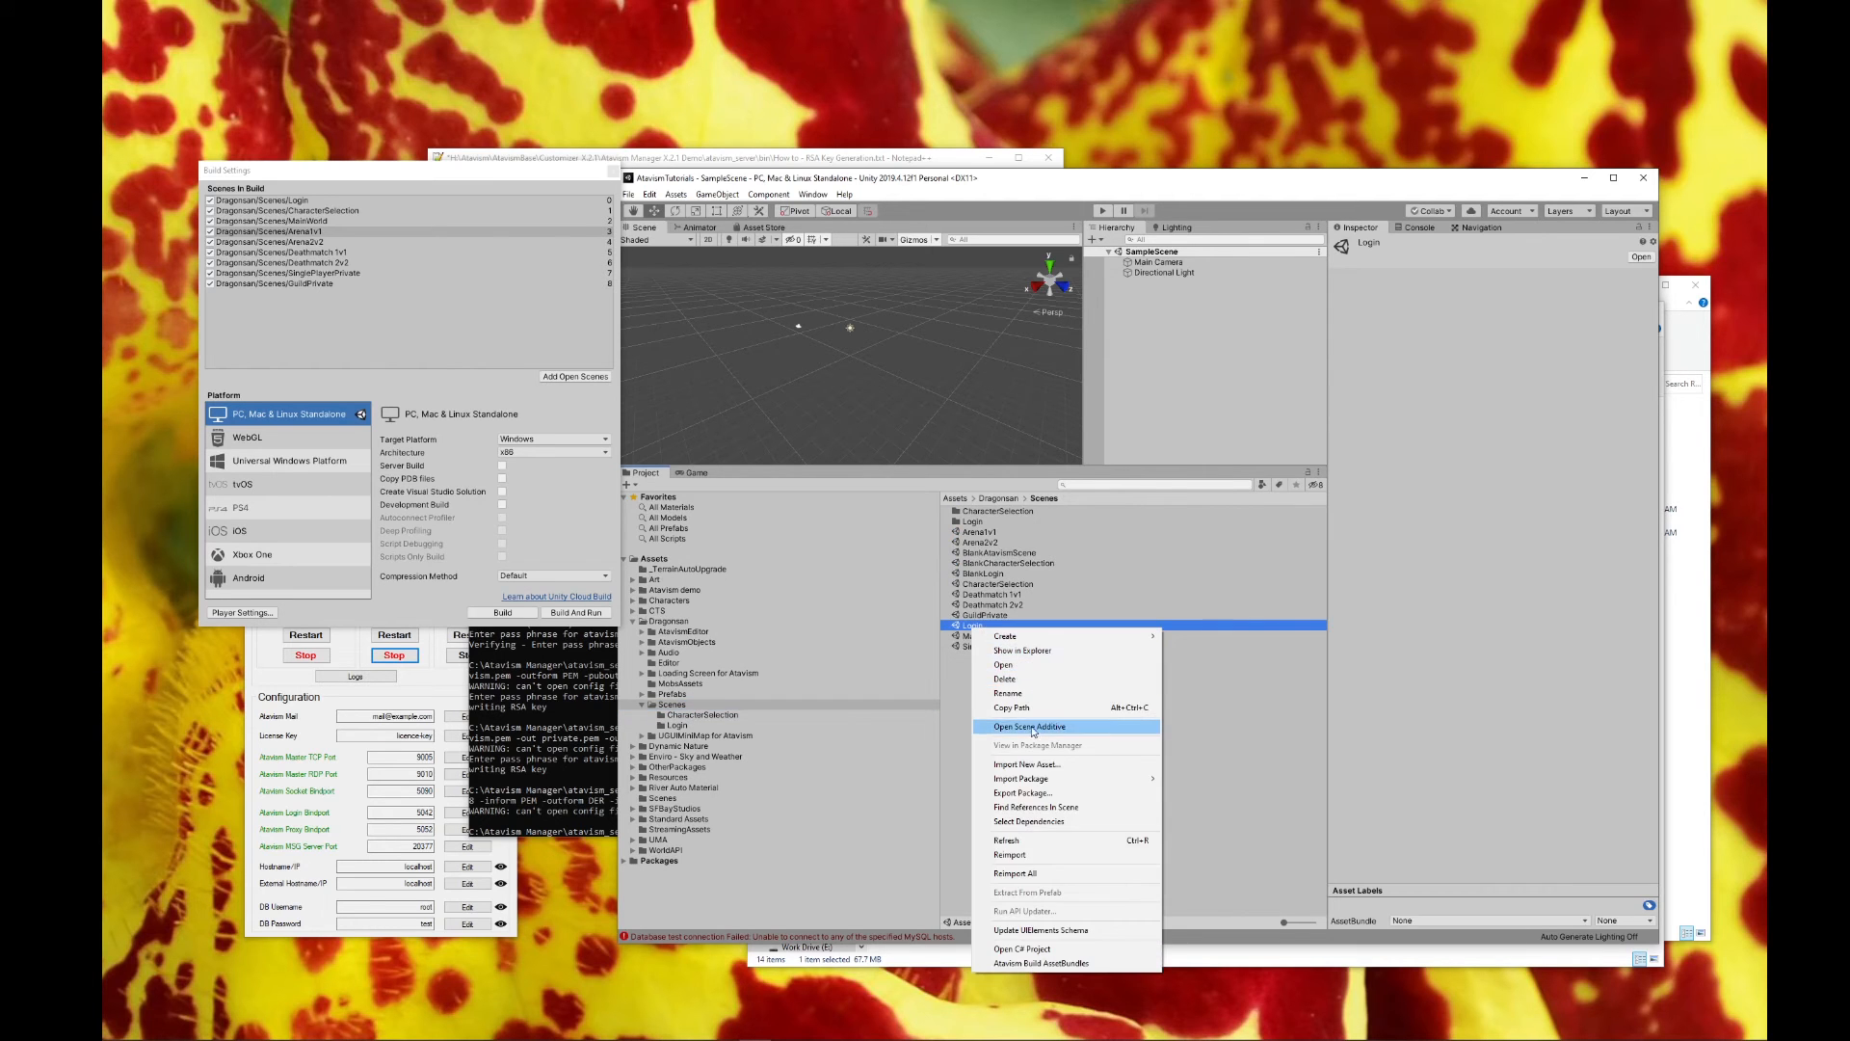
click(1030, 725)
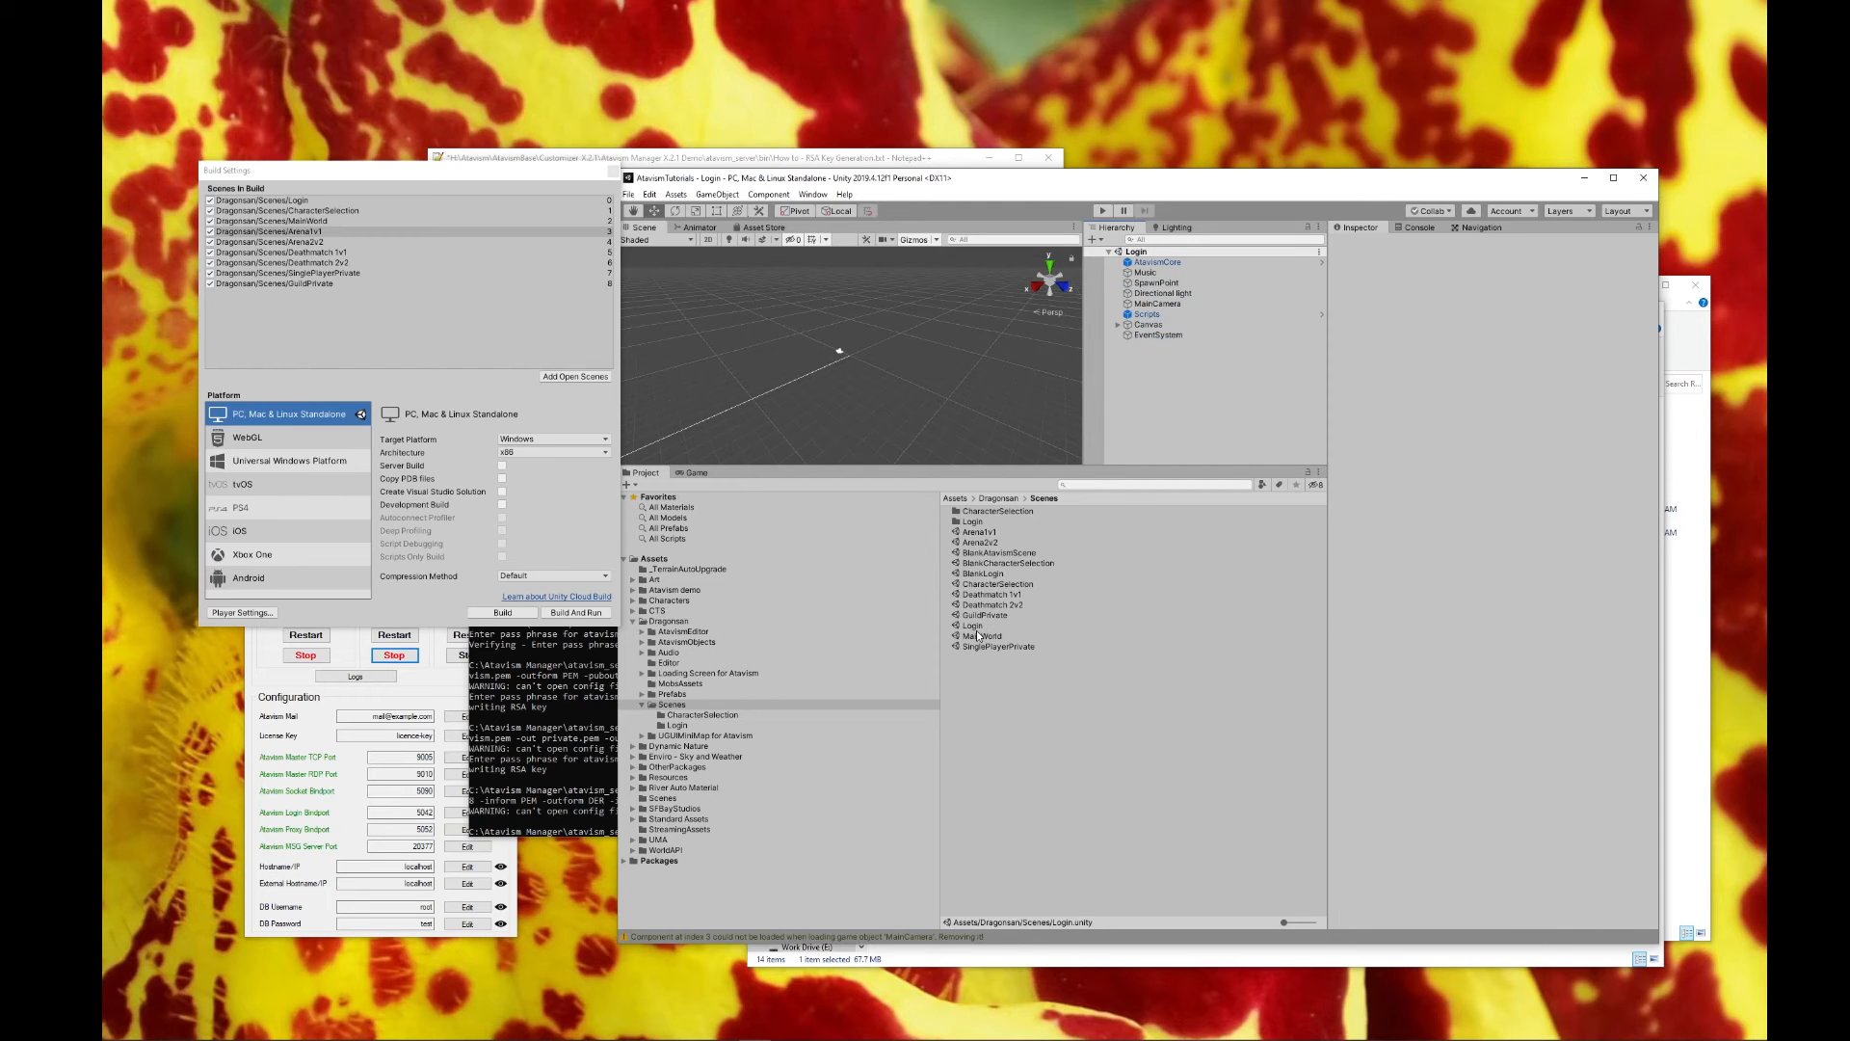
click(999, 583)
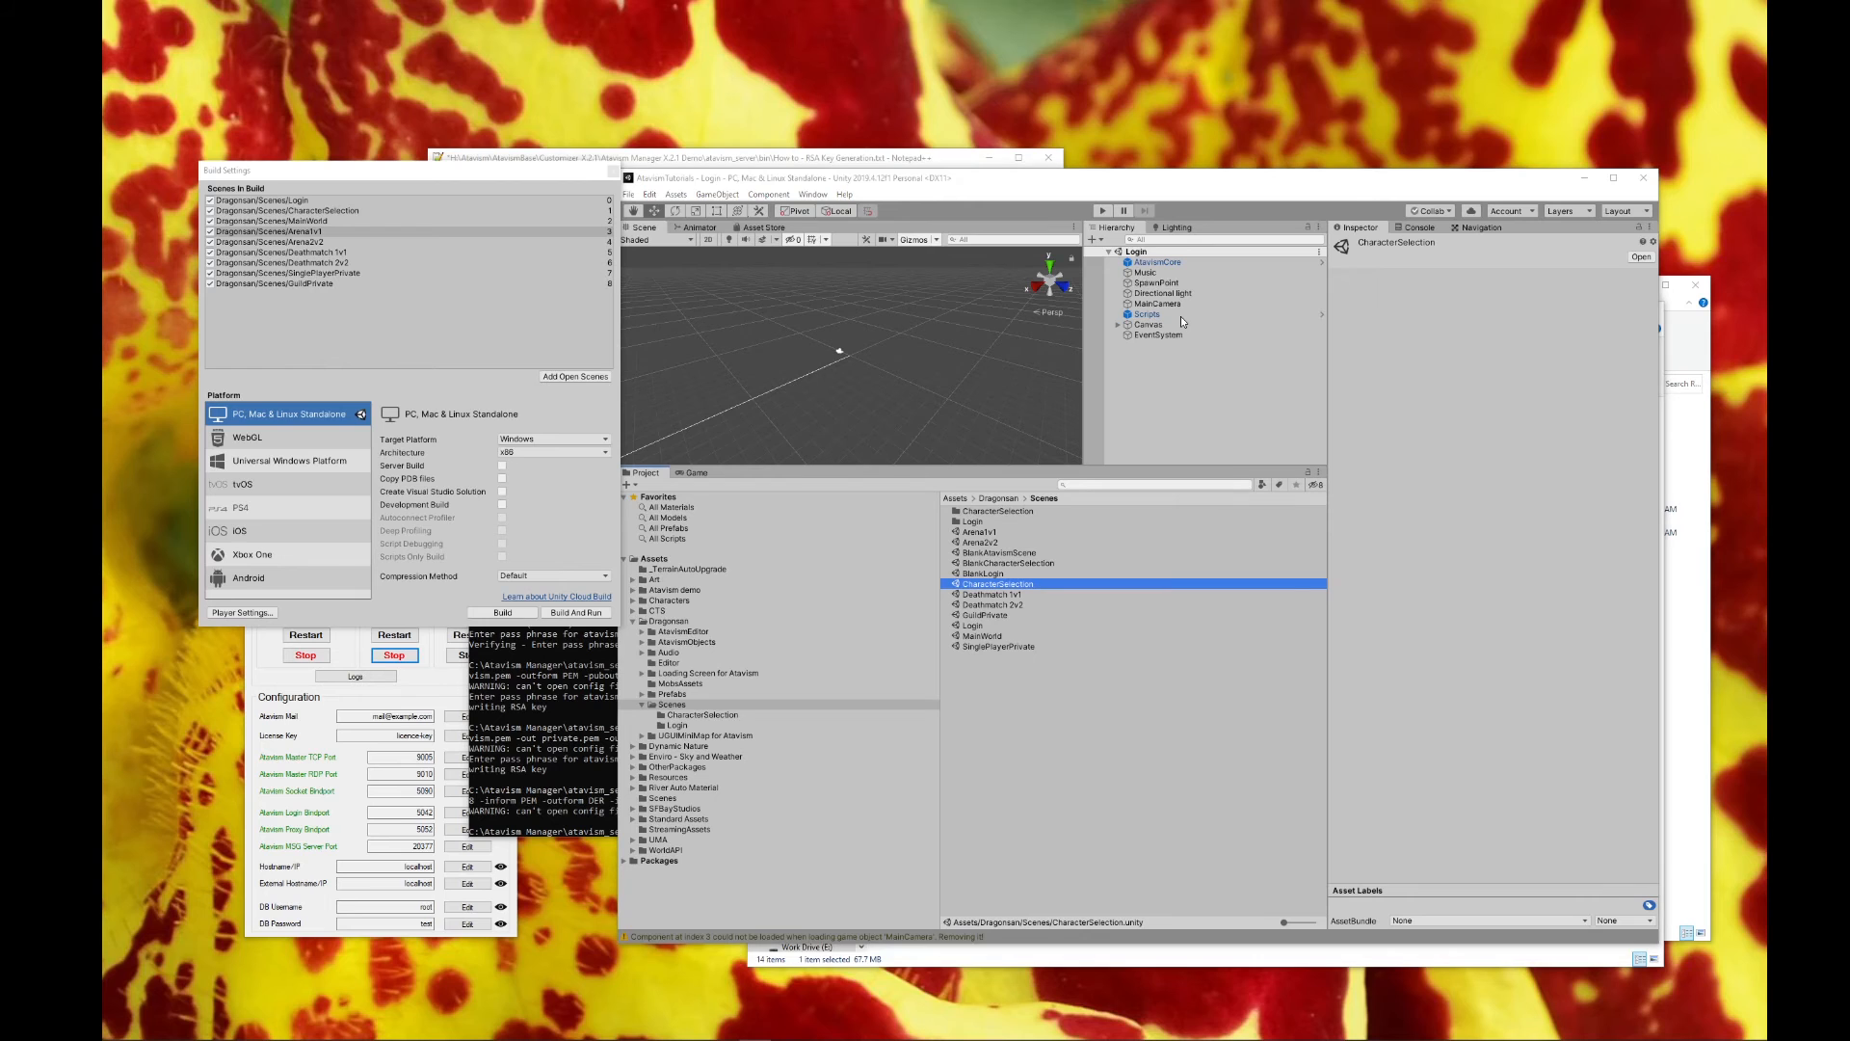
right_click(1161, 343)
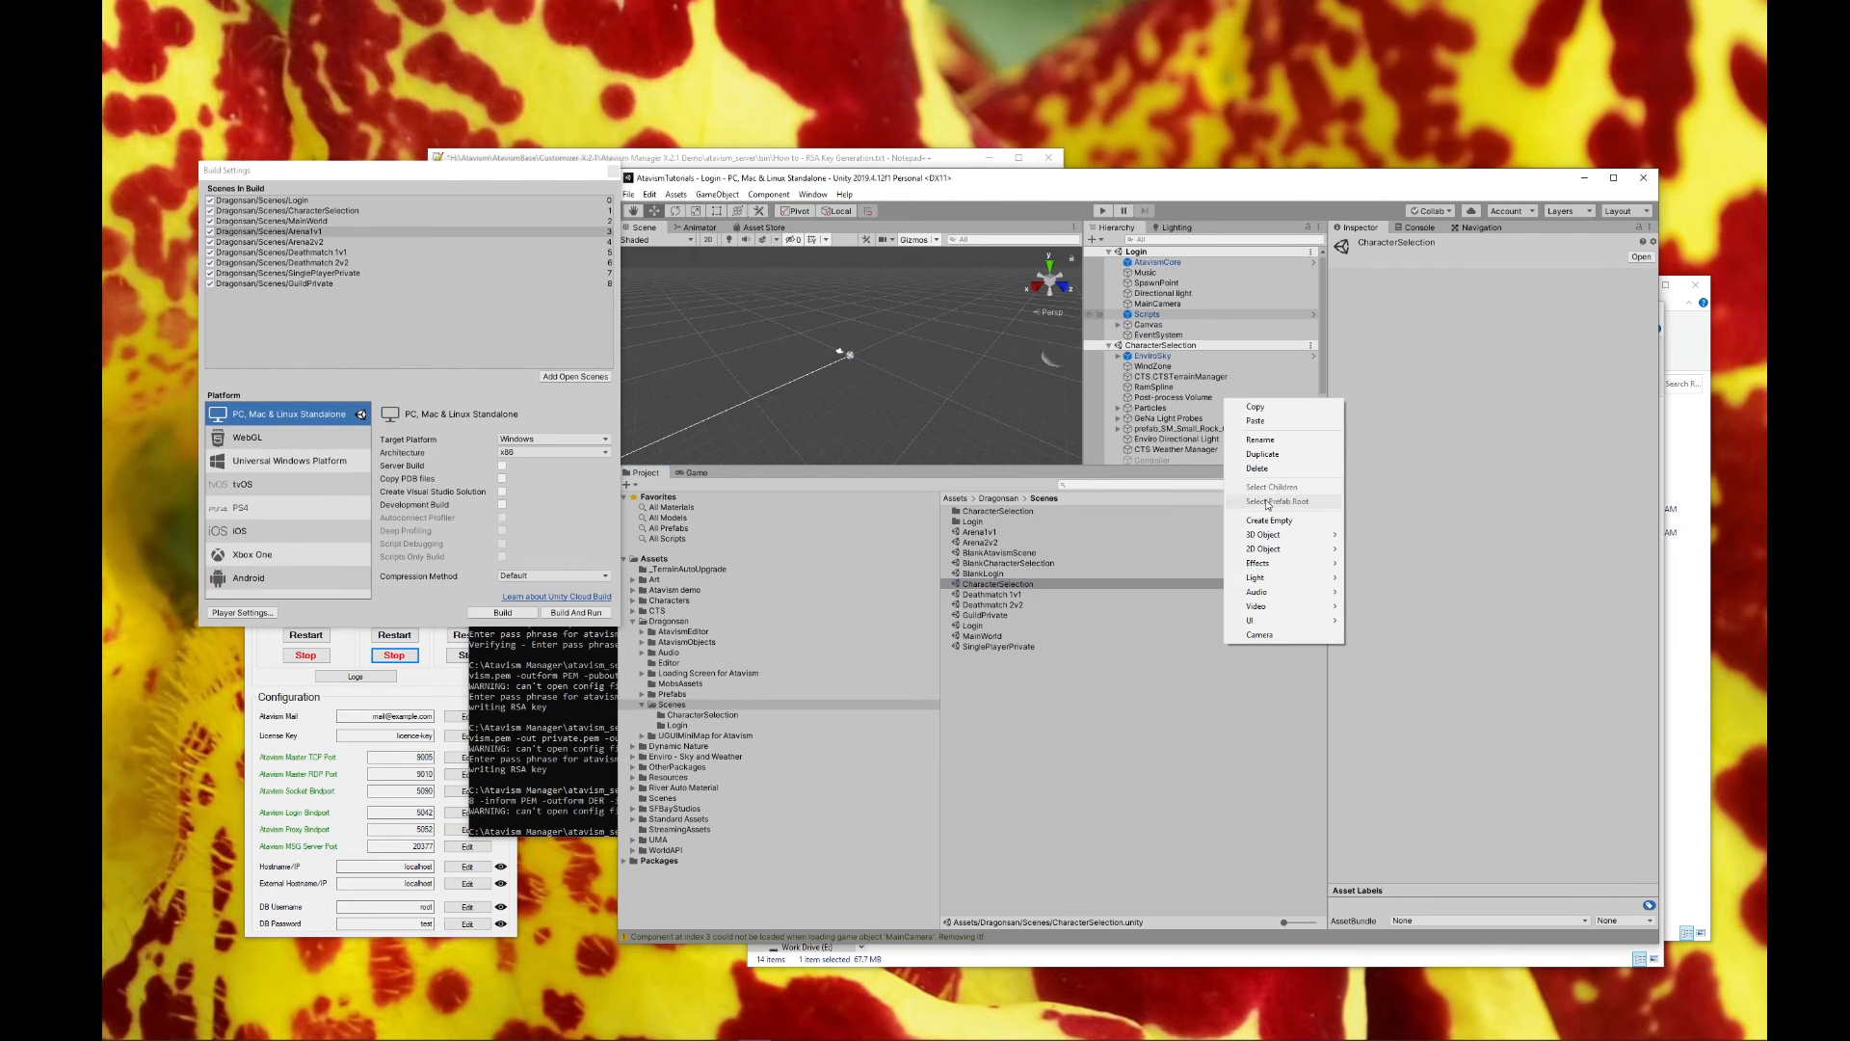
click(1276, 500)
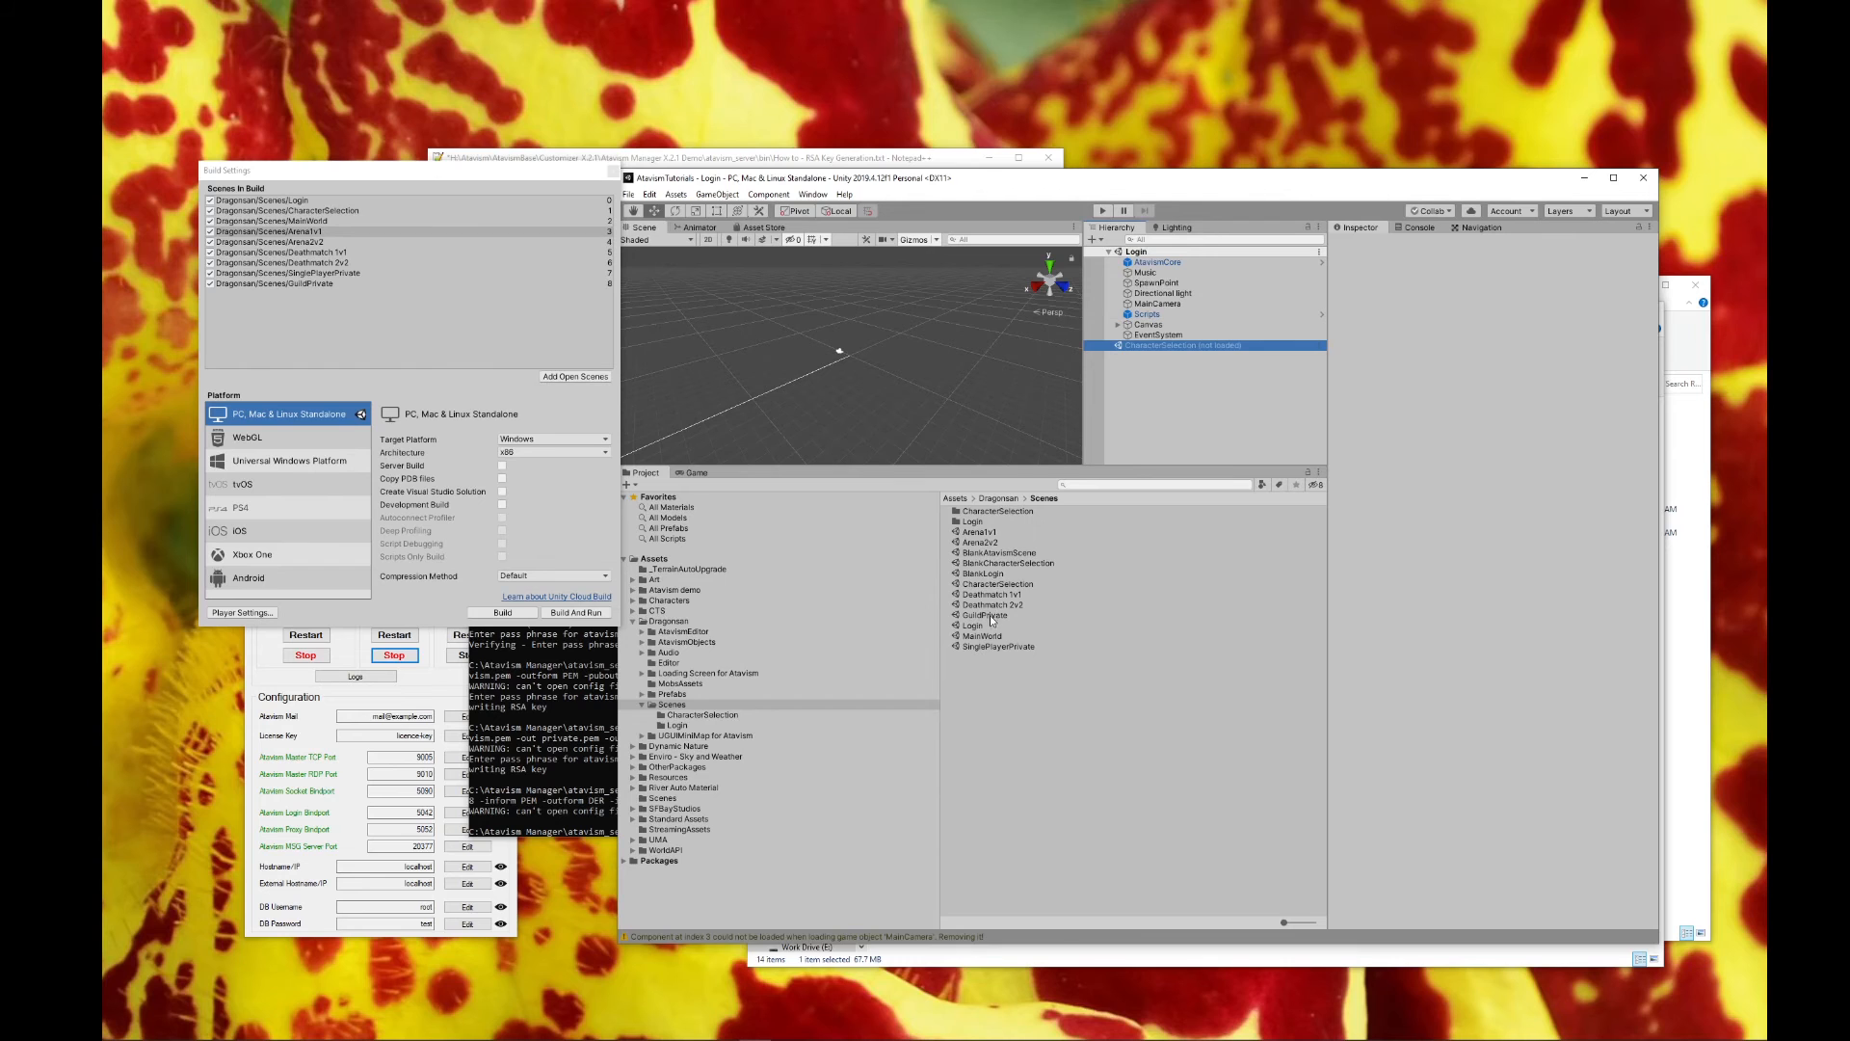
Step: Add the MainWorld scene alongside Login and unload it
right_click(979, 635)
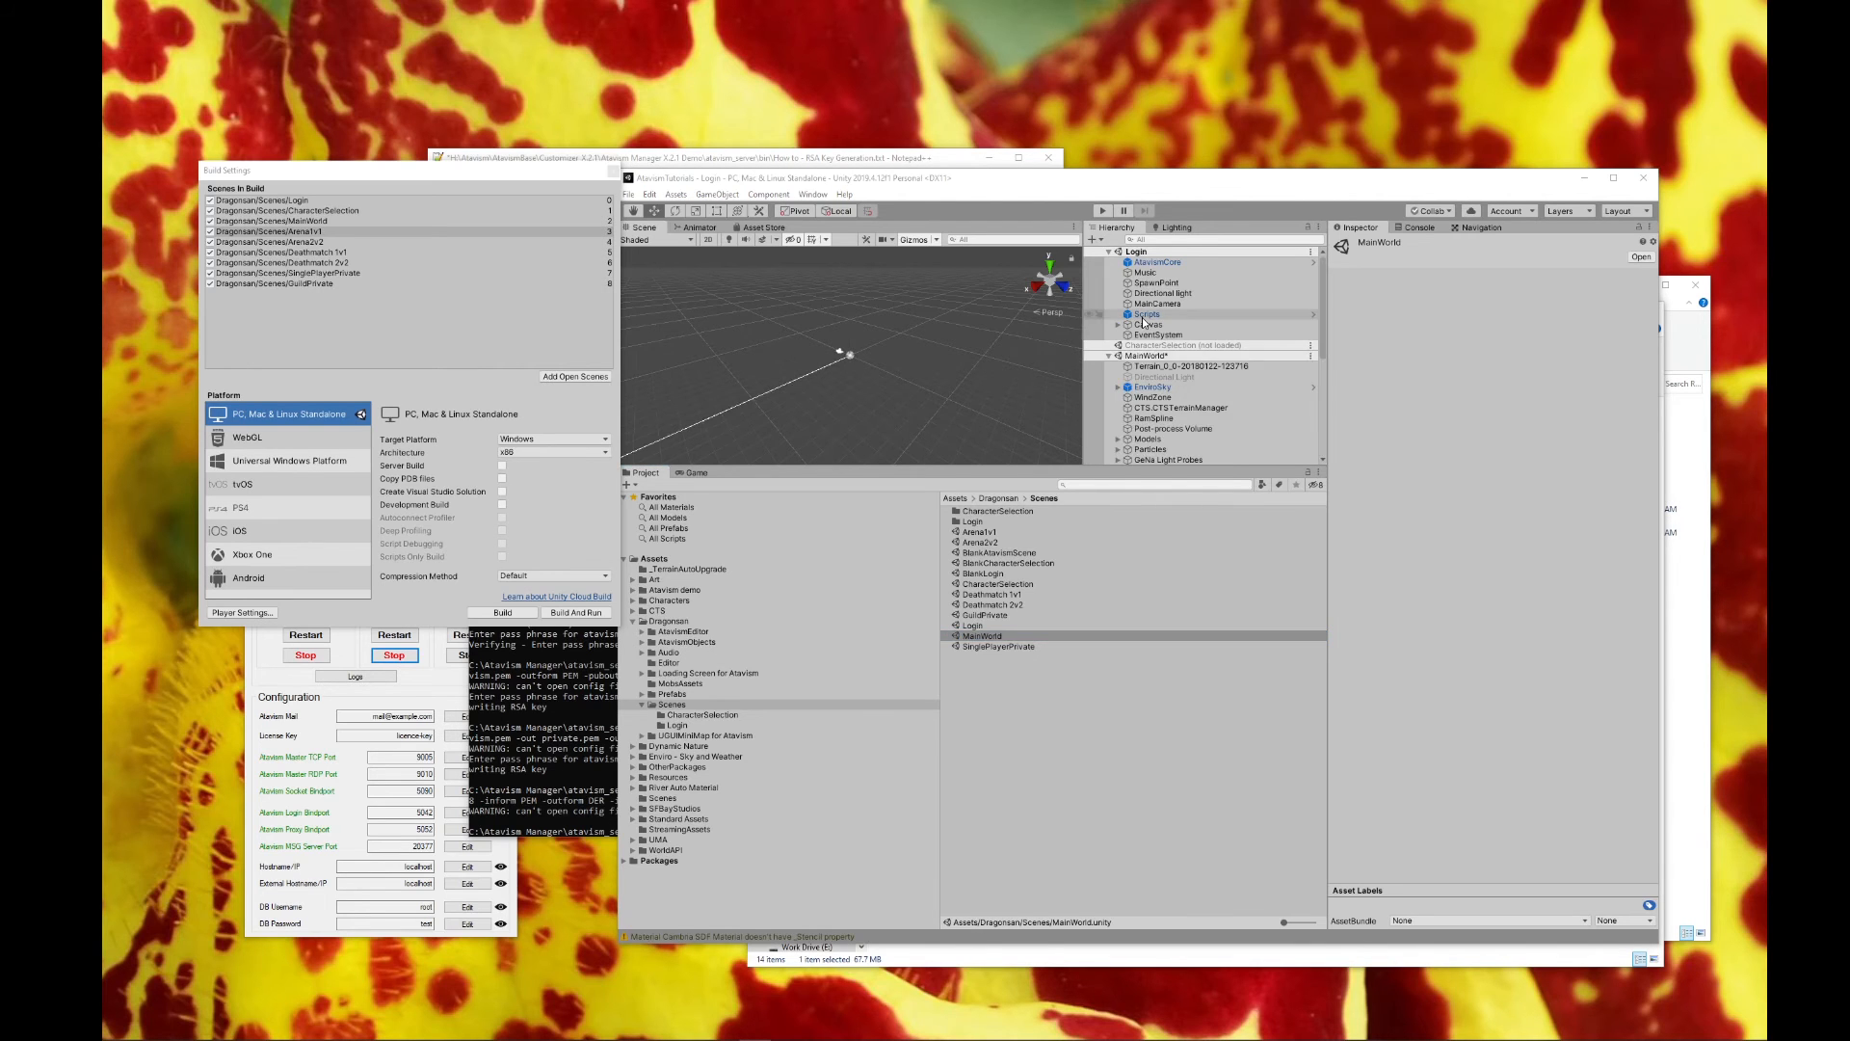
right_click(1151, 356)
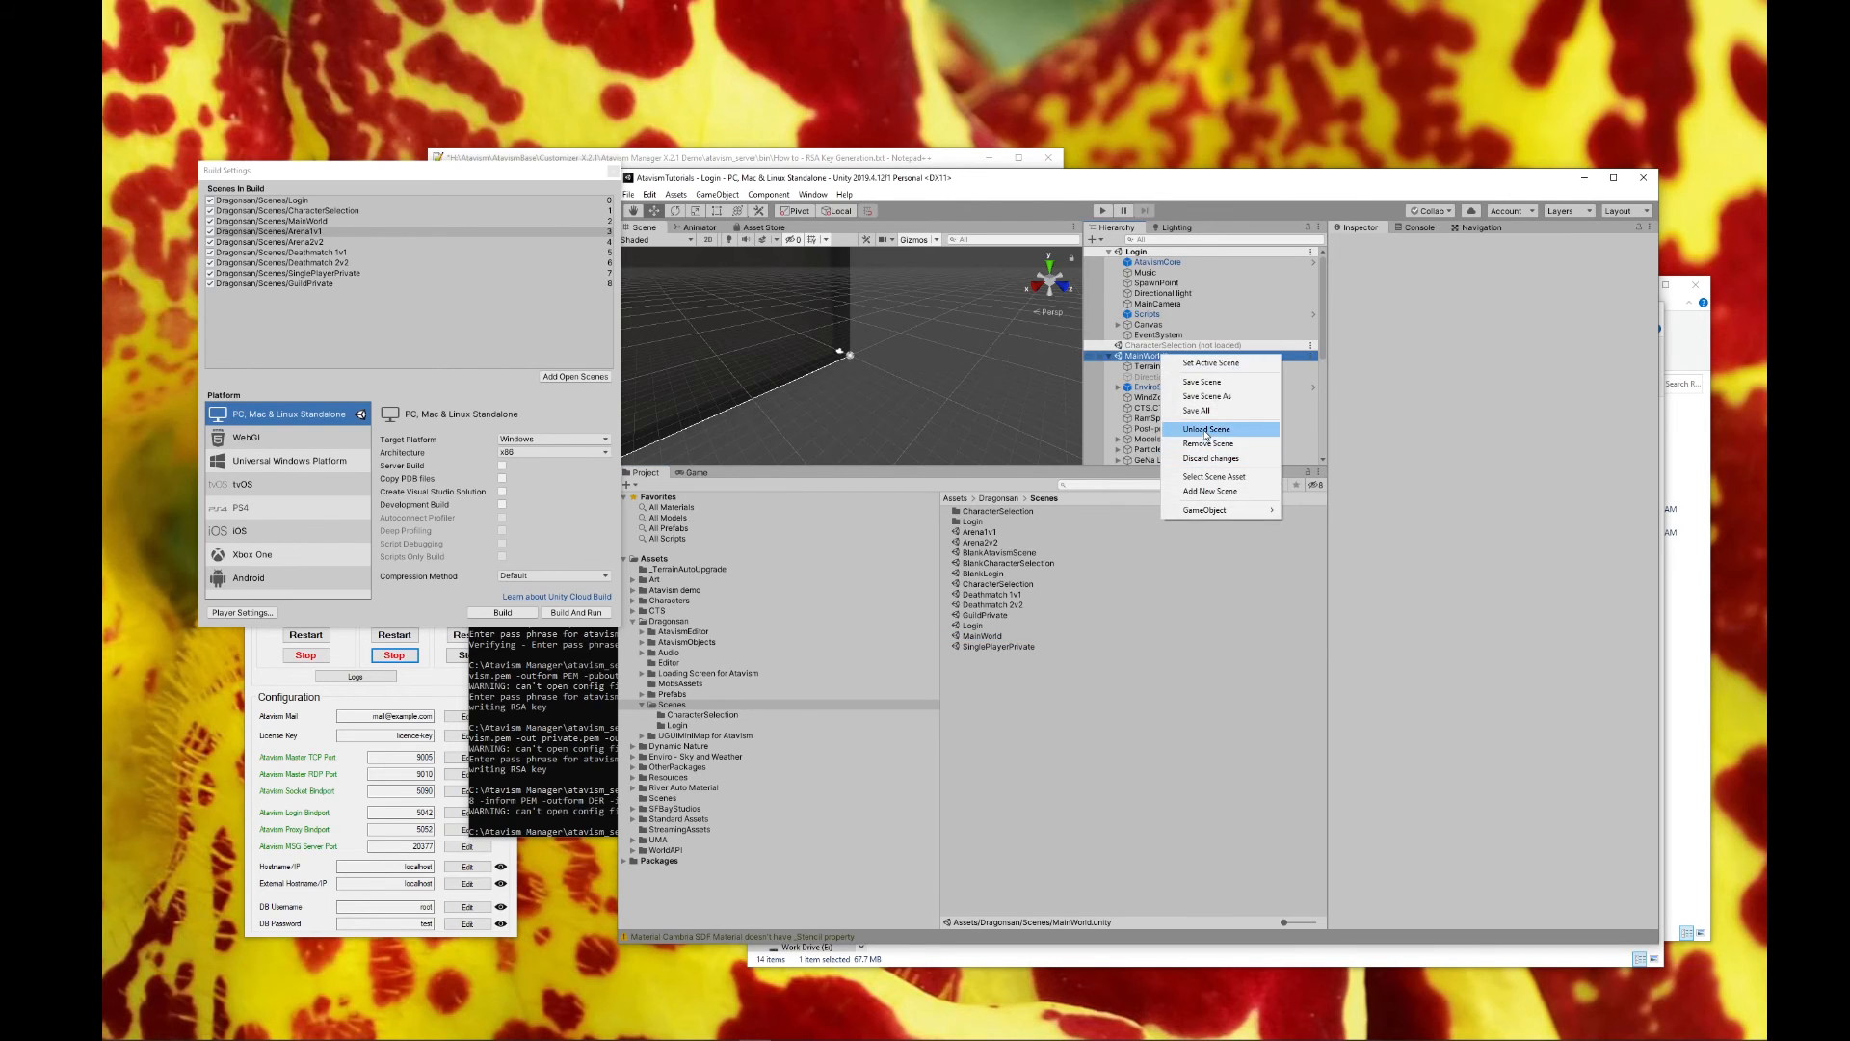
click(1205, 428)
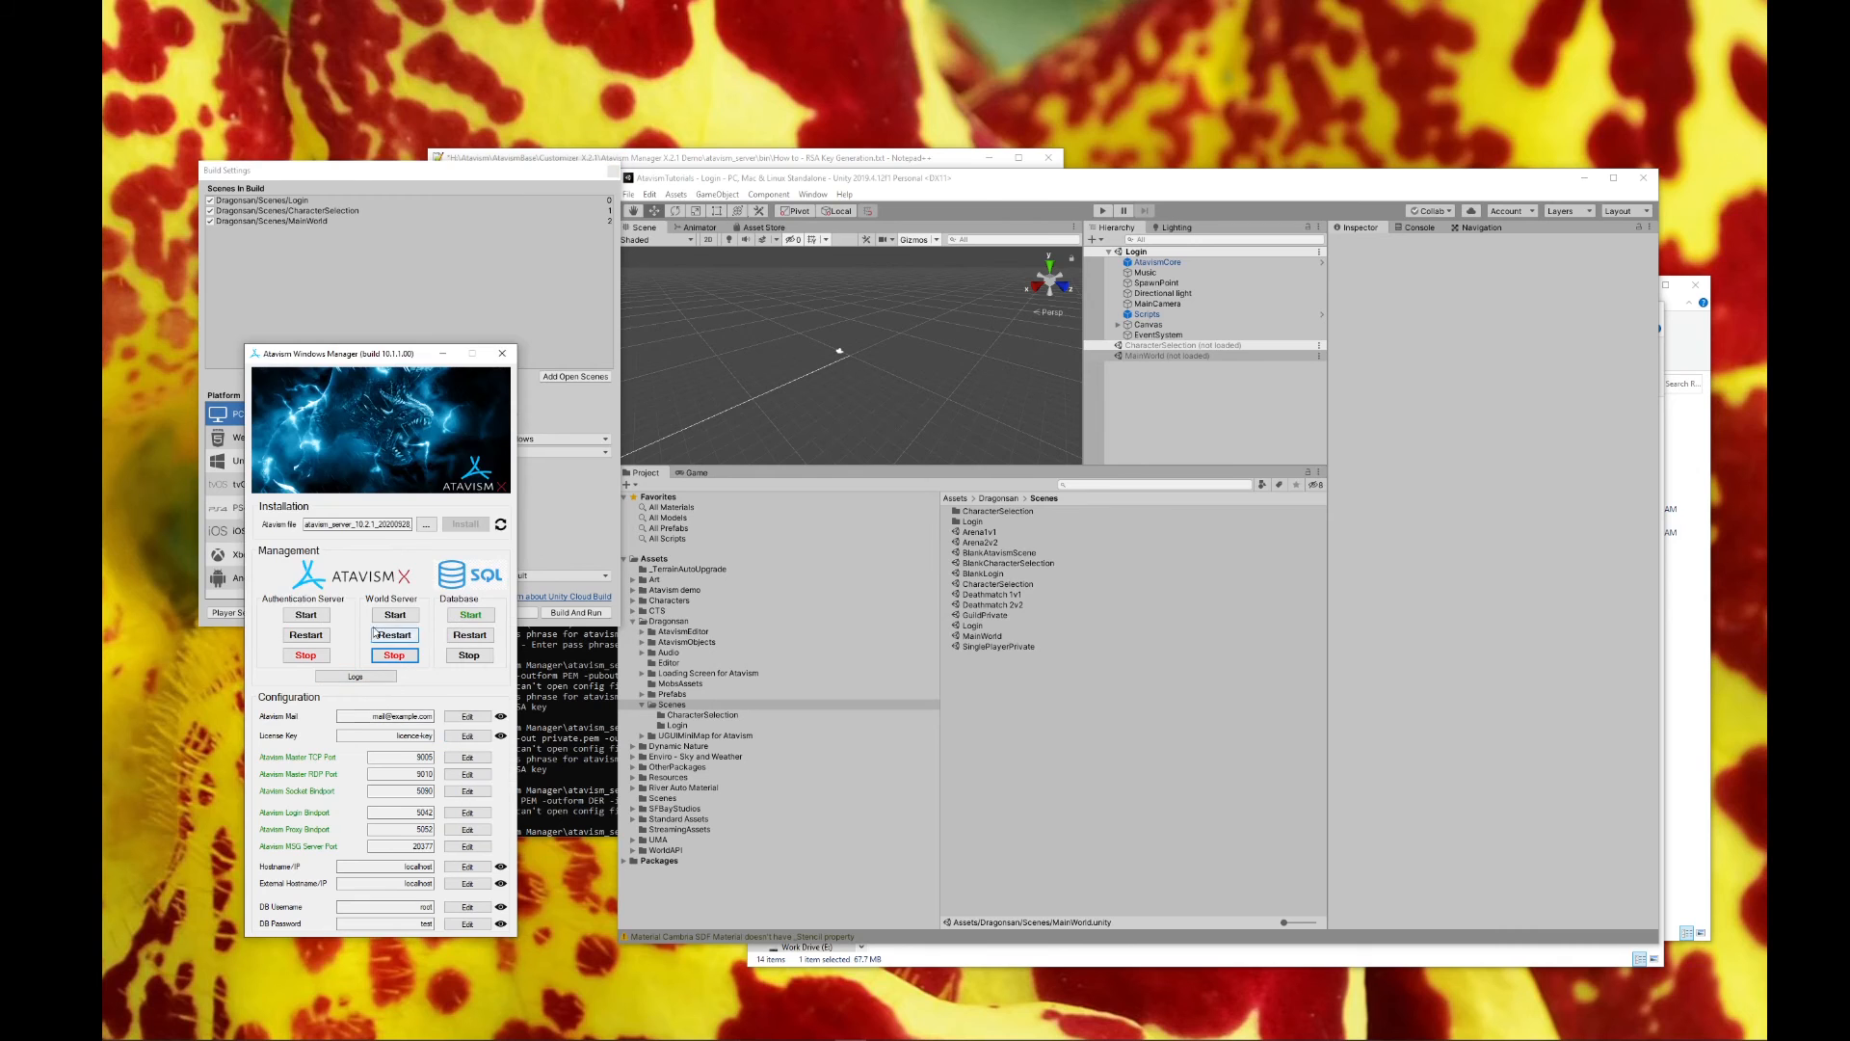
Step: Start the world server and set AtavismCore's master and prefab servers to 127.0.0.1
click(395, 614)
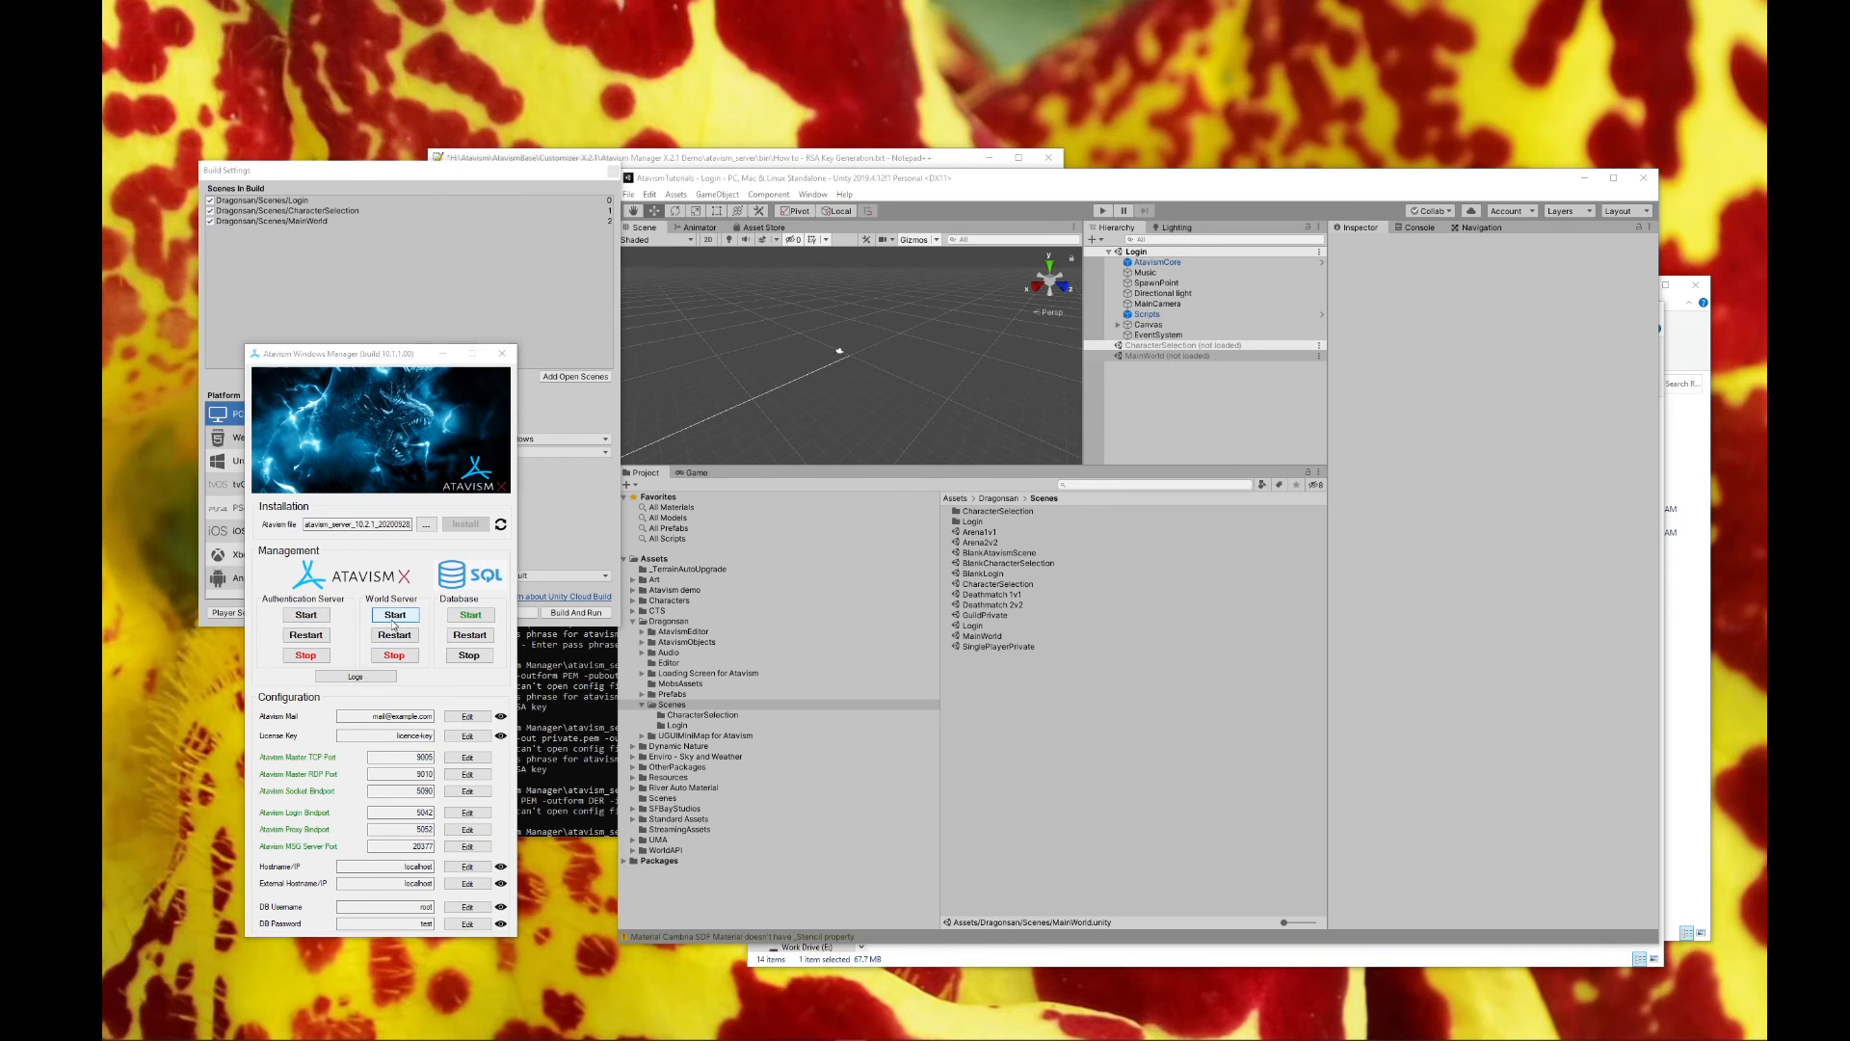
click(394, 614)
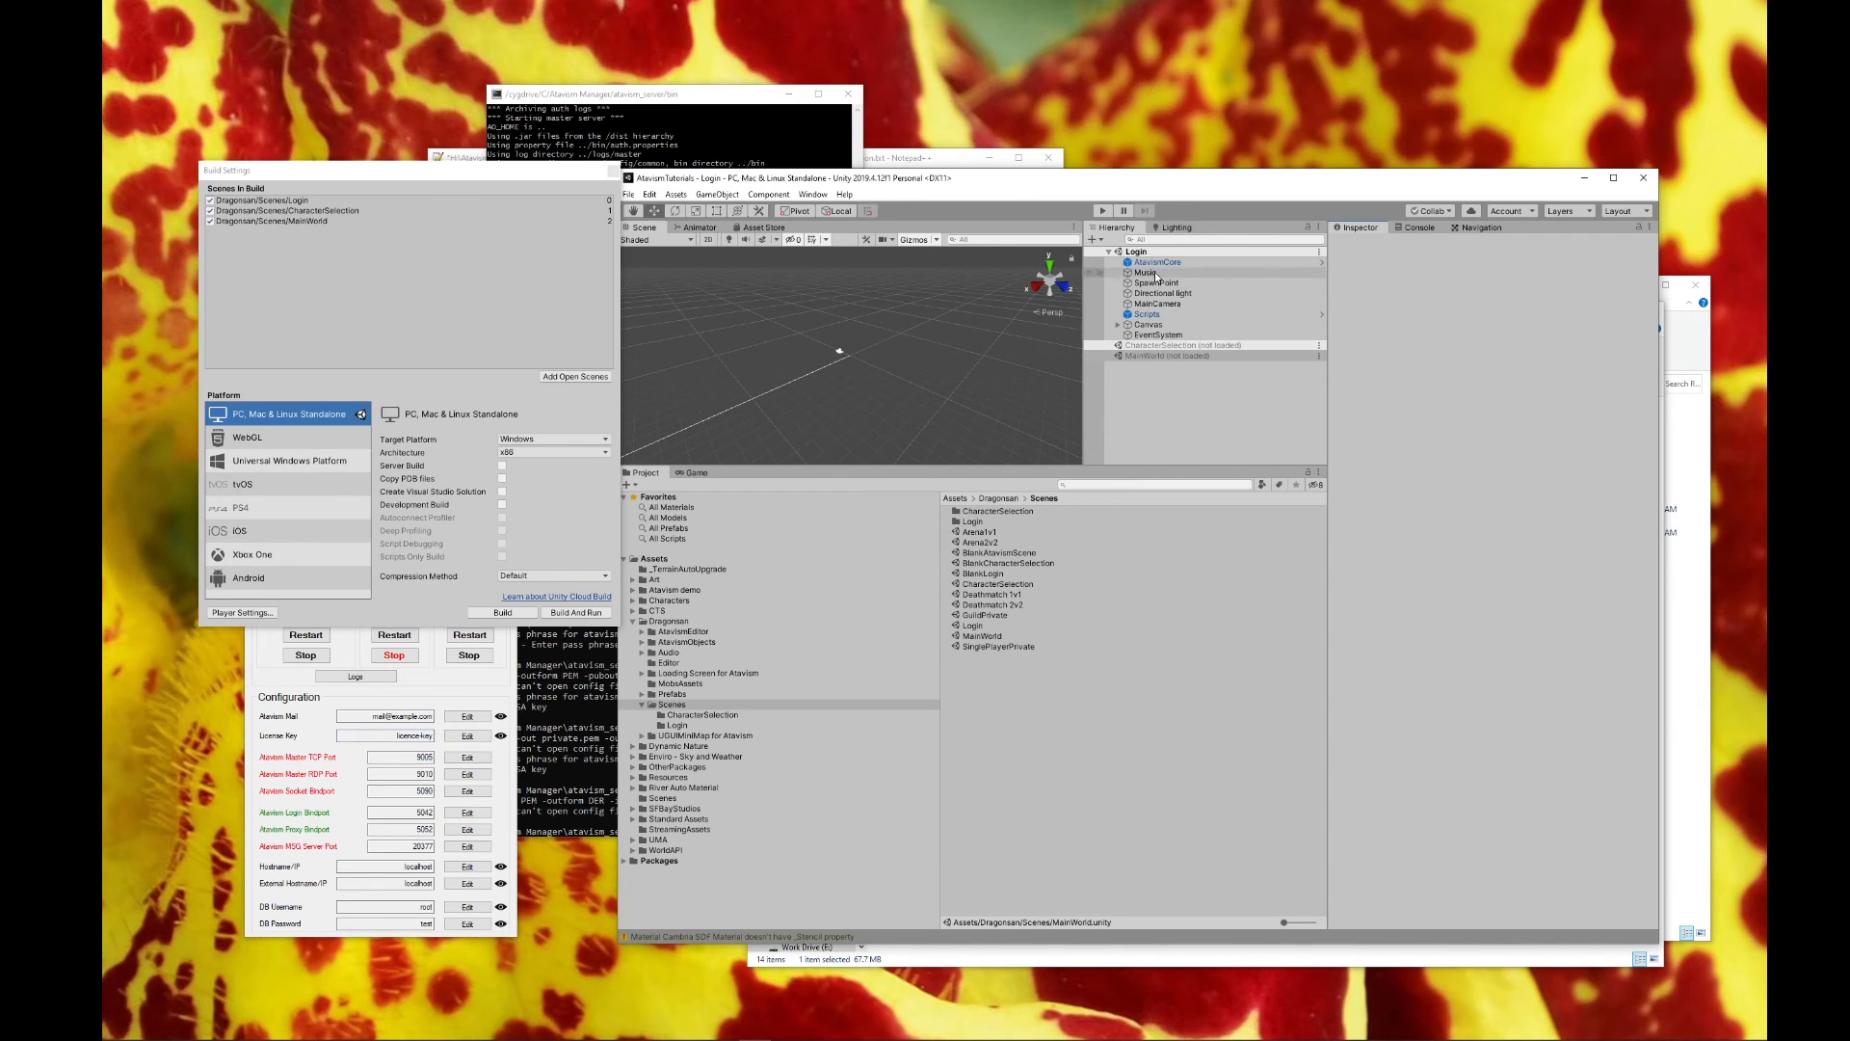
click(1156, 262)
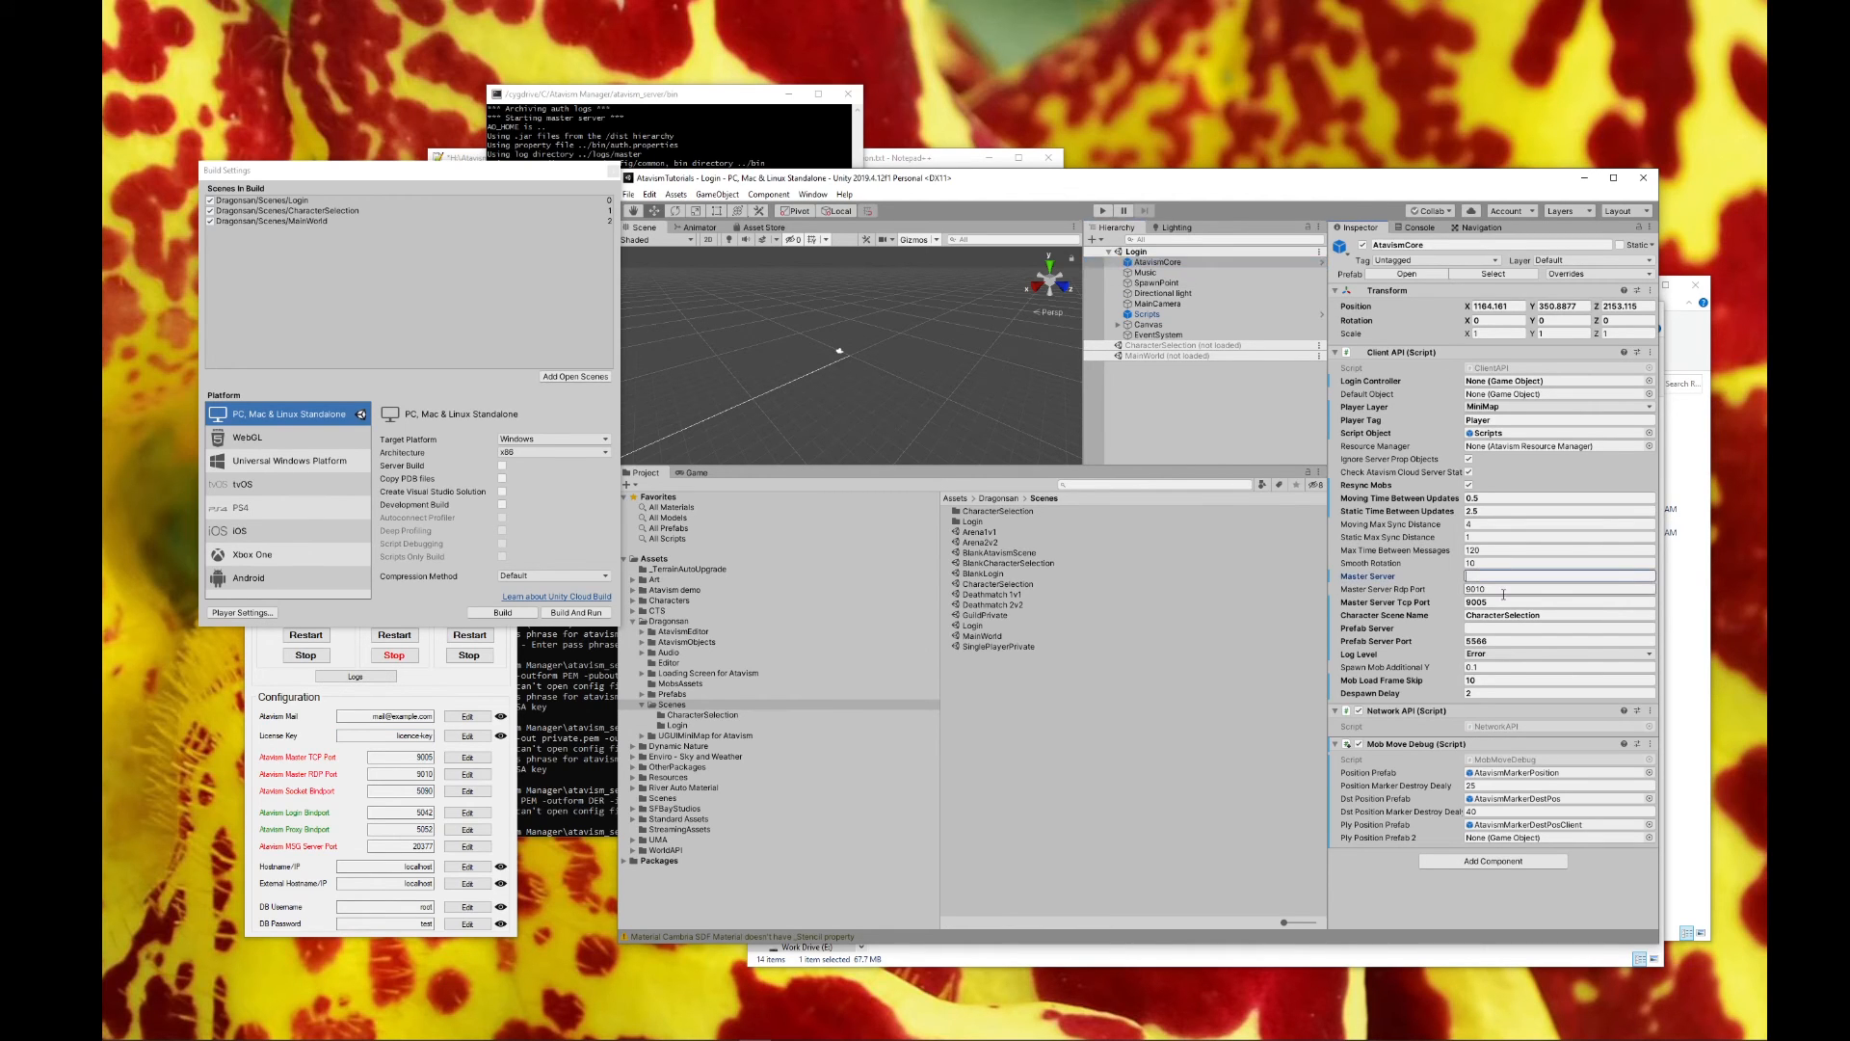
text(127.0.0.1)
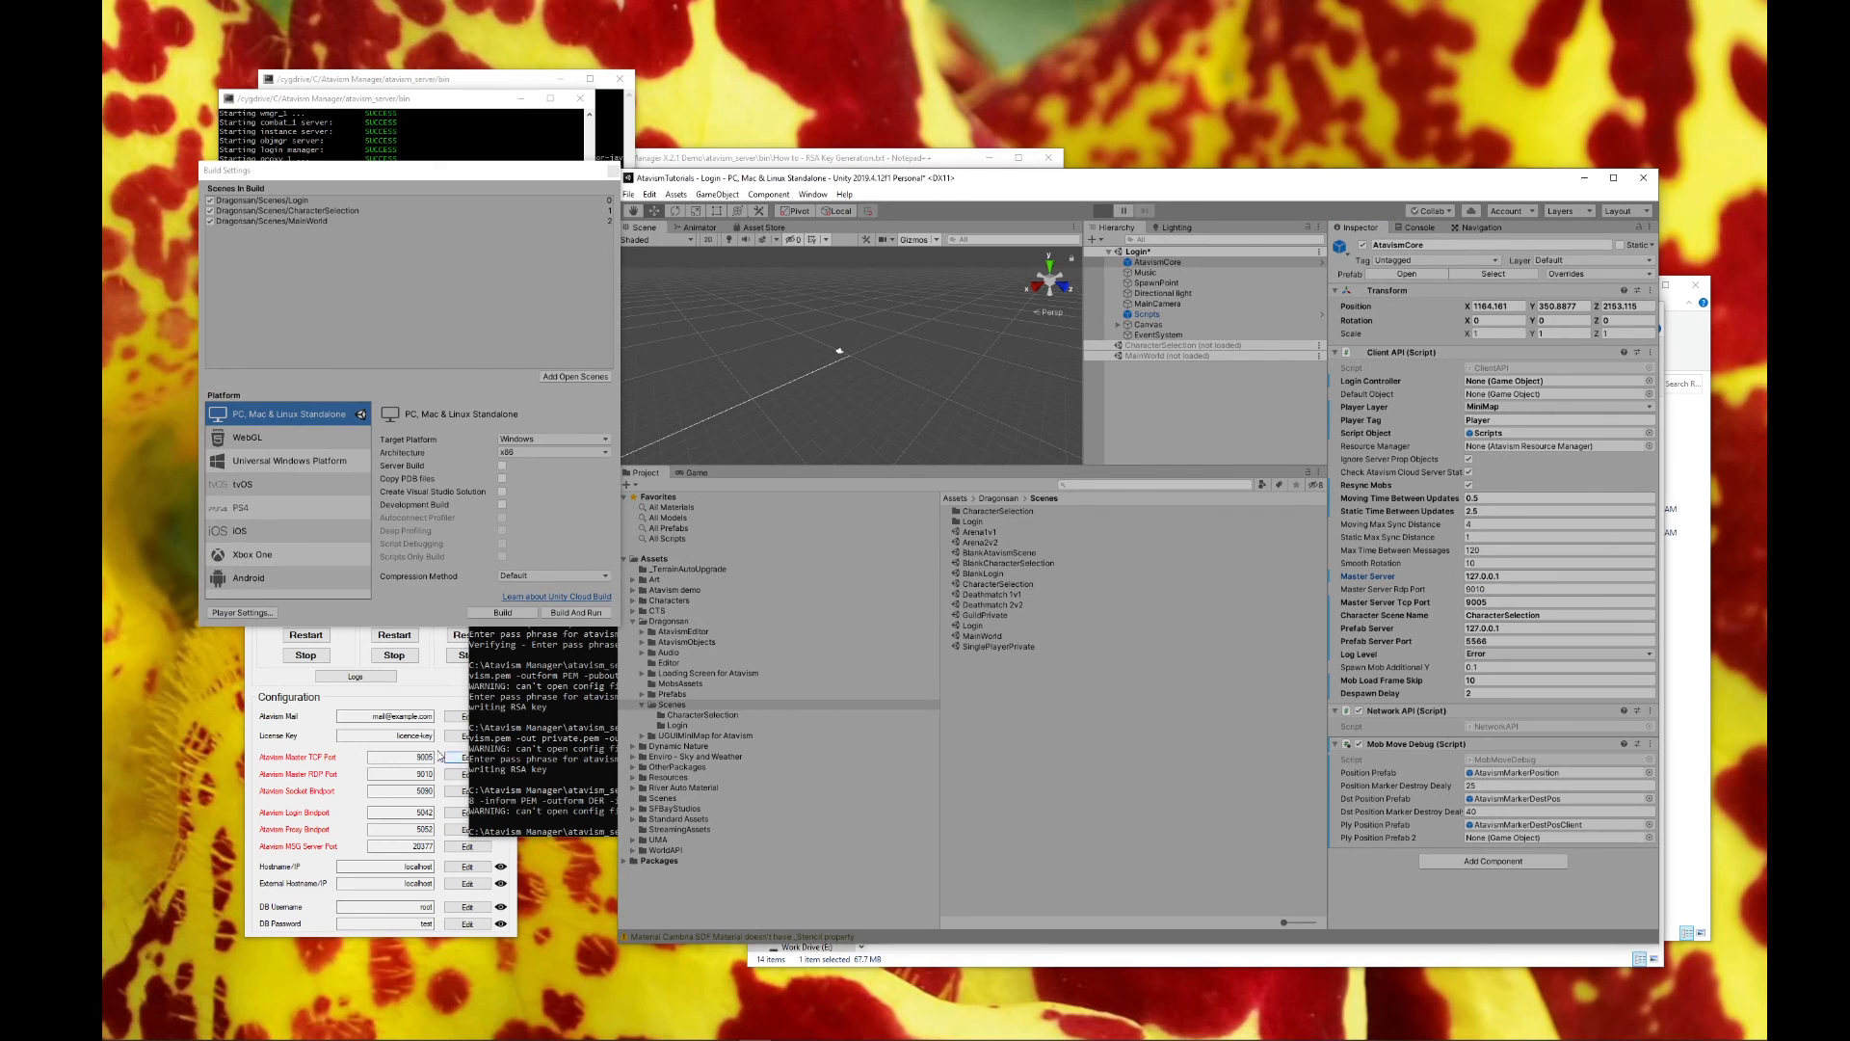
Step: Run the game and create account 'admin' with email admin@loc, dismissing the confirmation
click(1102, 210)
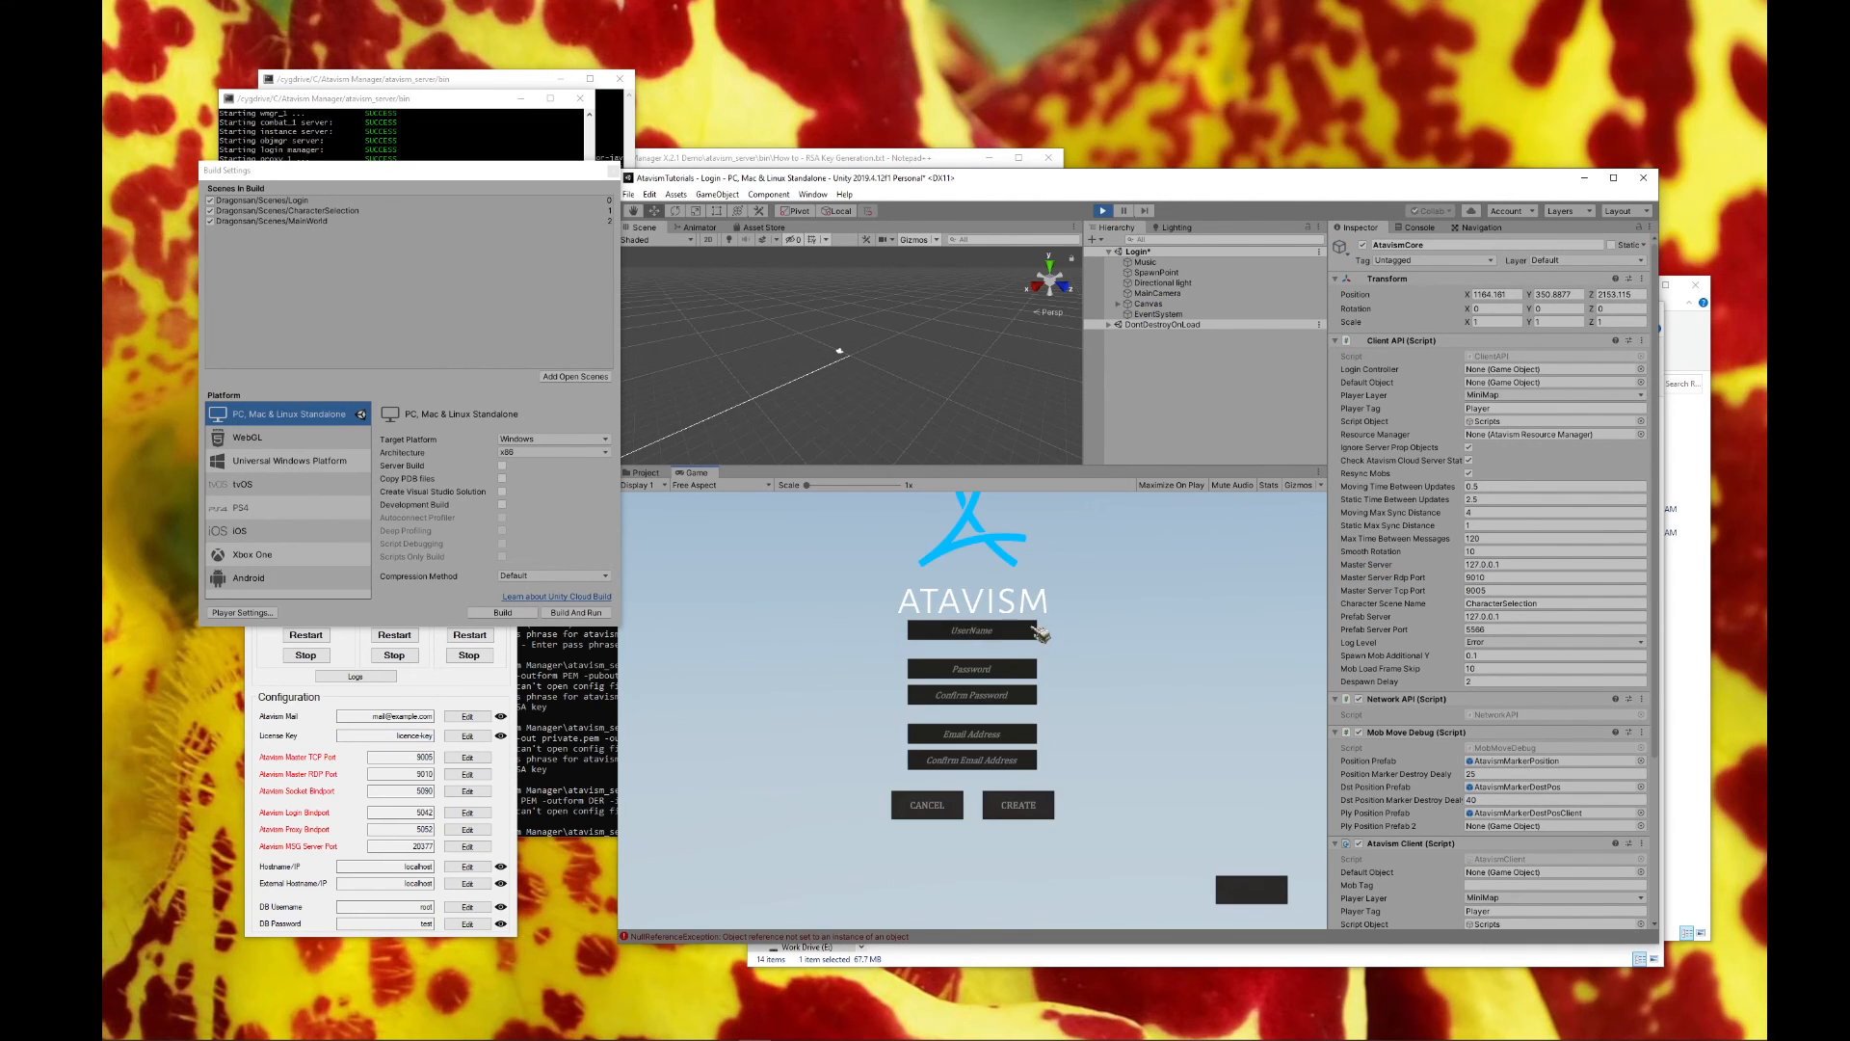
text(admin)
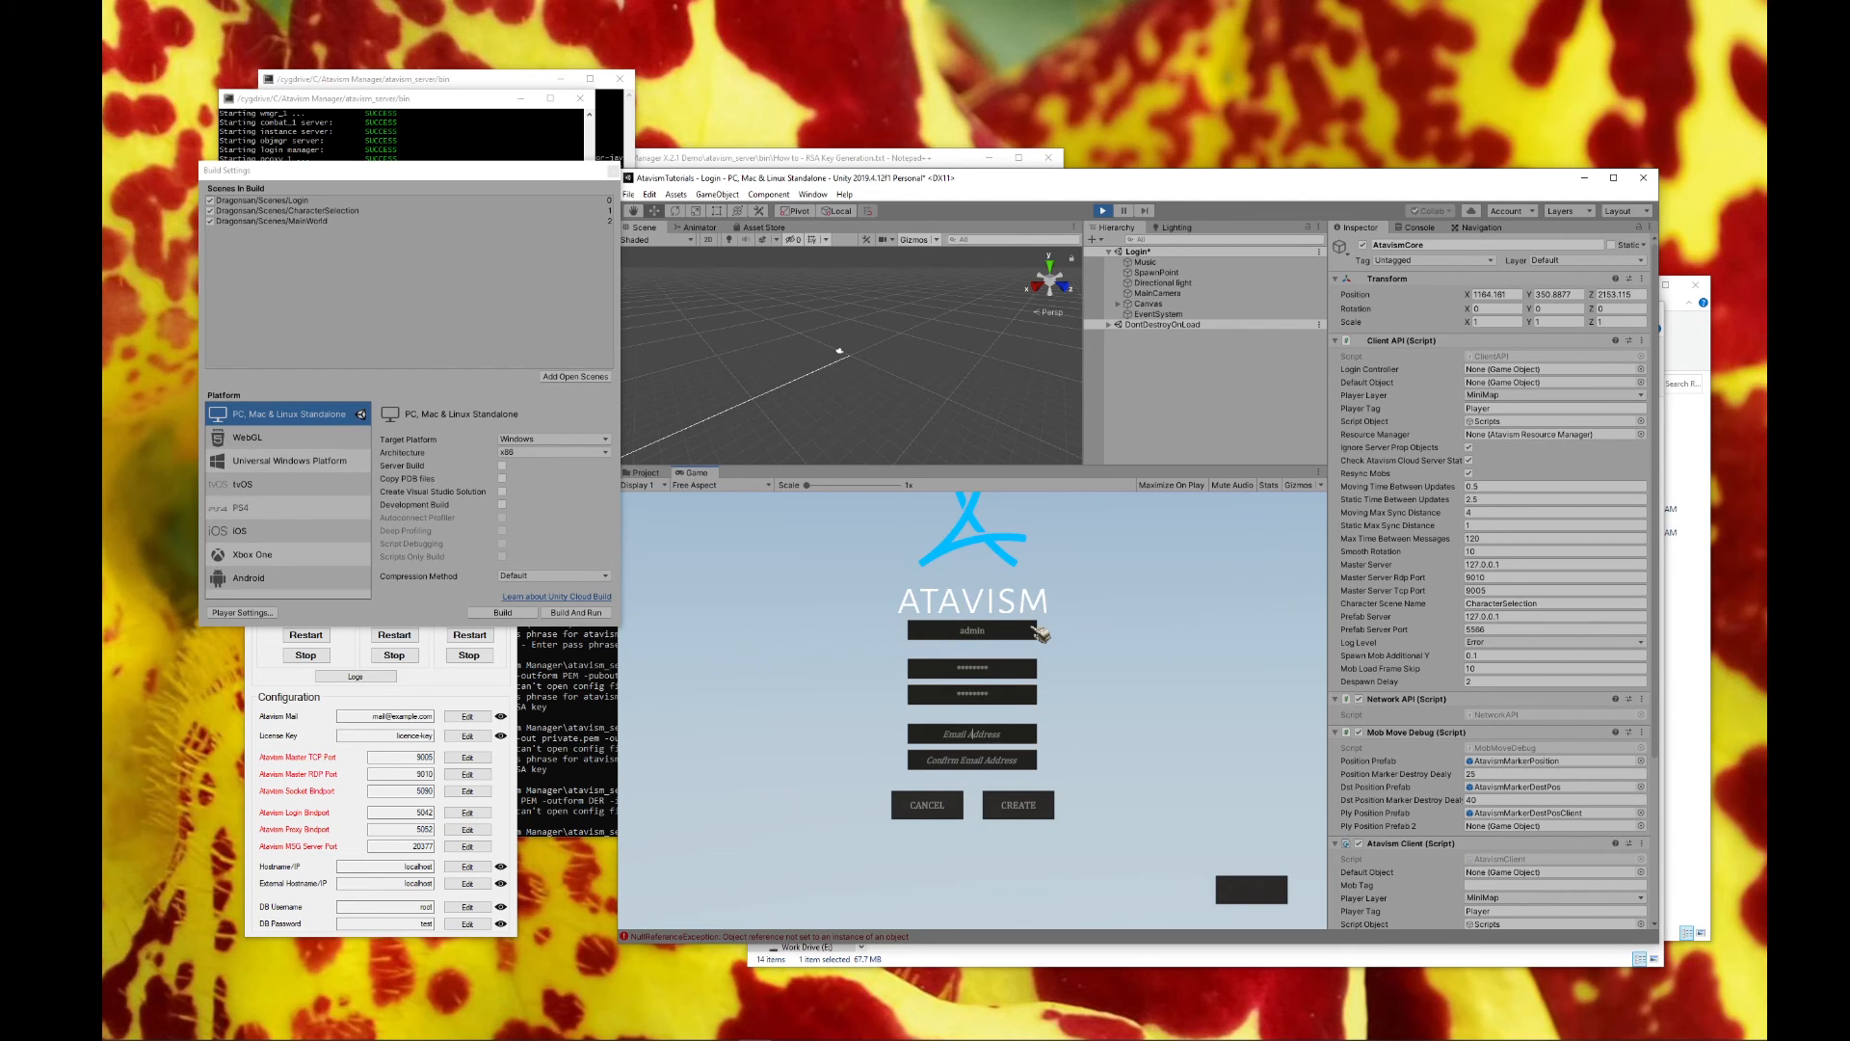
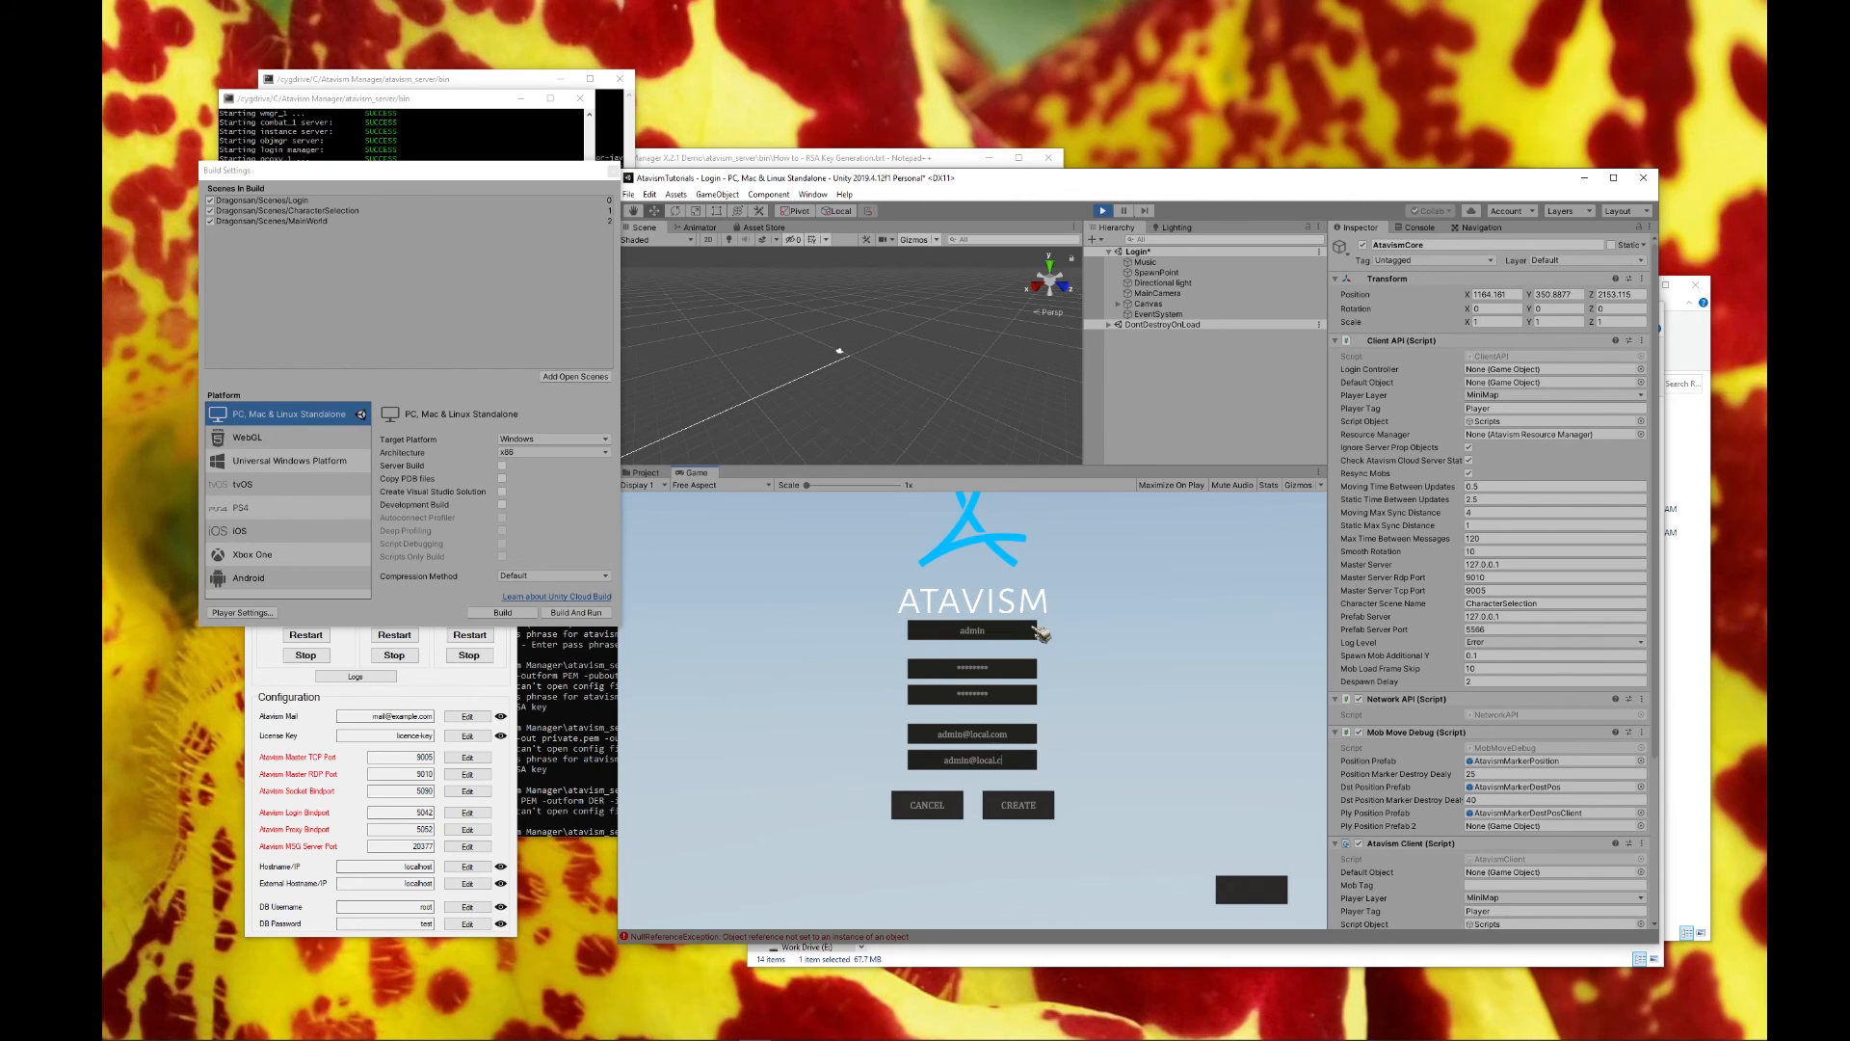
click(1016, 805)
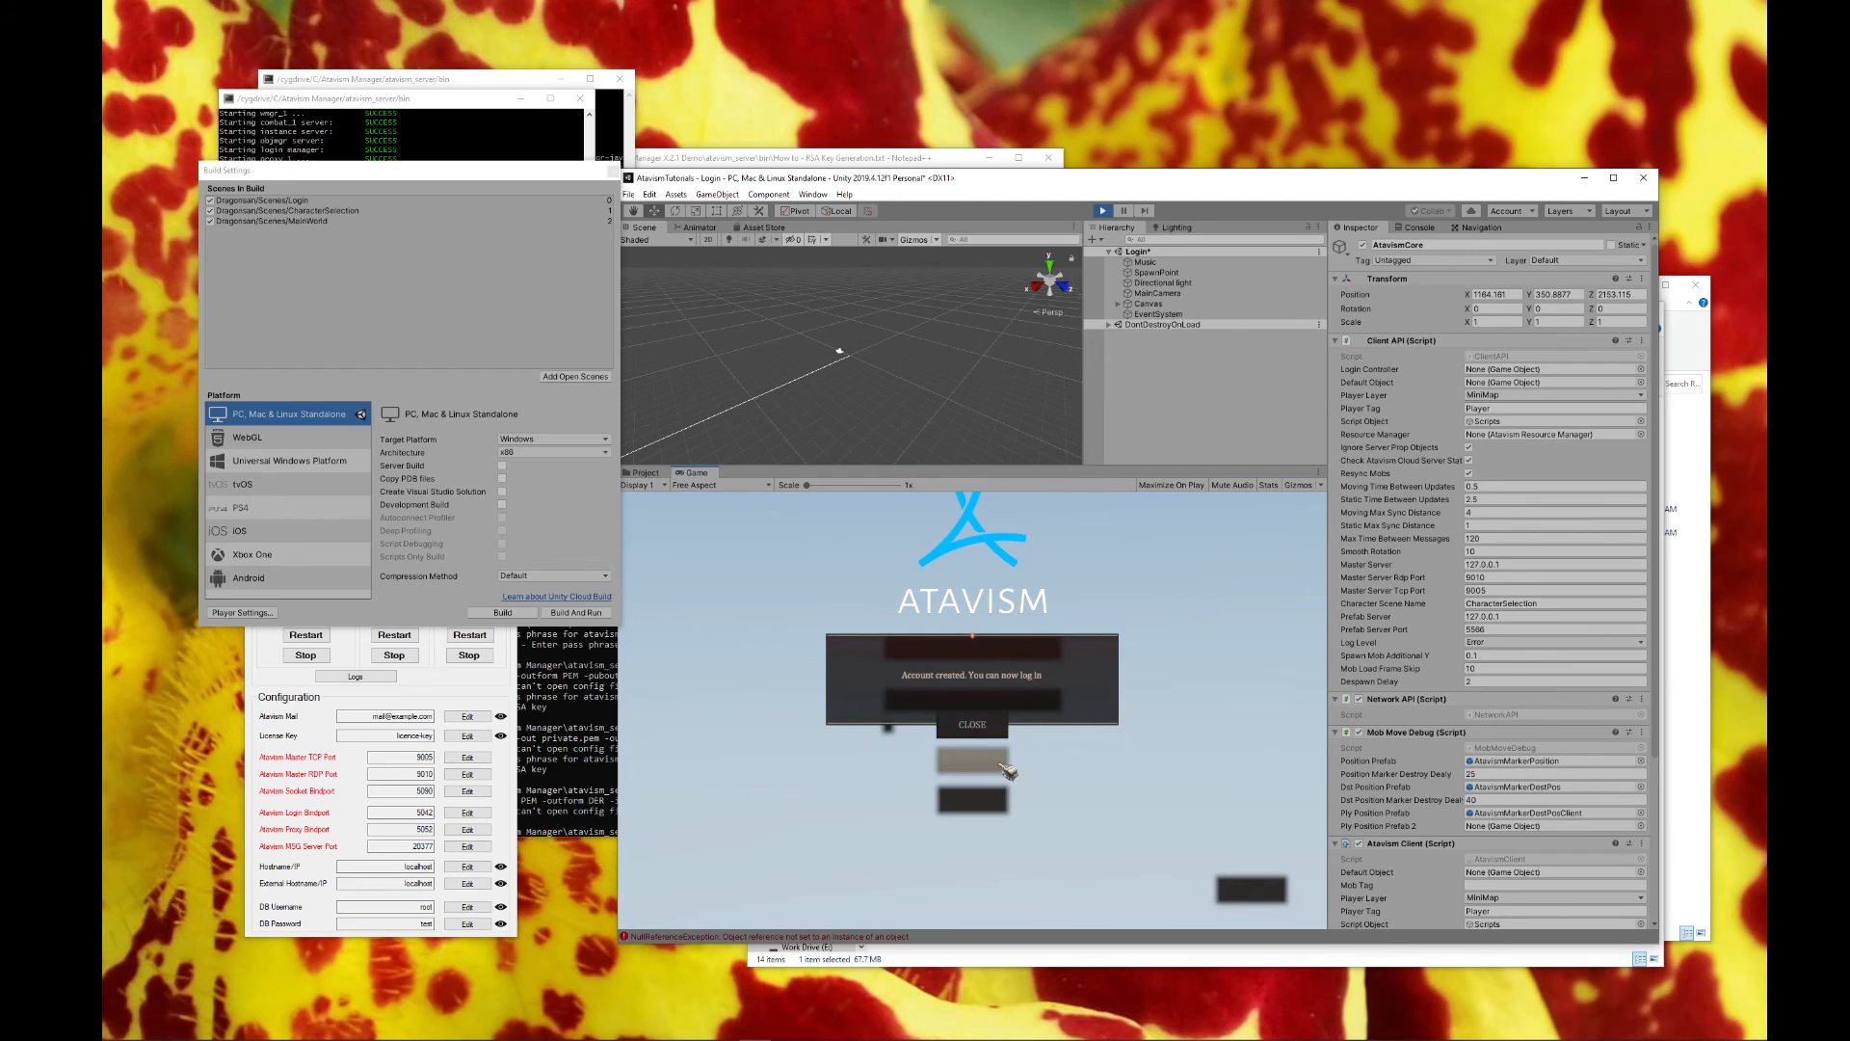
click(971, 724)
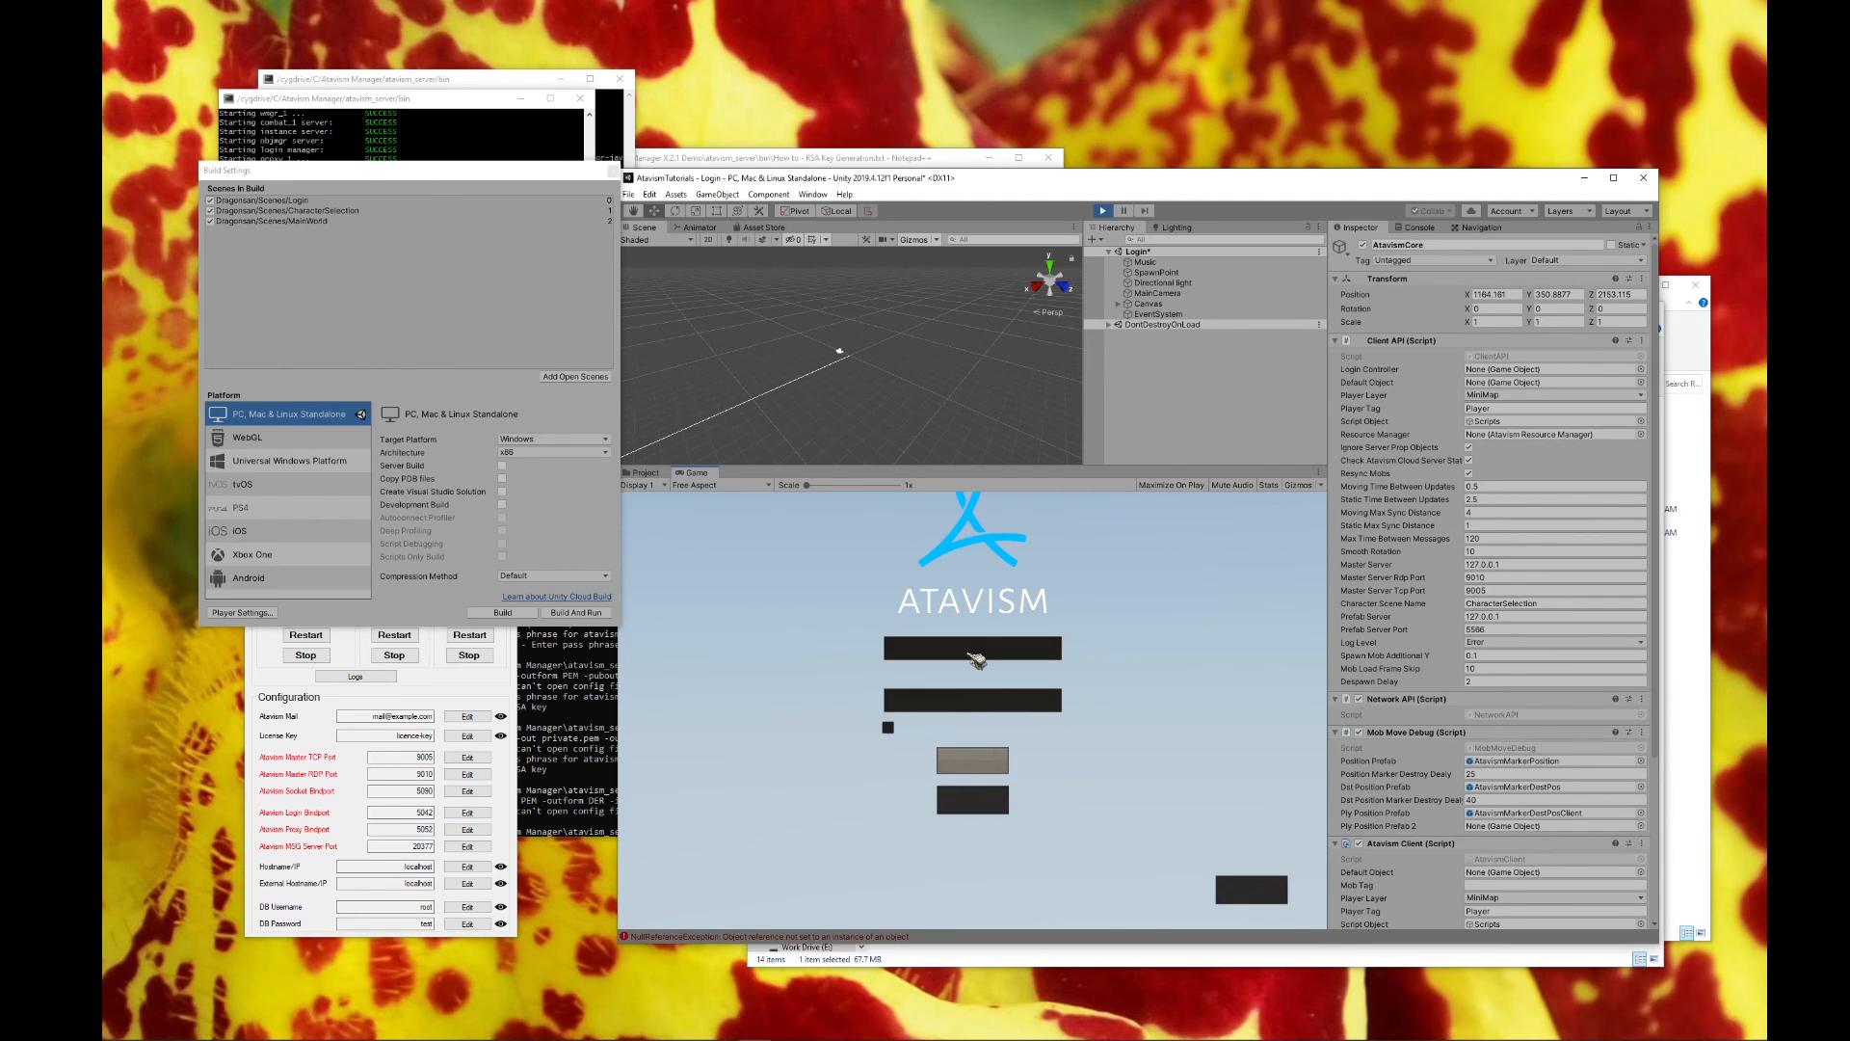
mouse_move(1015, 652)
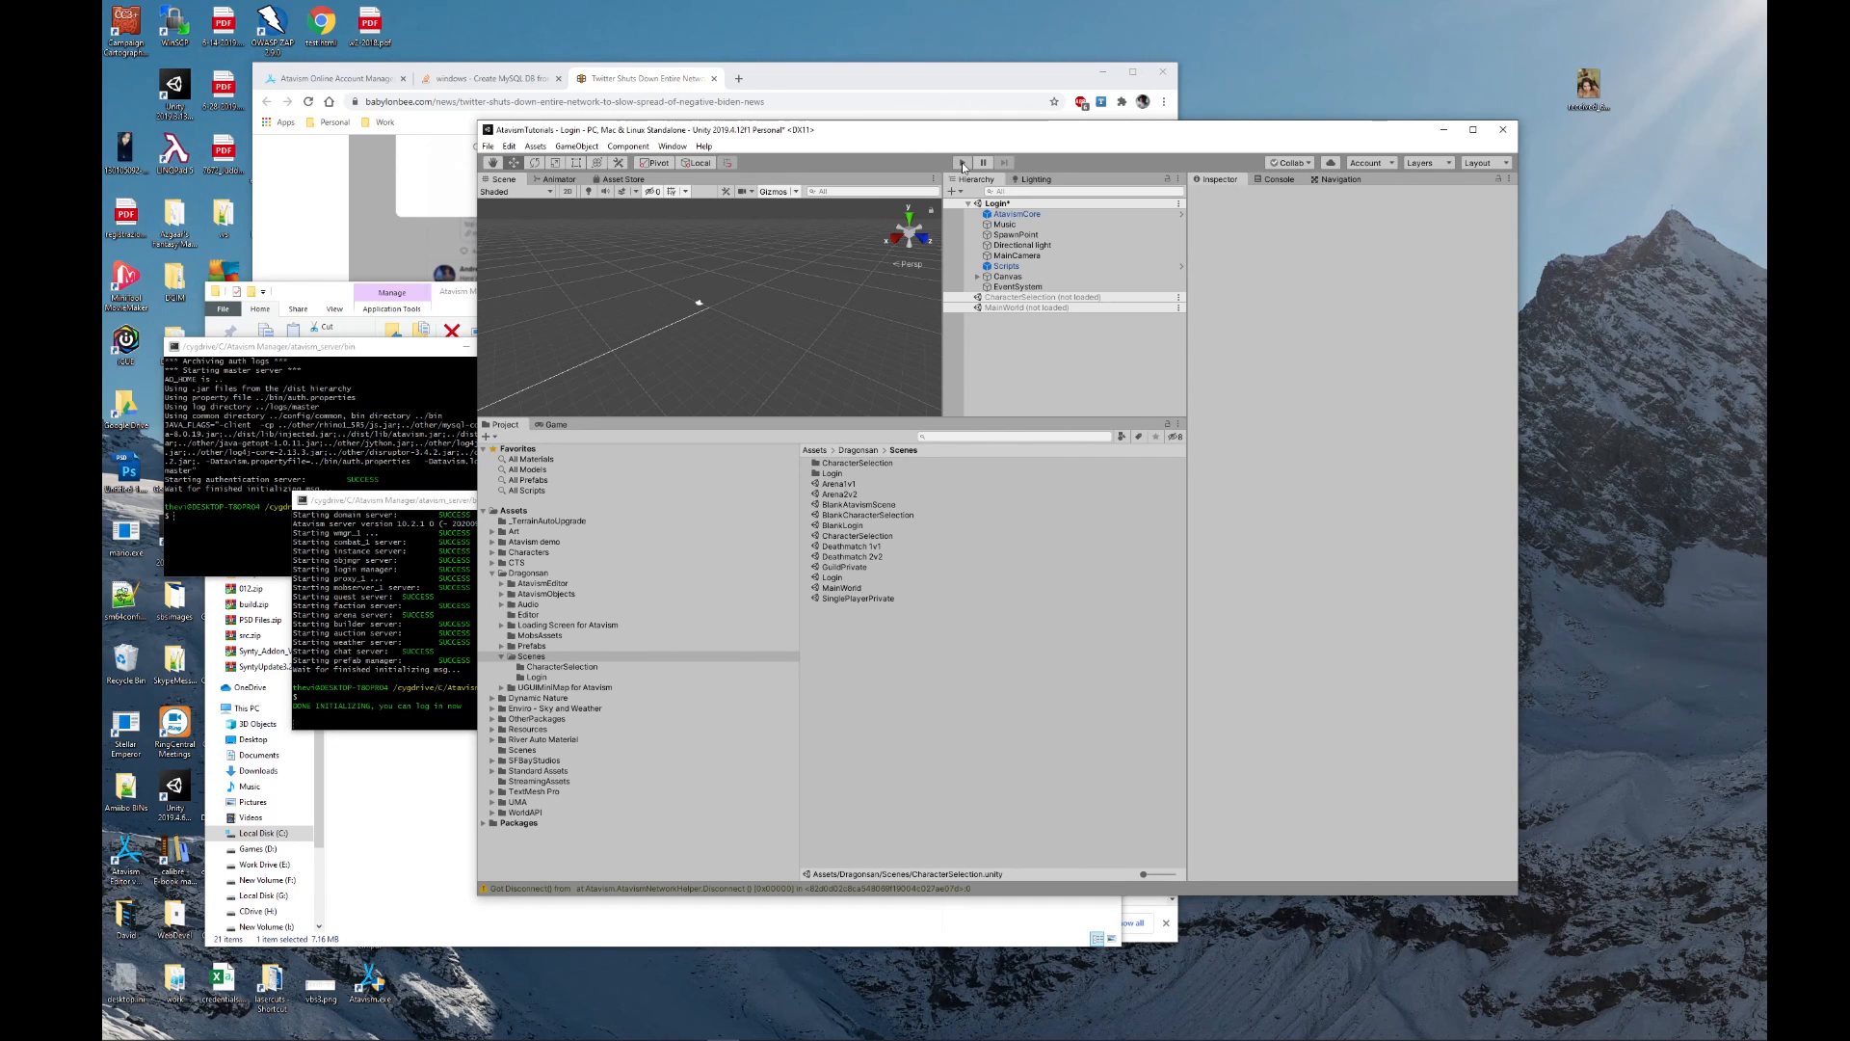
Step: Log in, create a Human Warrior character named 'dgh', and enter the world
click(962, 162)
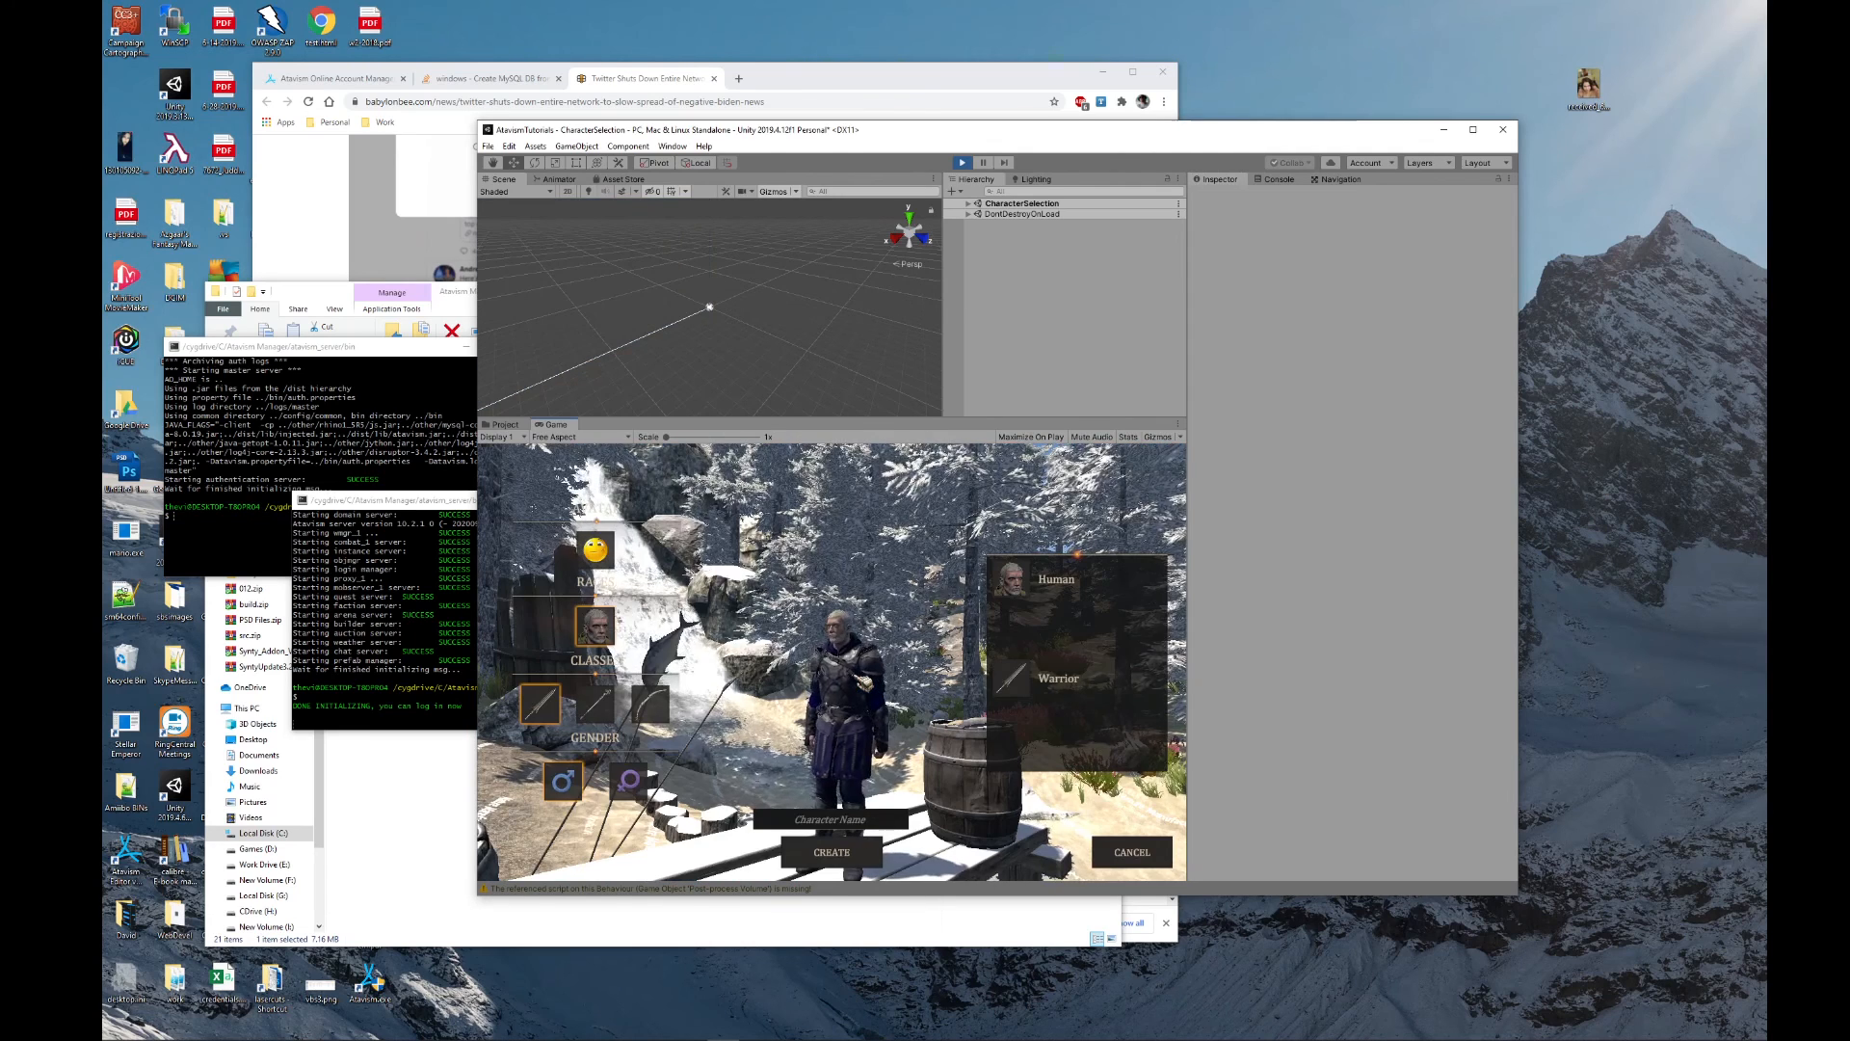
text(dgh)
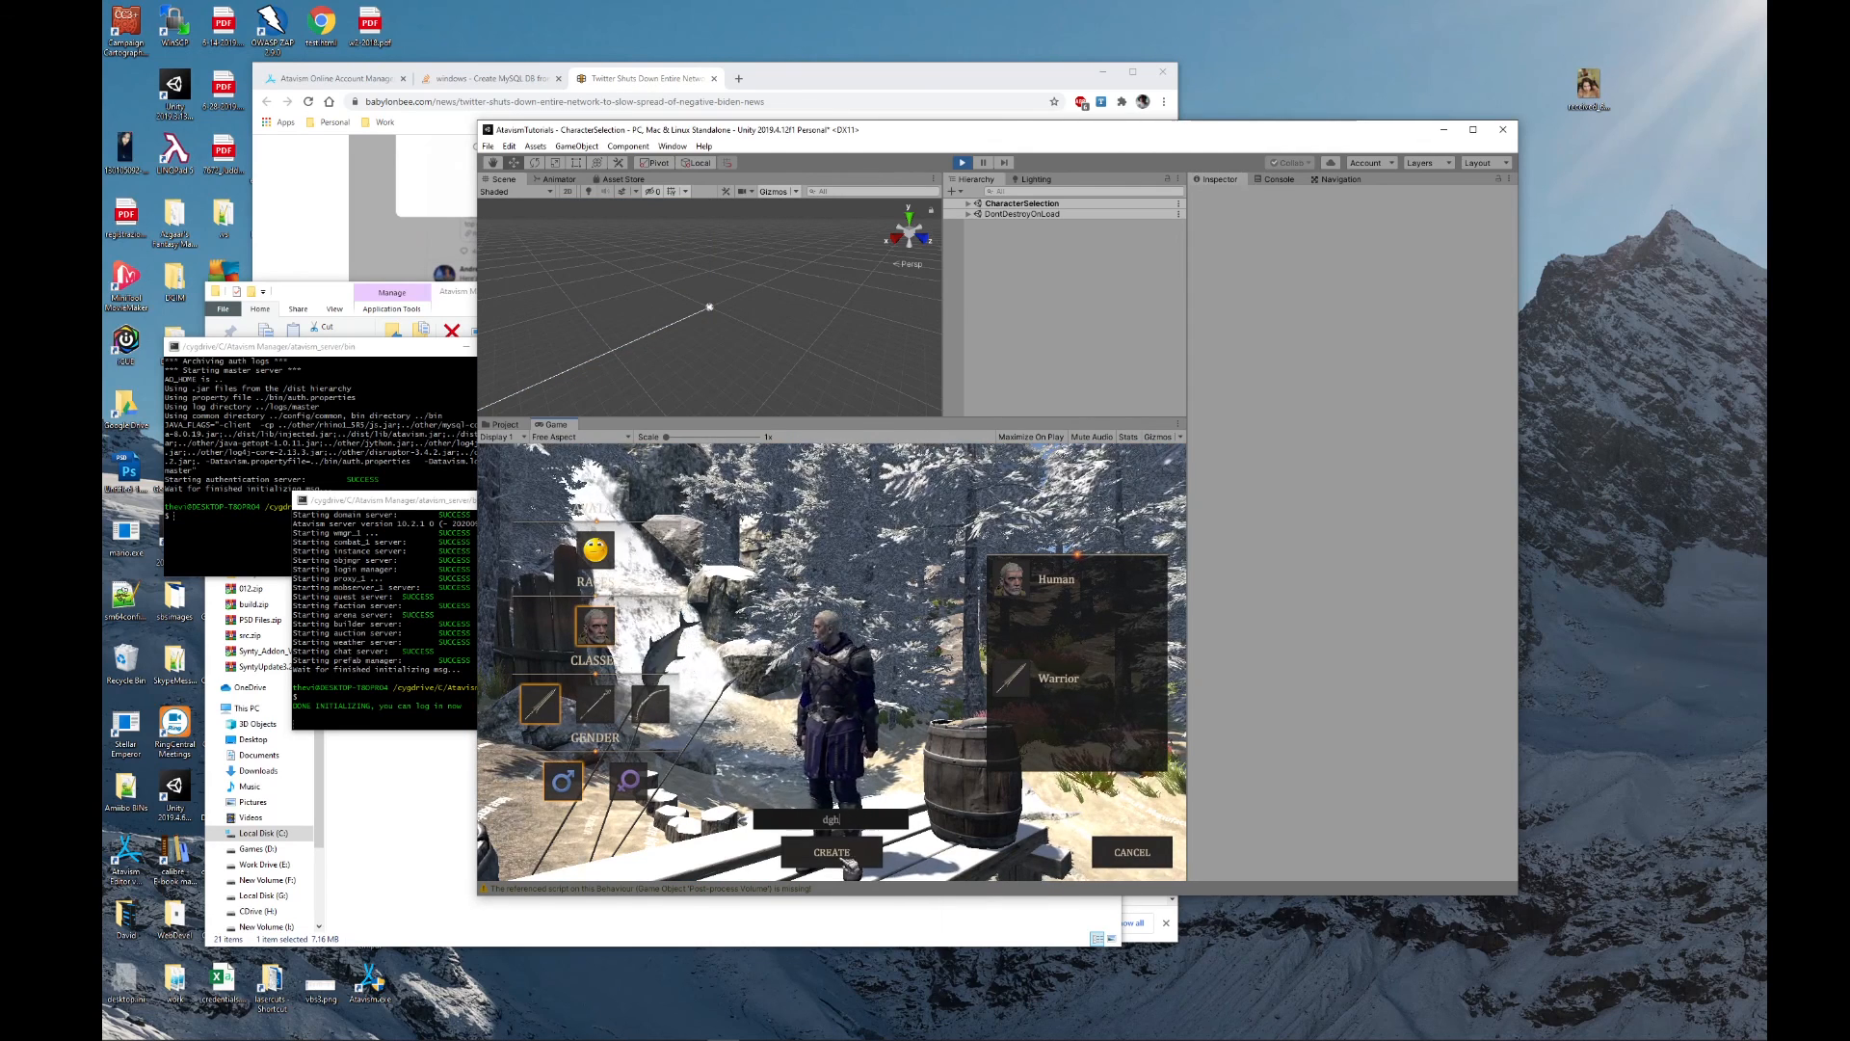
click(831, 851)
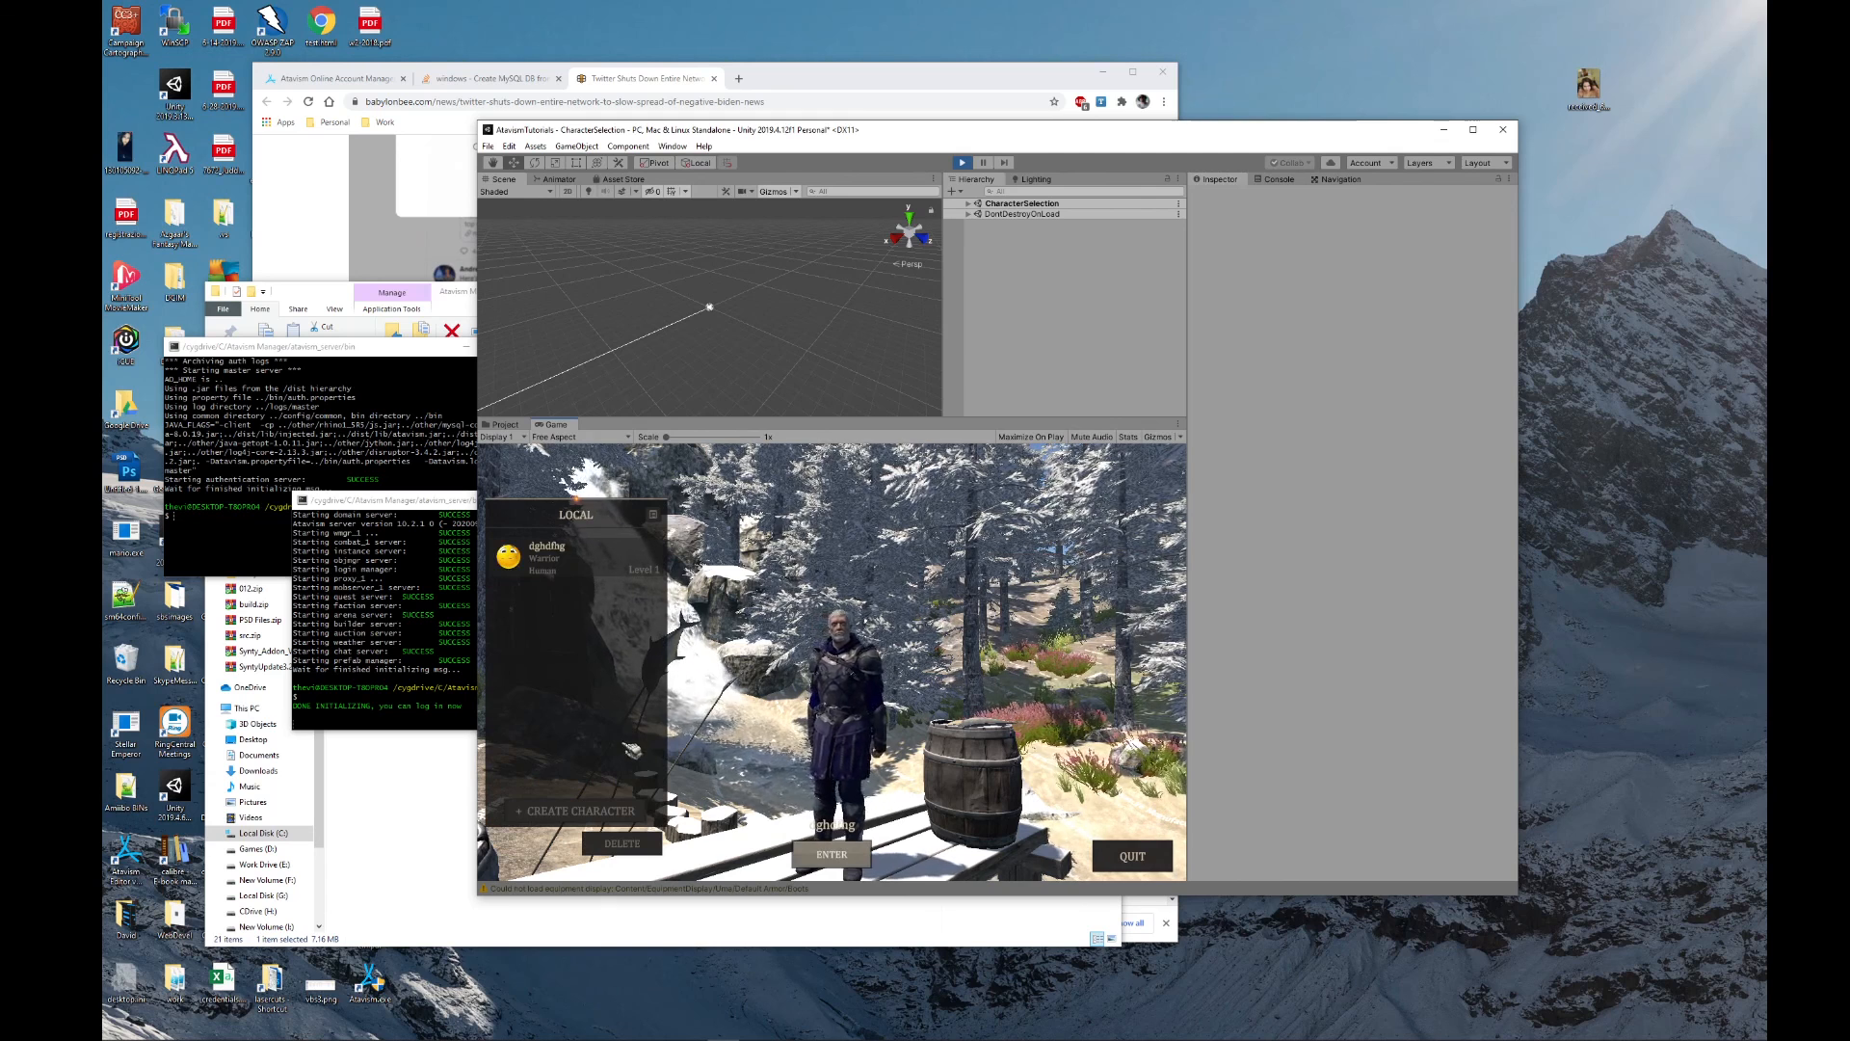
click(831, 853)
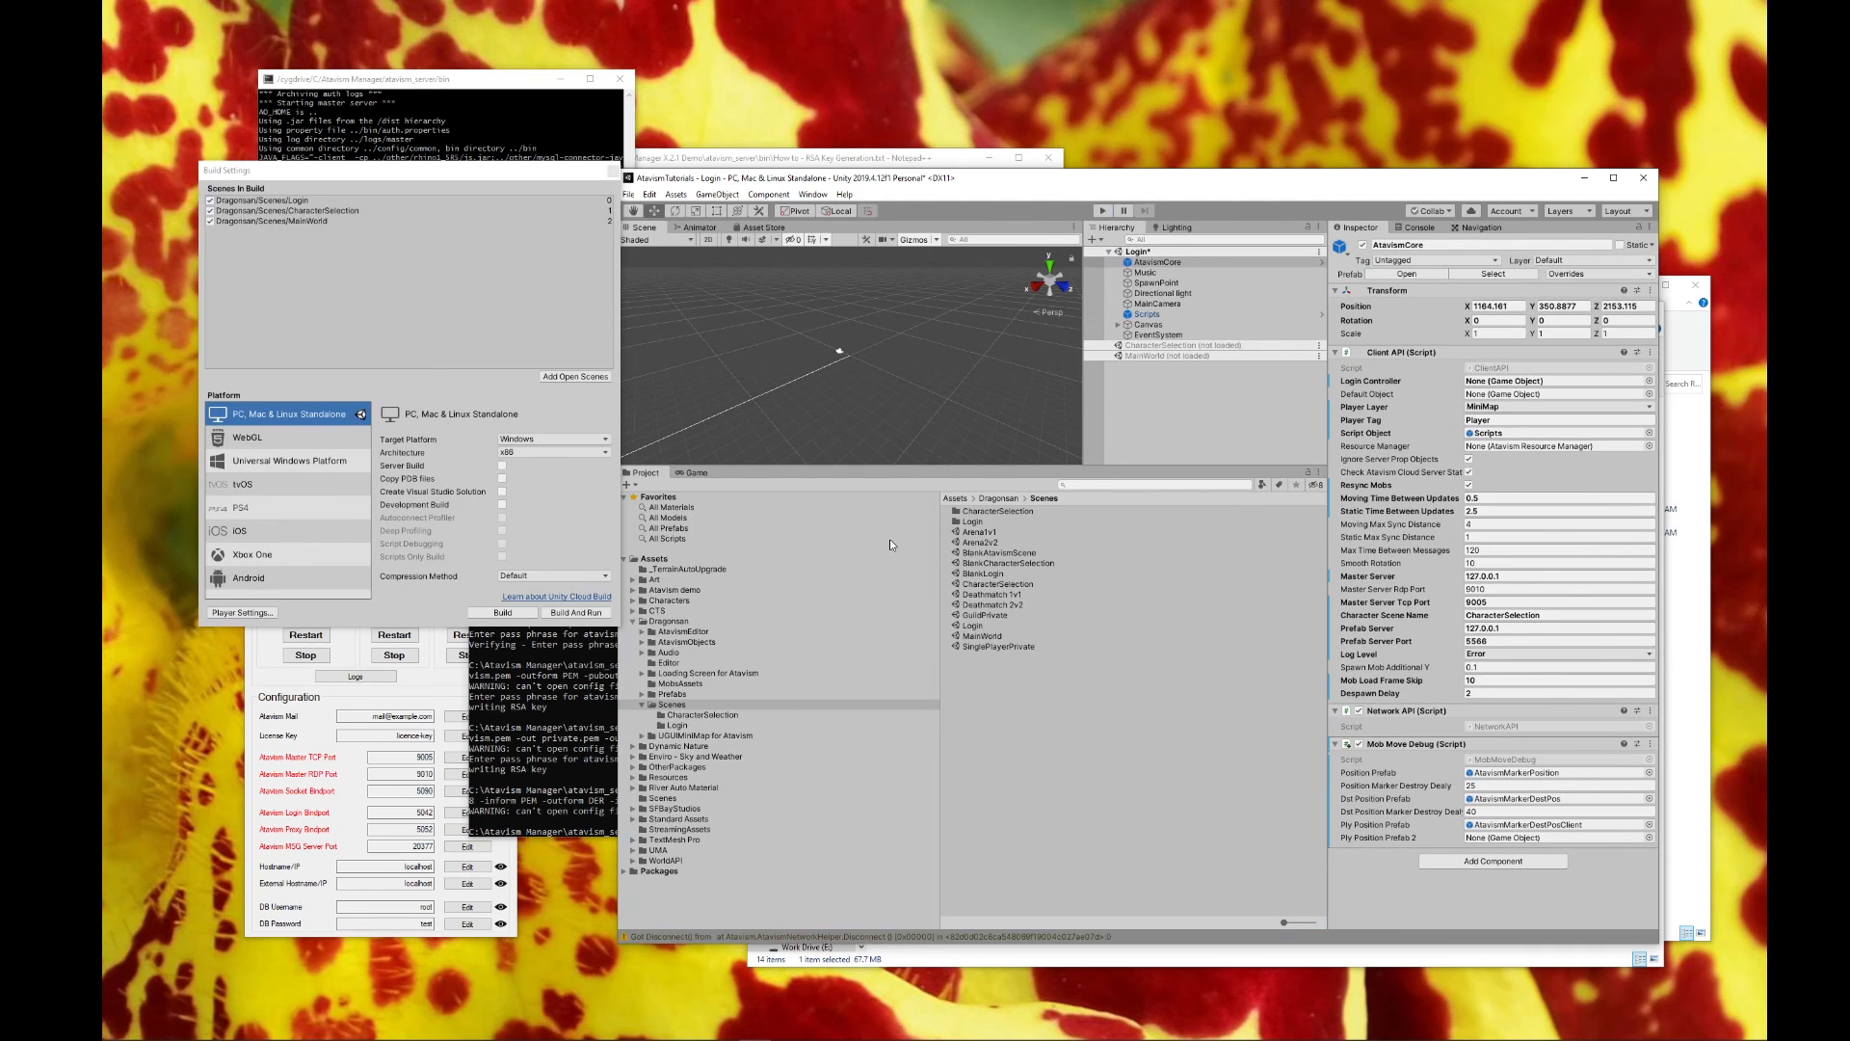
mouse_move(1032, 519)
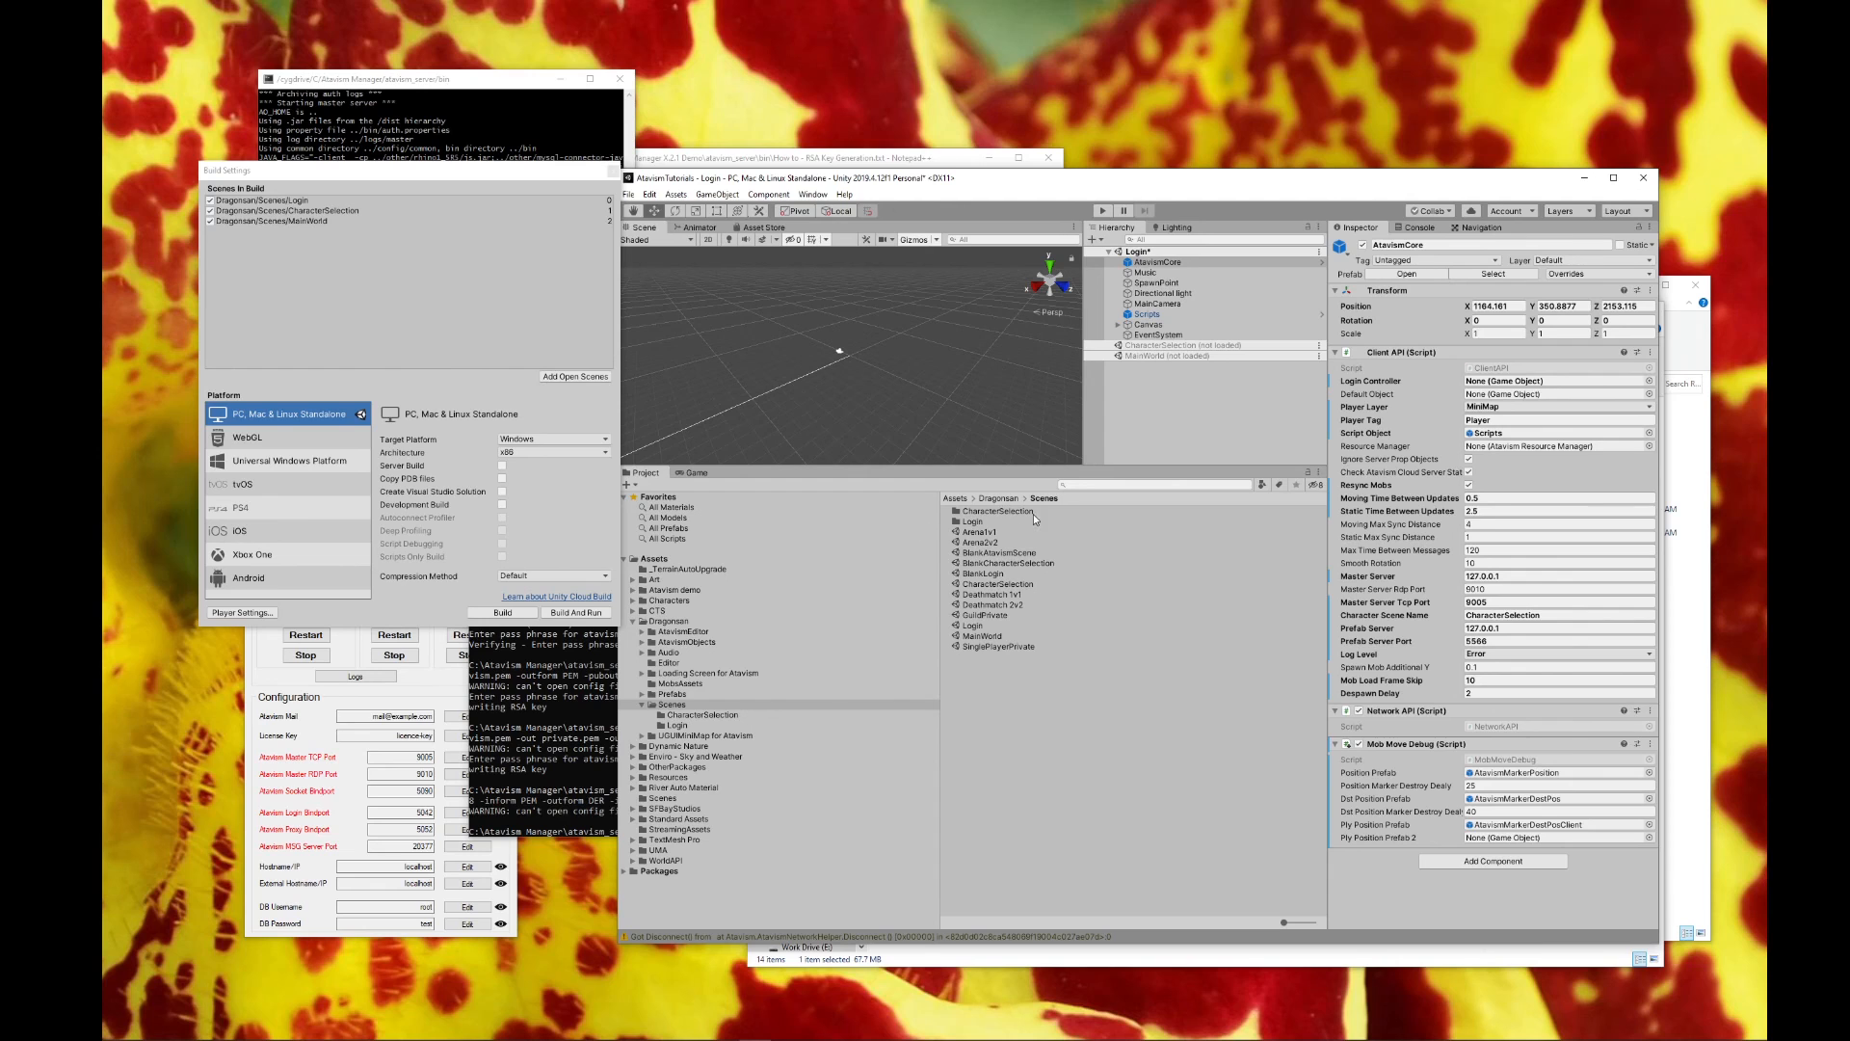